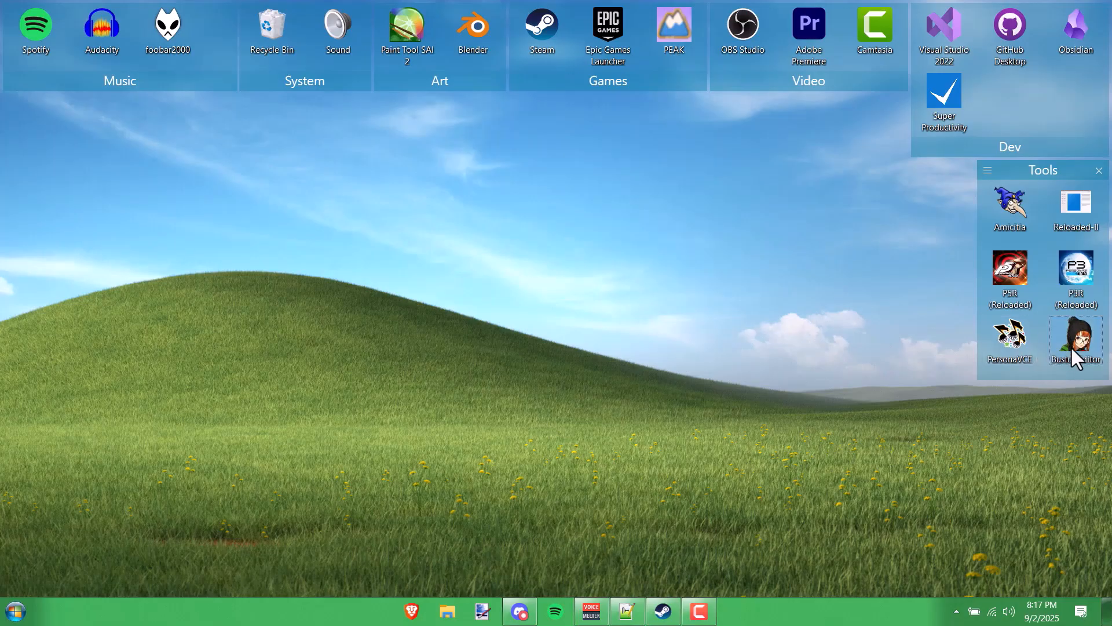
Step: Launch BustupEditor, create a P5R Event Bustup Project, and select Ryuji's Neutral entry
{"action": "double_click", "coordinate": [1074, 341]}
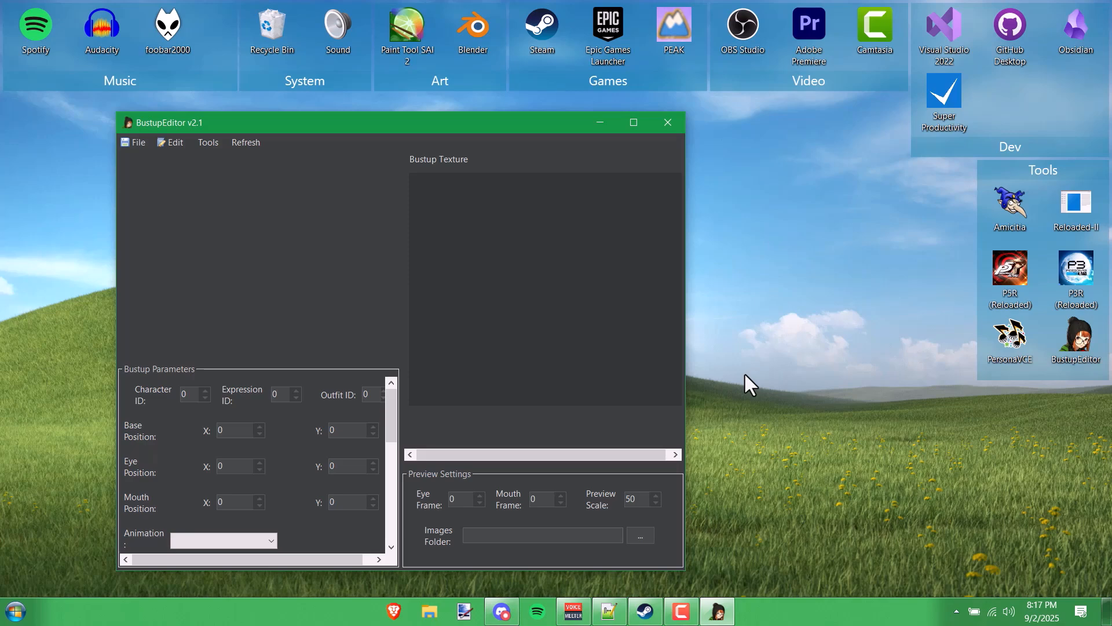
{"action": "left_click", "coordinate": [666, 122]}
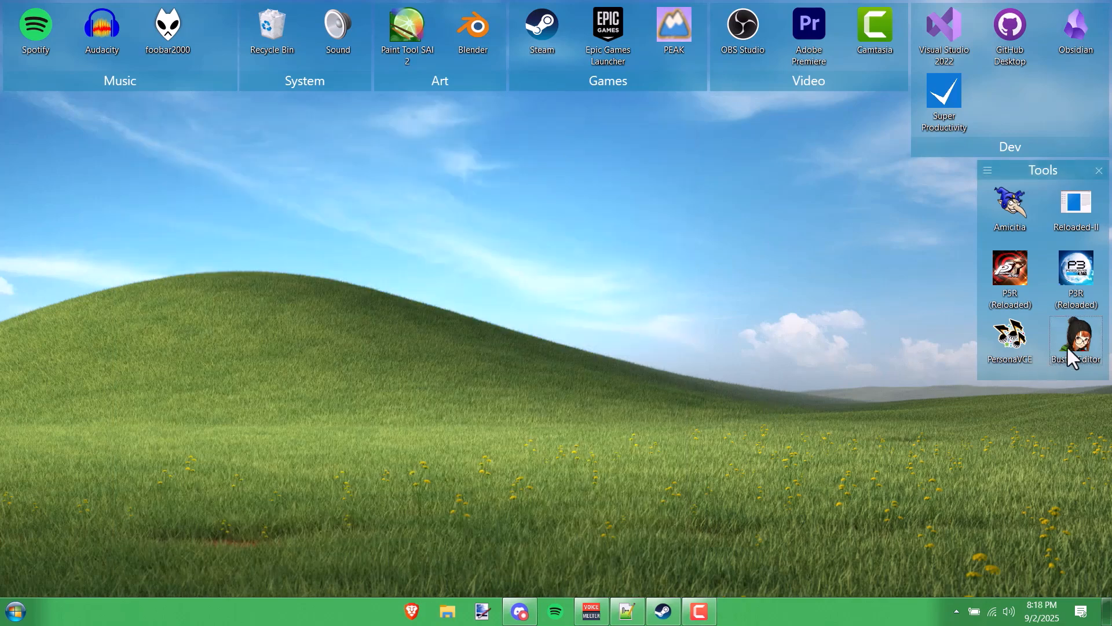
{"action": "double_click", "coordinate": [1076, 341]}
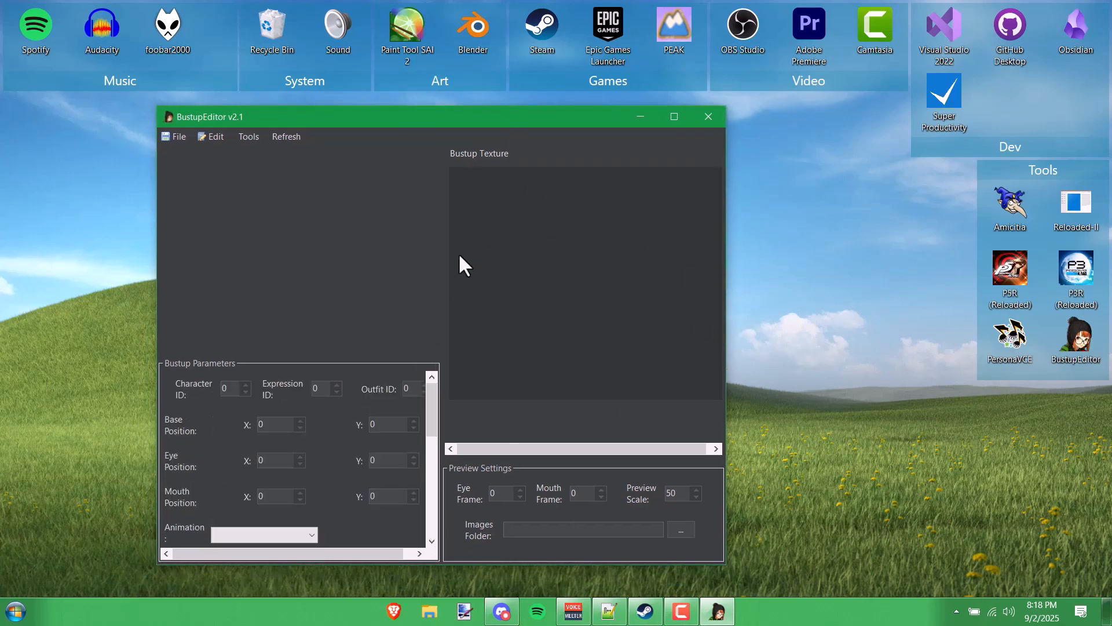
{"action": "left_click", "coordinate": [177, 136]}
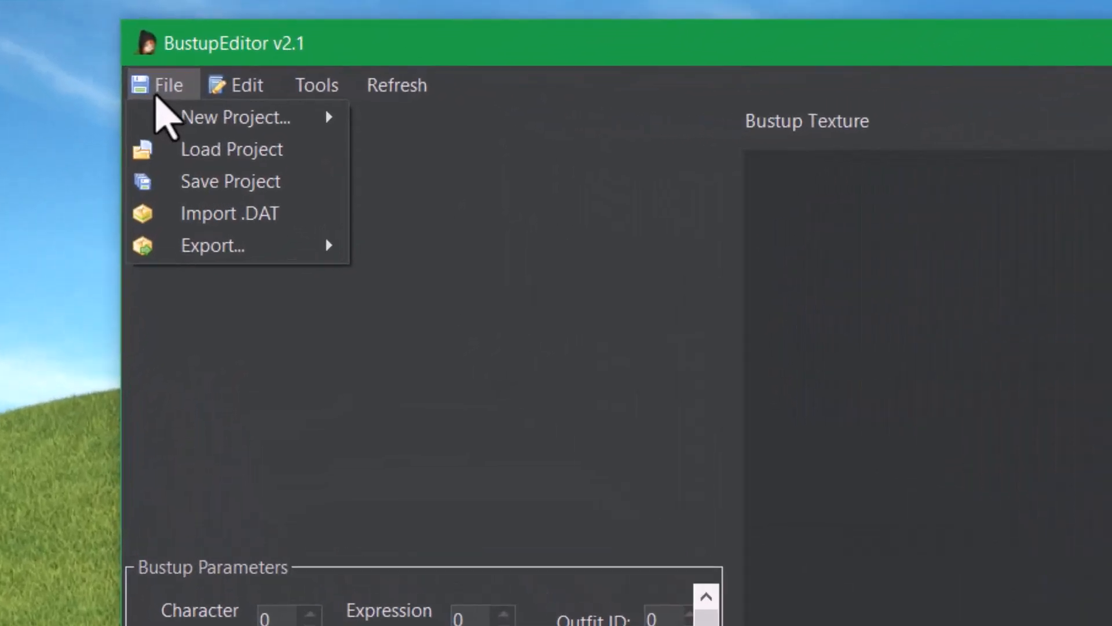
{"action": "mouse_move", "coordinate": [244, 117]}
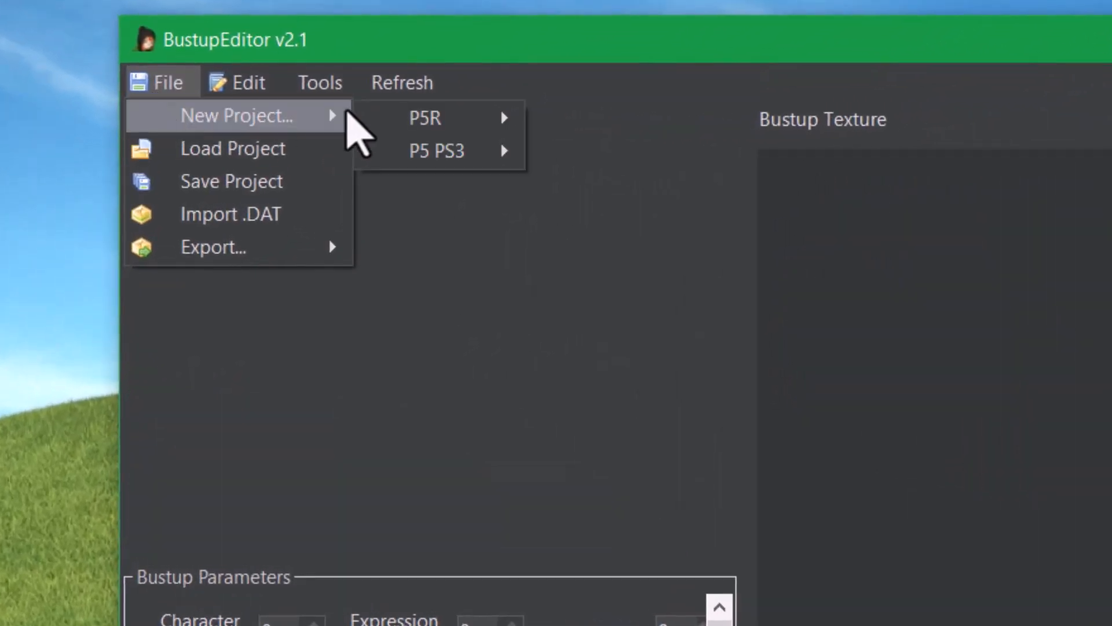
{"action": "mouse_move", "coordinate": [436, 118]}
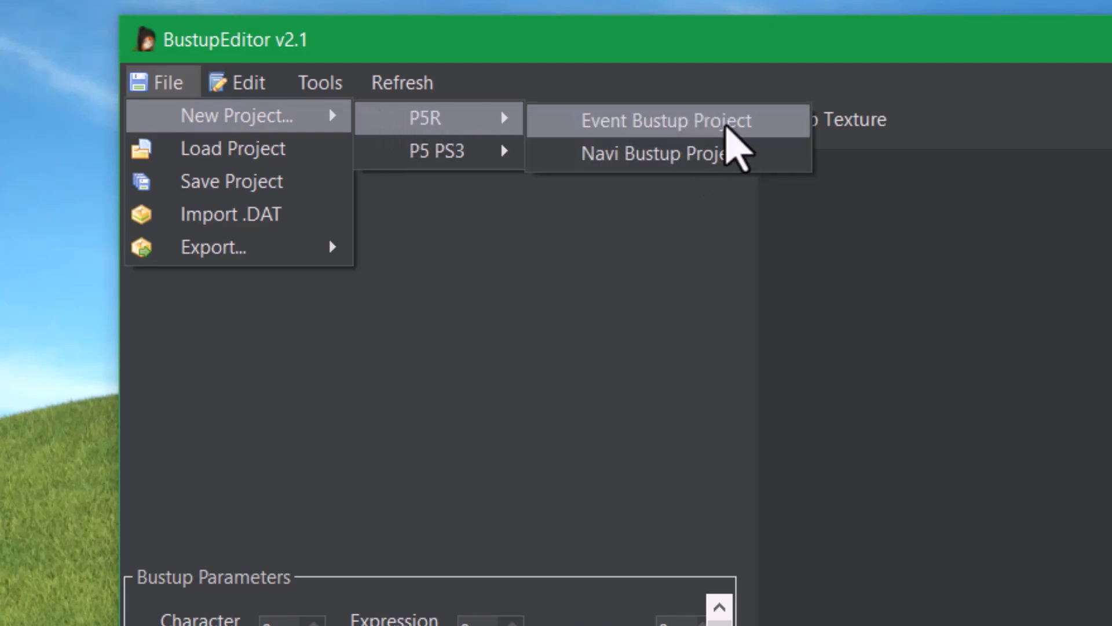
{"action": "left_click", "coordinate": [666, 120]}
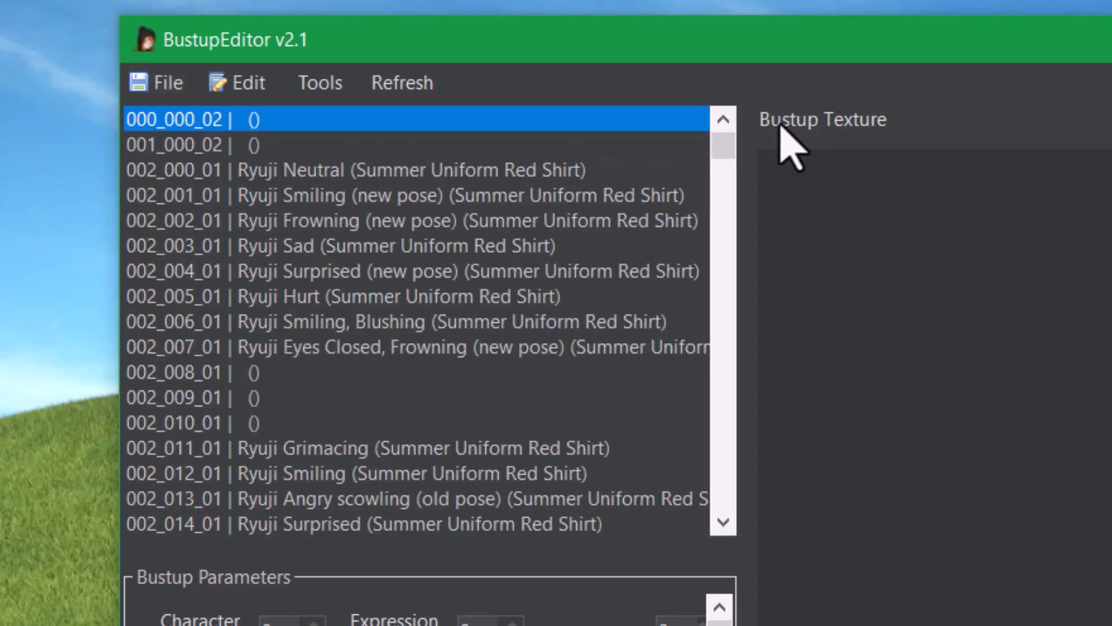
{"action": "left_click", "coordinate": [355, 168]}
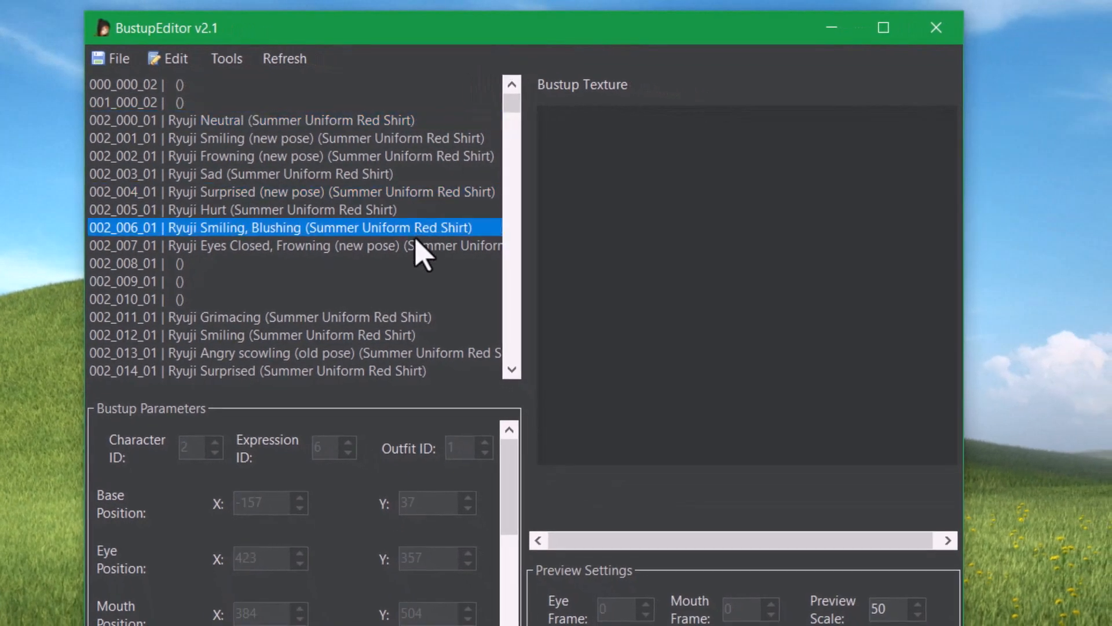
{"action": "left_click", "coordinate": [284, 58]}
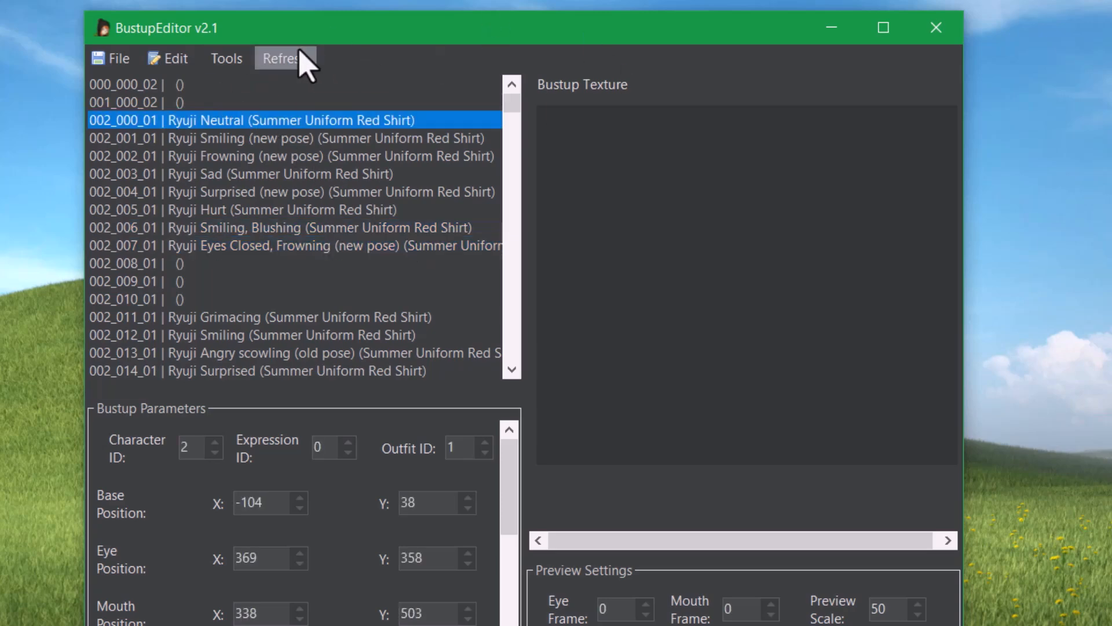
Step: Extract every BIN file from CPK\BASE.CPK_unpacked\BUSTUP with the extract bustups tool
{"action": "left_click", "coordinate": [226, 58]}
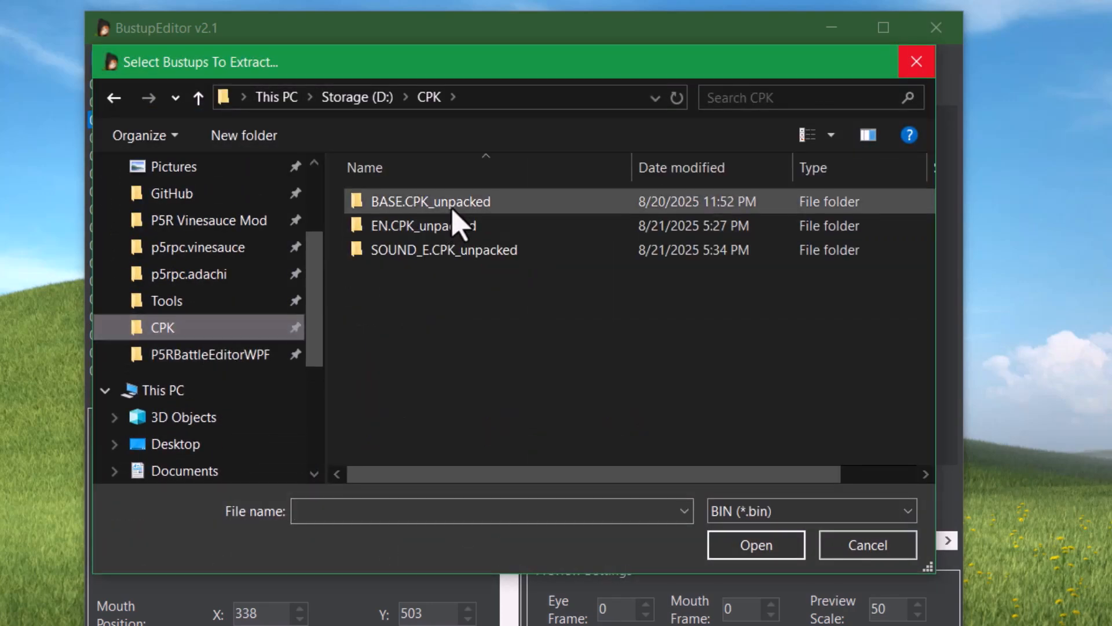
{"action": "double_click", "coordinate": [430, 201]}
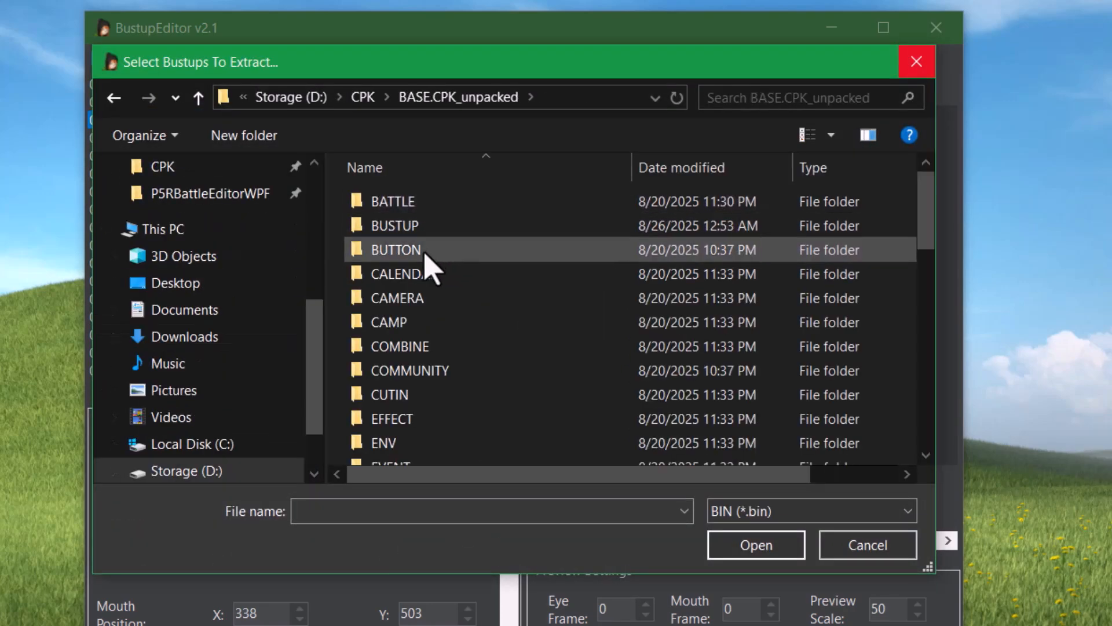
{"action": "double_click", "coordinate": [395, 225]}
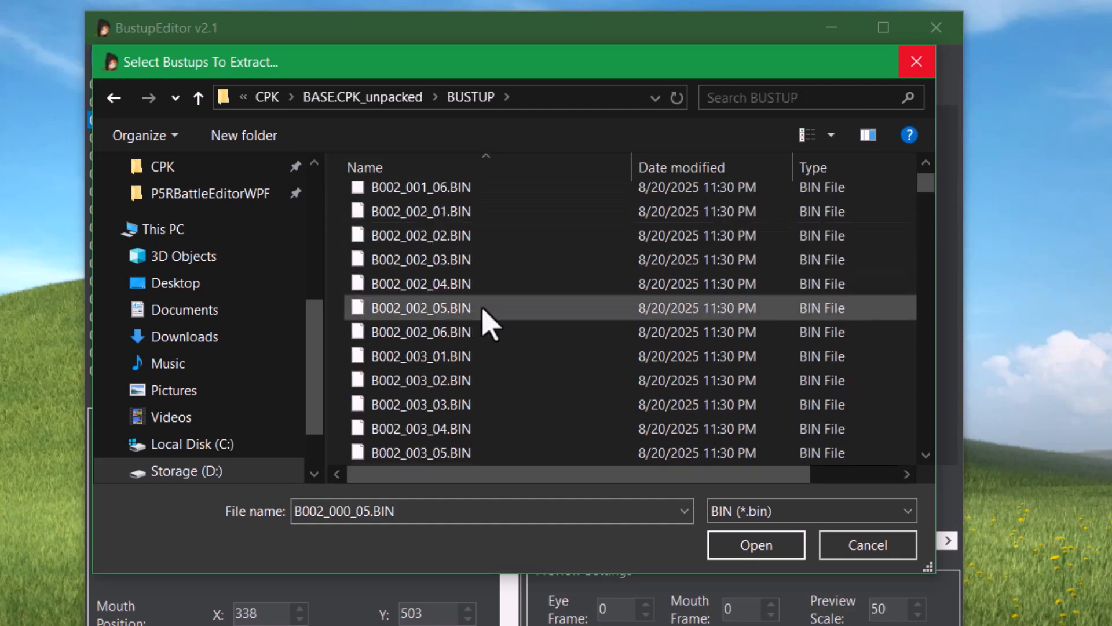
{"action": "scroll", "scroll_direction": "up", "scroll_amount": 3}
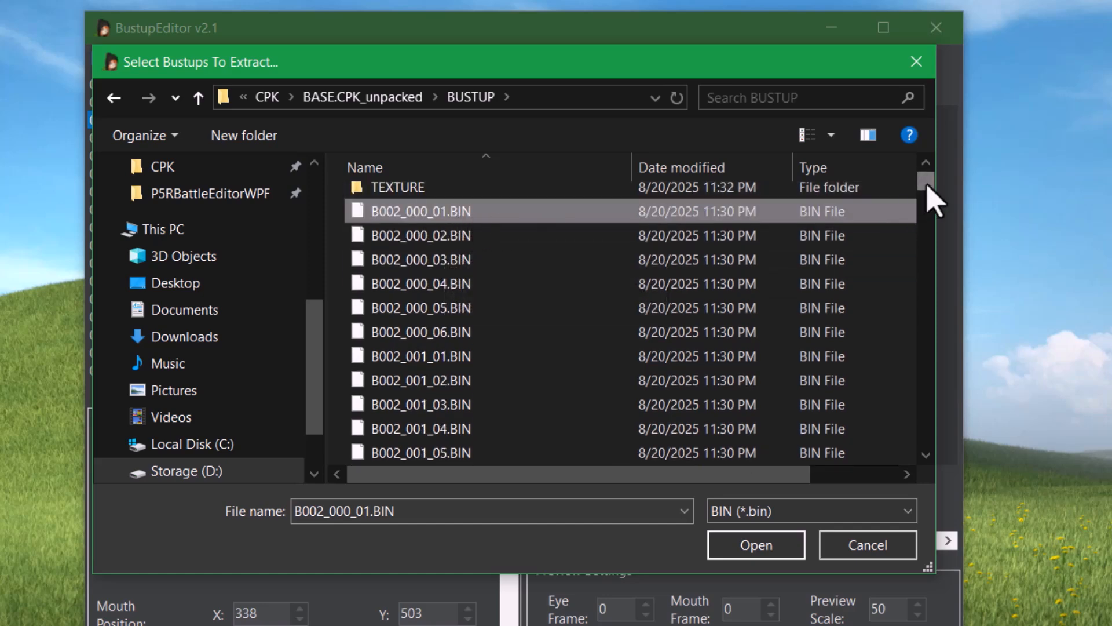
{"action": "mouse_move", "coordinate": [935, 190]}
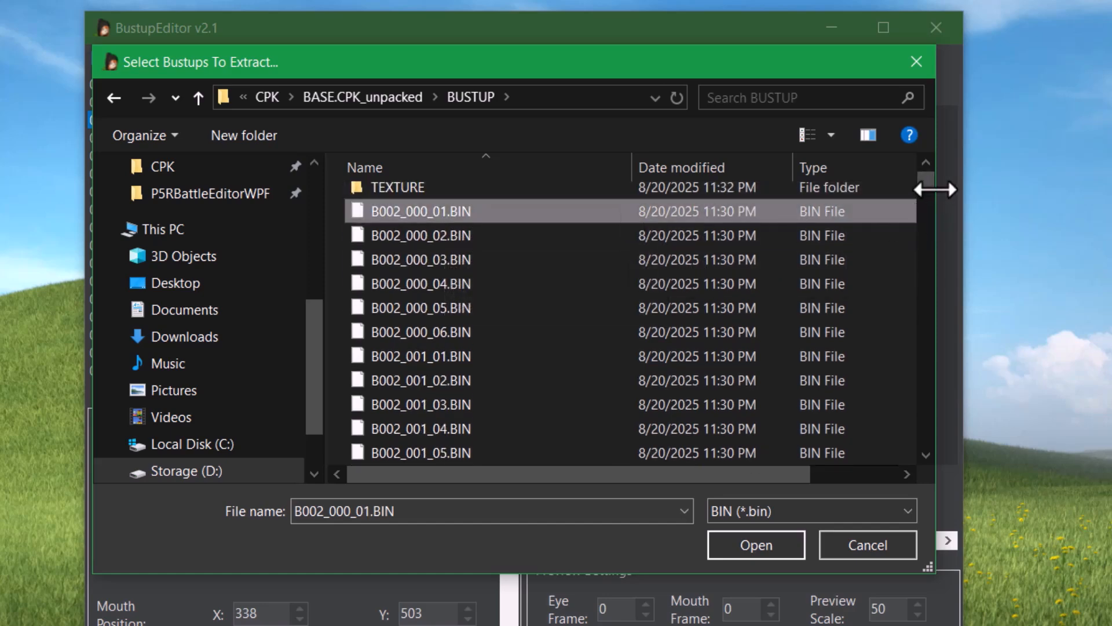
{"action": "scroll", "scroll_direction": "down", "scroll_amount": 3}
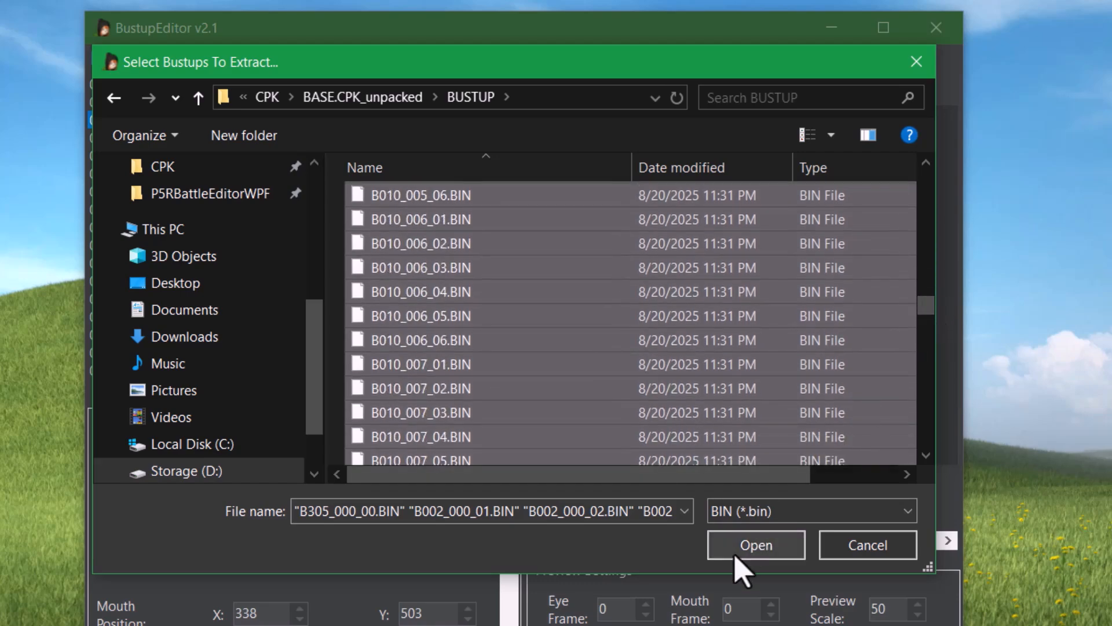
{"action": "left_click", "coordinate": [754, 545]}
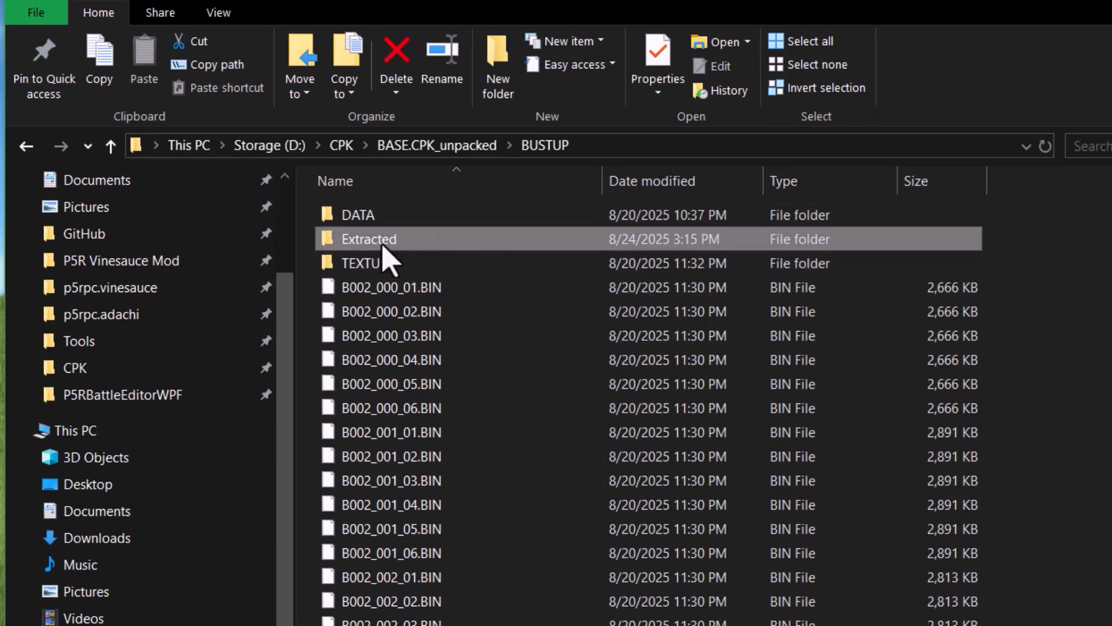
{"action": "mouse_move", "coordinate": [464, 358]}
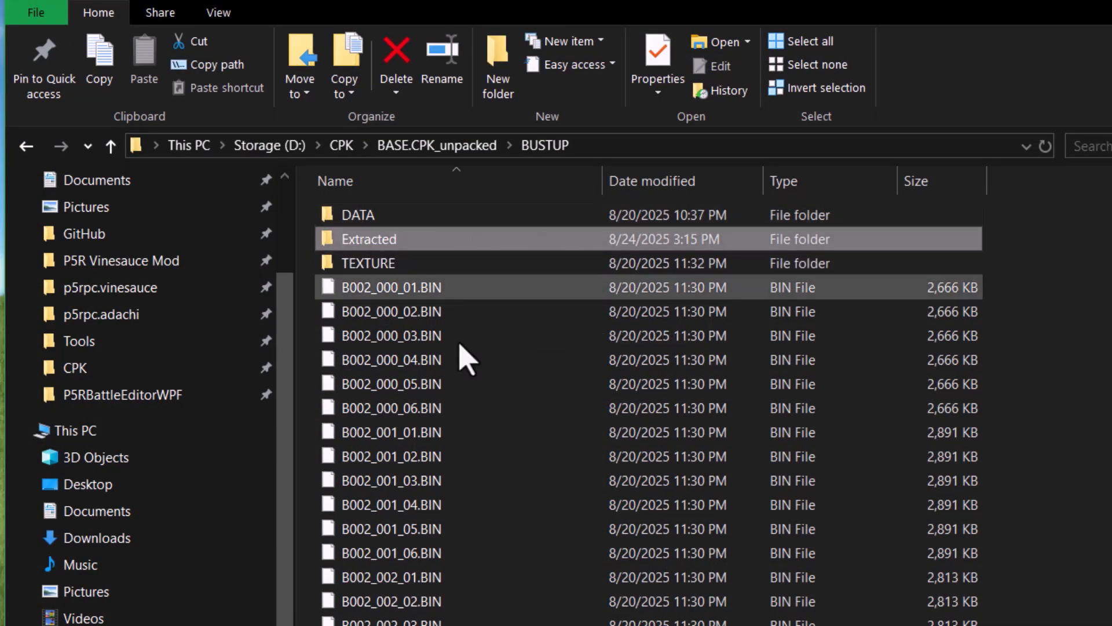
Step: Browse to Extracted\B002_000_06 and open b002_000_06.dds in Paint.NET
{"action": "double_click", "coordinate": [369, 238]}
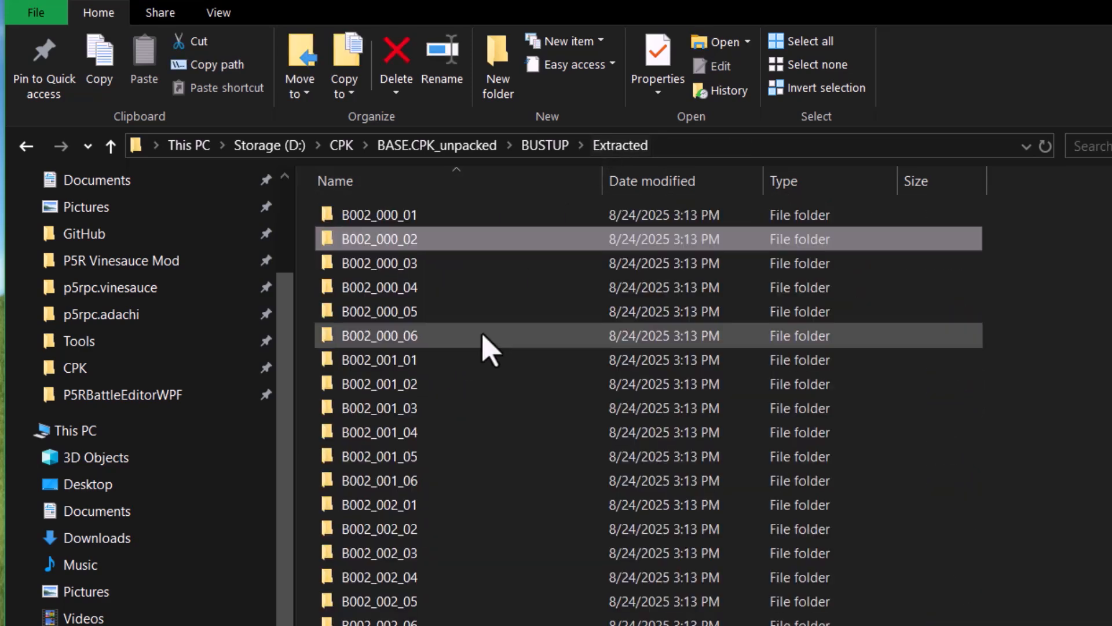
{"action": "left_click", "coordinate": [379, 214]}
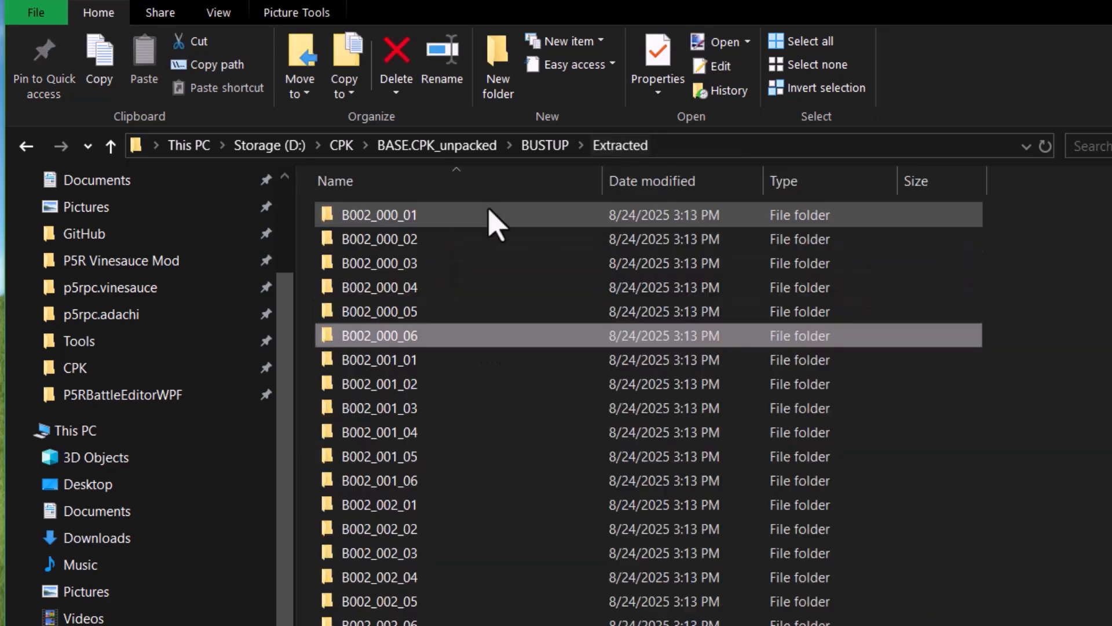
{"action": "double_click", "coordinate": [379, 335]}
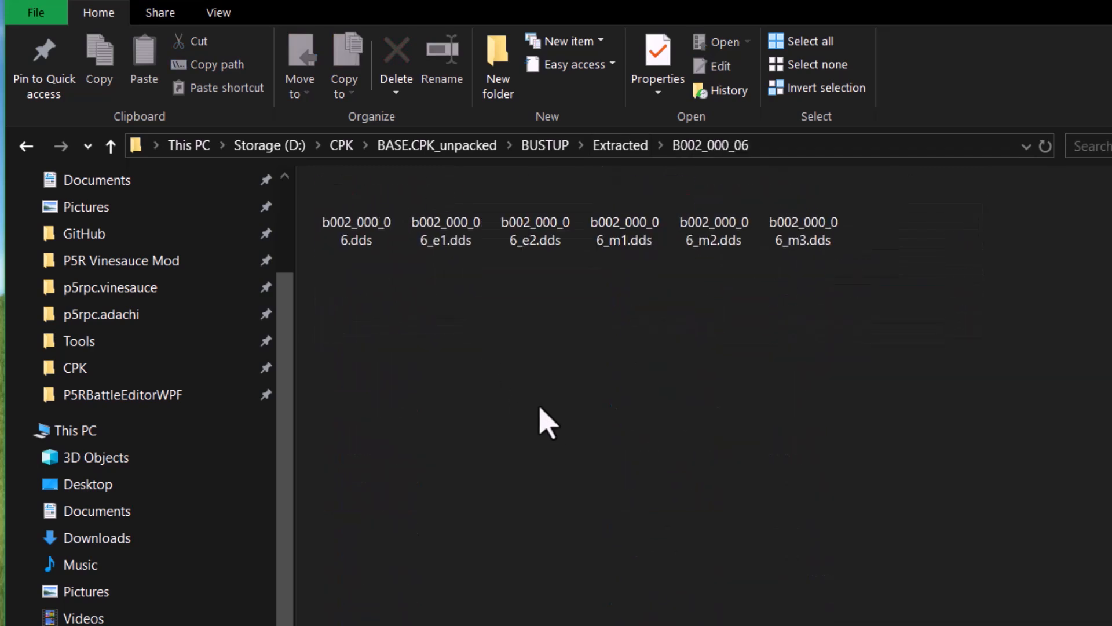
{"action": "left_click", "coordinate": [555, 255]}
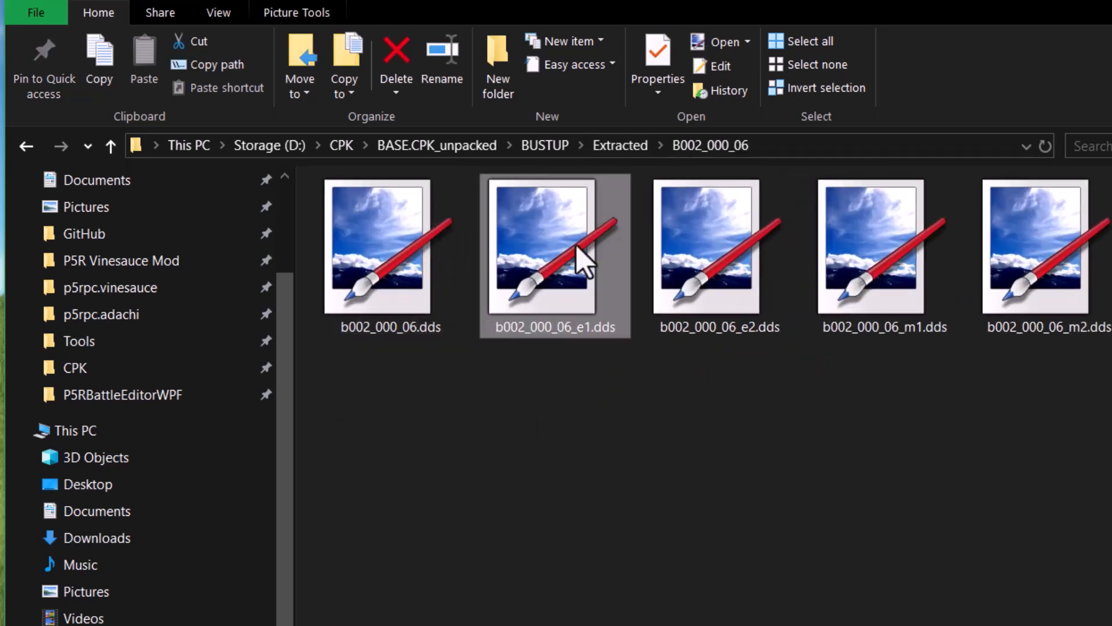
{"action": "left_click", "coordinate": [388, 246]}
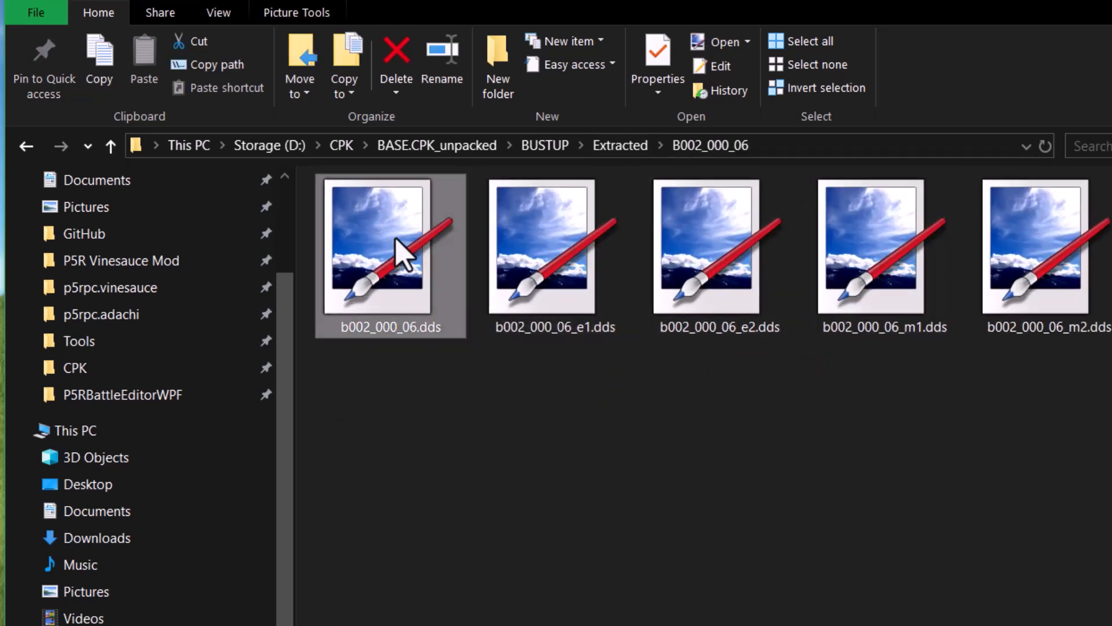
{"action": "double_click", "coordinate": [389, 247]}
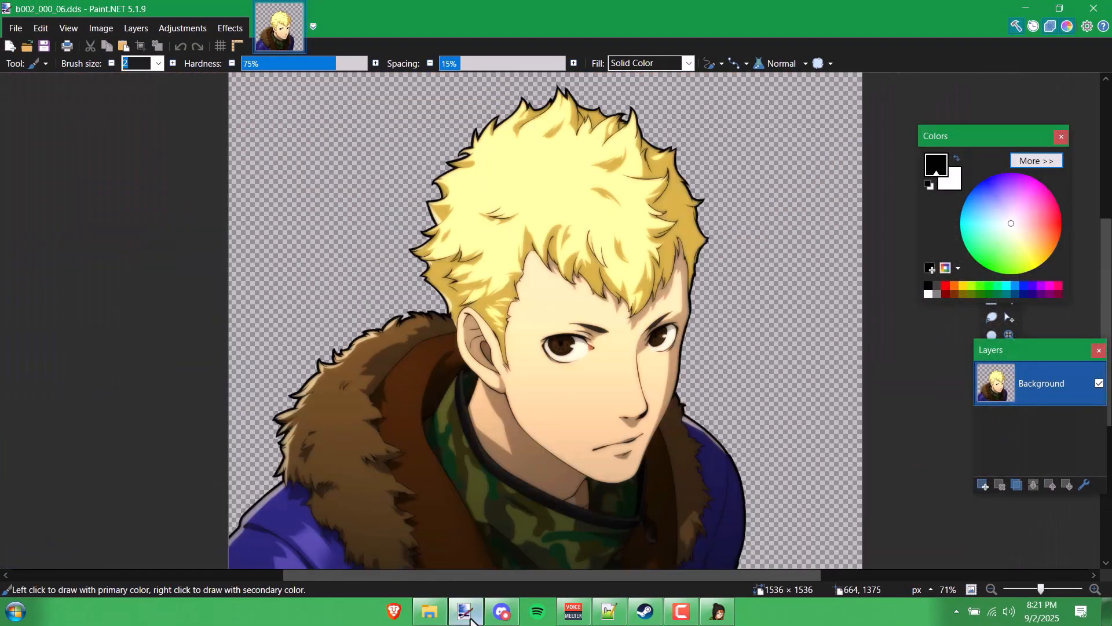
Step: Also open the b002_000_06_e1.dds eye-frame image from the extracted folder
{"action": "left_click", "coordinate": [333, 26]}
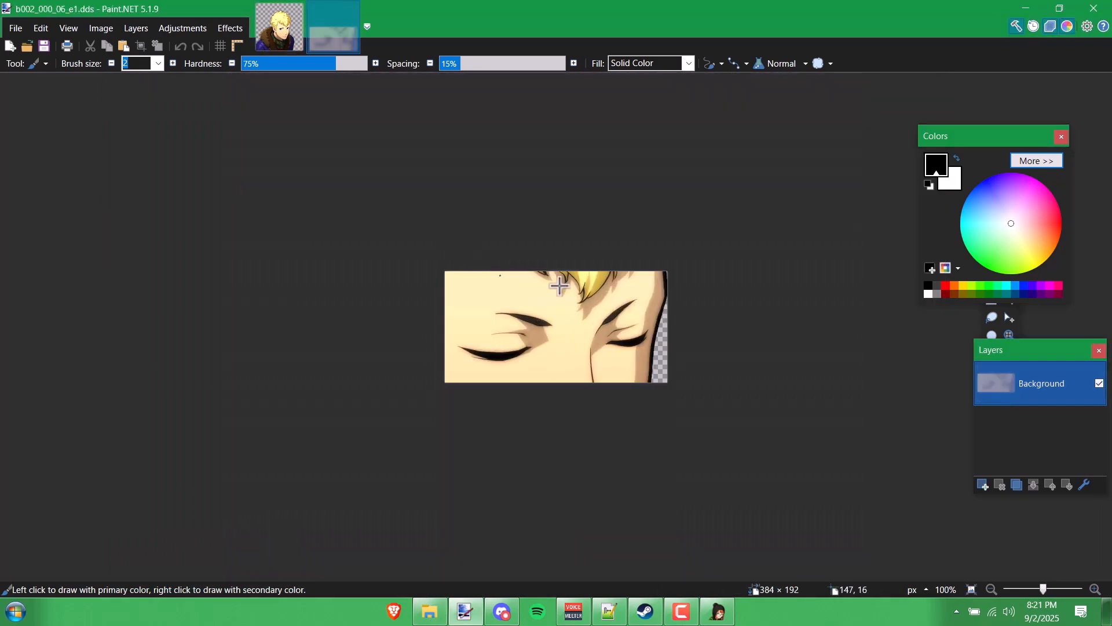
{"action": "left_click", "coordinate": [429, 610]}
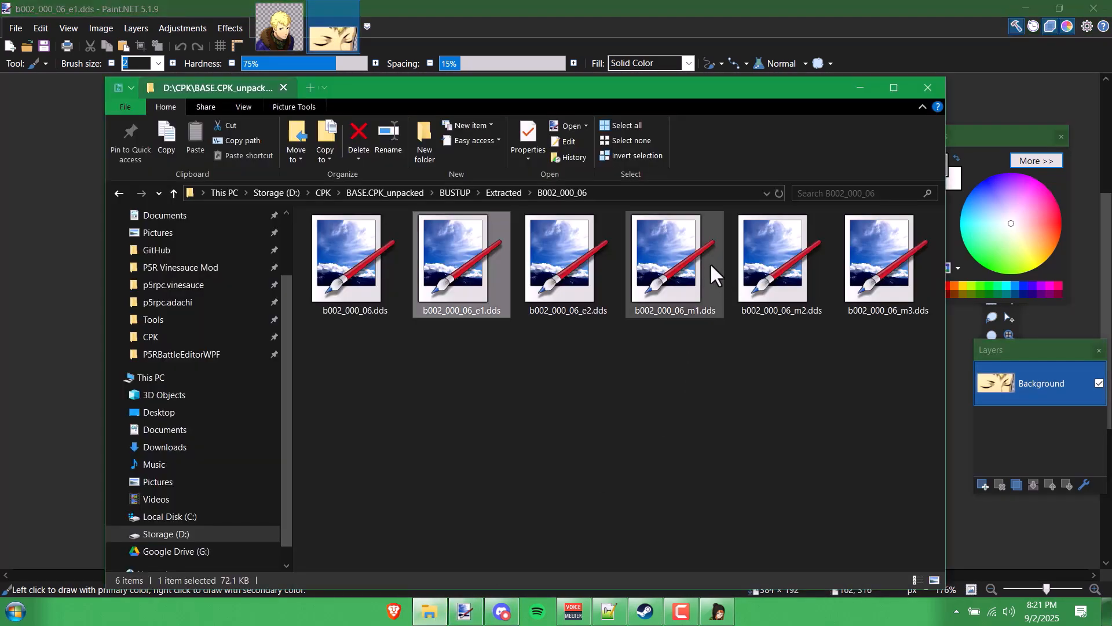
{"action": "double_click", "coordinate": [665, 257]}
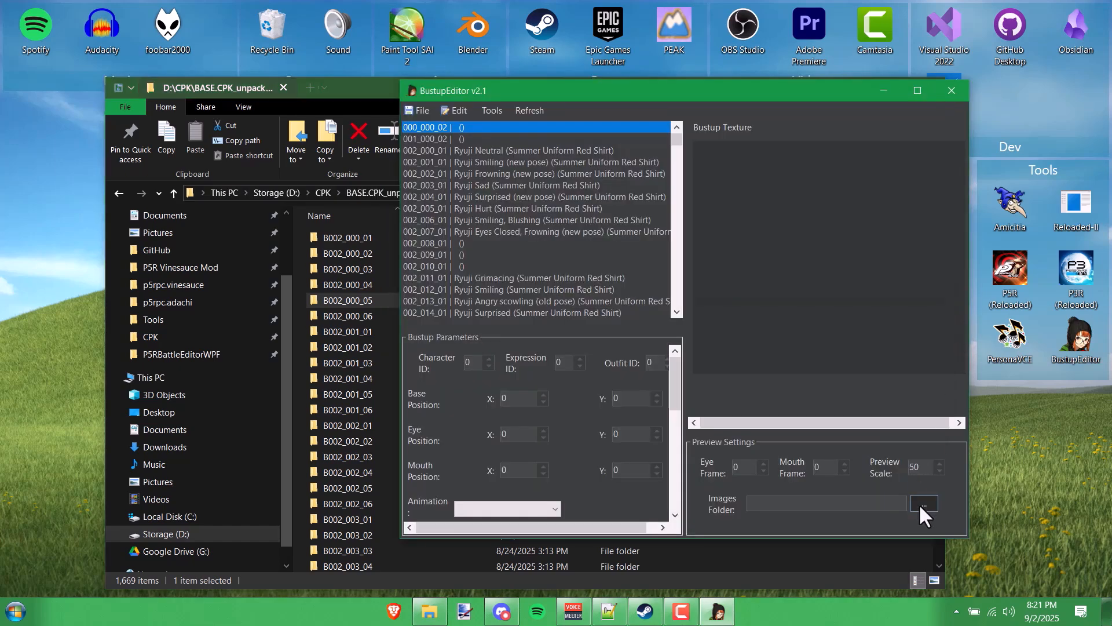
Step: Set the preview images folder to Extracted and maximize the BustupEditor window
{"action": "left_click", "coordinate": [923, 503]}
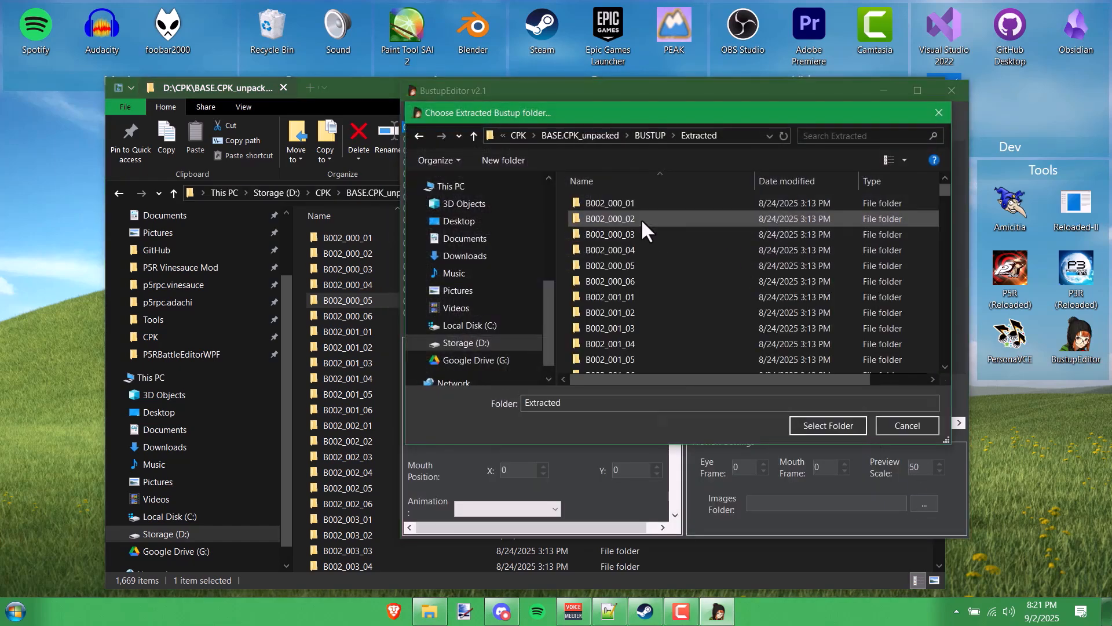
{"action": "left_click", "coordinate": [827, 425]}
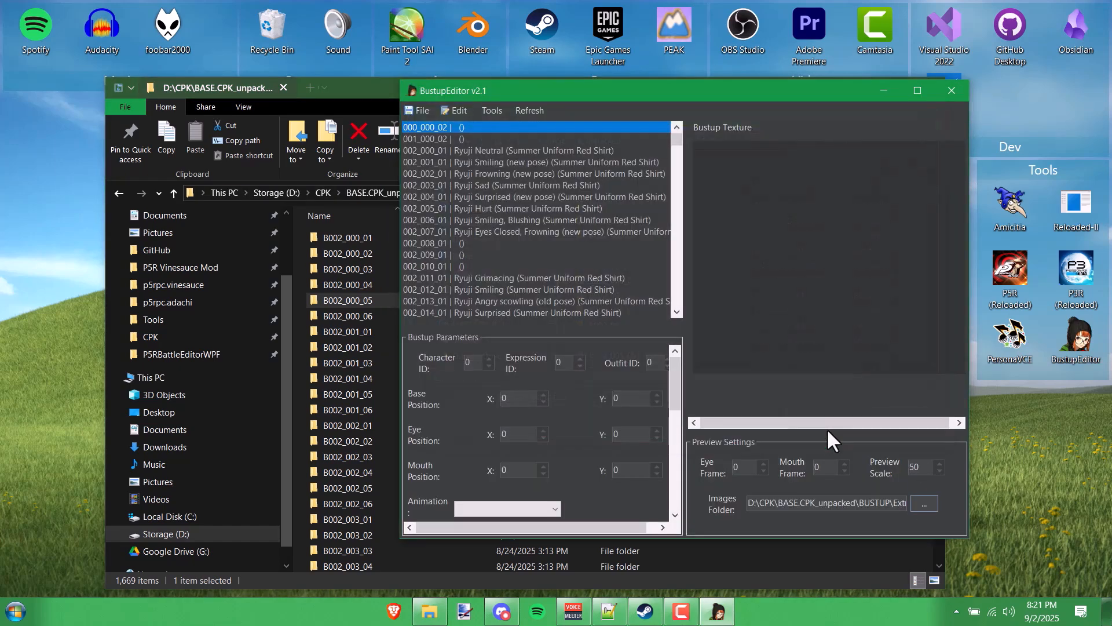
{"action": "left_click", "coordinate": [532, 162]}
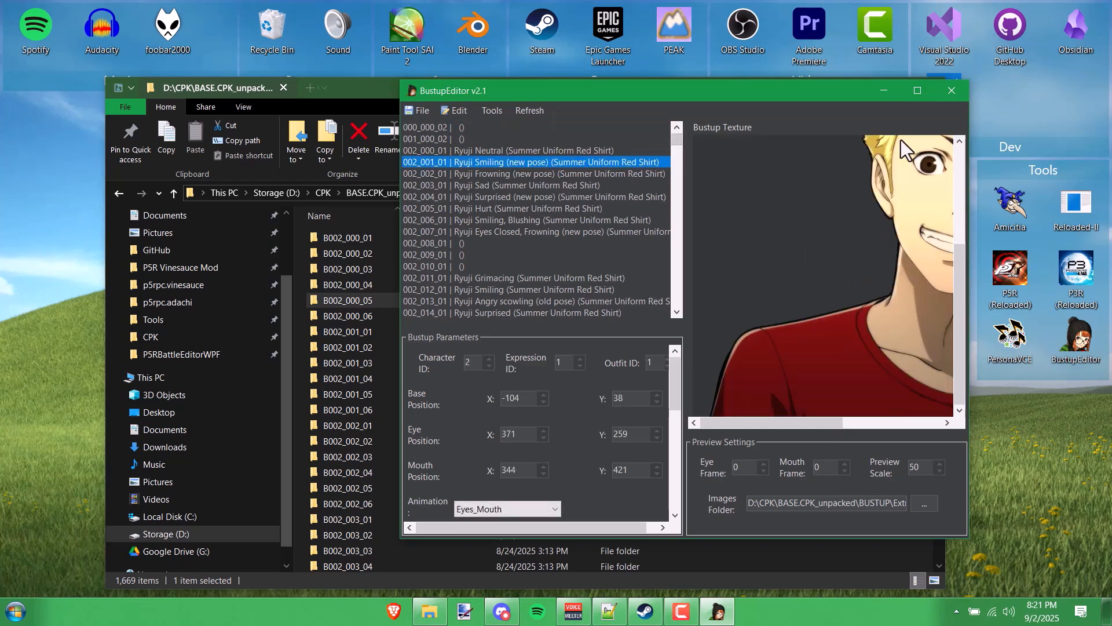
{"action": "left_click", "coordinate": [915, 91]}
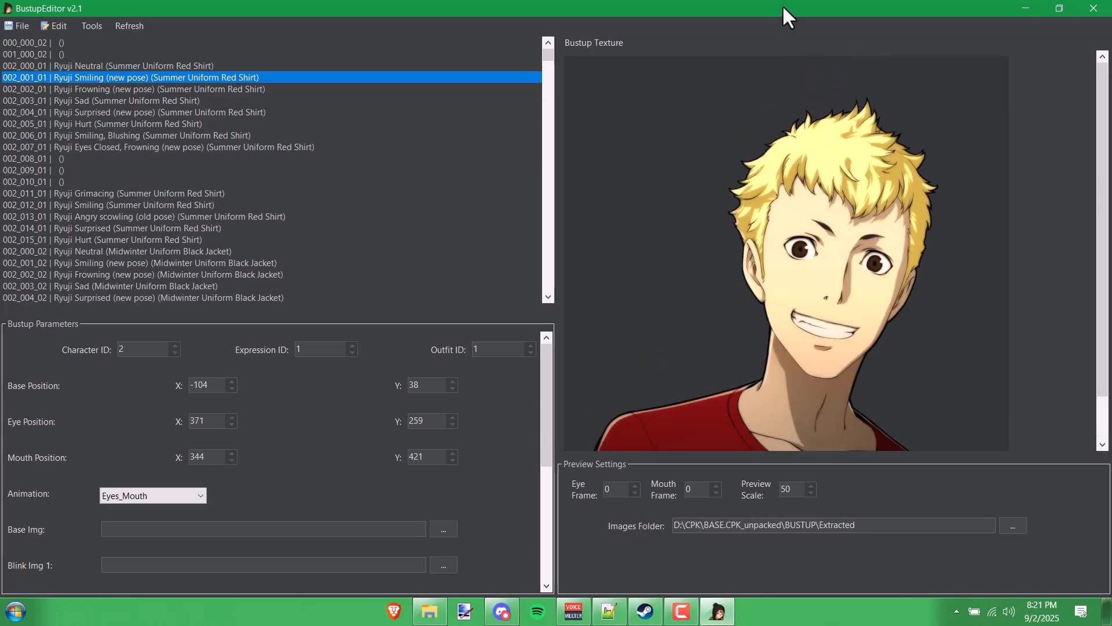
Step: Preview Grimacing and Surprised bustups with varied eye and mouth frames at scale 100
{"action": "triple_click", "coordinate": [791, 489]}
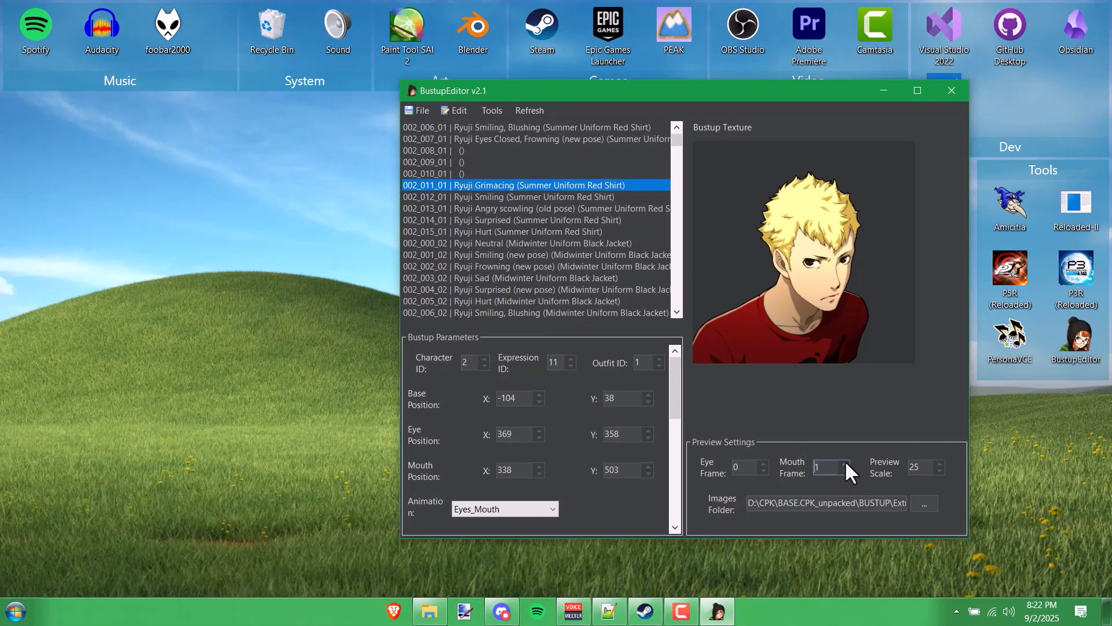
{"action": "left_click", "coordinate": [847, 471]}
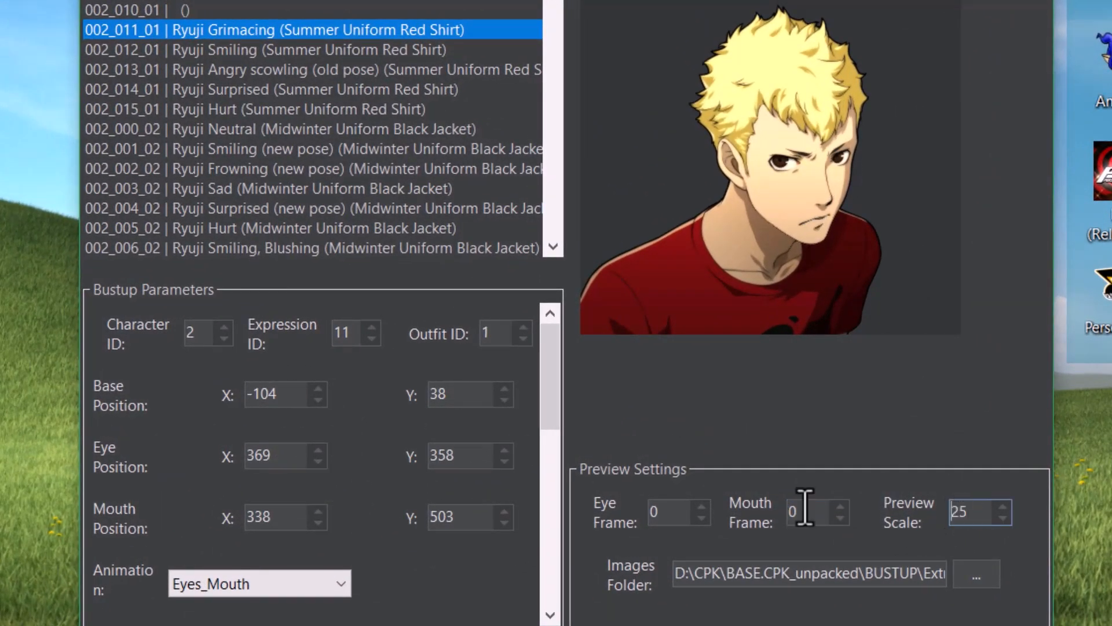
{"action": "left_click", "coordinate": [674, 512]}
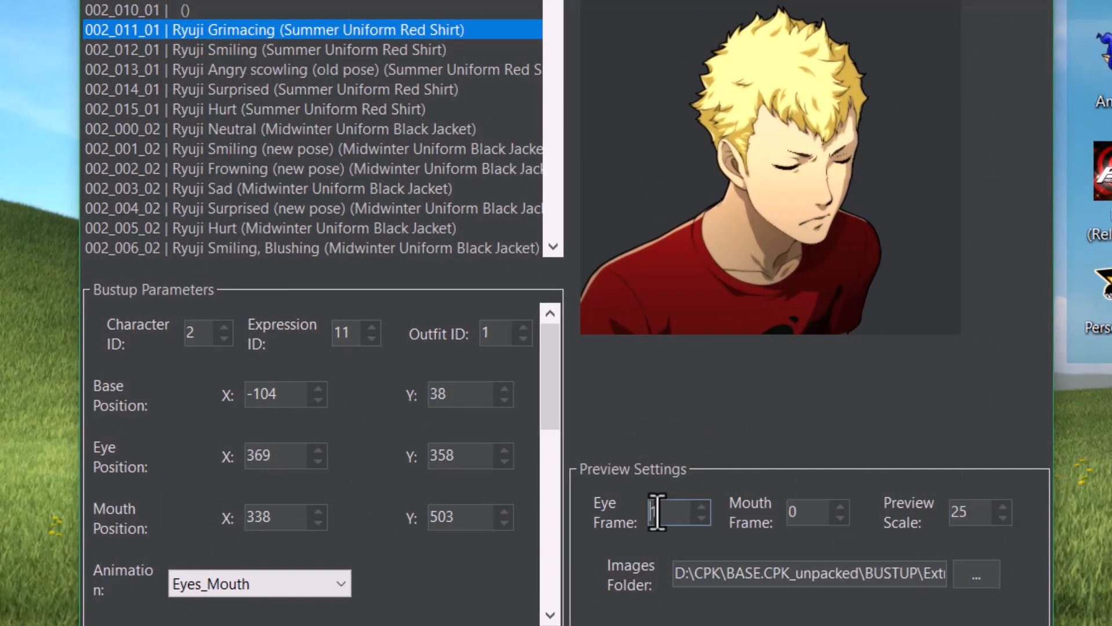
{"action": "left_click", "coordinate": [269, 88]}
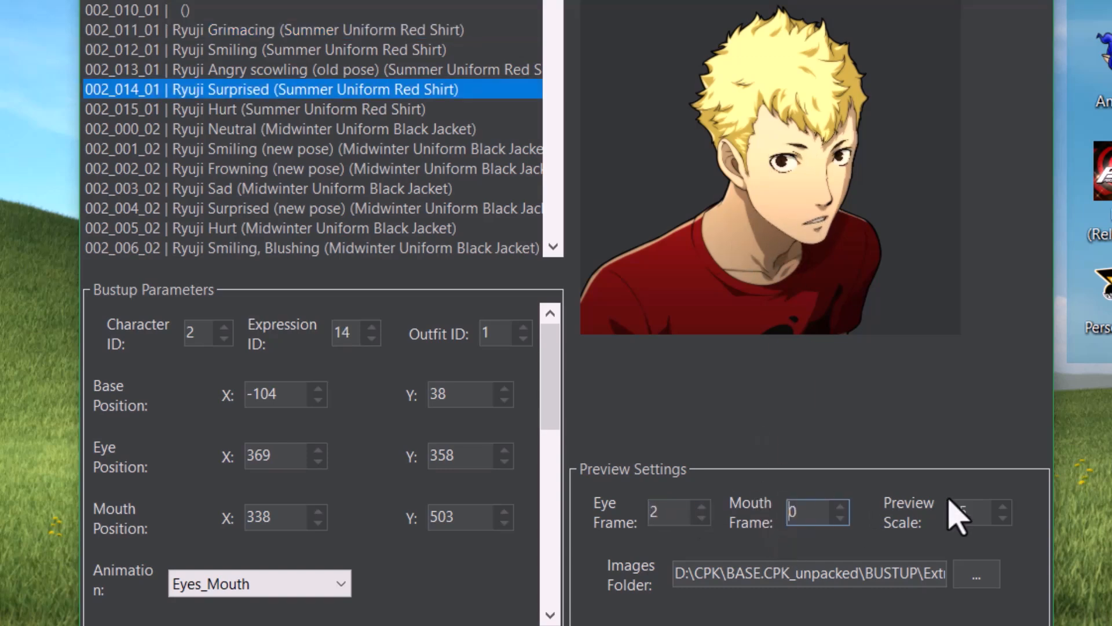
{"action": "left_click", "coordinate": [841, 506]}
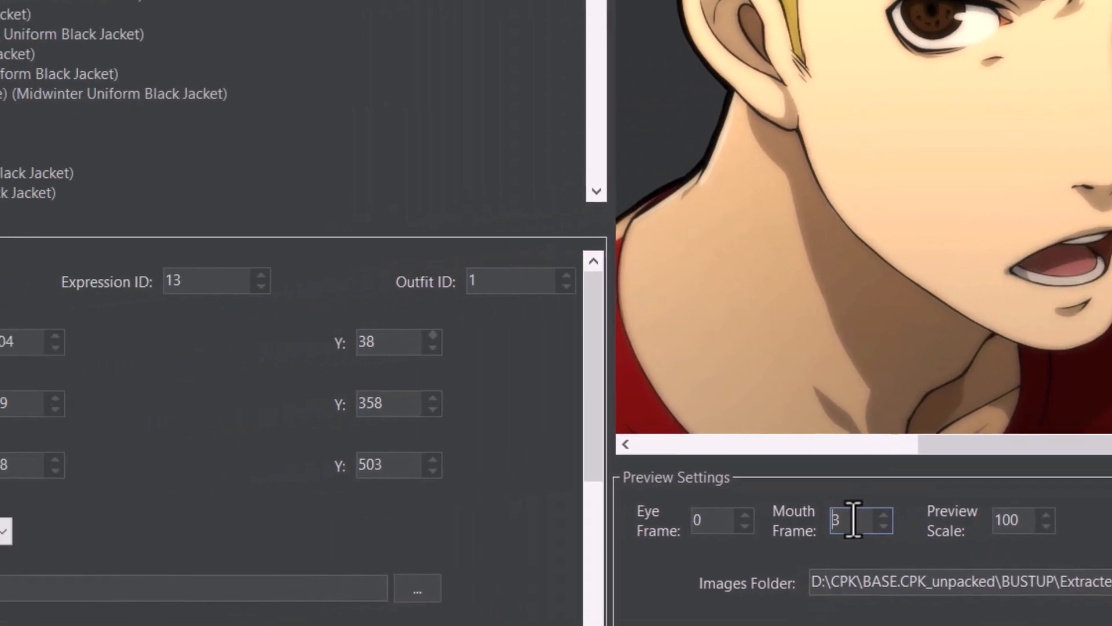
Step: Select Ryuji's Neutral Midwinter Uniform Black Jacket entry and its Base Position X value
{"action": "left_click", "coordinate": [185, 36]}
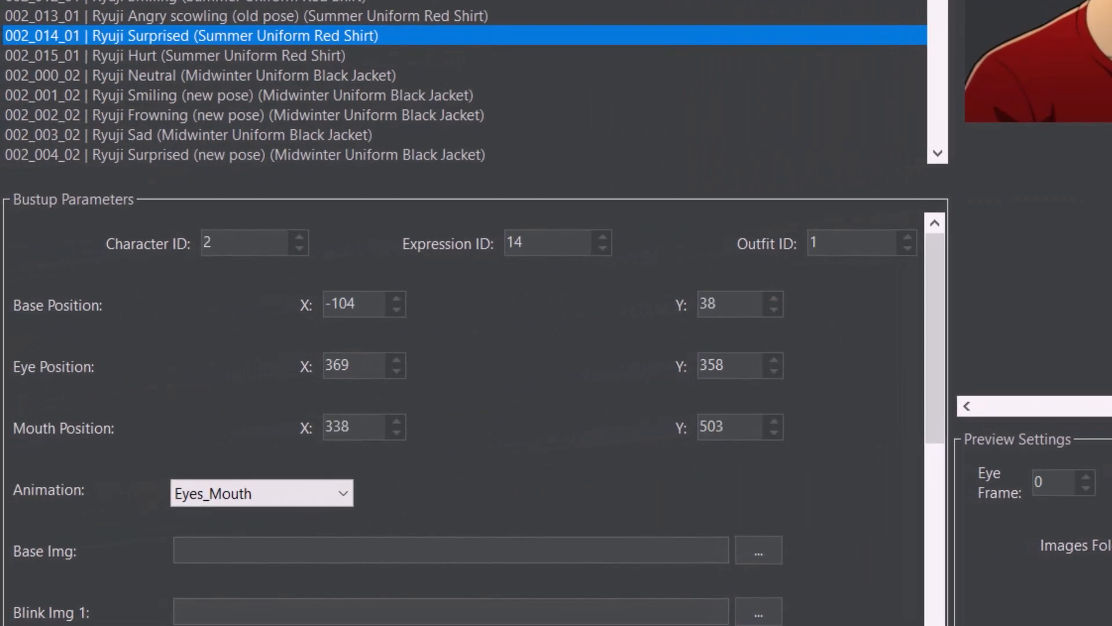
{"action": "scroll", "scroll_direction": "down", "scroll_amount": 3}
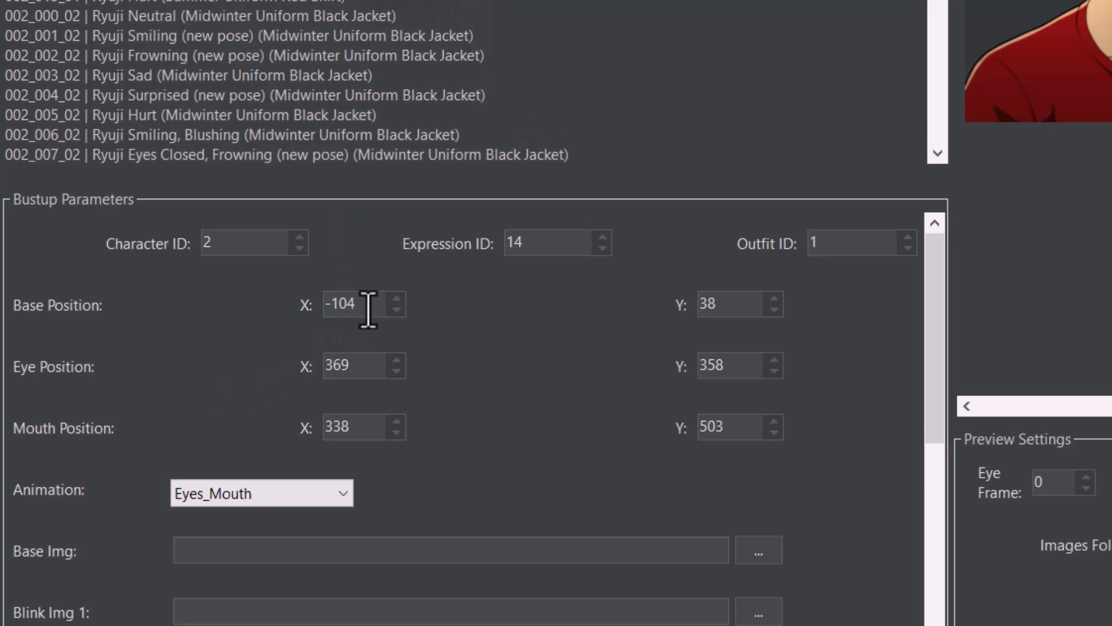
{"action": "triple_click", "coordinate": [730, 303]}
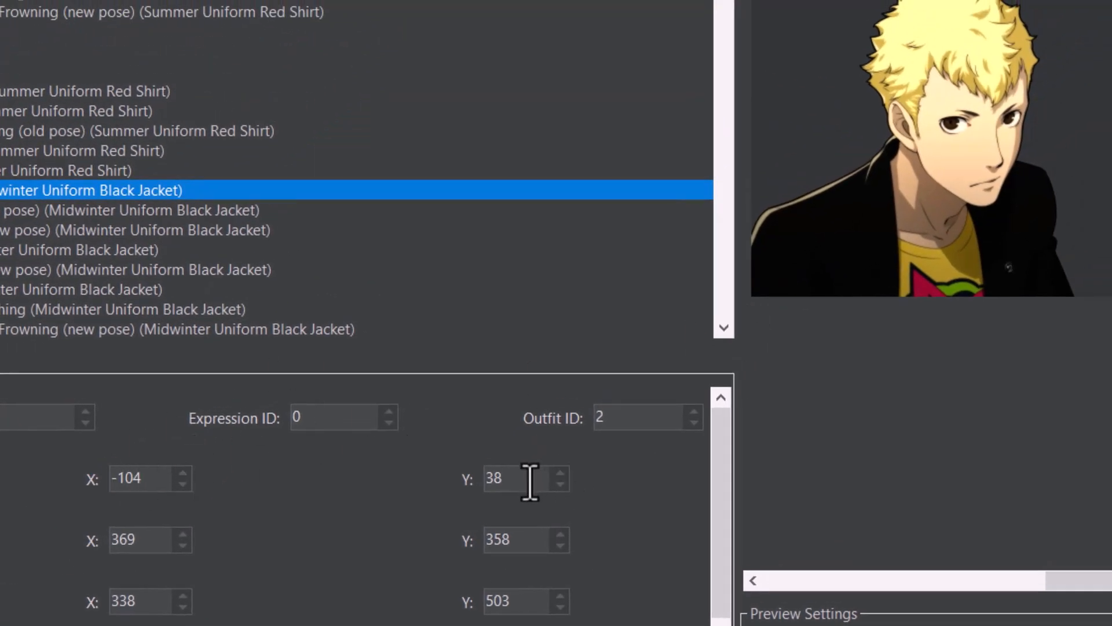
{"action": "mouse_move", "coordinate": [773, 306]}
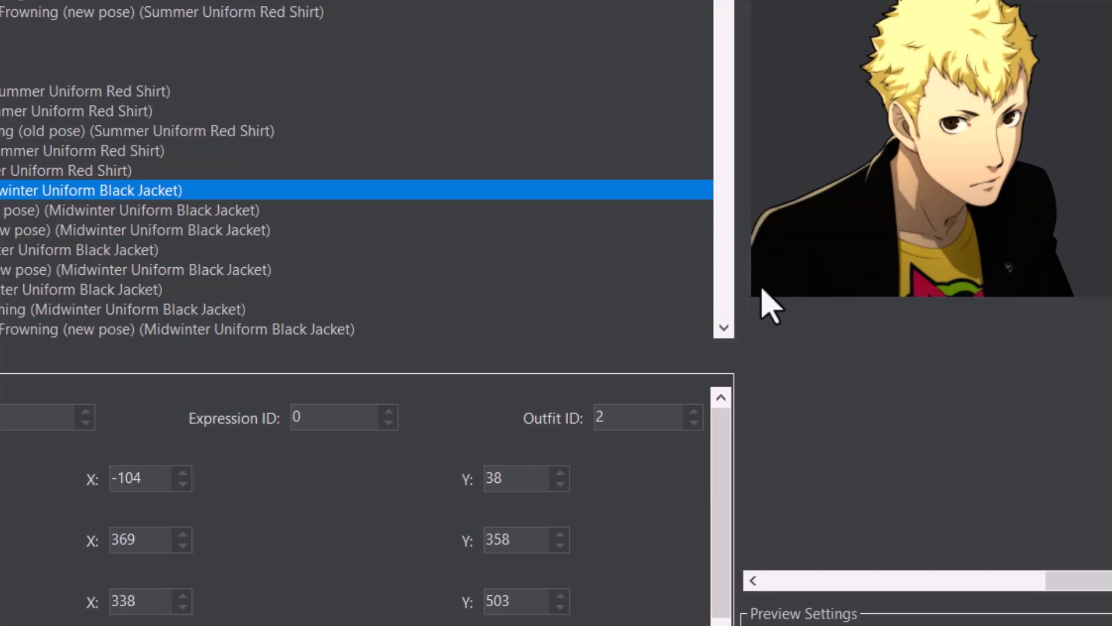
{"action": "mouse_move", "coordinate": [706, 369]}
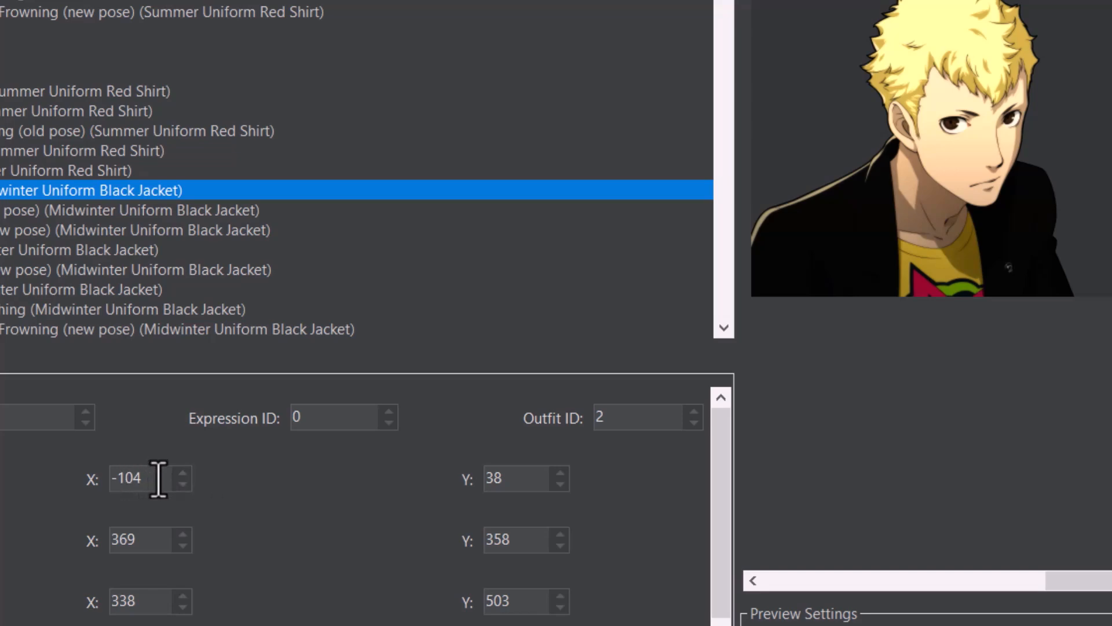
{"action": "triple_click", "coordinate": [138, 479]}
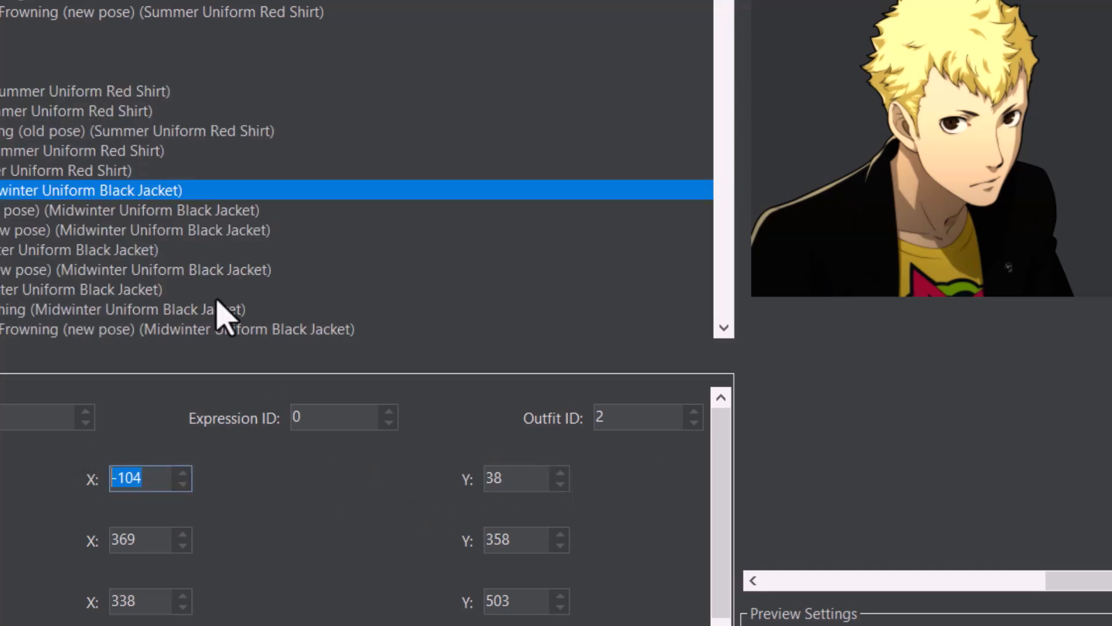
{"action": "left_click", "coordinate": [142, 210]}
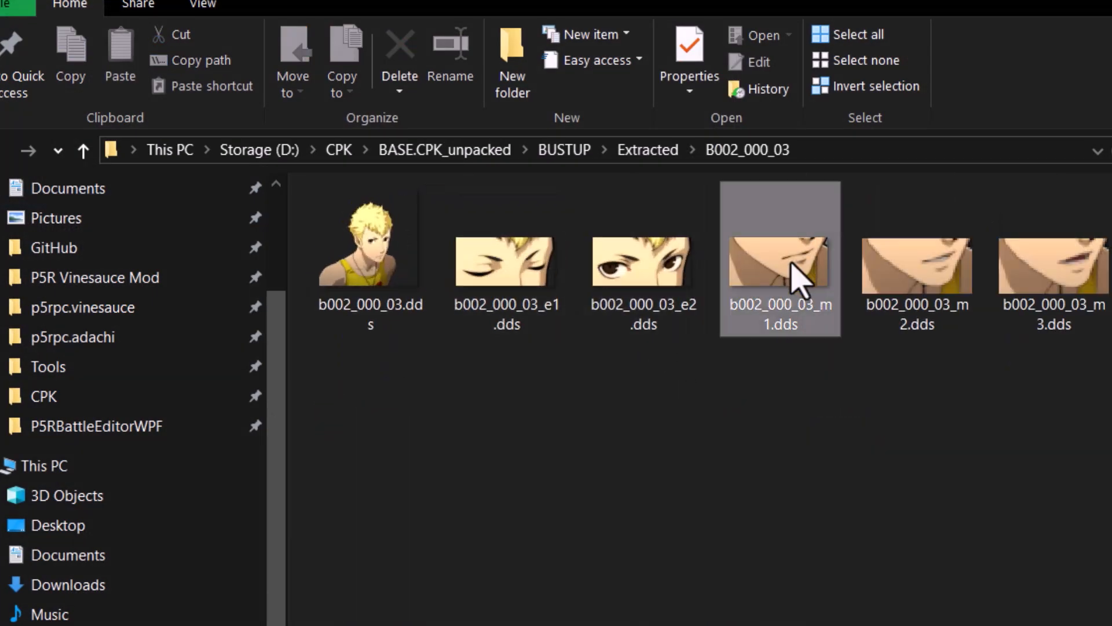
Step: Open b002_000_03.dds from the Extracted B002_000_03 folder
{"action": "left_click", "coordinate": [369, 249]}
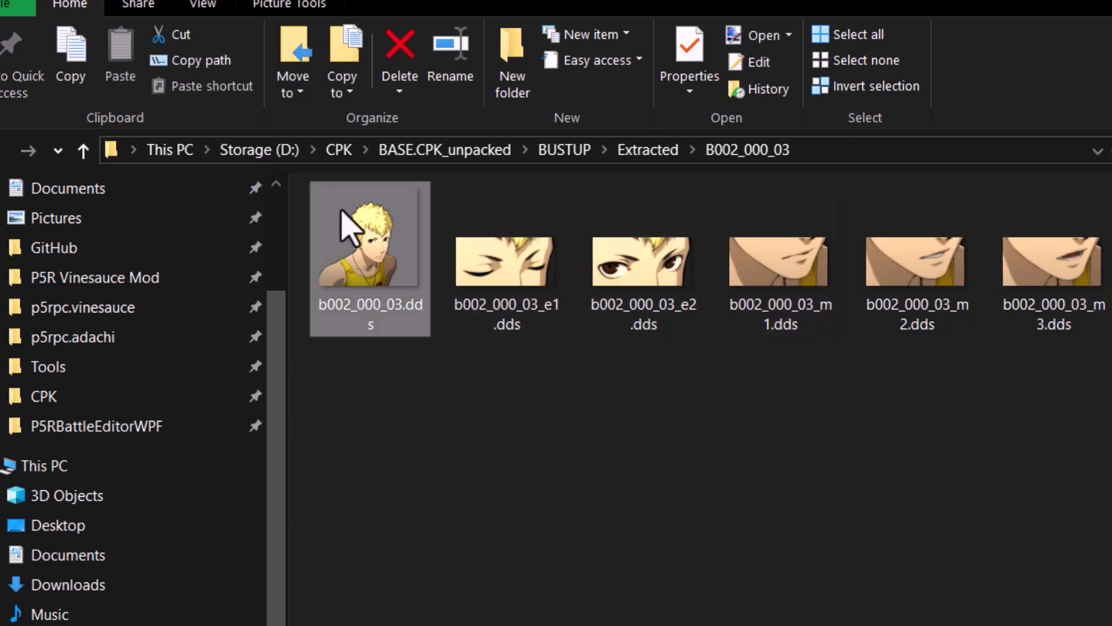
{"action": "double_click", "coordinate": [369, 239]}
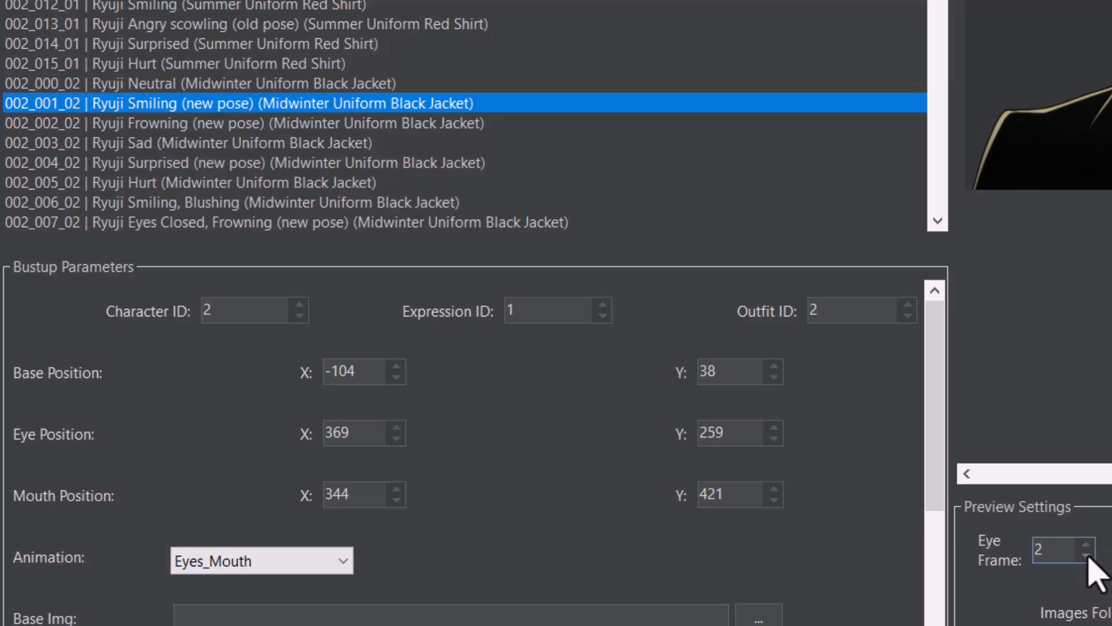
Step: Set the smiling Midwinter entry's eye position to 368, 267 and mouth X to 343
{"action": "left_click", "coordinate": [398, 426]}
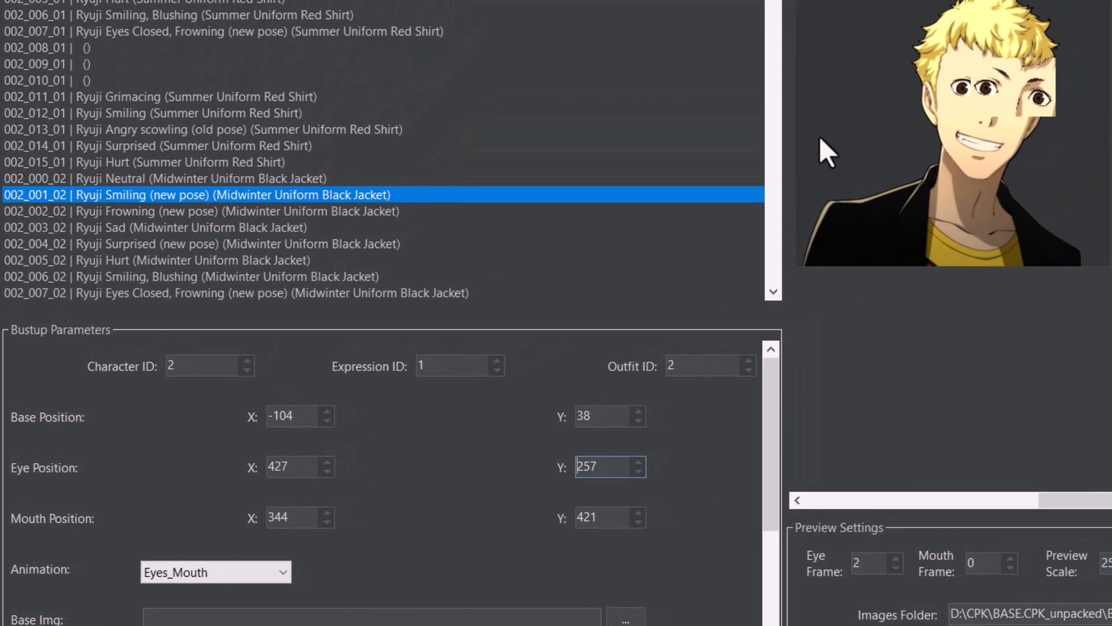
{"action": "left_click", "coordinate": [290, 465]}
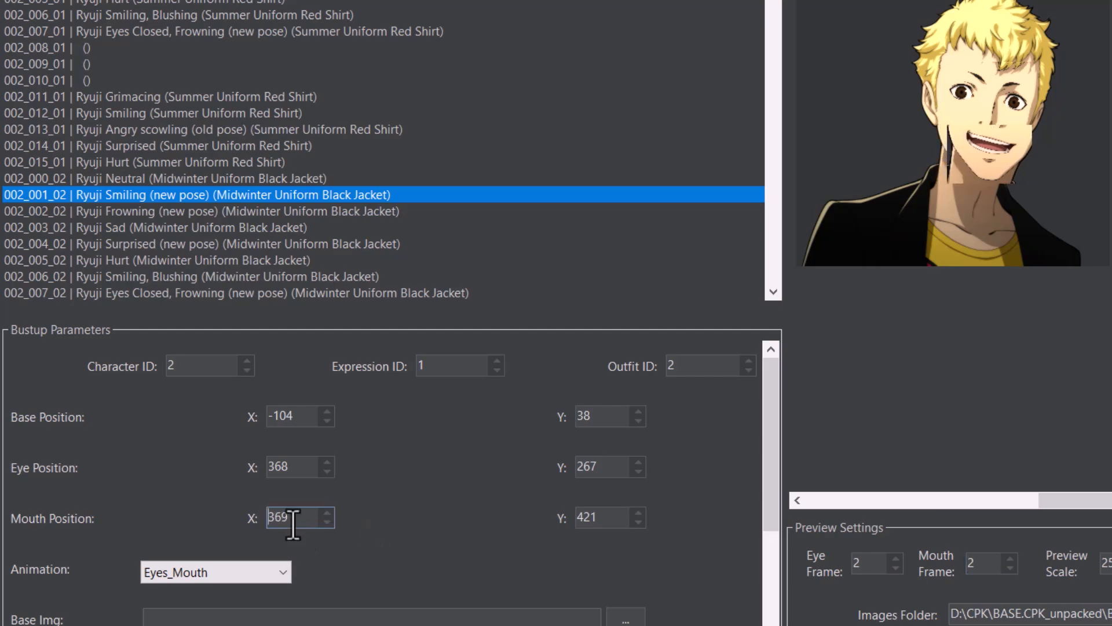
{"action": "type", "text": "341"}
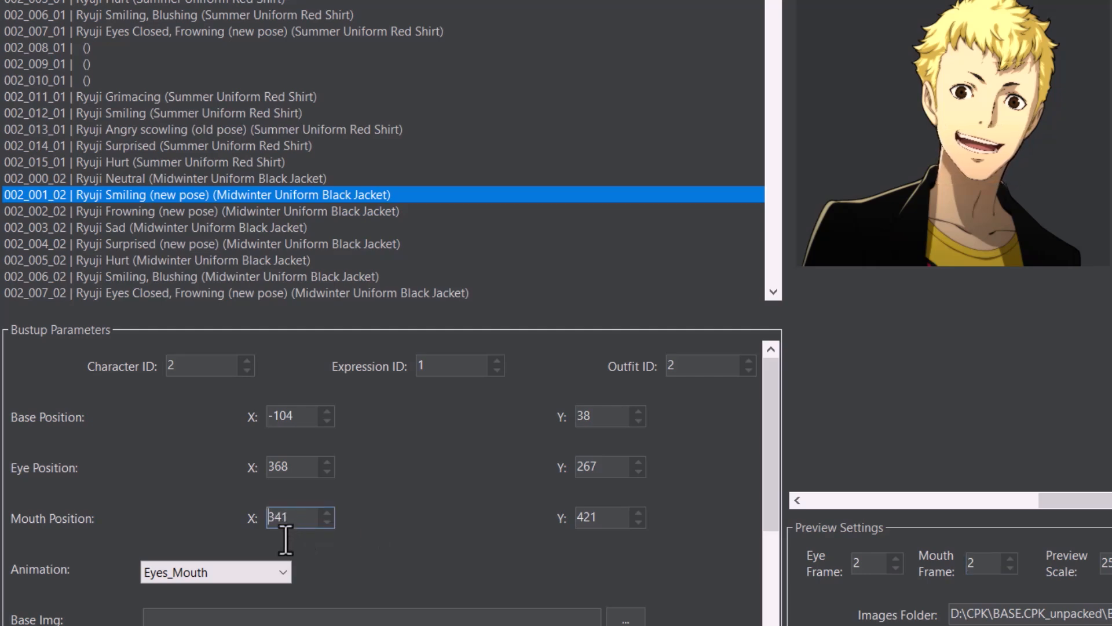
{"action": "left_click", "coordinate": [281, 572]}
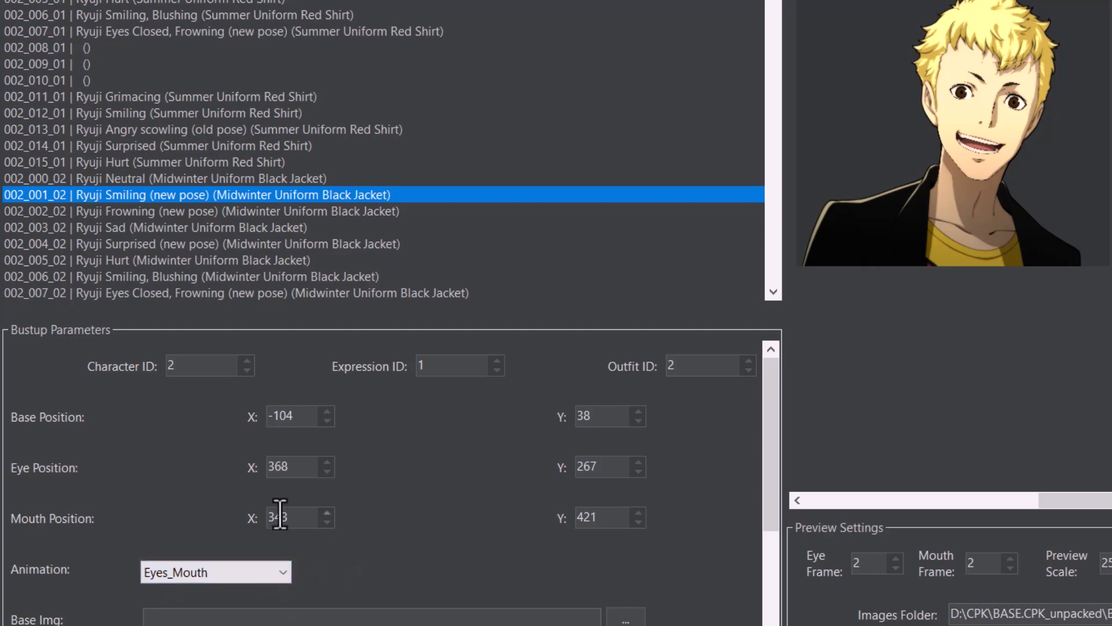
{"action": "left_click", "coordinate": [214, 572]}
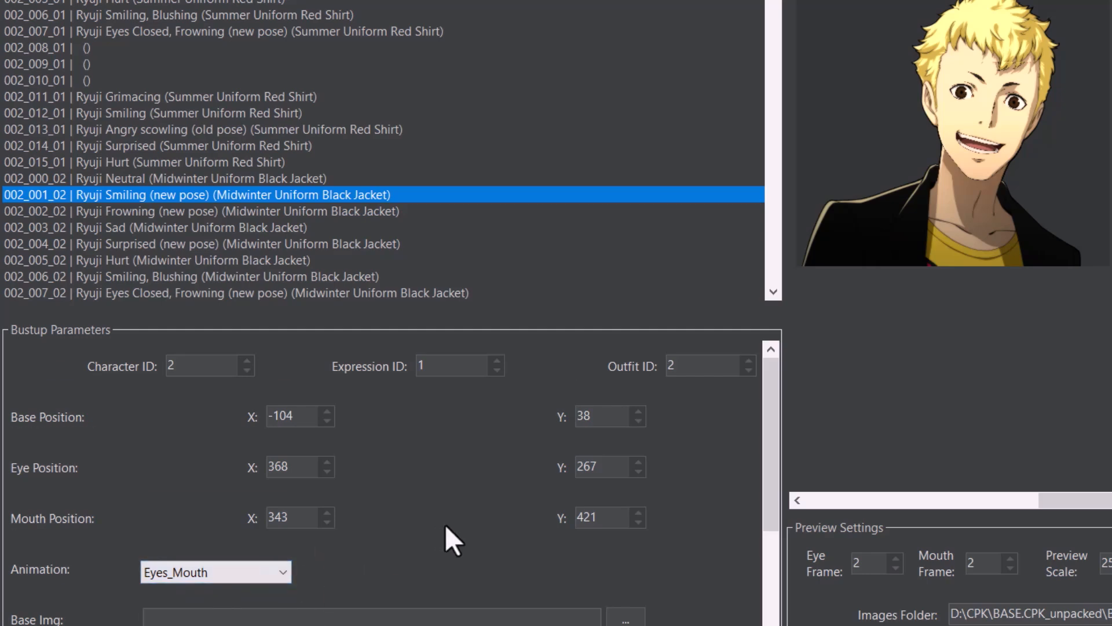
Step: Scroll down and check the character and outfit name fields
{"action": "scroll", "scroll_direction": "down", "scroll_amount": 3}
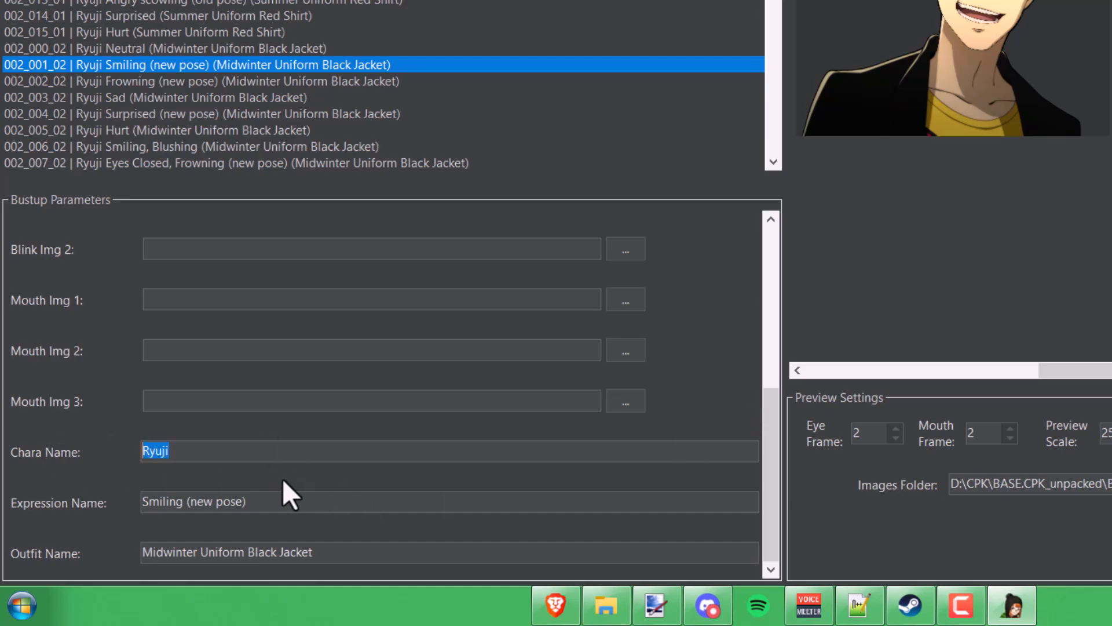
{"action": "left_click", "coordinate": [383, 552]}
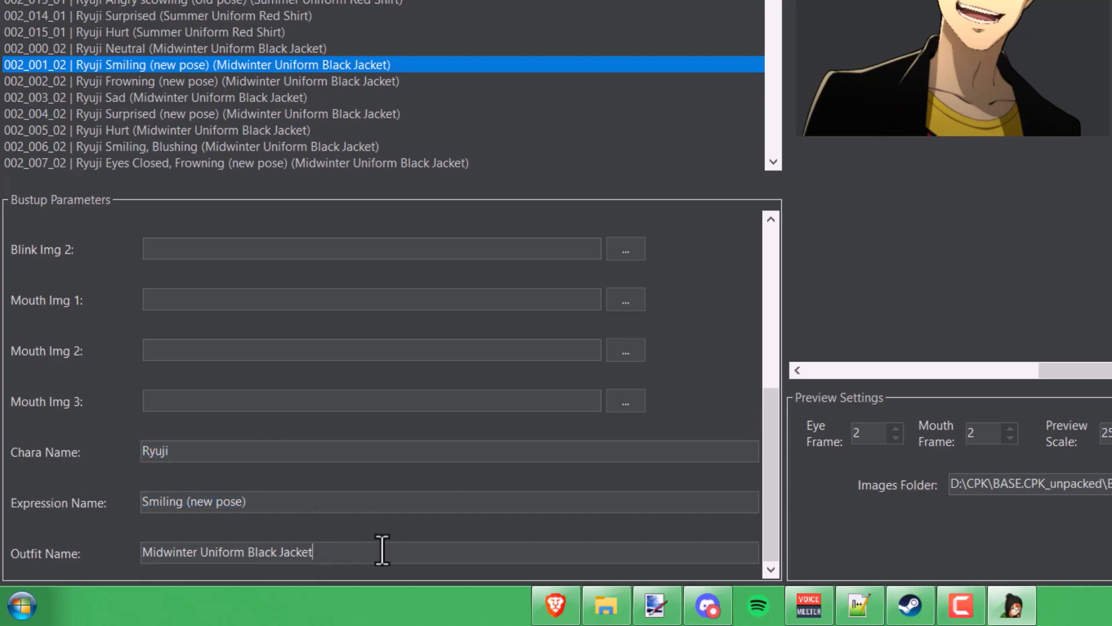
{"action": "left_click", "coordinate": [202, 81]}
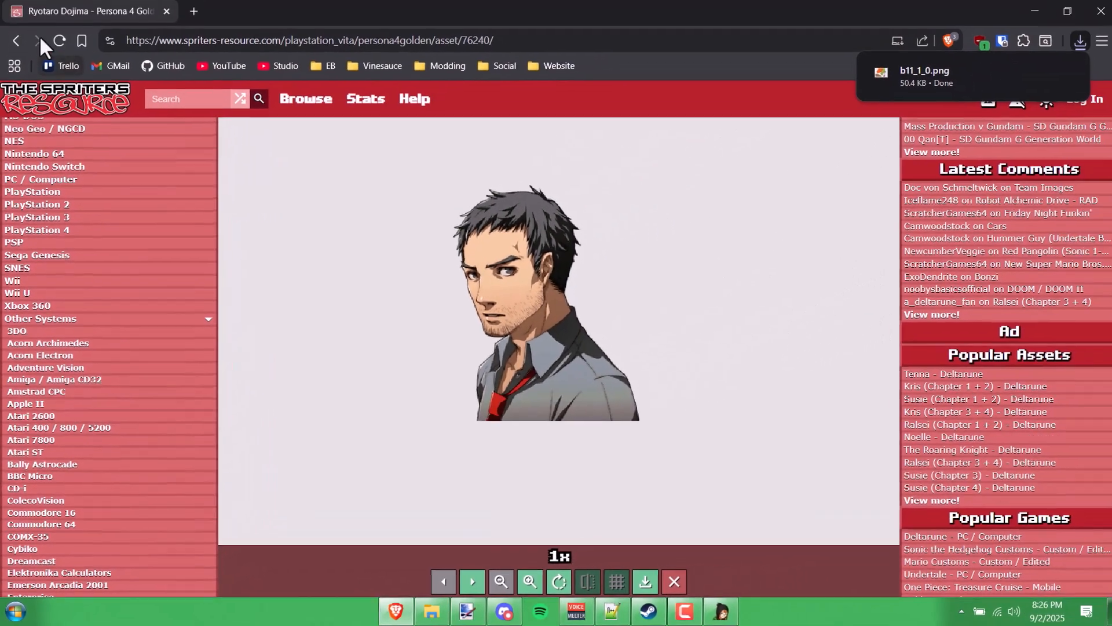
Step: View Dojima's b33_0_0.png bustup, then his b33_0_0_m2.png mouth frame
{"action": "left_click", "coordinate": [15, 40]}
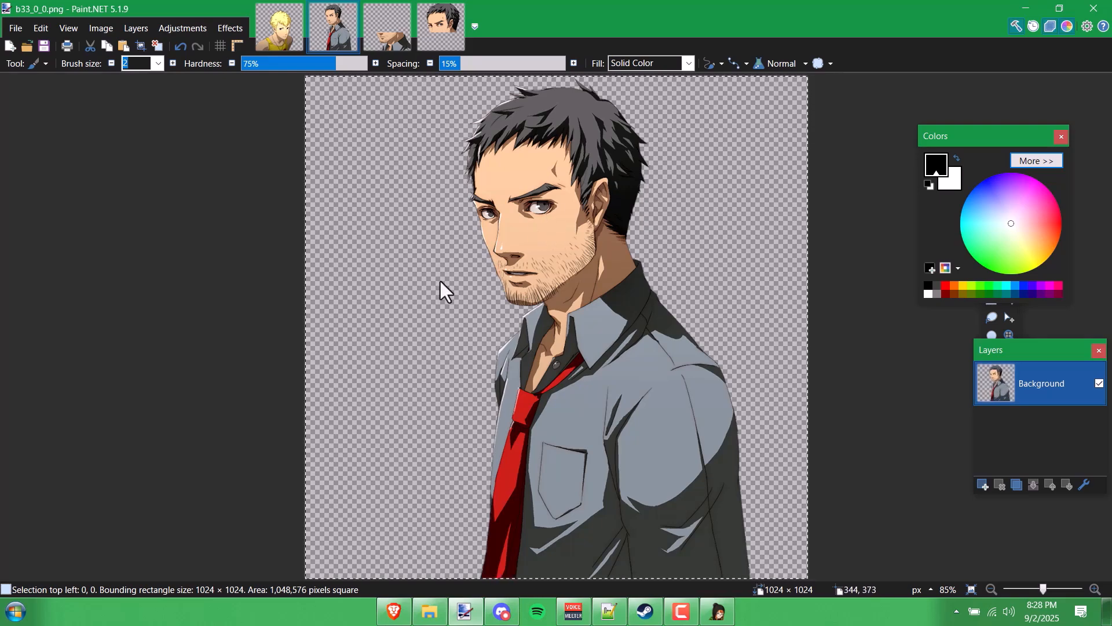
{"action": "mouse_move", "coordinate": [244, 592]}
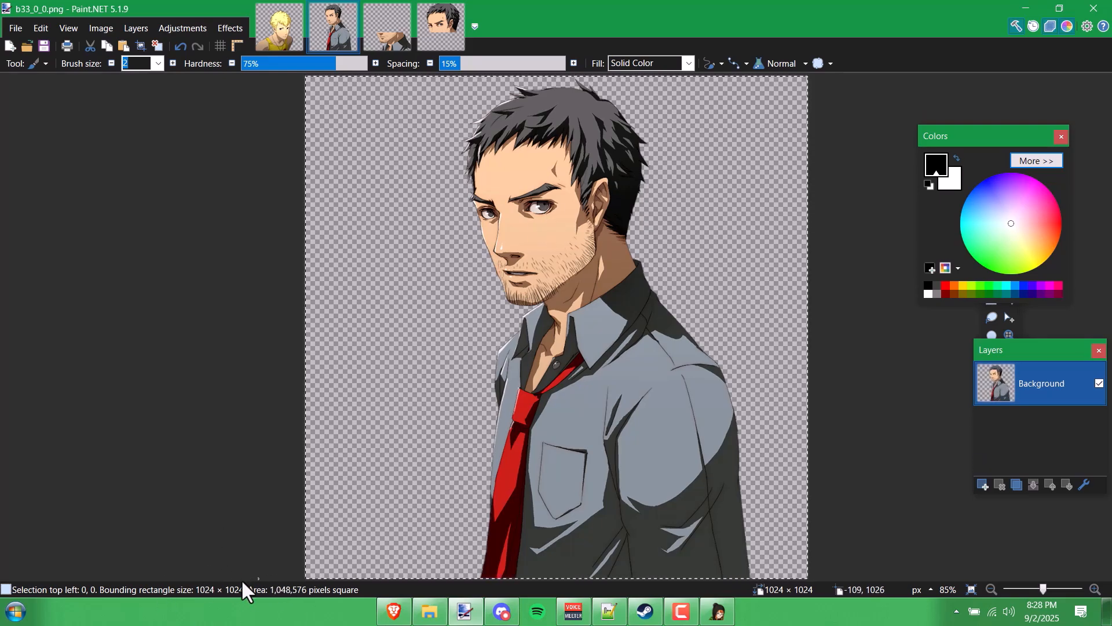
{"action": "mouse_move", "coordinate": [255, 574]}
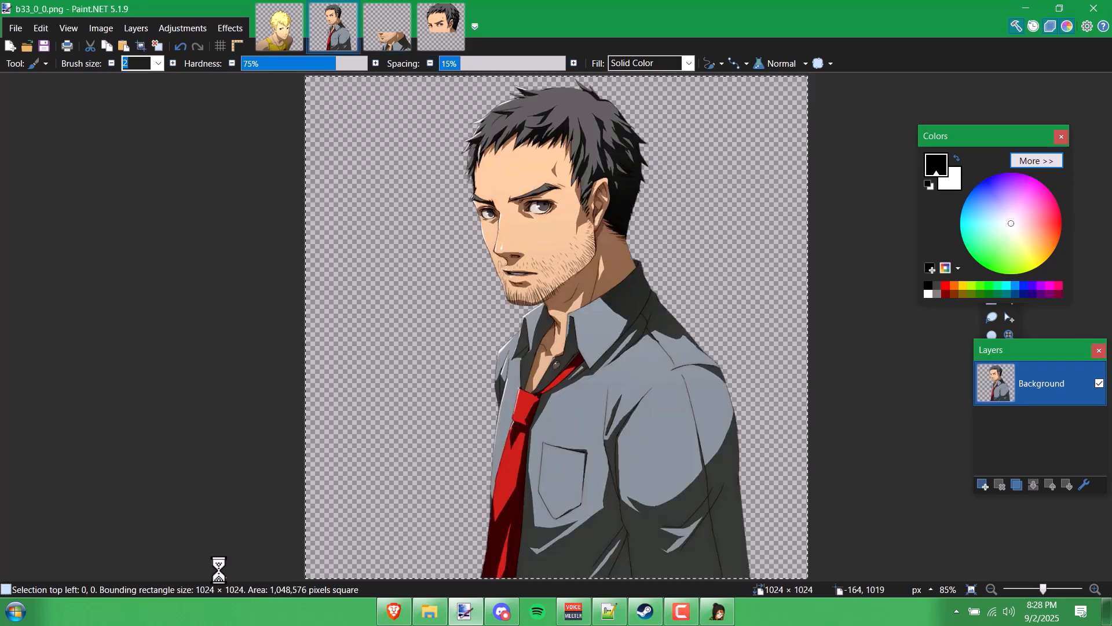
{"action": "left_click", "coordinate": [386, 26]}
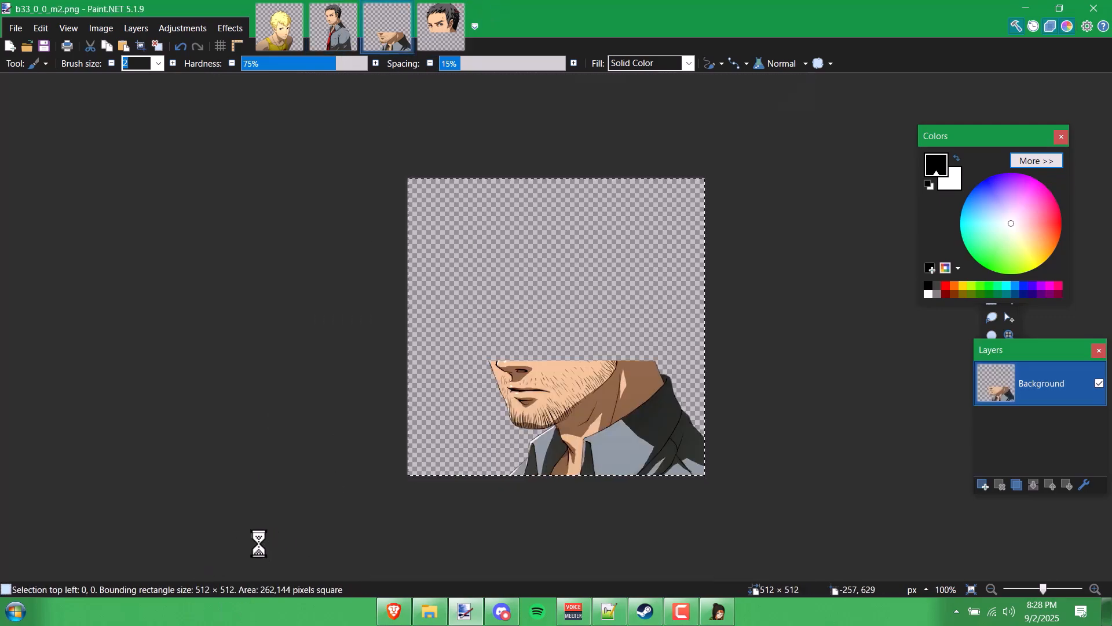
{"action": "left_click", "coordinate": [440, 28]}
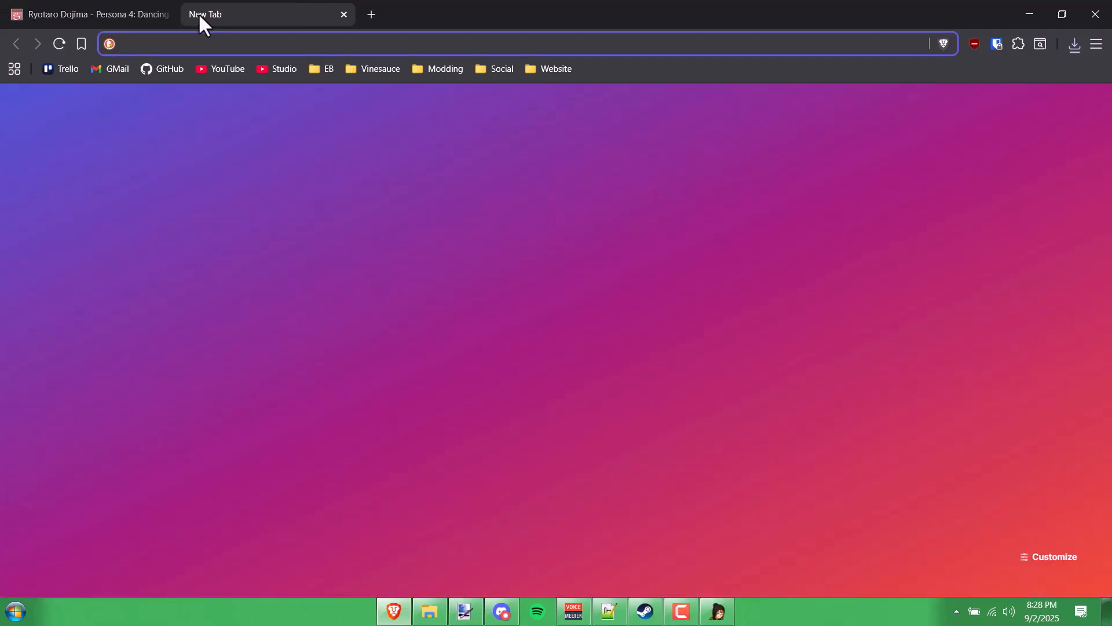
Step: Use CalculatorSoup's Round to Nearest Multiple calculator to confirm 512 and 1024 are multiples of 4
{"action": "type", "text": "nearest multip"}
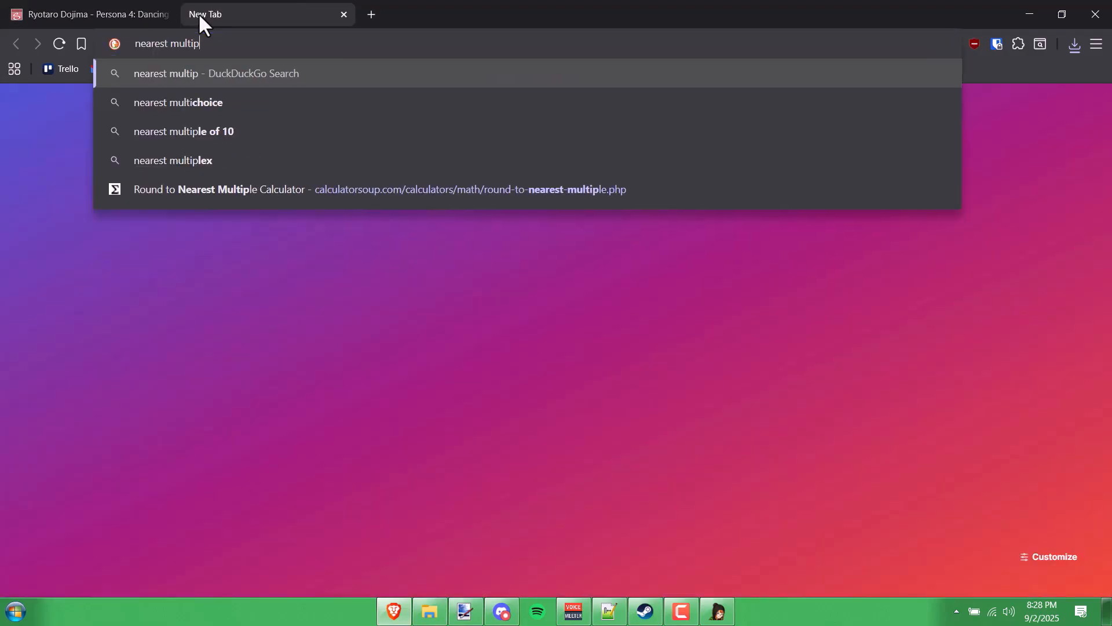
{"action": "left_click", "coordinate": [380, 190]}
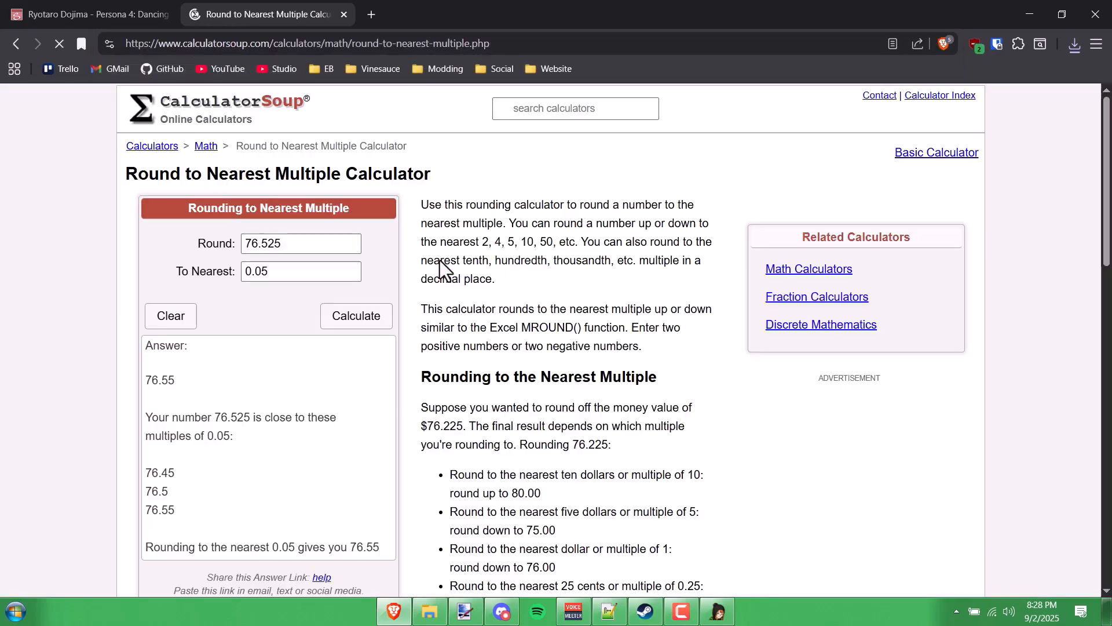
{"action": "left_click", "coordinate": [300, 271]}
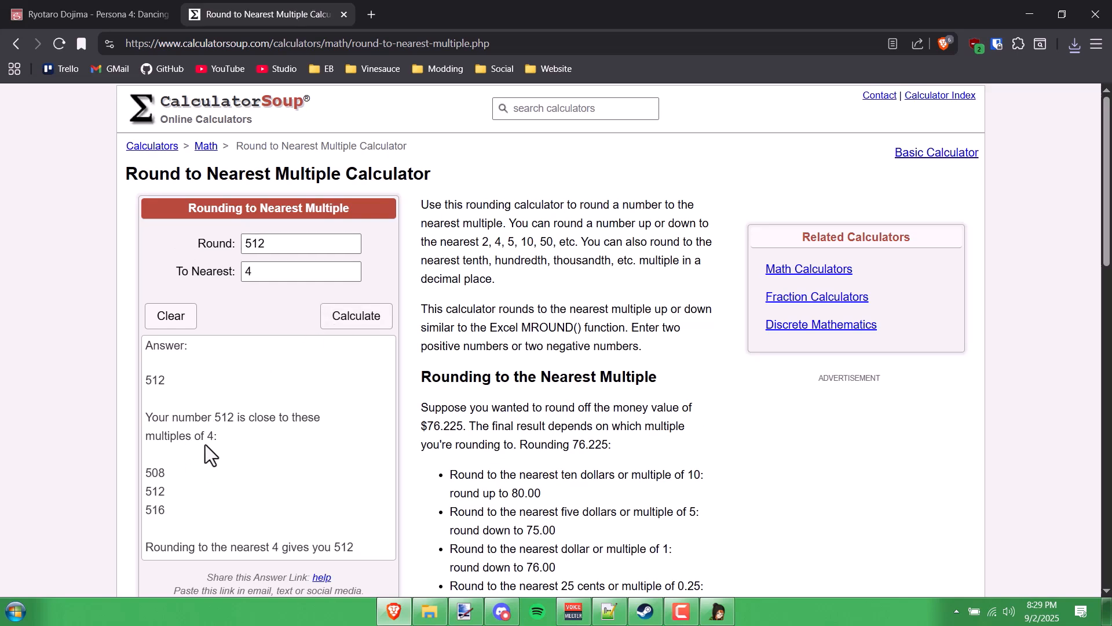
{"action": "double_click", "coordinate": [227, 417]}
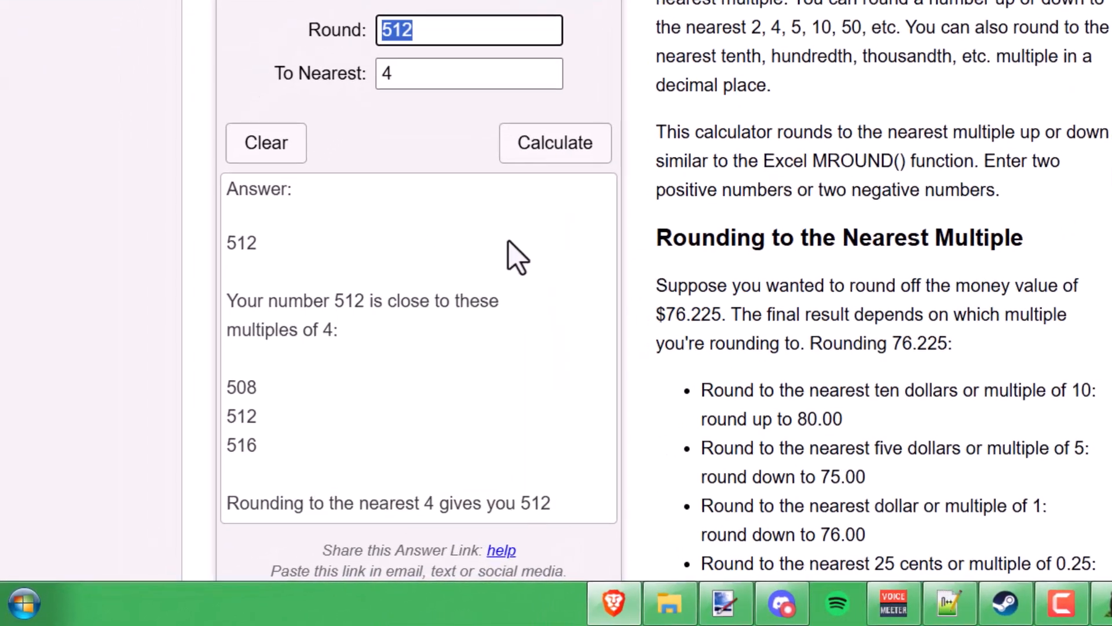
{"action": "left_click", "coordinate": [555, 142]}
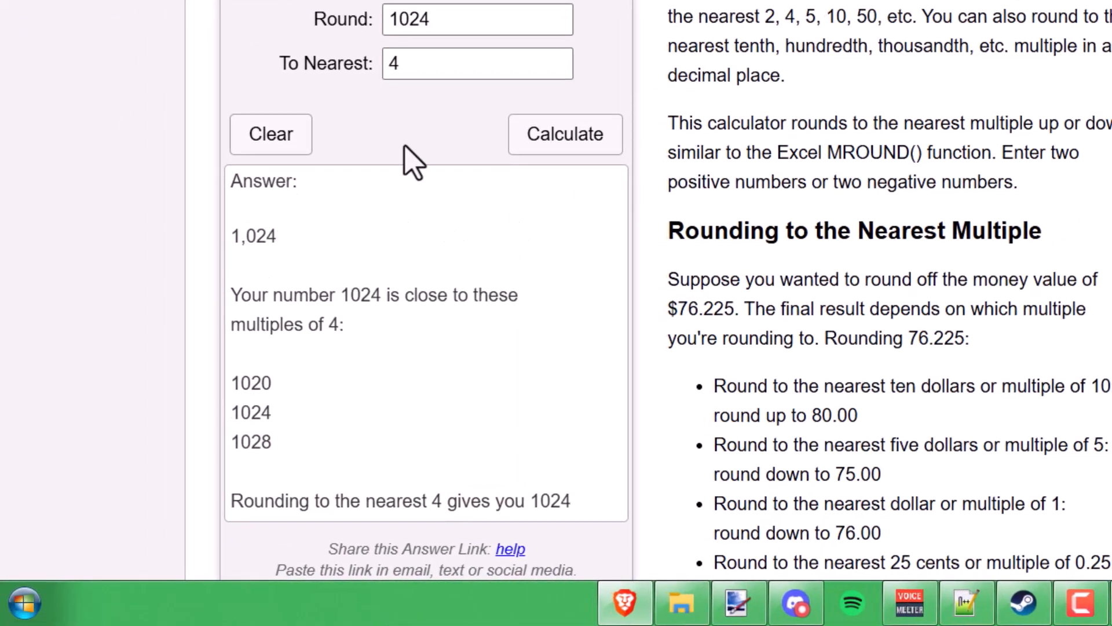
{"action": "key", "text": "Backspace"}
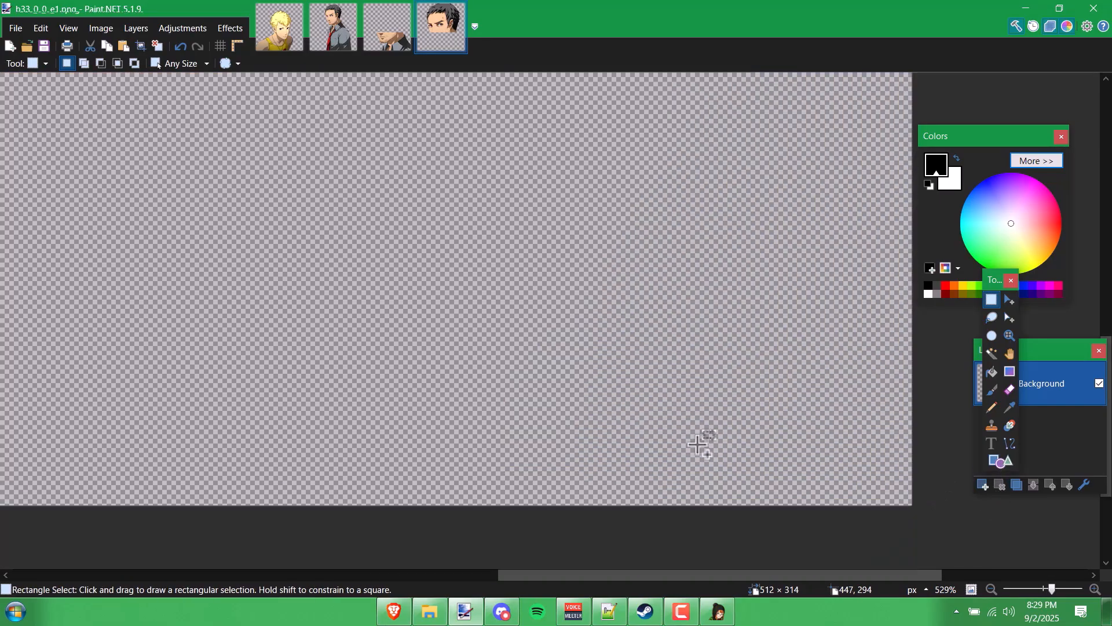
Step: Switch from Paint.NET back to BustupEditor with Sojiro's Neutral (Cafe Apron) entry loaded
{"action": "left_click", "coordinate": [715, 610]}
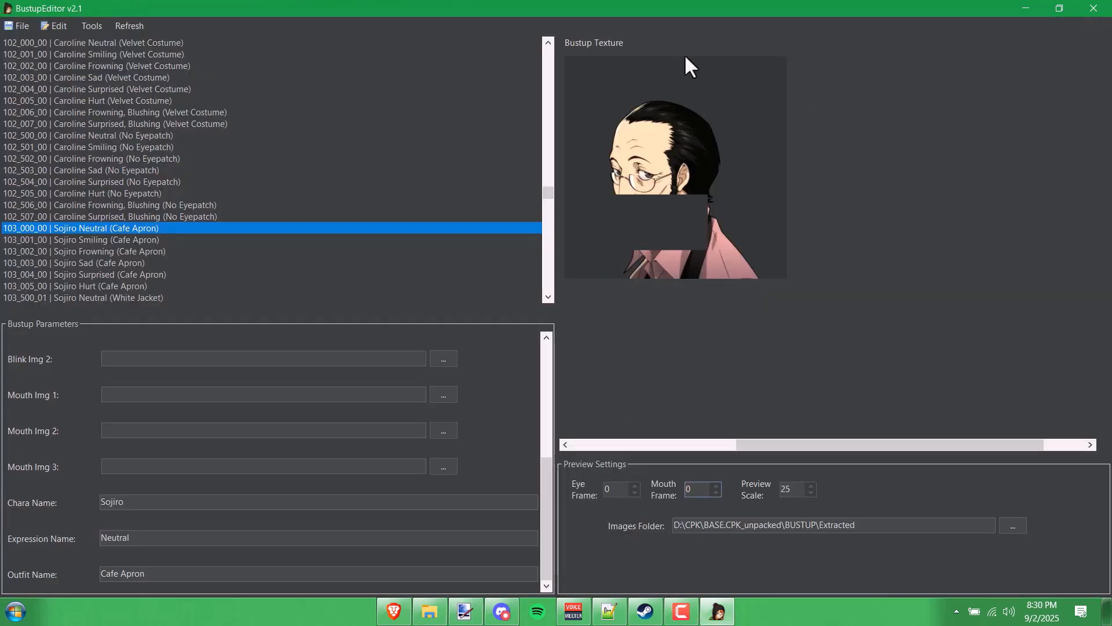
{"action": "mouse_move", "coordinate": [711, 257]}
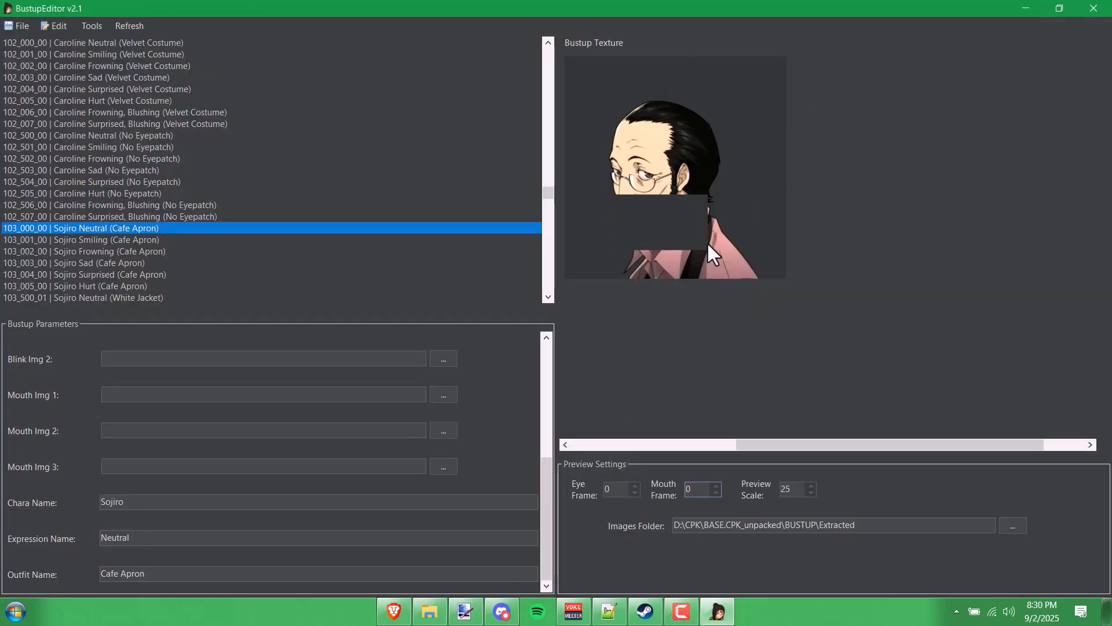
{"action": "mouse_move", "coordinate": [524, 603]}
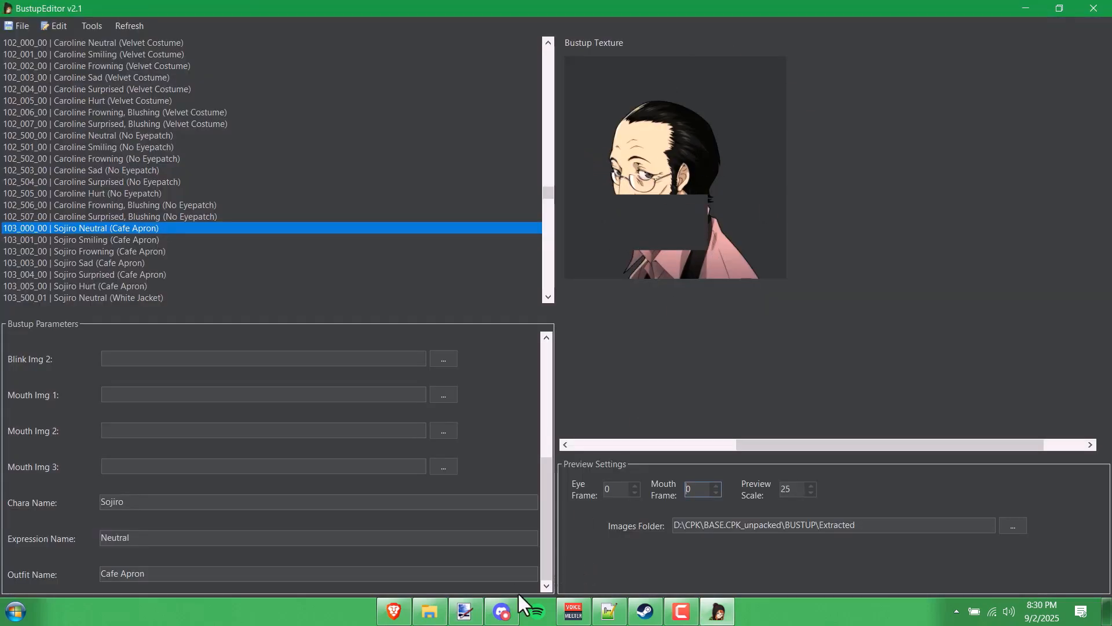
{"action": "left_click", "coordinate": [465, 610]}
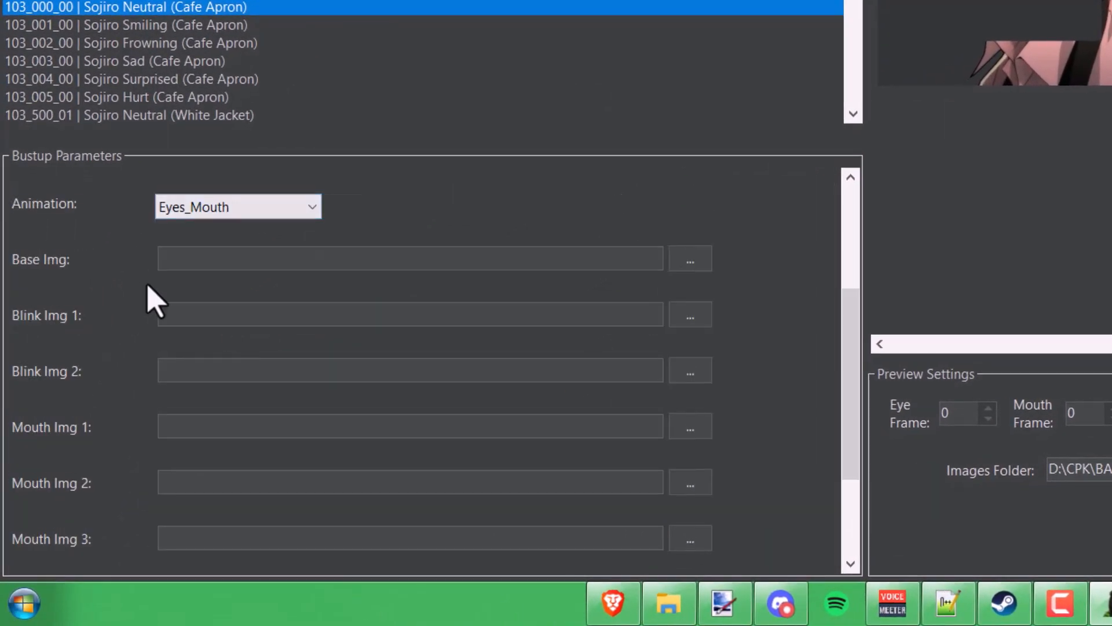
Step: Set Base Img to b33_0_0.png from Downloads\Dojima using the PNG filter, then start Blink Img 1
{"action": "left_click", "coordinate": [688, 259]}
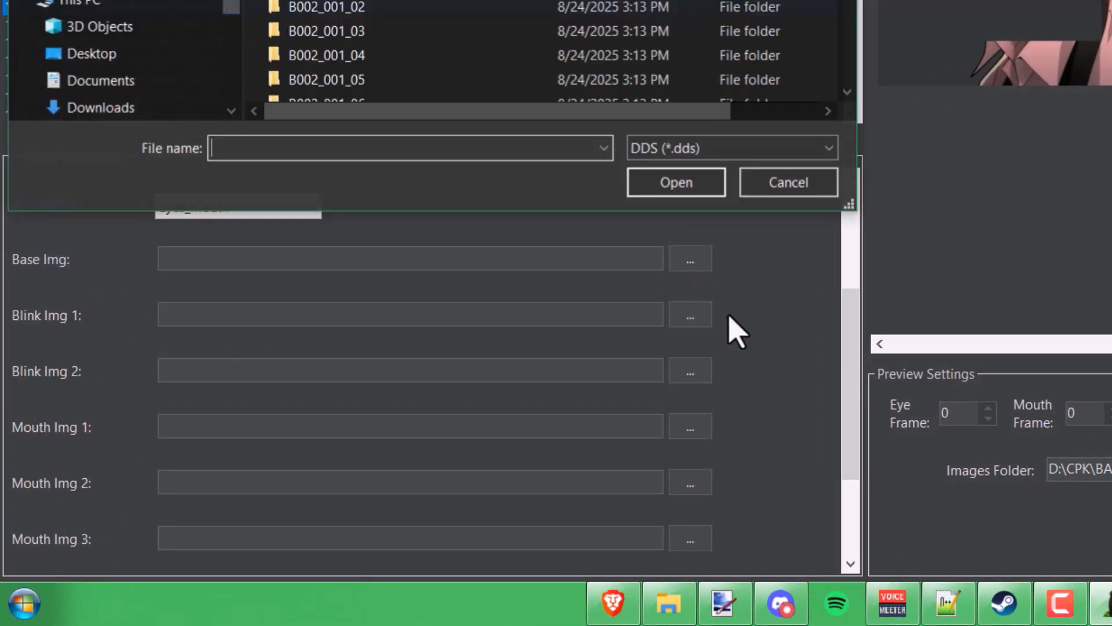
{"action": "left_click", "coordinate": [731, 148]}
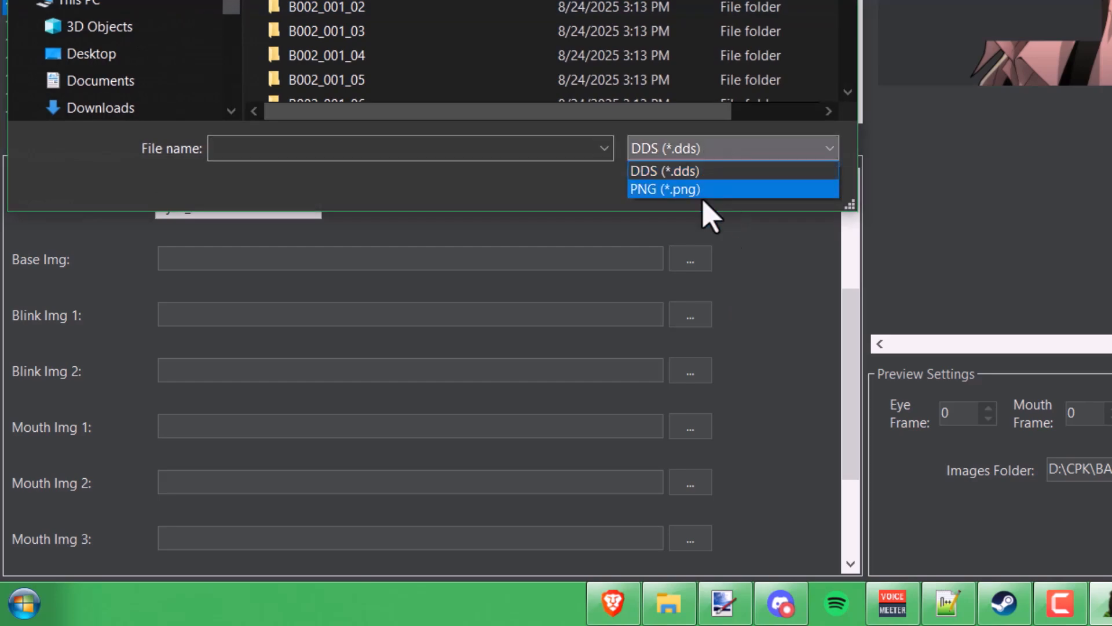
{"action": "left_click", "coordinate": [663, 188]}
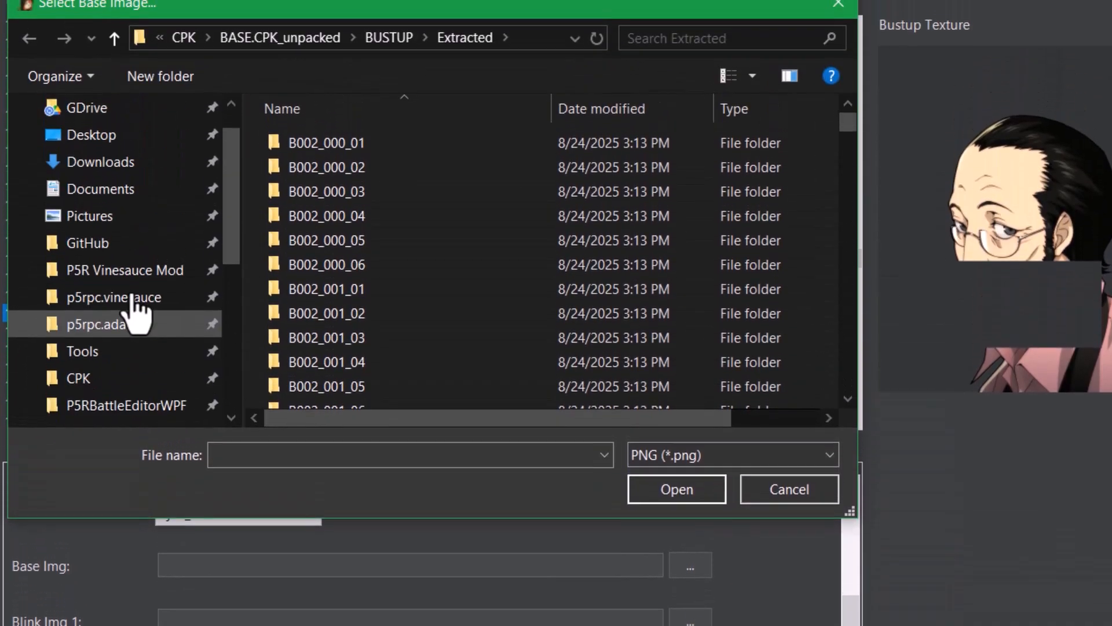
{"action": "left_click", "coordinate": [101, 161]}
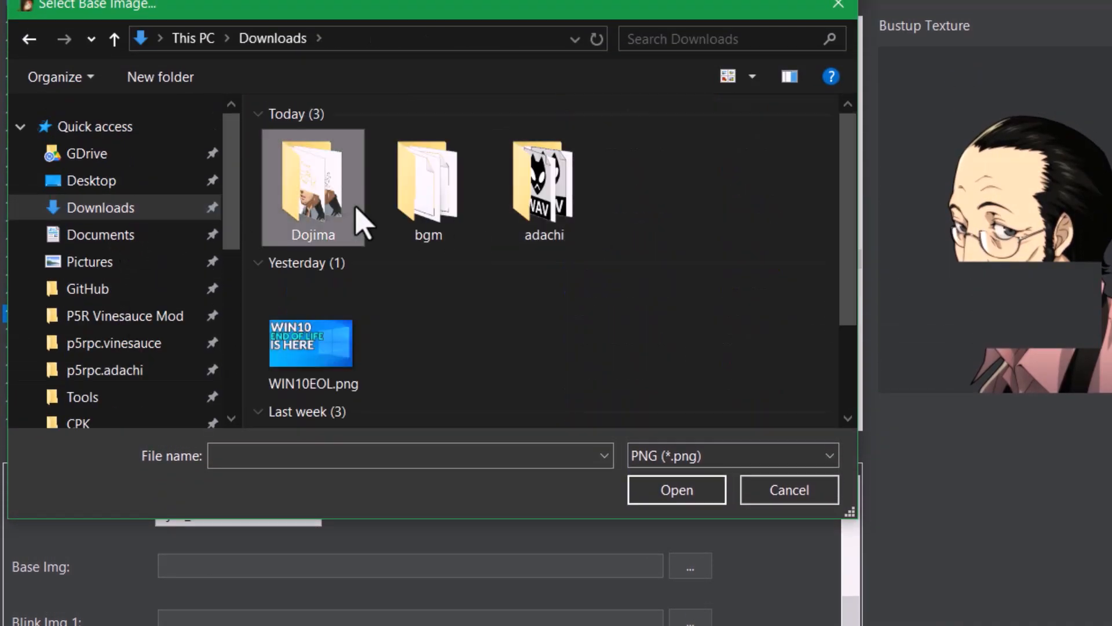
{"action": "left_click", "coordinate": [674, 490]}
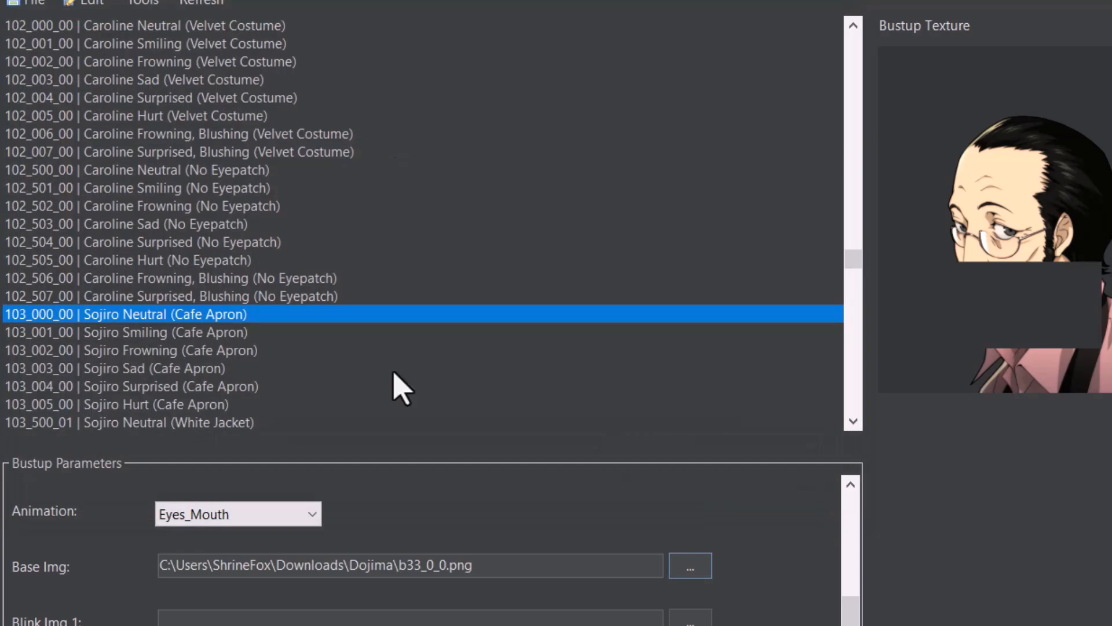
{"action": "left_click", "coordinate": [689, 566]}
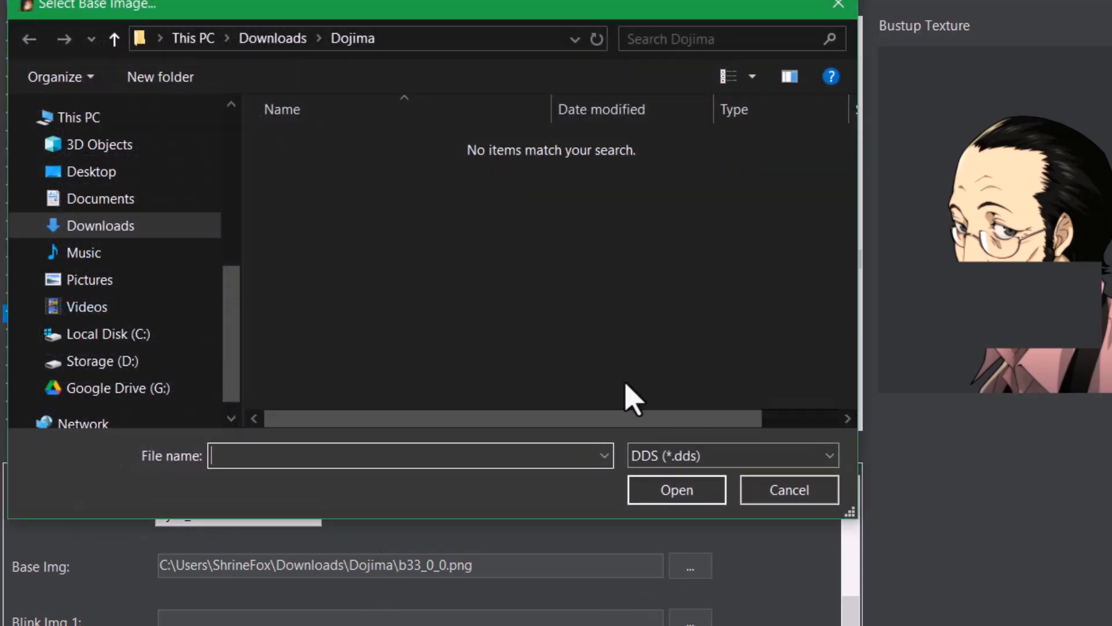
{"action": "left_click", "coordinate": [731, 456]}
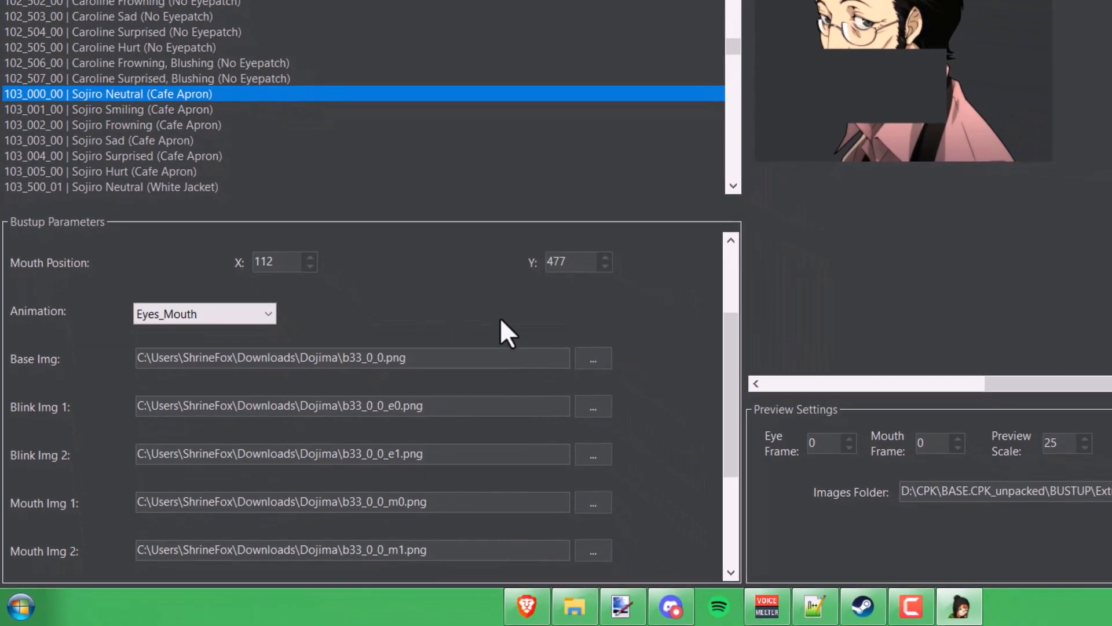
Step: Assign b33_0_0_e0/e1 and b33_0_0_m0/m1/m2 PNGs, scrolling the parameters to verify paths
{"action": "scroll", "scroll_direction": "down", "scroll_amount": 3}
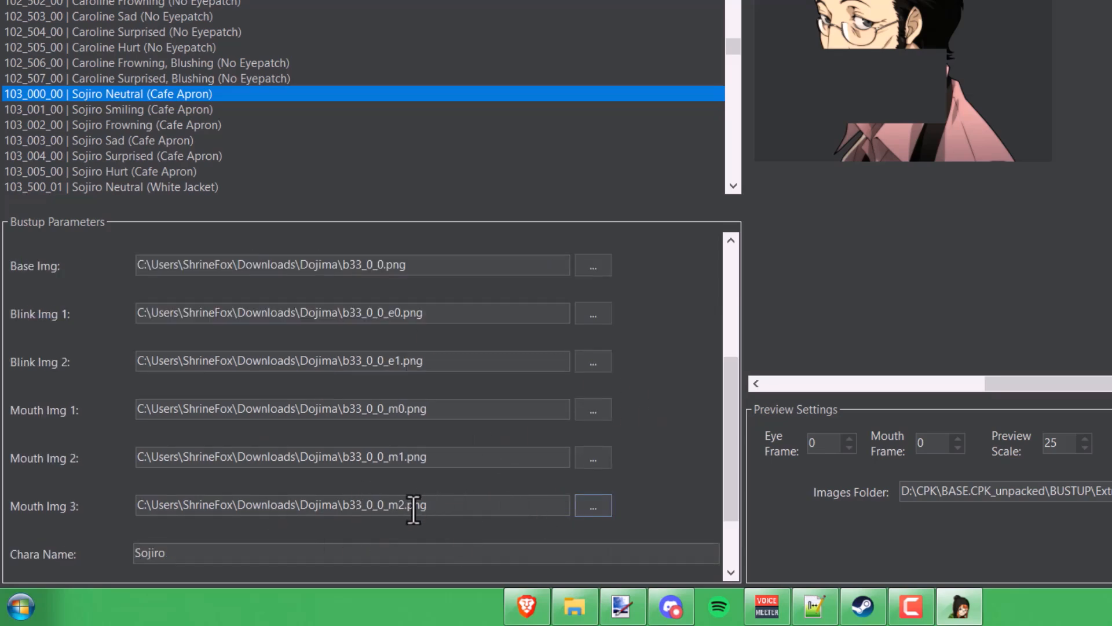
{"action": "mouse_move", "coordinate": [289, 505]}
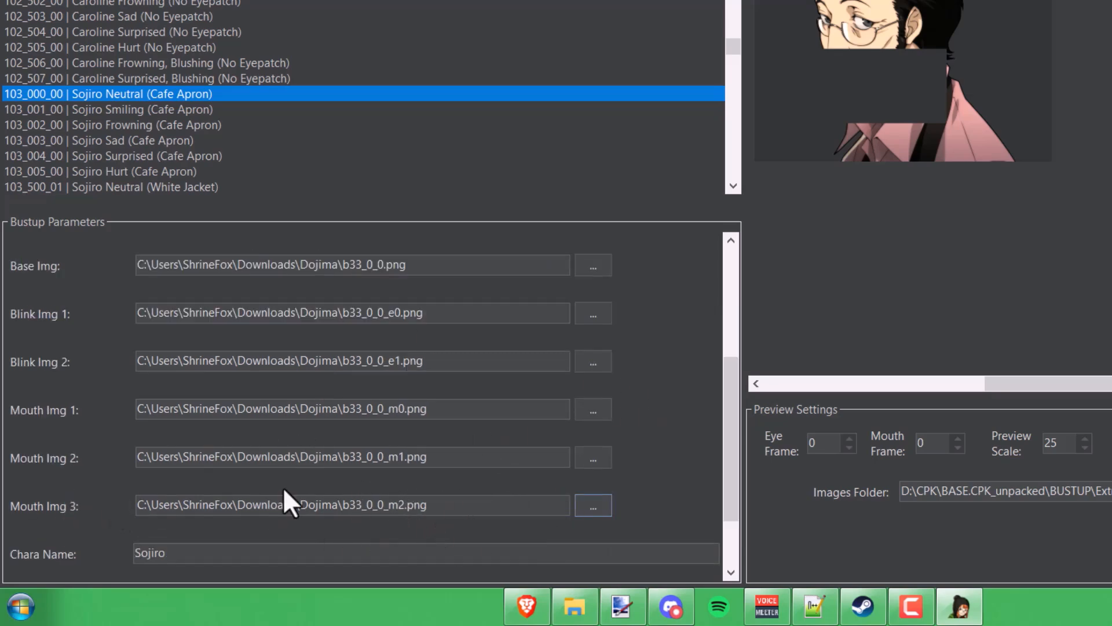
{"action": "mouse_move", "coordinate": [859, 31]}
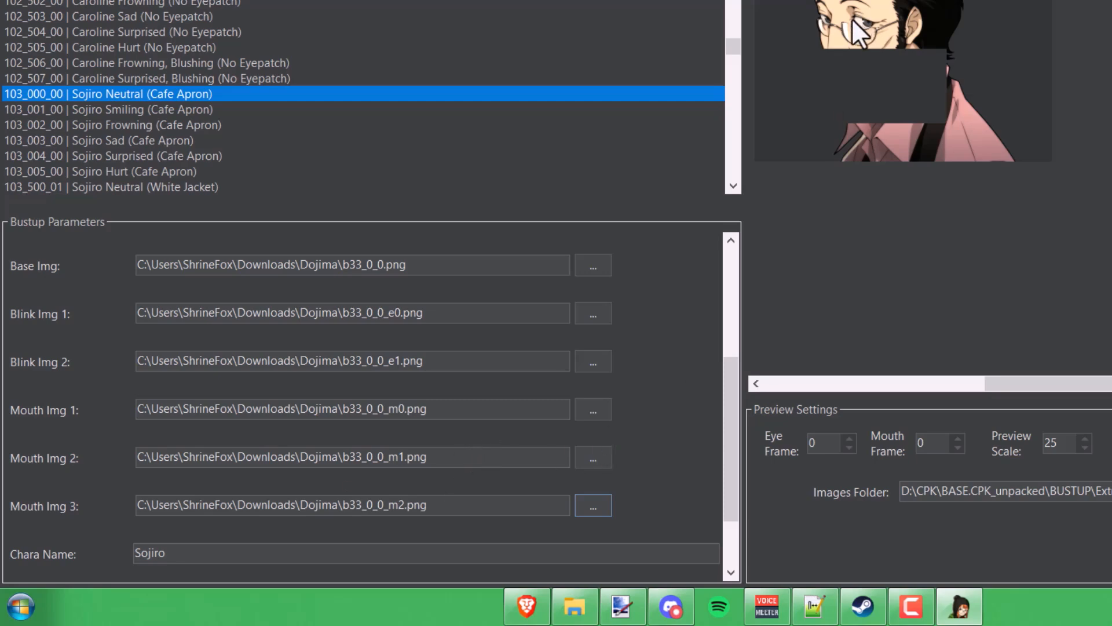
{"action": "mouse_move", "coordinate": [856, 60]}
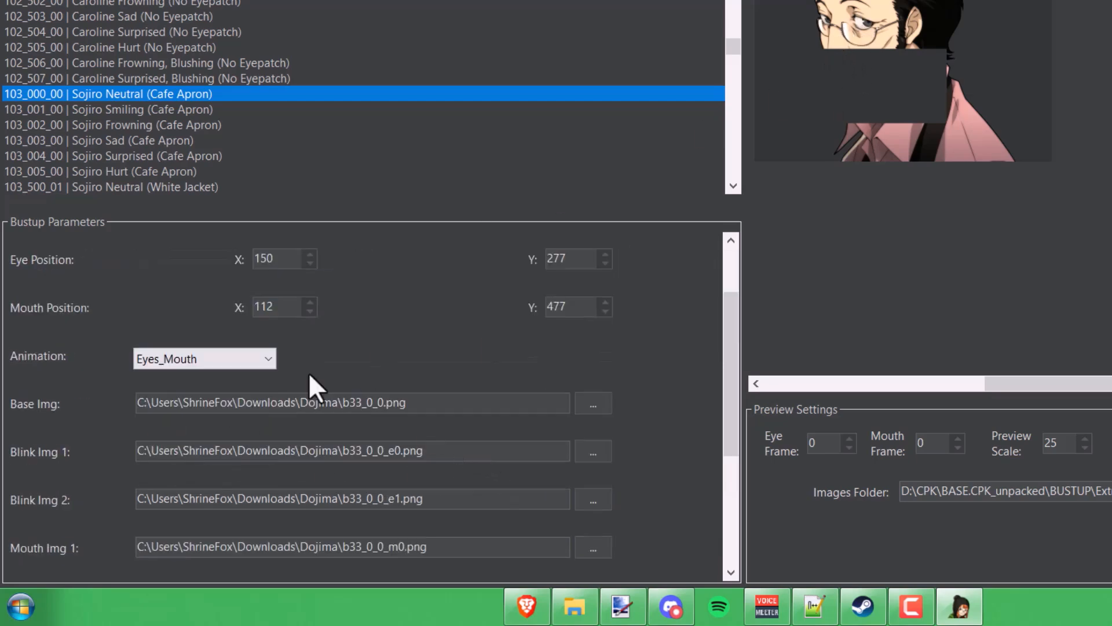
{"action": "scroll", "scroll_direction": "up", "scroll_amount": 3}
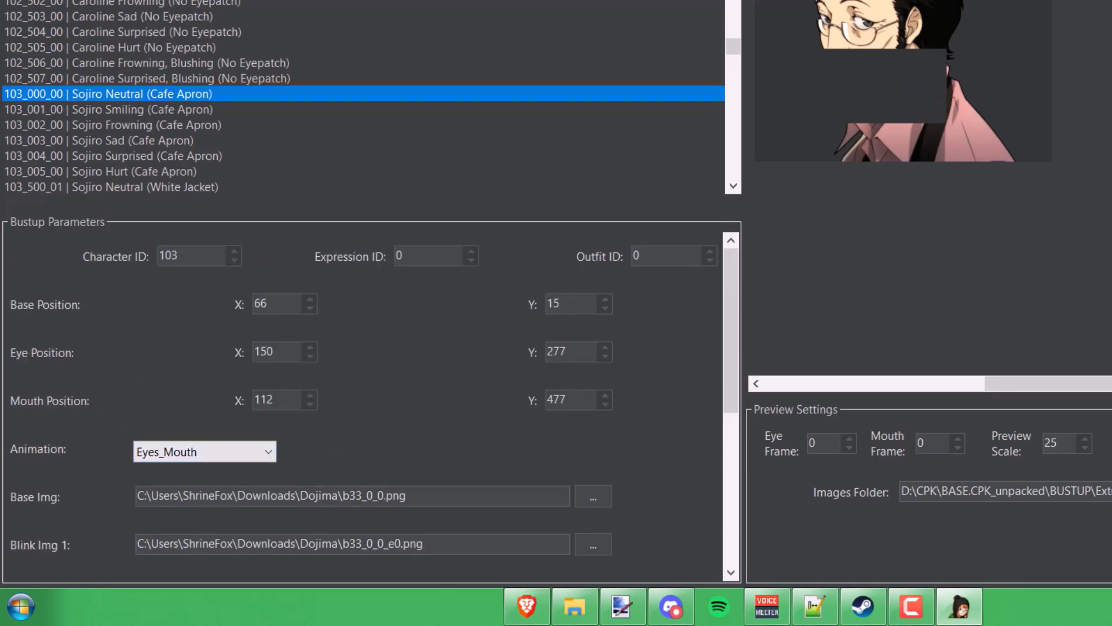
{"action": "scroll", "scroll_direction": "down", "scroll_amount": 3}
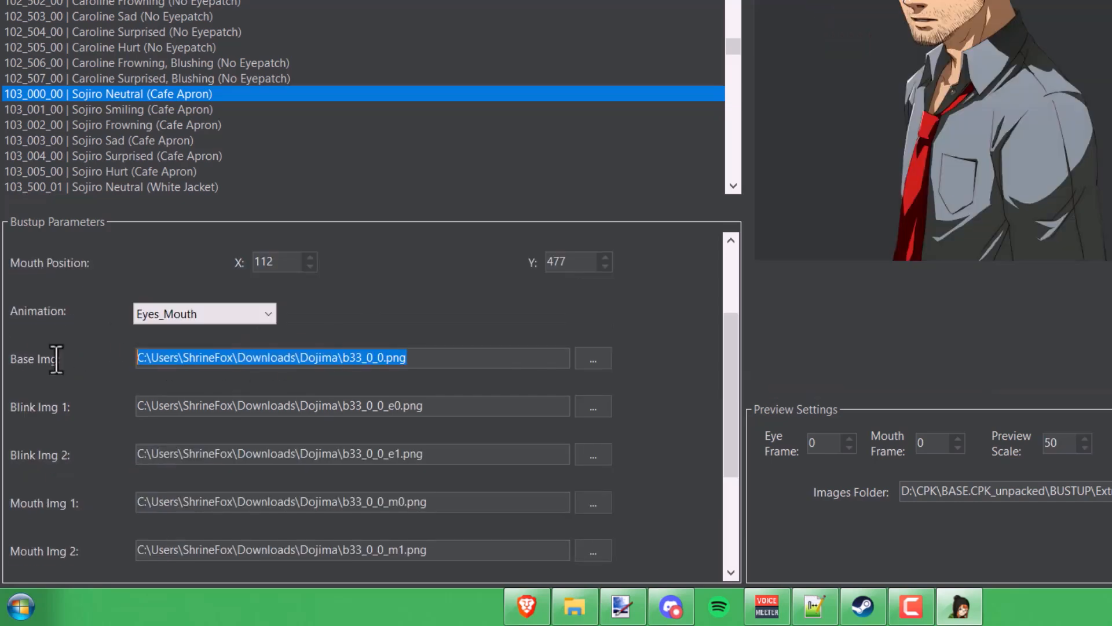
{"action": "mouse_move", "coordinate": [455, 383]}
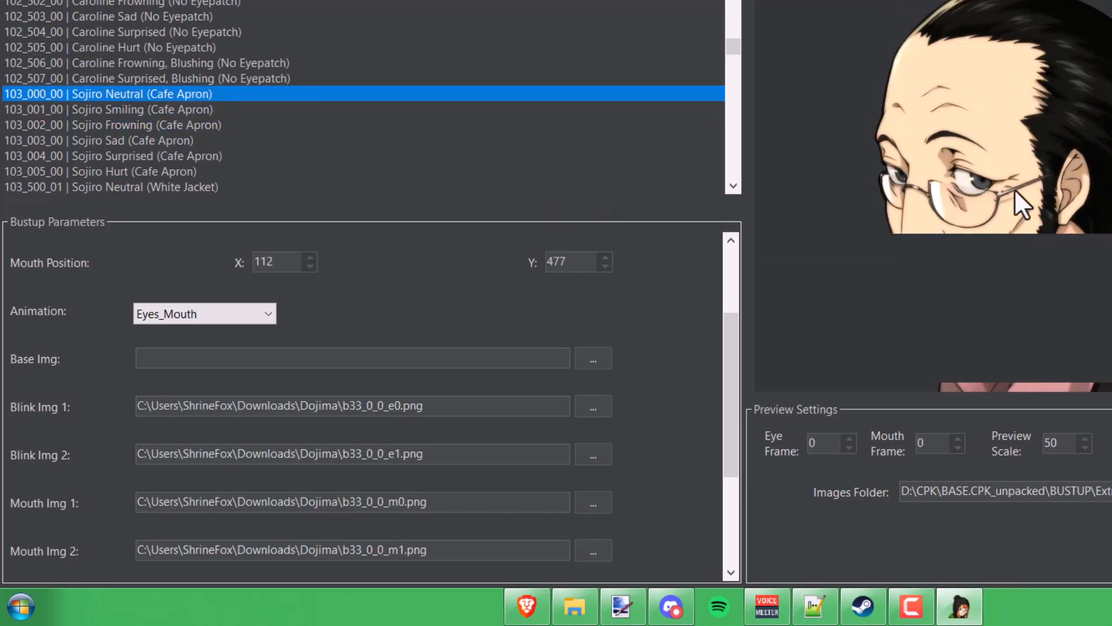
{"action": "scroll", "scroll_direction": "down", "scroll_amount": 3}
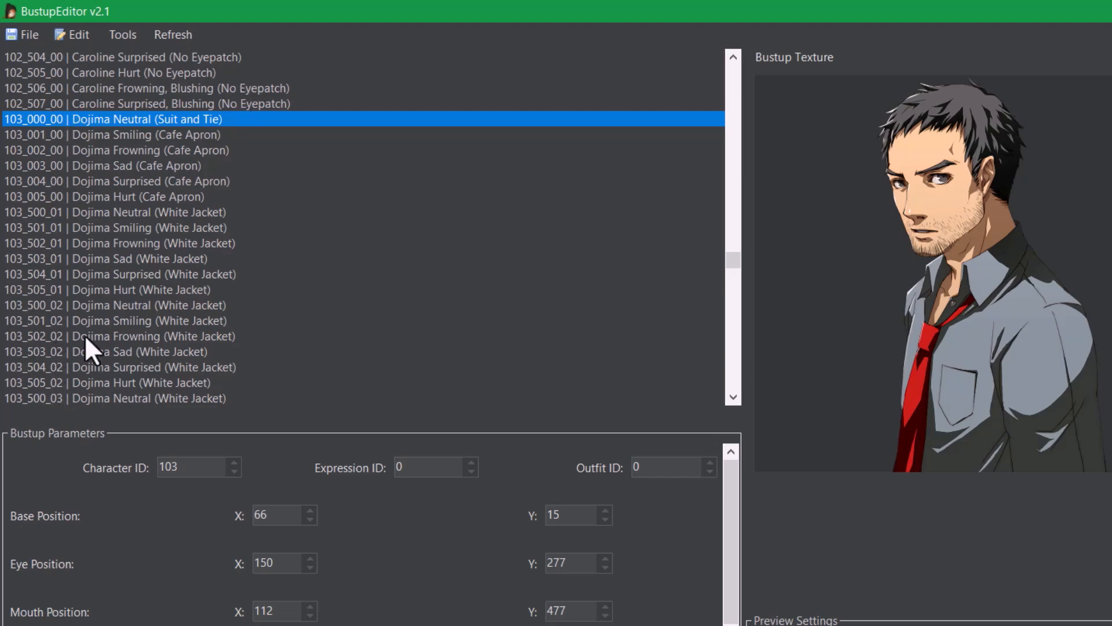
Step: Save the project to Downloads\Dojima under a name beginning 'do'
{"action": "left_click", "coordinate": [29, 34]}
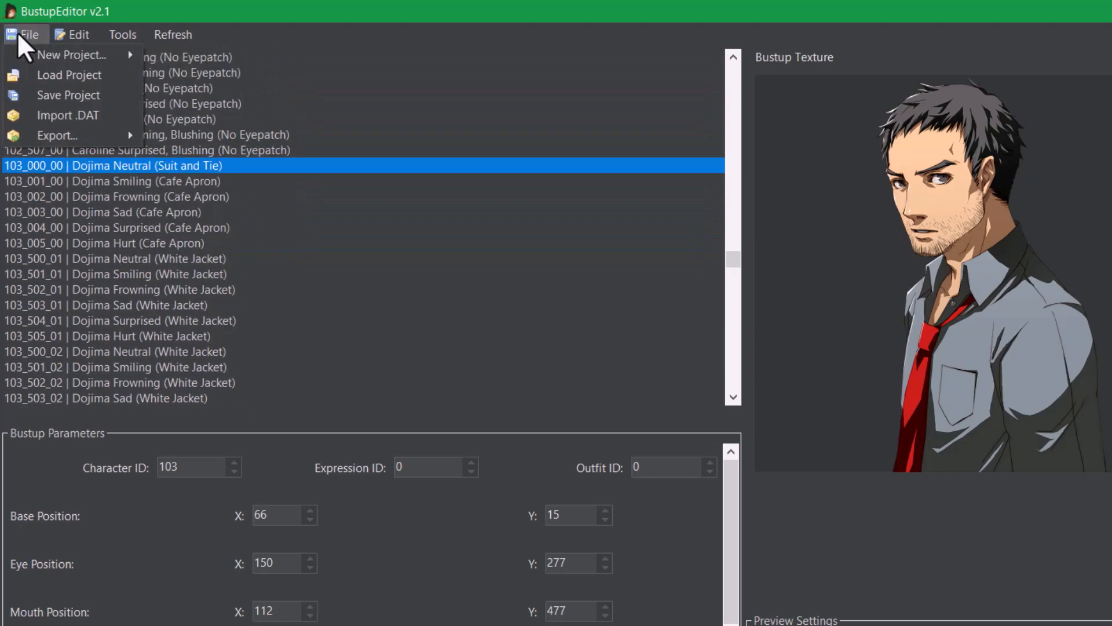
{"action": "mouse_move", "coordinate": [67, 94]}
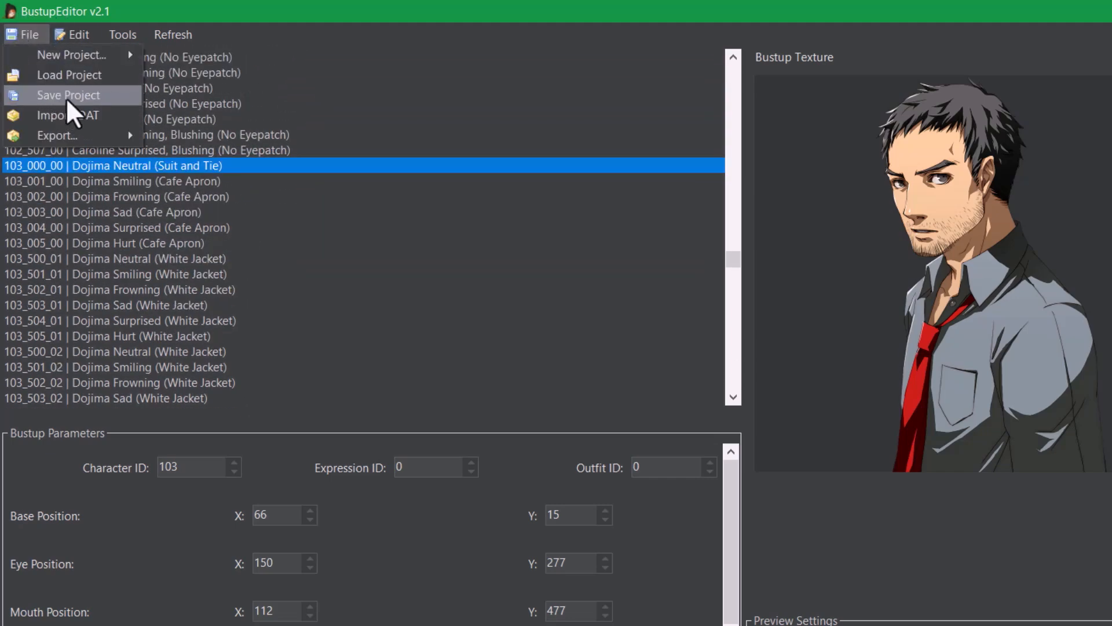
{"action": "left_click", "coordinate": [66, 94]}
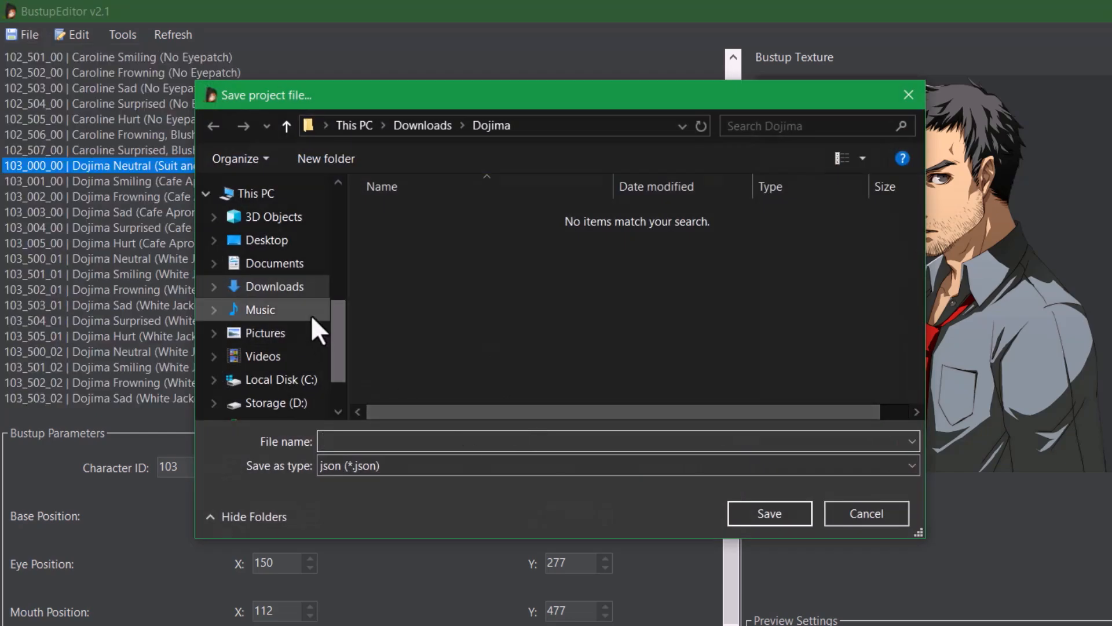
{"action": "type", "text": "dojima_evento"}
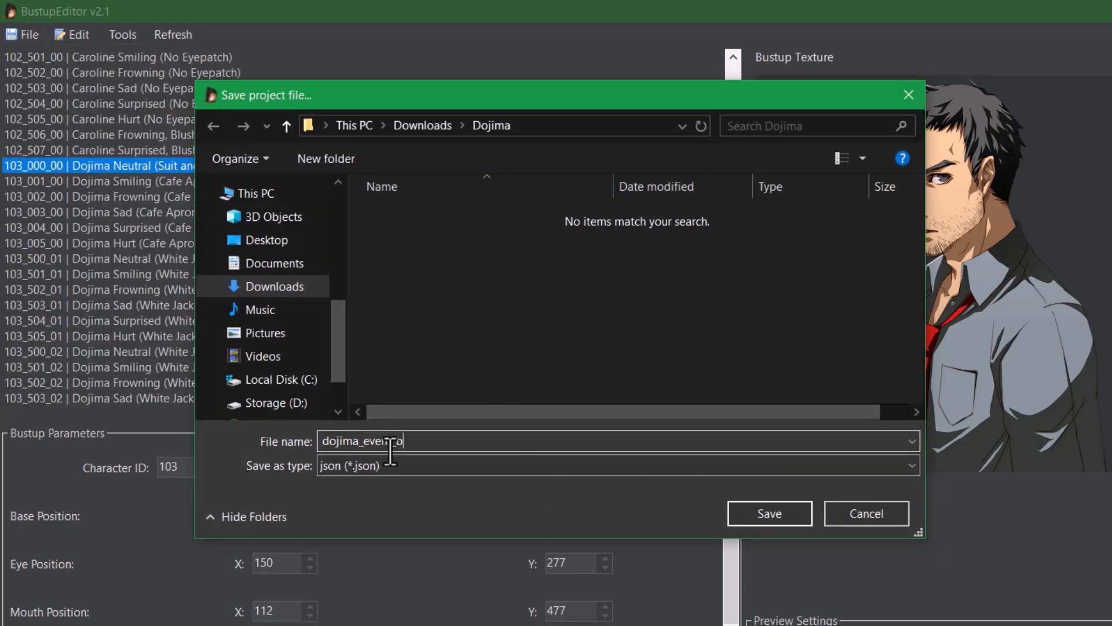
{"action": "left_click", "coordinate": [768, 513]}
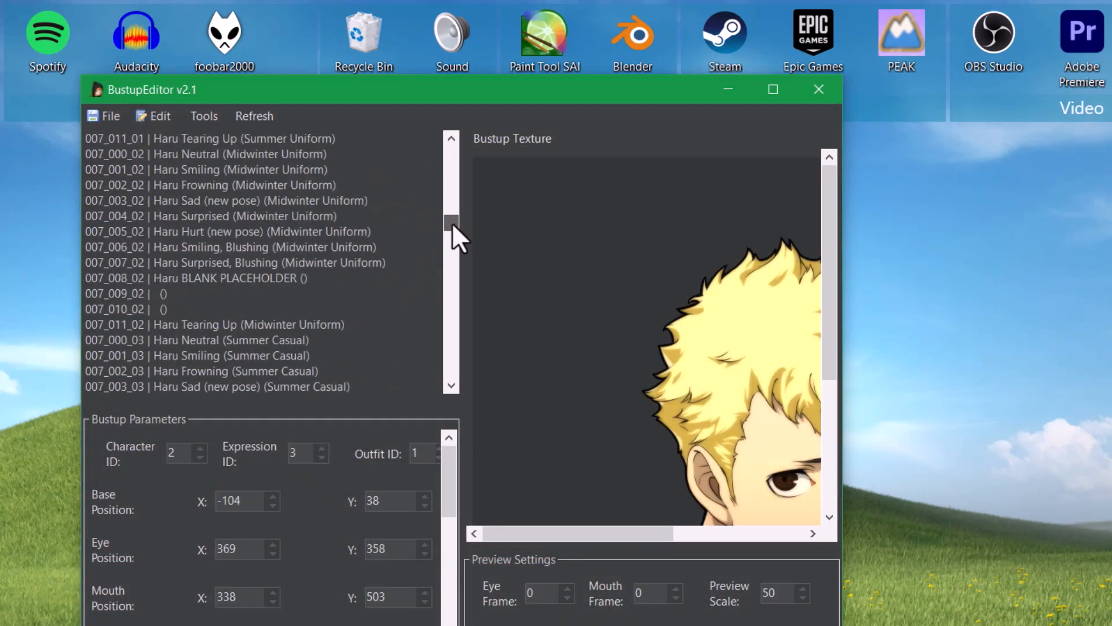
Step: Select 103_000_00 Dojima Neutral (Suit and Tie) and preview mouth frame 0, then frame 3
{"action": "scroll", "scroll_direction": "down", "scroll_amount": 3}
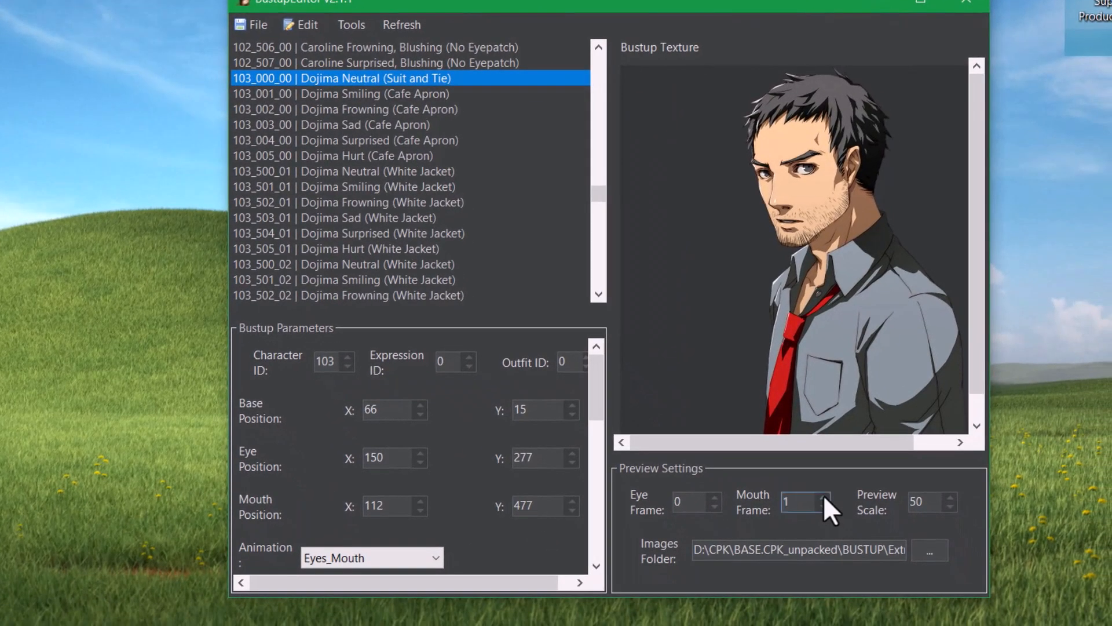
{"action": "left_click", "coordinate": [825, 506]}
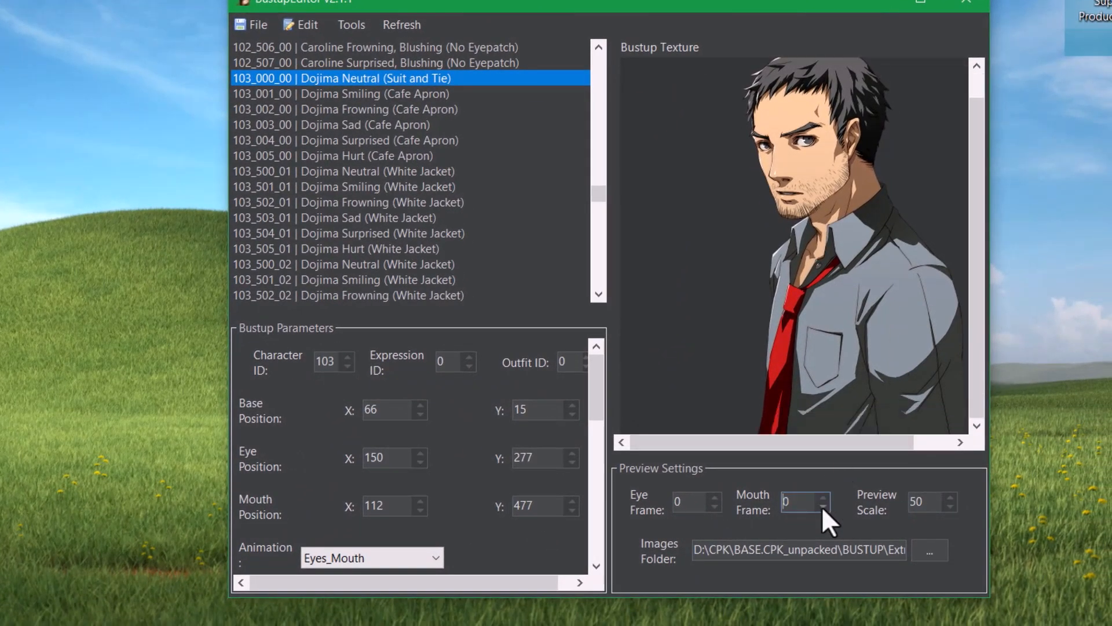
{"action": "left_click", "coordinate": [825, 496]}
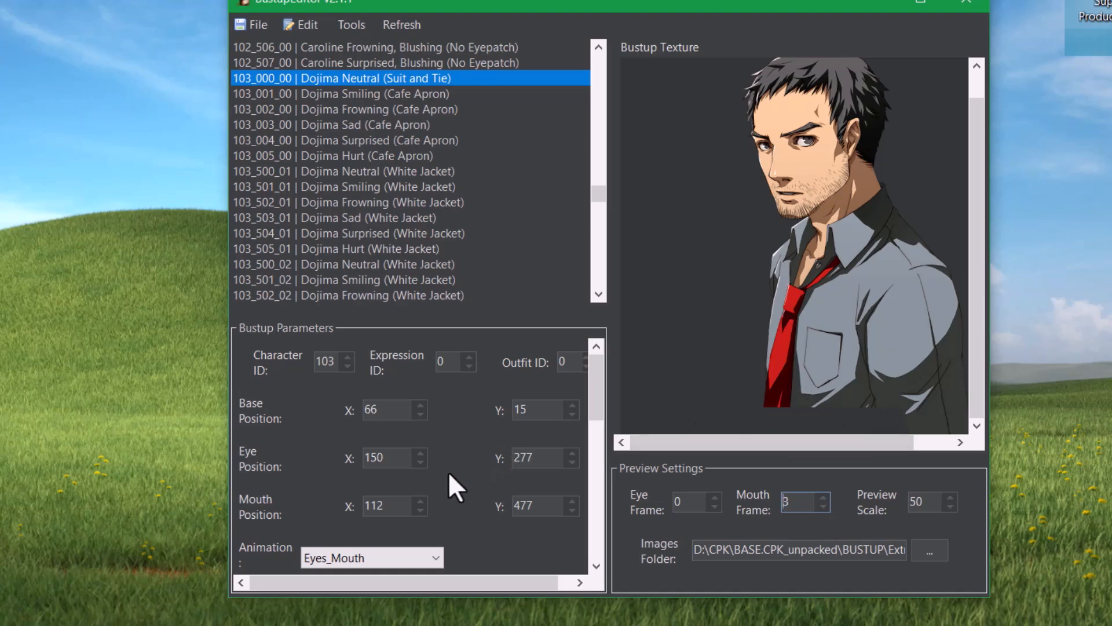
{"action": "mouse_move", "coordinate": [541, 531]}
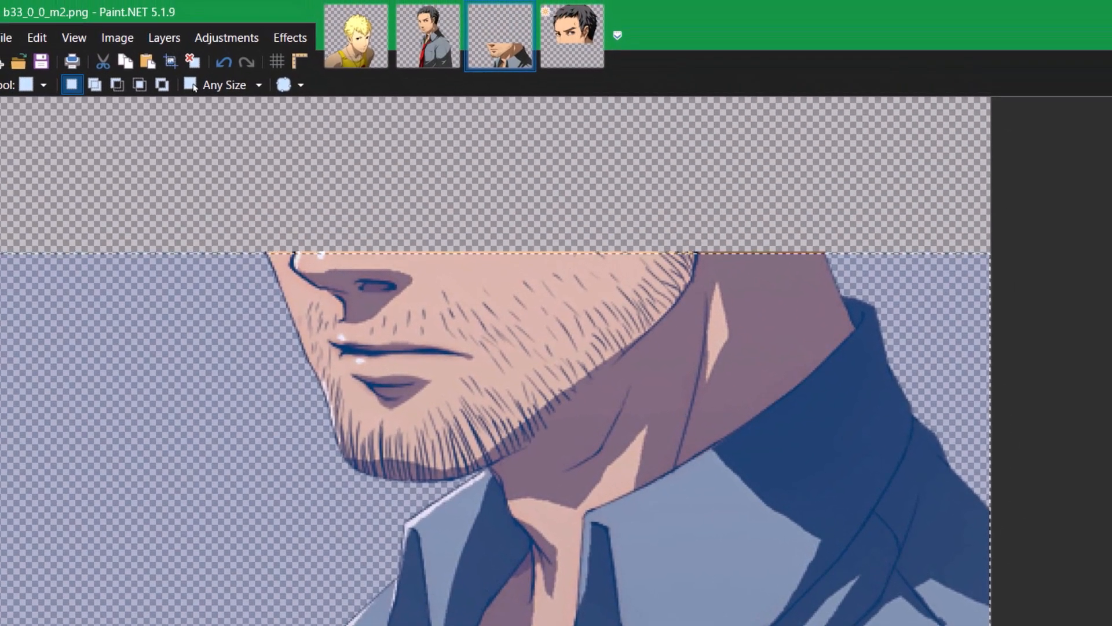
Step: Select the region to keep in b33_0_0_m2.png, checking 199, and crop it to 512×196
{"action": "left_click", "coordinate": [117, 38]}
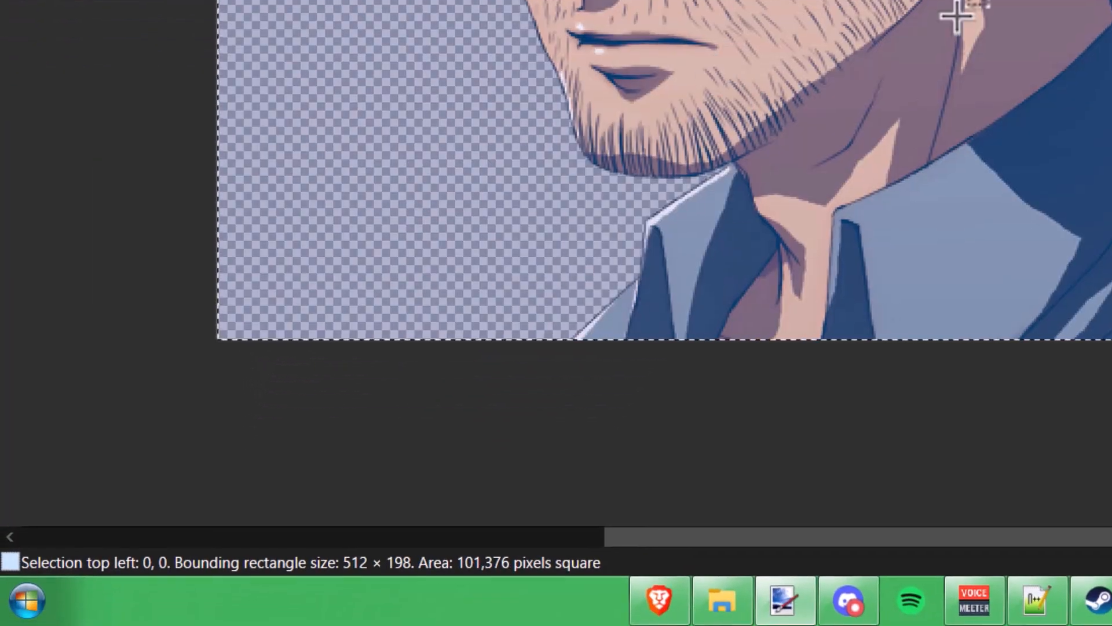
{"action": "mouse_move", "coordinate": [552, 600]}
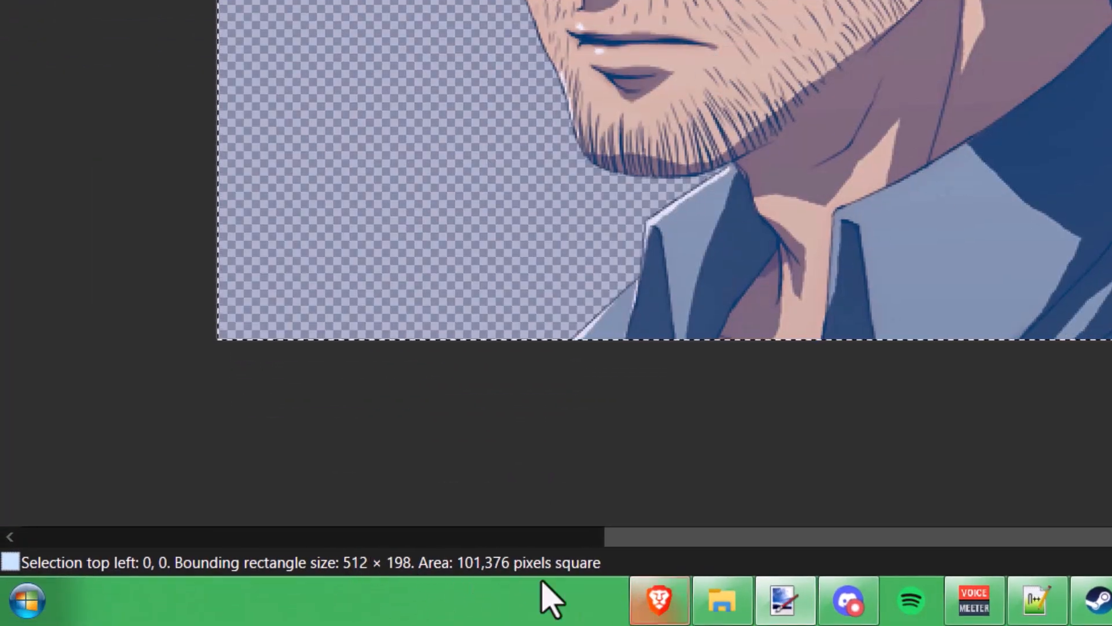
{"action": "mouse_move", "coordinate": [658, 601]}
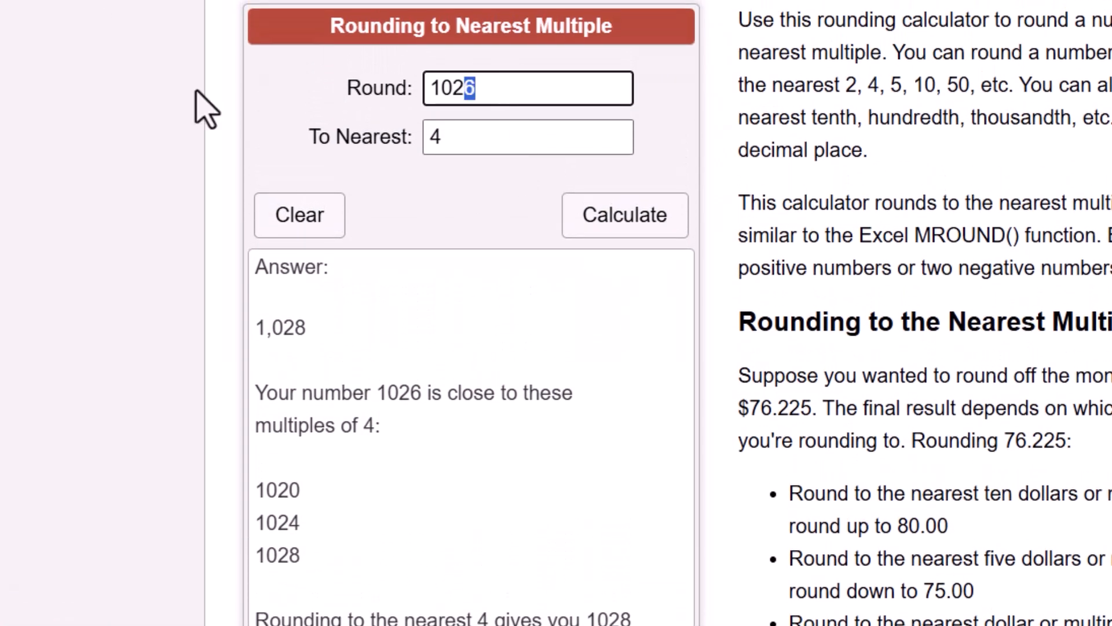
{"action": "type", "text": "199"}
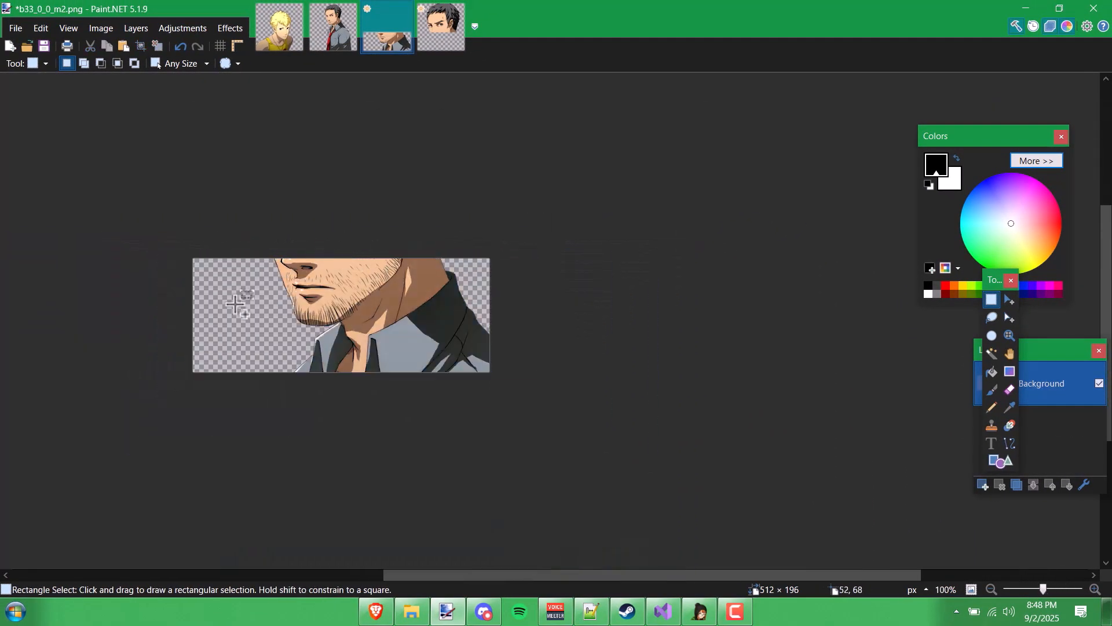
Step: Resize b33_0_0_m0.png's canvas to 512×196 with the bottom anchor
{"action": "left_click", "coordinate": [100, 28]}
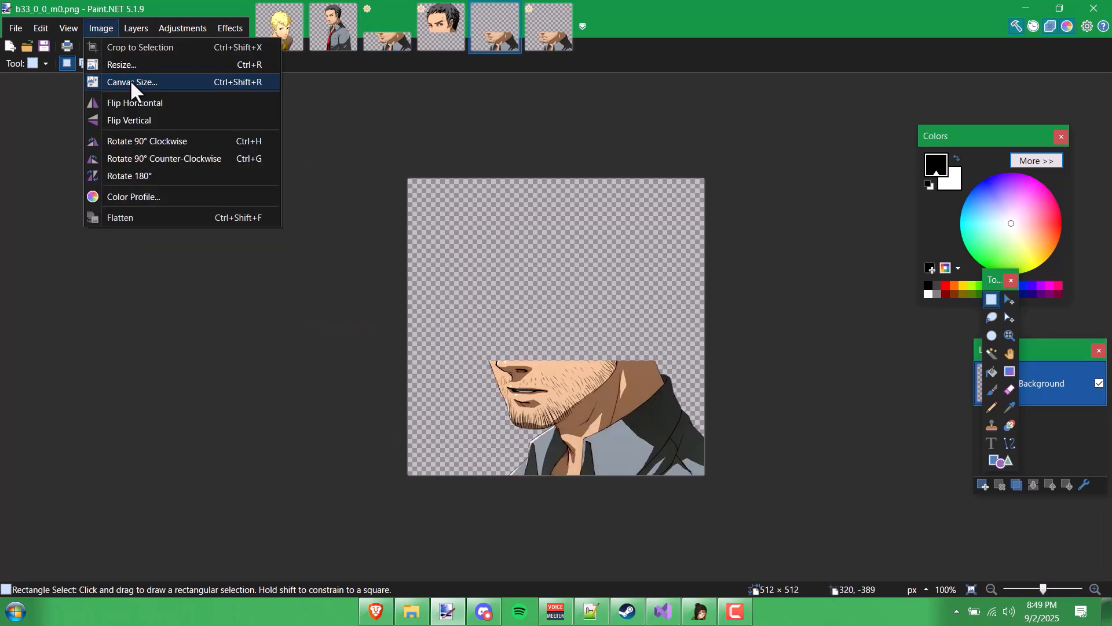
{"action": "left_click", "coordinate": [132, 82]}
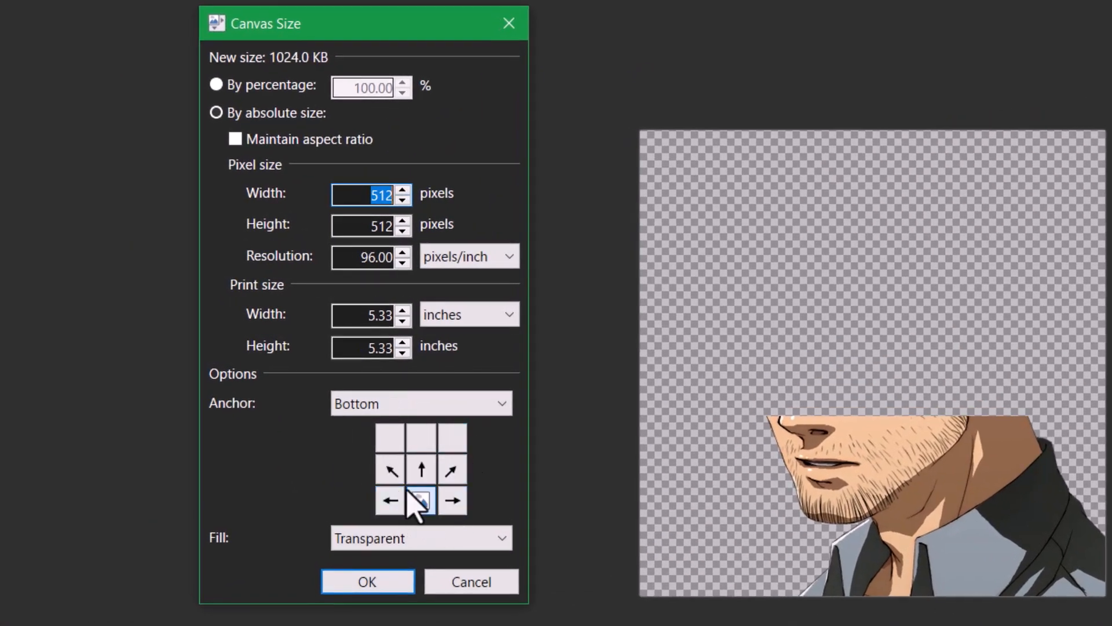
{"action": "left_click", "coordinate": [370, 225]}
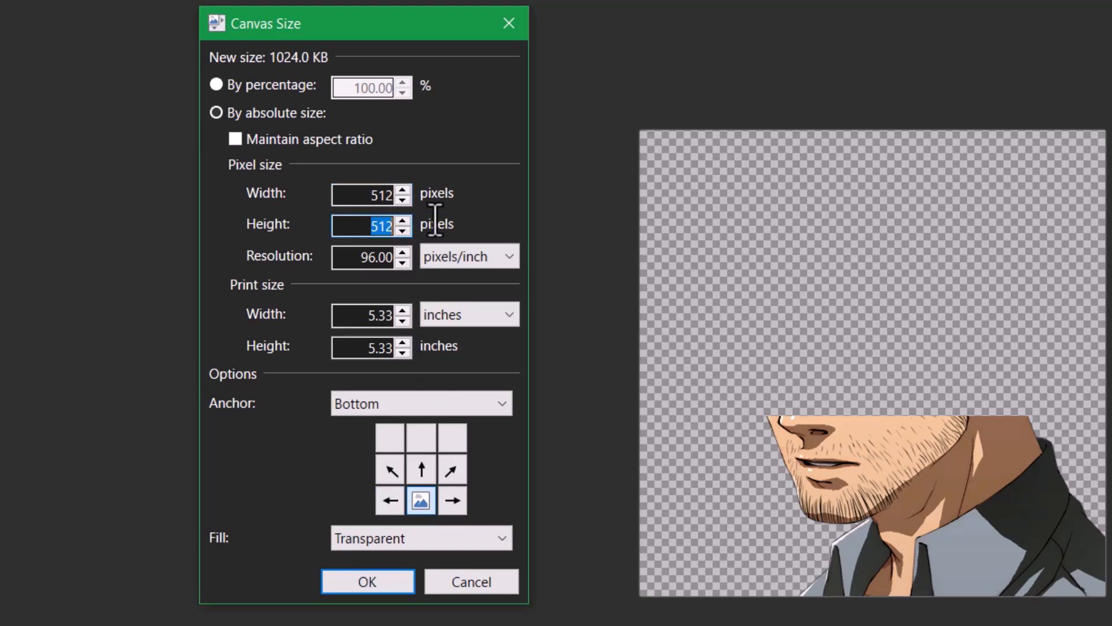
{"action": "type", "text": "196"}
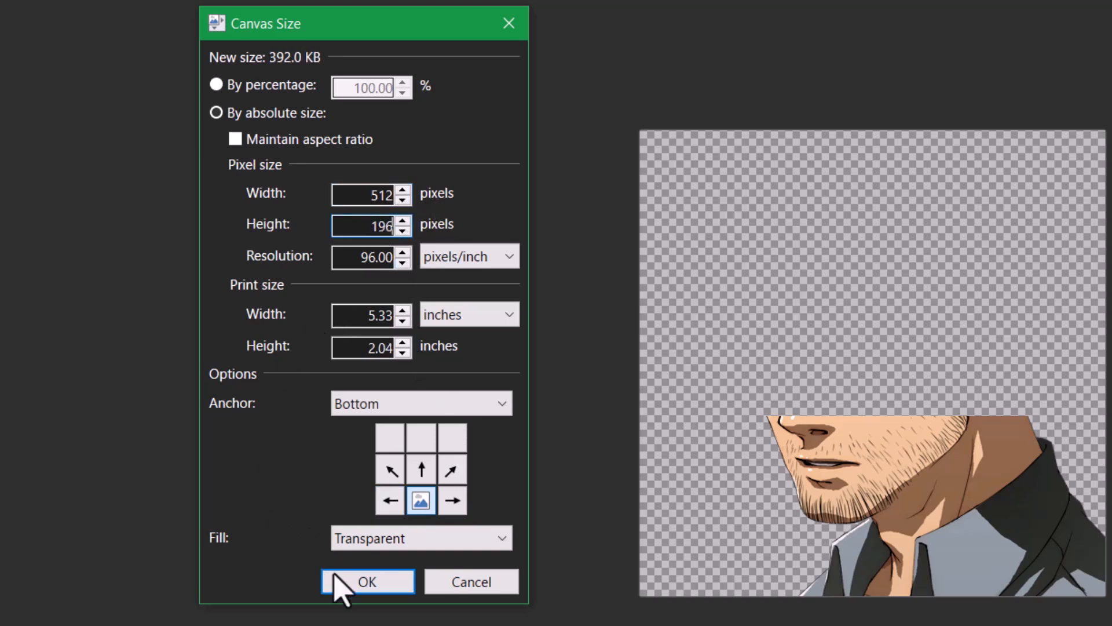
{"action": "left_click", "coordinate": [366, 581]}
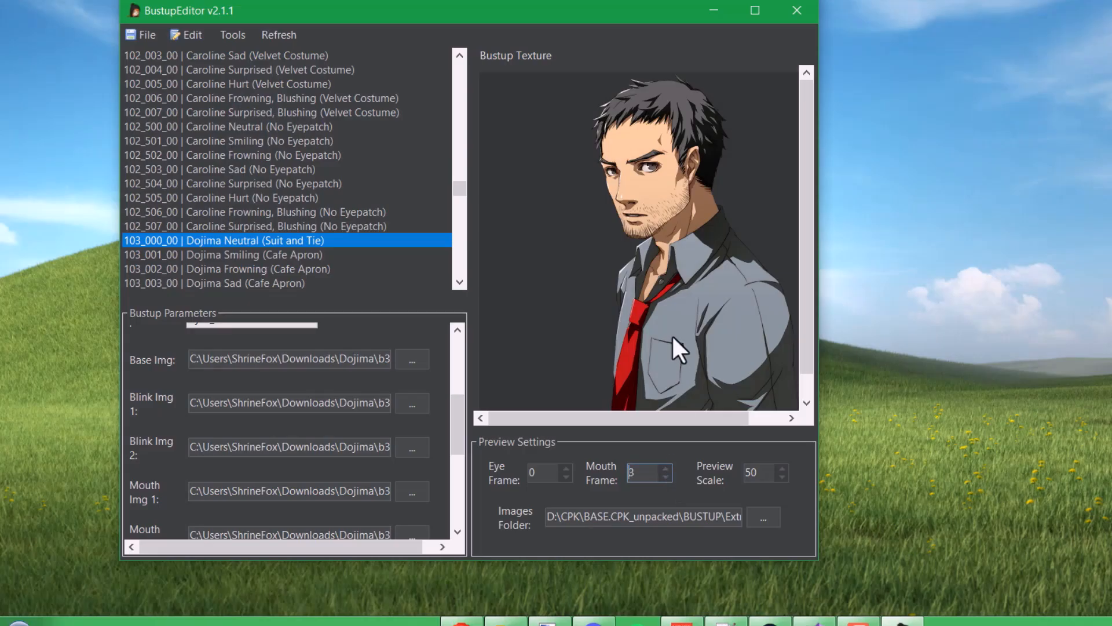
Step: Set Dojima's Mouth Position Y to 168 and check alignment at preview scale 100
{"action": "scroll", "scroll_direction": "up", "scroll_amount": 3}
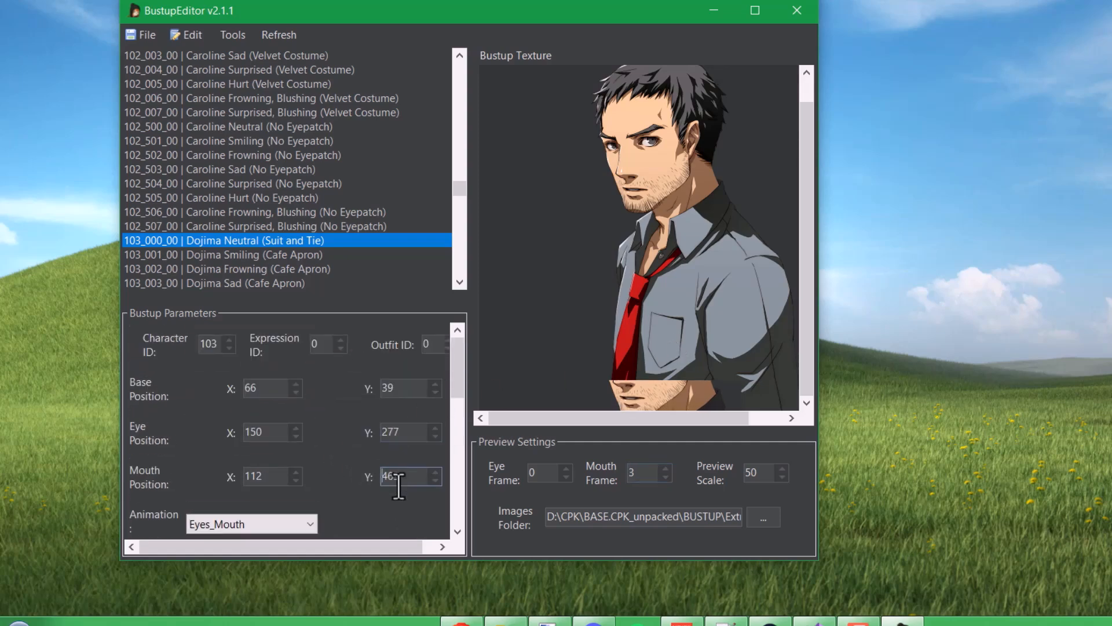
{"action": "type", "text": "156"}
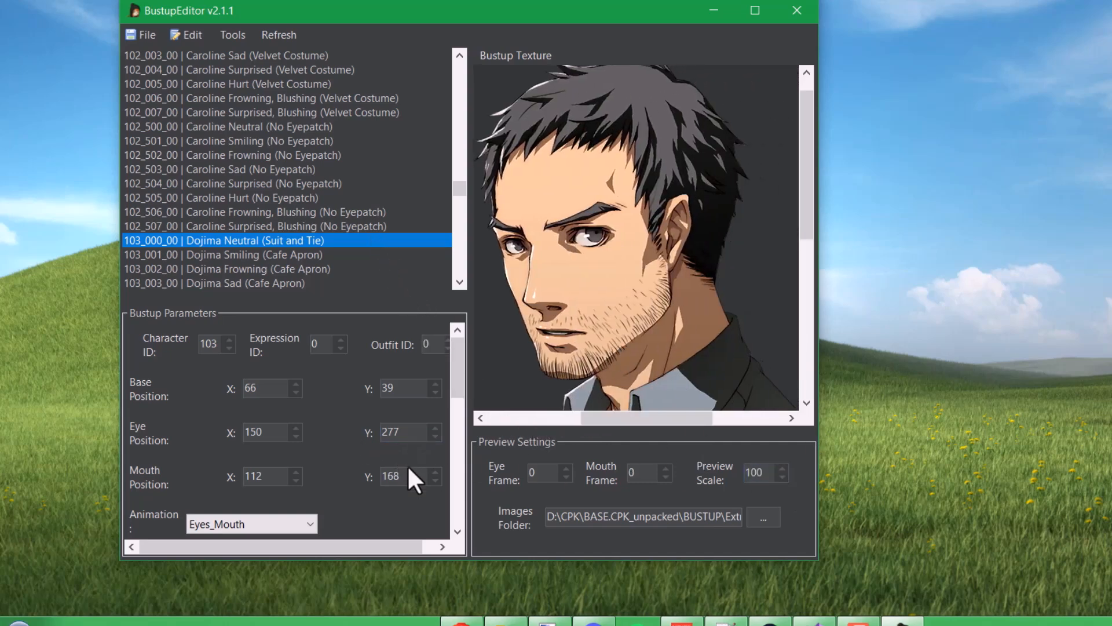
{"action": "left_click", "coordinate": [665, 468]}
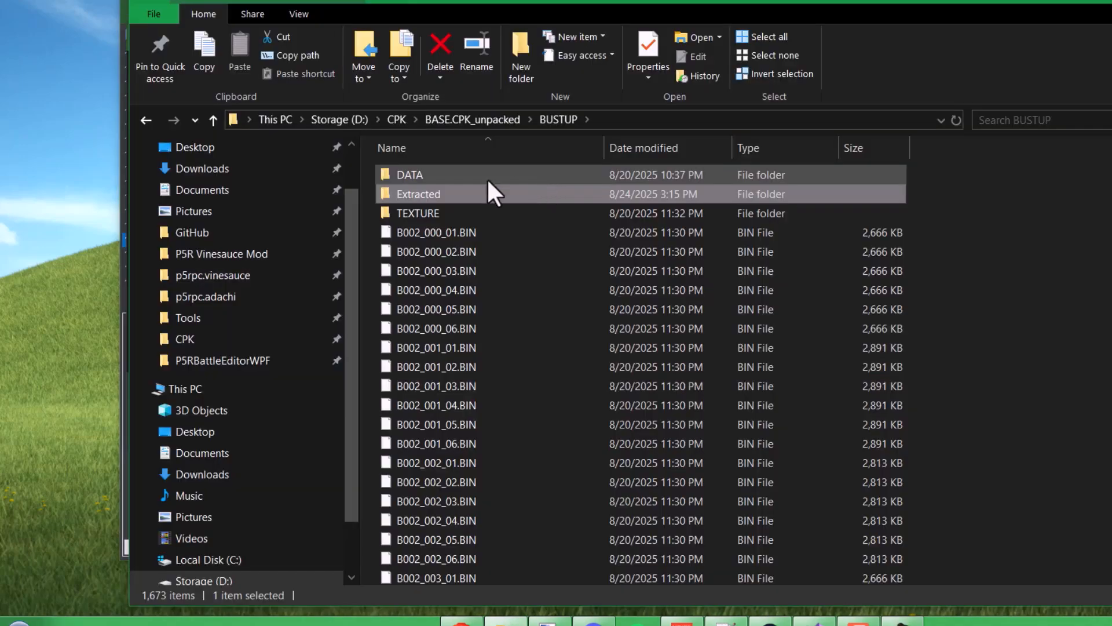
Step: Export Params .DAT into a newly created BUSTUP folder under the mod's CPK\MAIN.CPK
{"action": "double_click", "coordinate": [410, 175]}
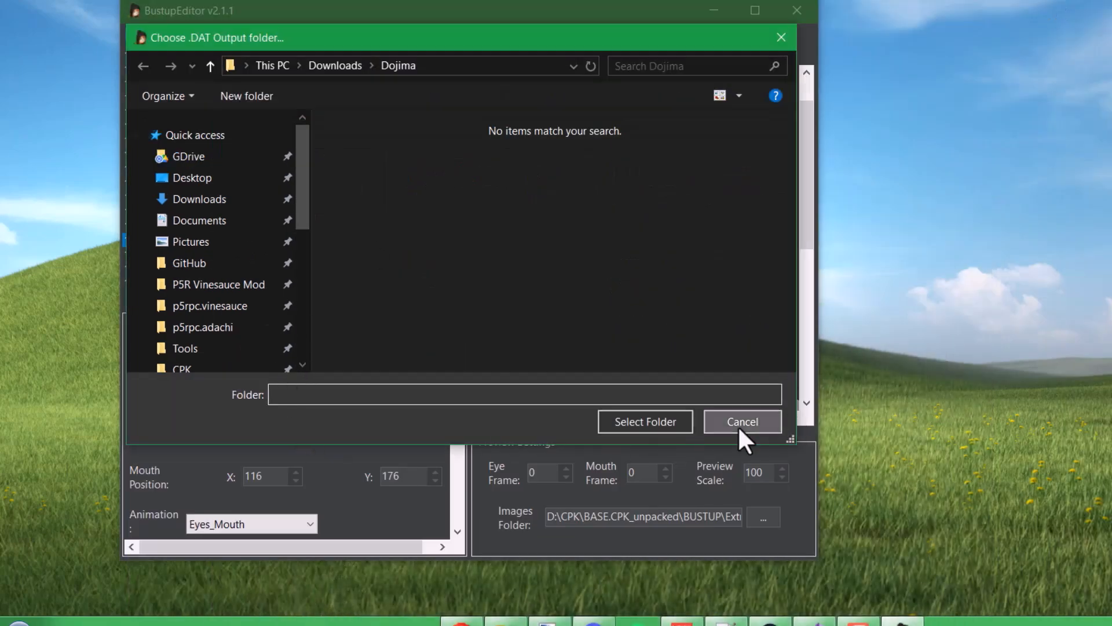
{"action": "left_click", "coordinate": [742, 421]}
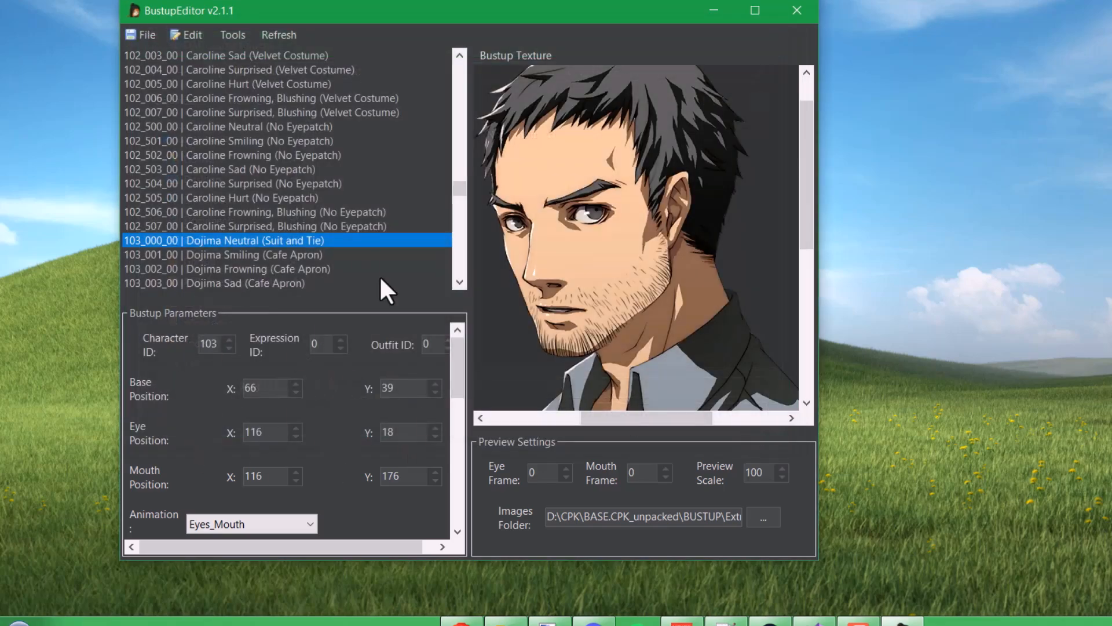
{"action": "left_click", "coordinate": [147, 34]}
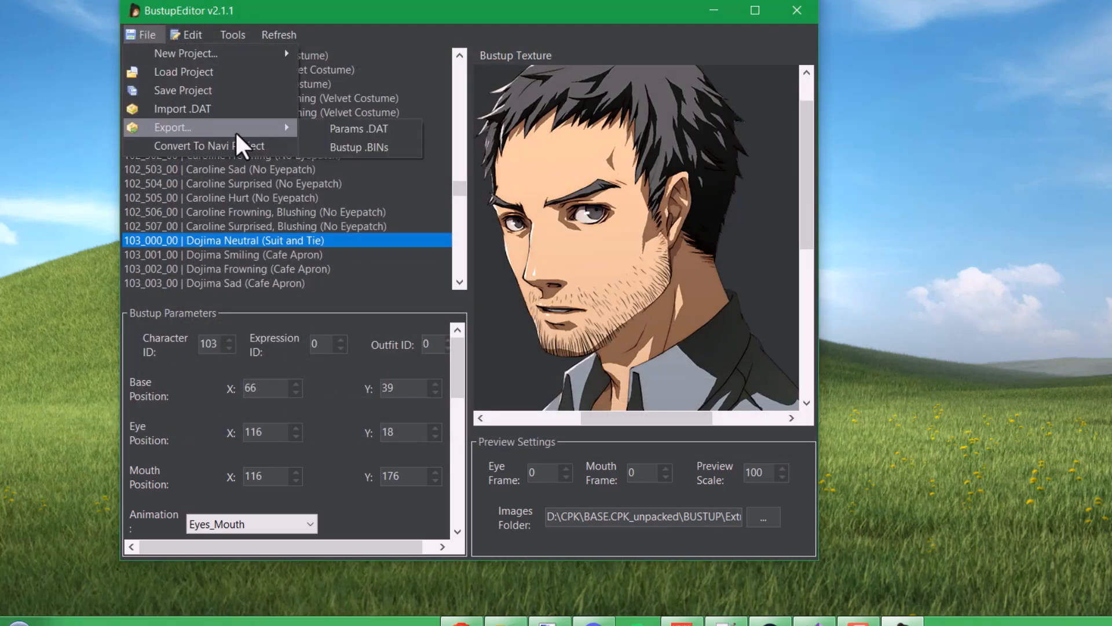
{"action": "mouse_move", "coordinate": [358, 129]}
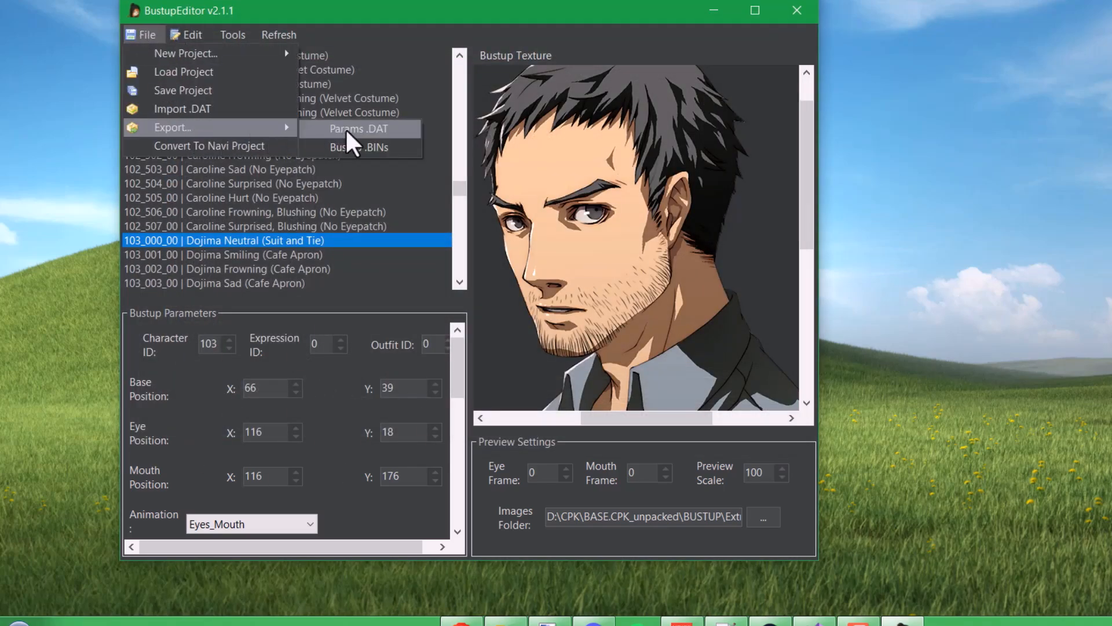
{"action": "left_click", "coordinate": [358, 129]}
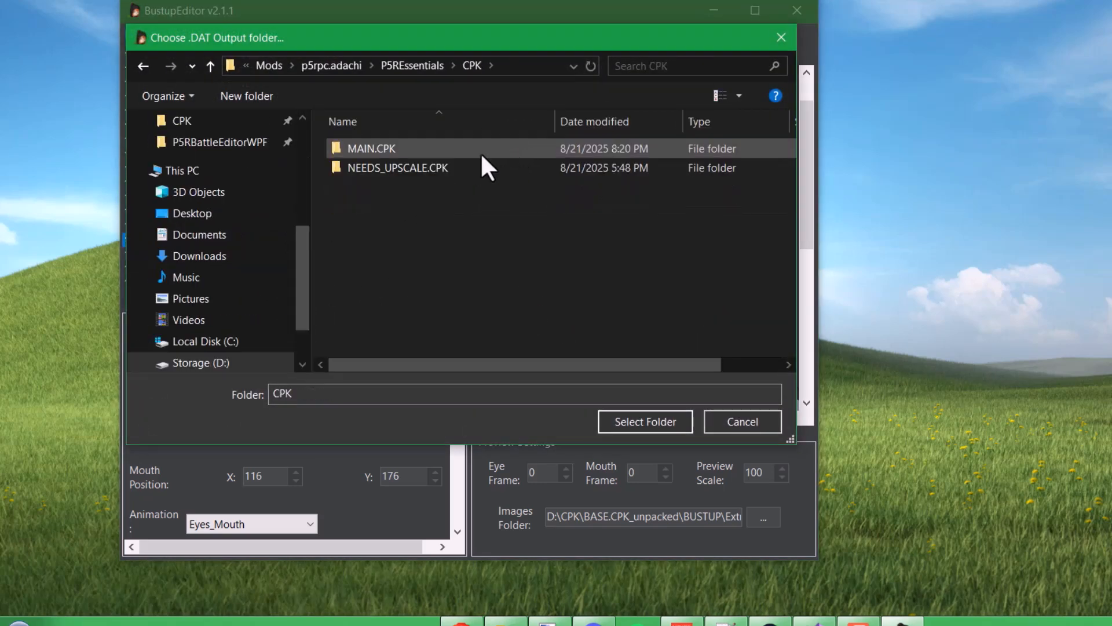
{"action": "double_click", "coordinate": [370, 149]}
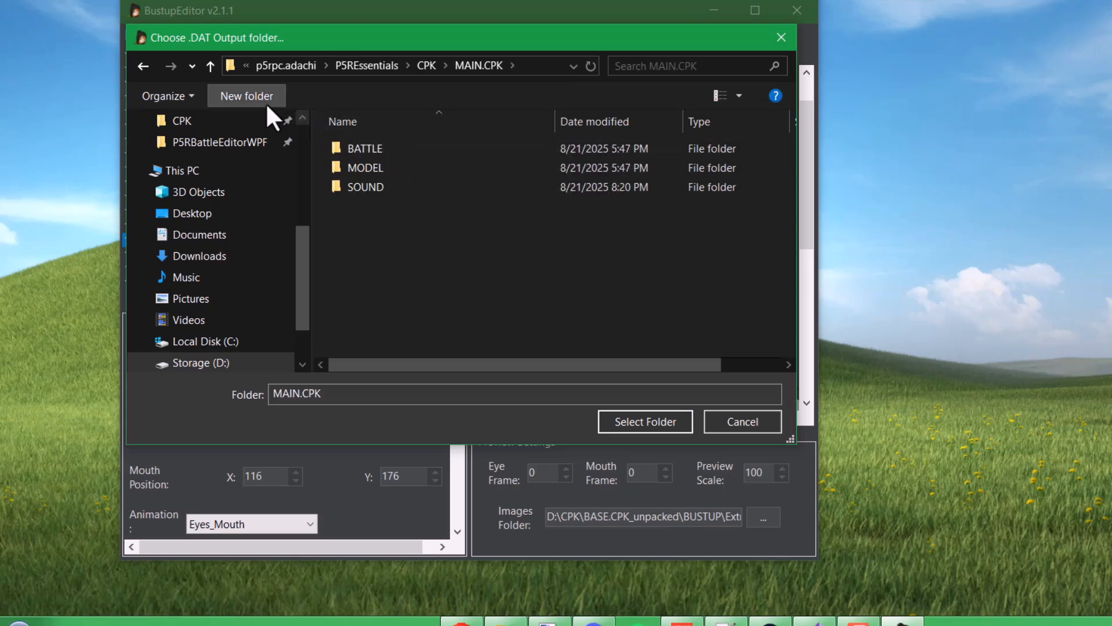
{"action": "left_click", "coordinate": [245, 96]}
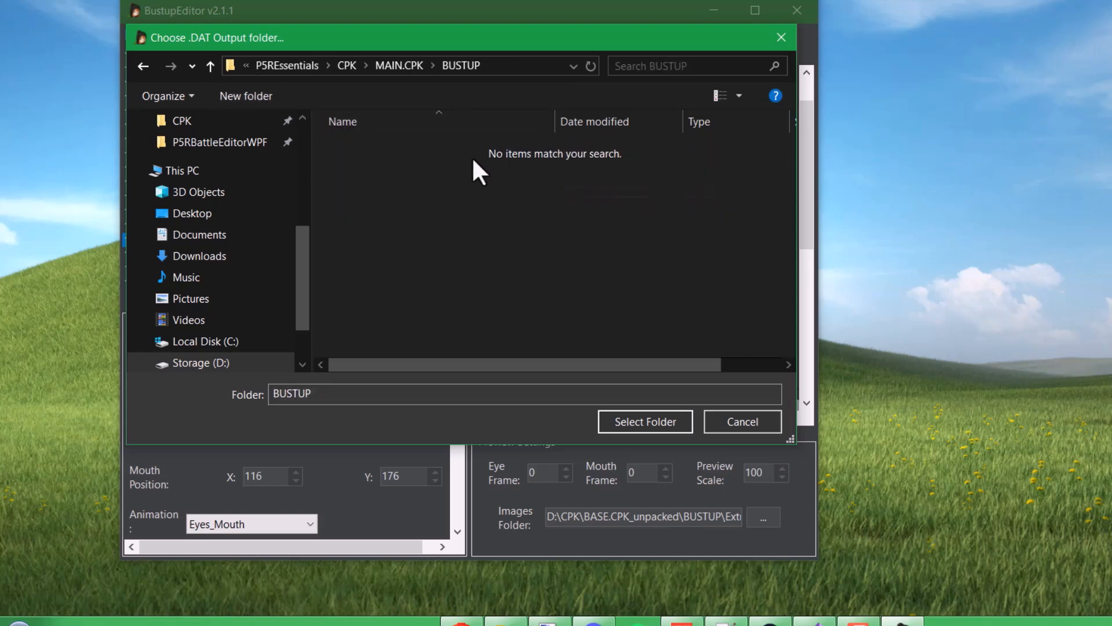
{"action": "left_click", "coordinate": [644, 421]}
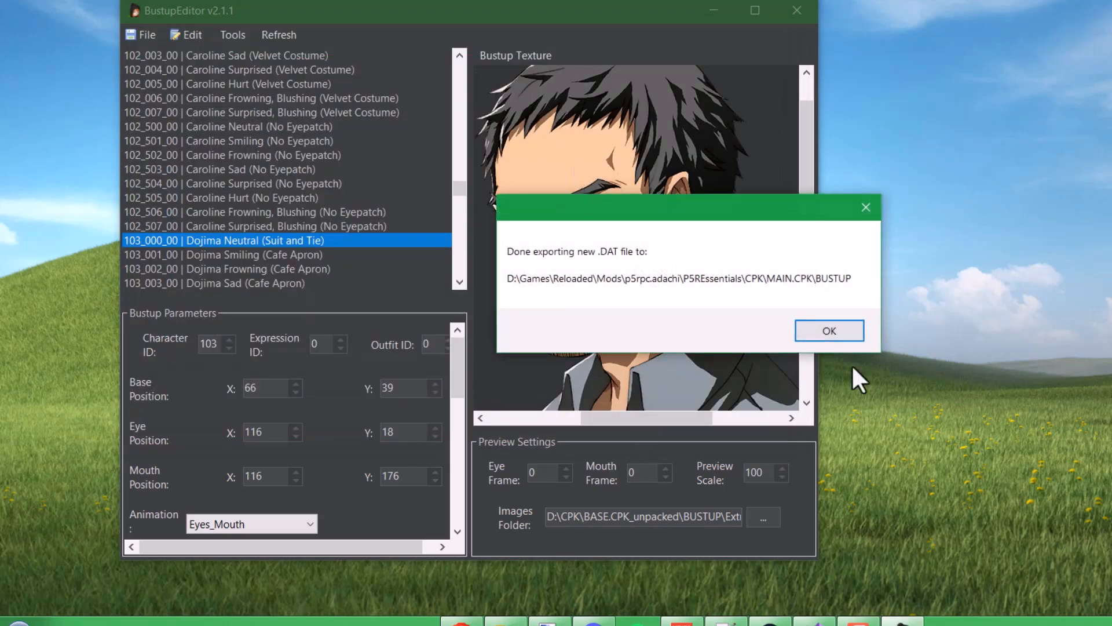
{"action": "left_click", "coordinate": [828, 330]}
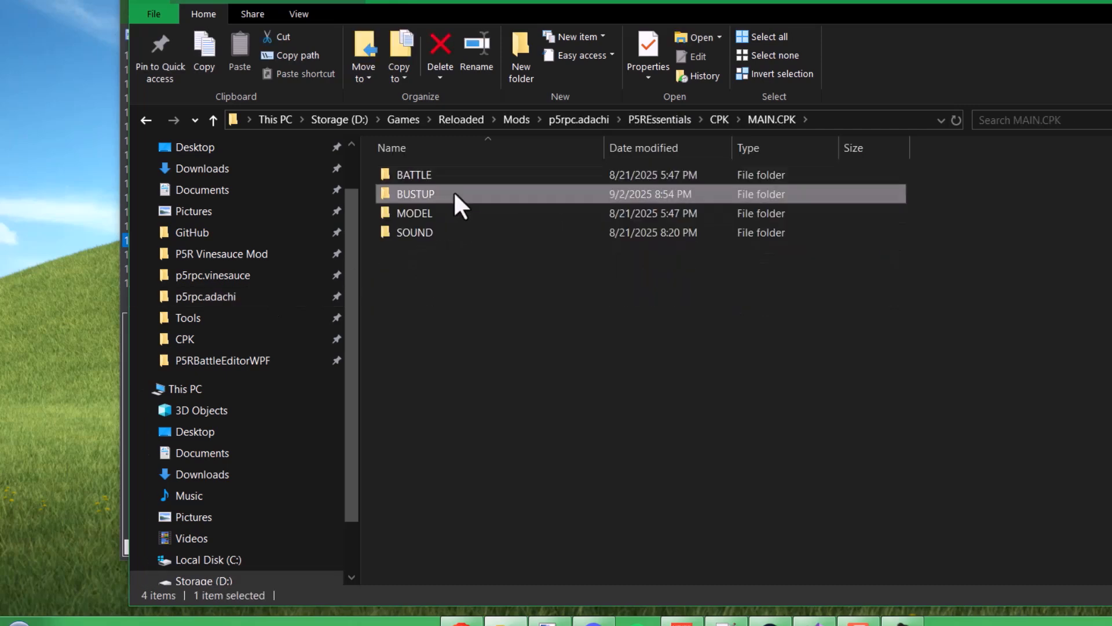
Step: Export Dojima's bustup BIN (B103_000_00.BIN) into MAIN.CPK's BUSTUP folder and dismiss the completion message
{"action": "double_click", "coordinate": [414, 193]}
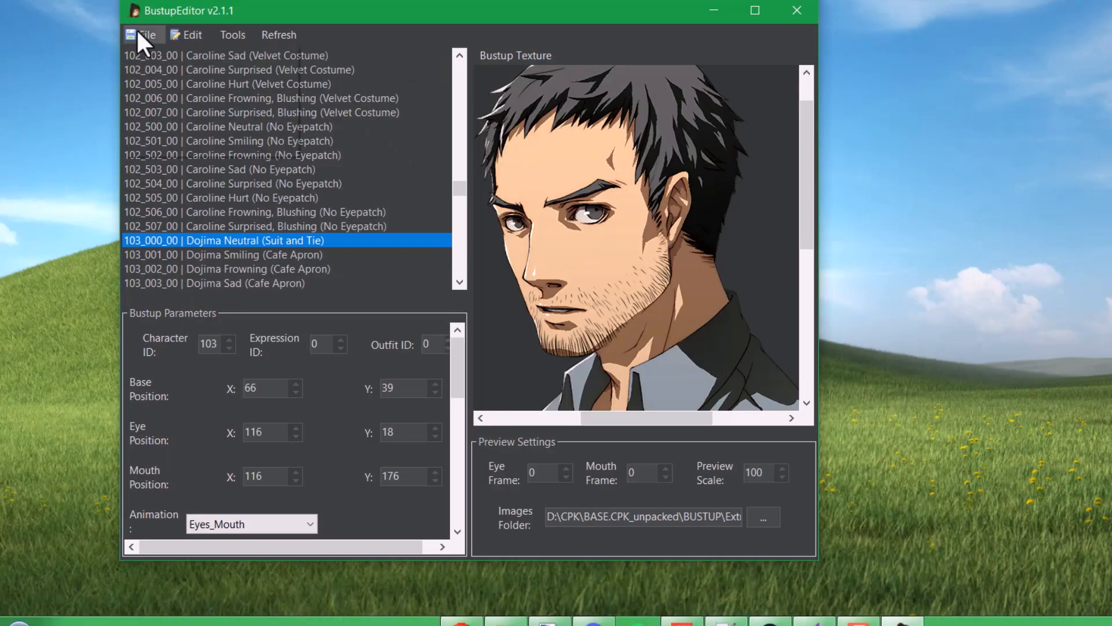
{"action": "left_click", "coordinate": [146, 35]}
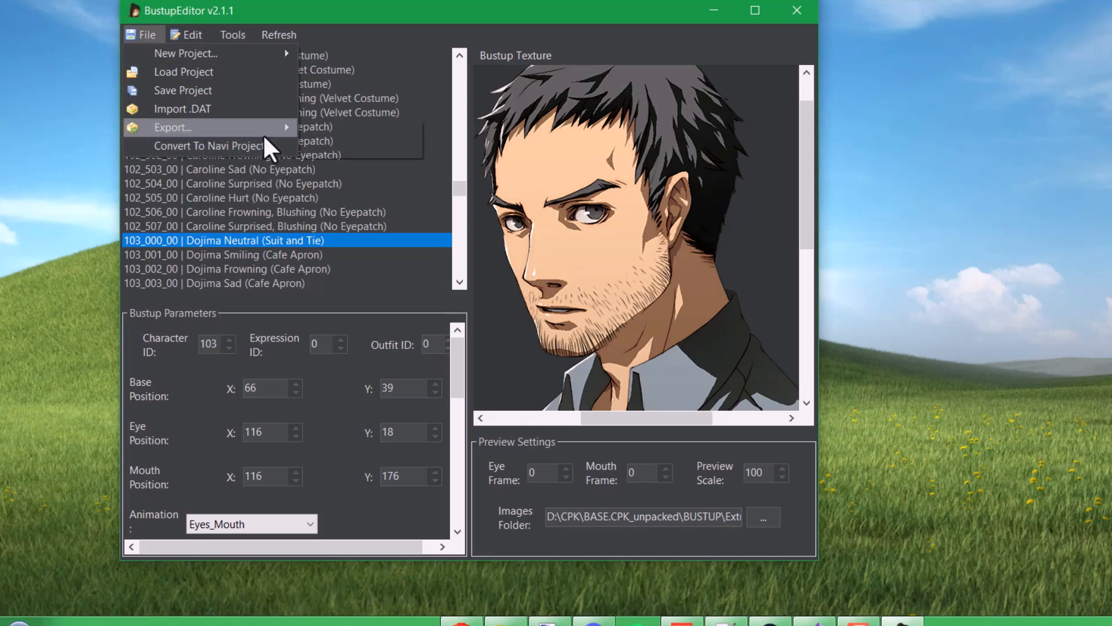
{"action": "mouse_move", "coordinate": [172, 126]}
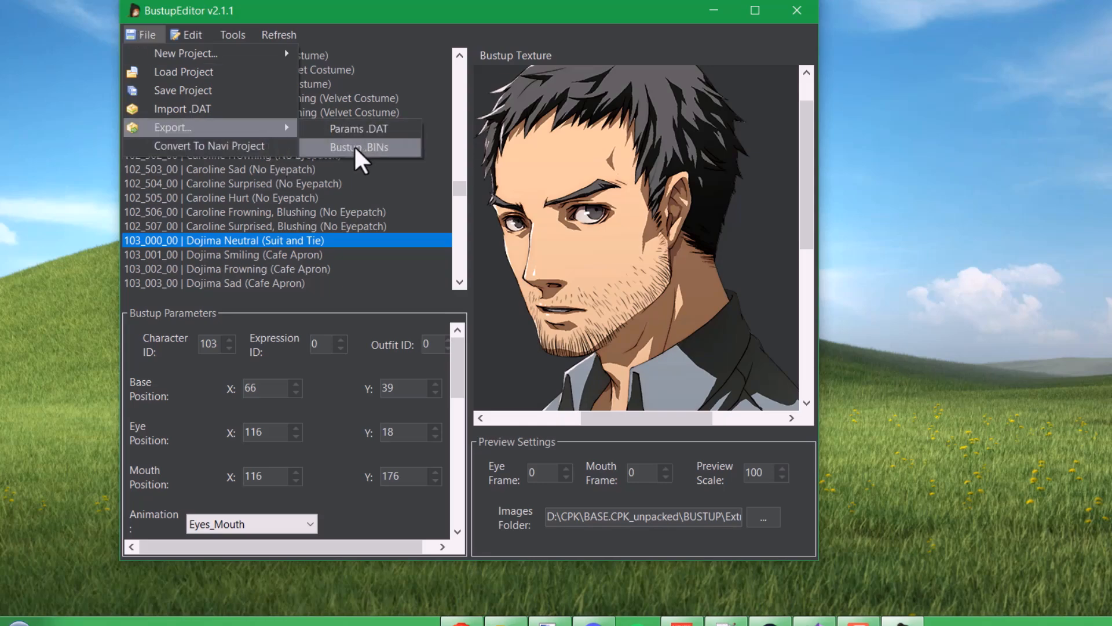
{"action": "left_click", "coordinate": [359, 147]}
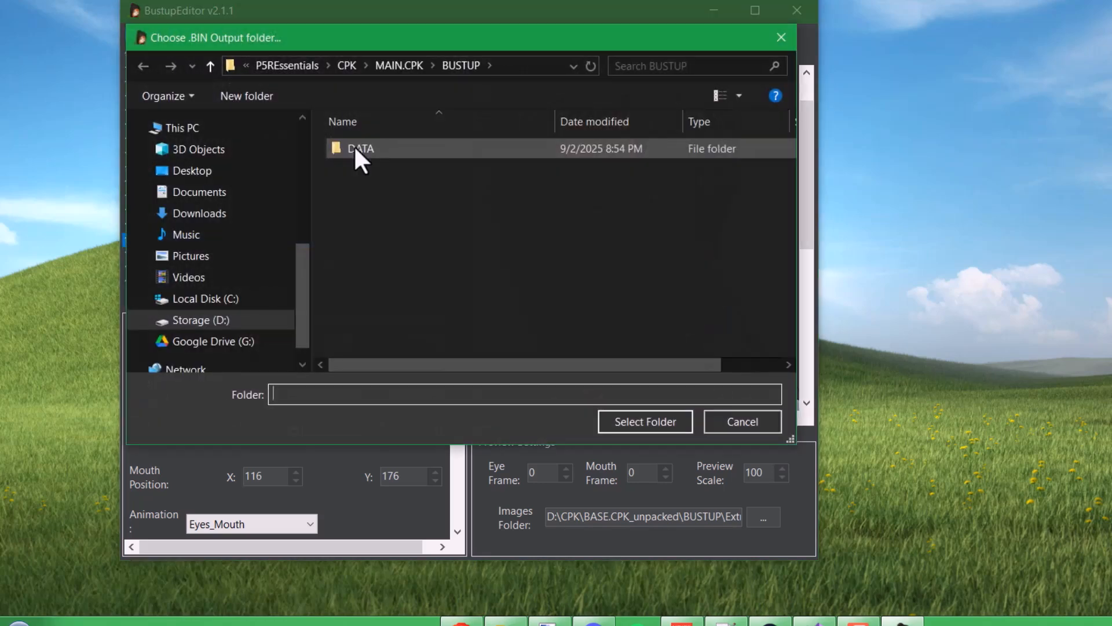
{"action": "mouse_move", "coordinate": [645, 421]}
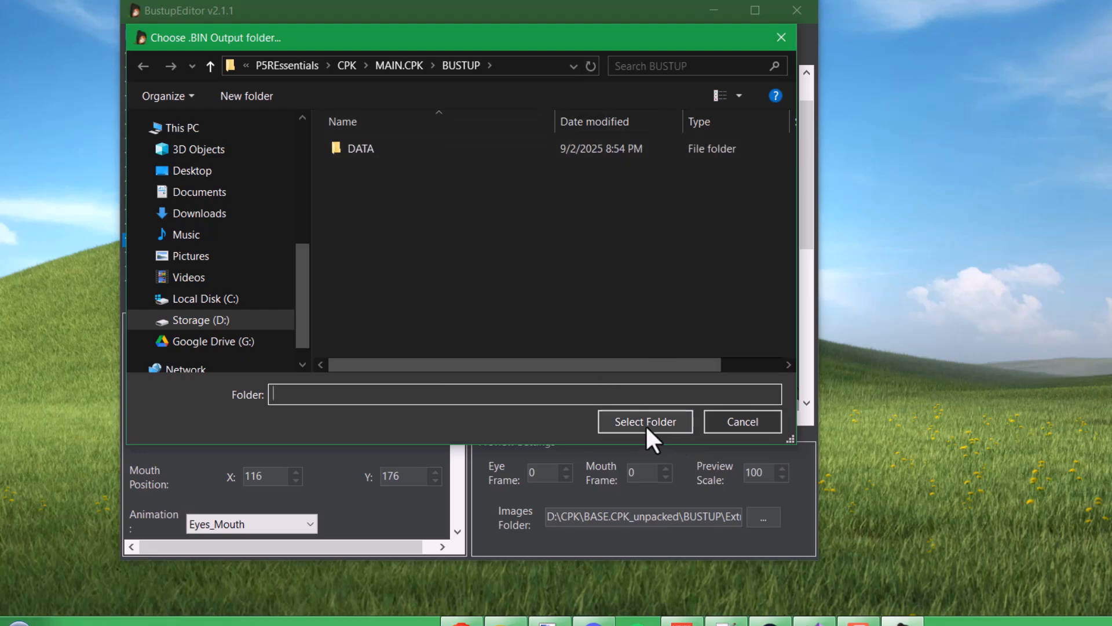
{"action": "left_click", "coordinate": [644, 421]}
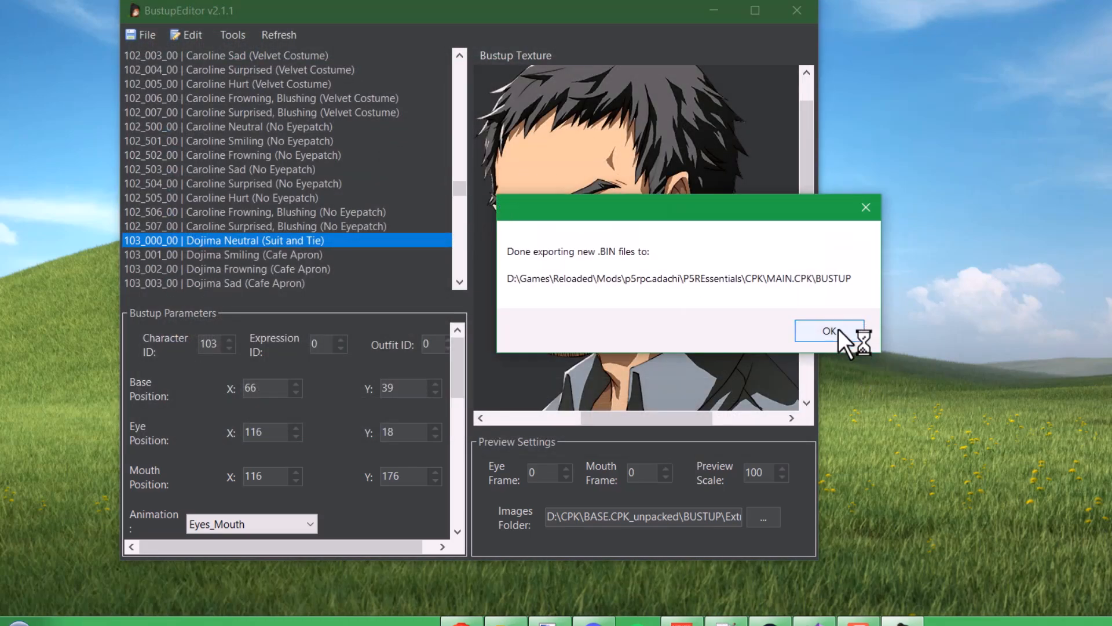
{"action": "left_click", "coordinate": [829, 331]}
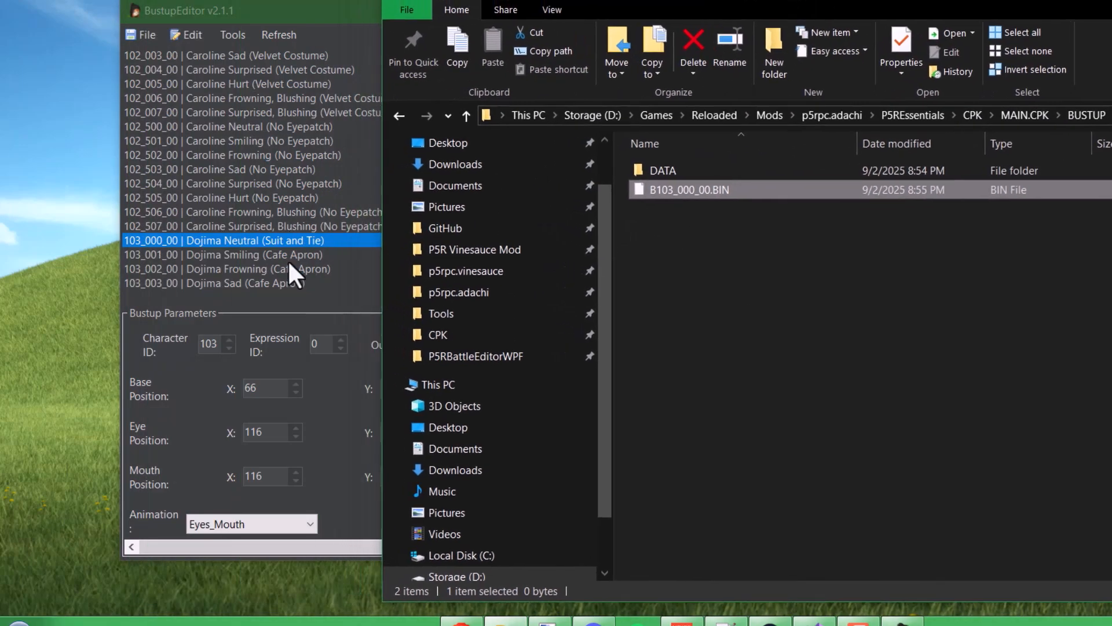
{"action": "mouse_move", "coordinate": [249, 261]}
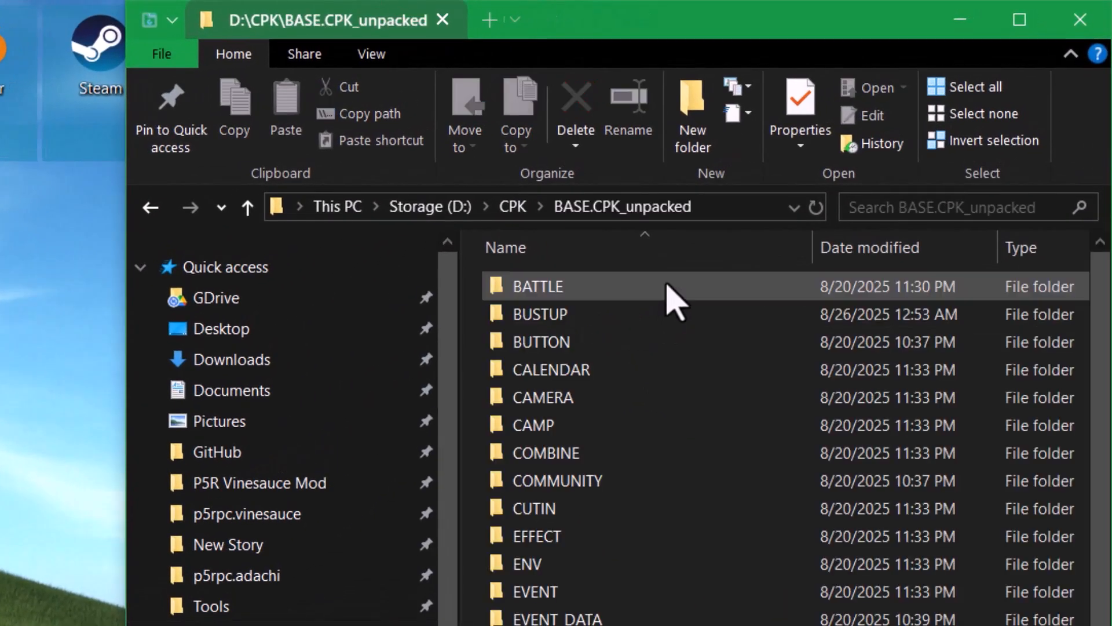
Step: Open CUTIN inside BASE.CPK_unpacked to reveal its FRAME, STRING, TABLE and UTARC subfolders
{"action": "left_click", "coordinate": [534, 508]}
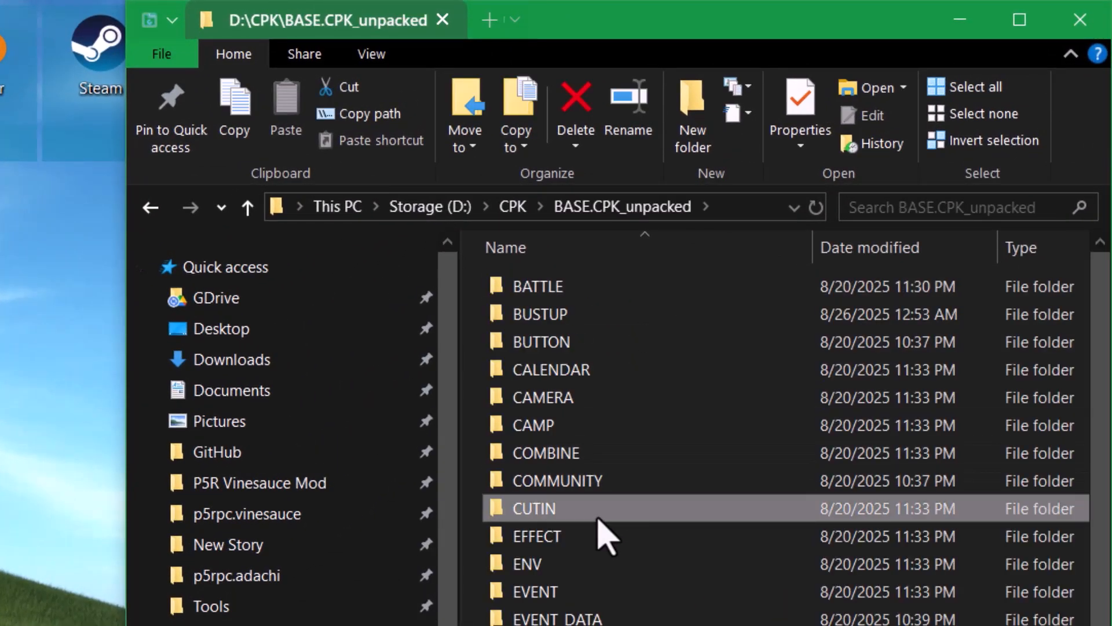
{"action": "double_click", "coordinate": [534, 508]}
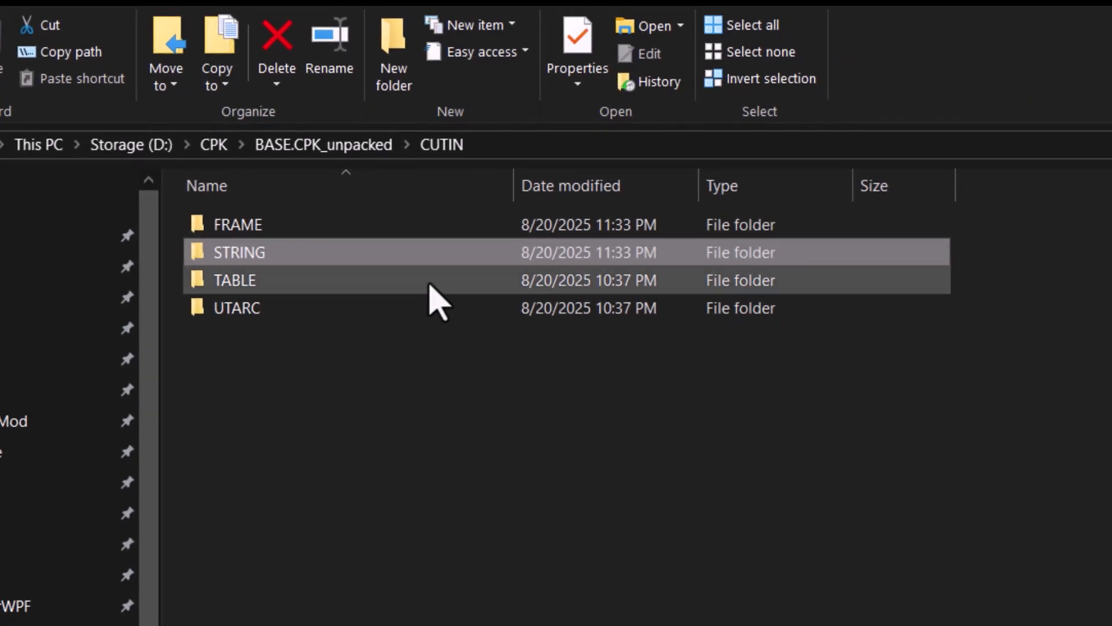
{"action": "double_click", "coordinate": [234, 279]}
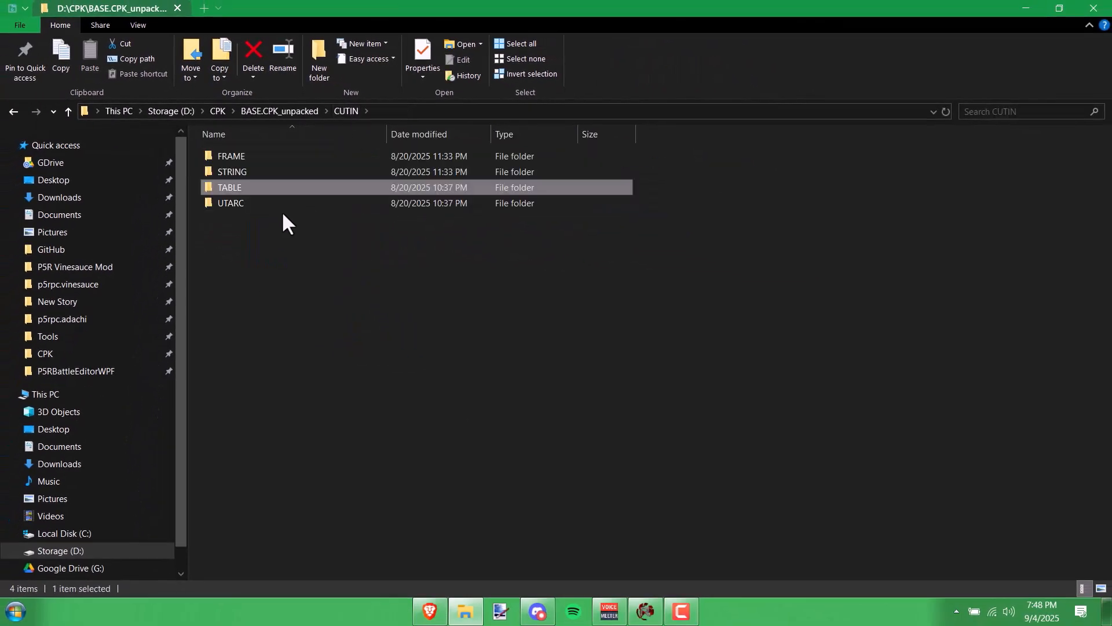
Step: Download P5CutinTableEditor.7z from the v1.0 release into P5CutinTool and run CutinTableEditor.exe
{"action": "left_click", "coordinate": [429, 610]}
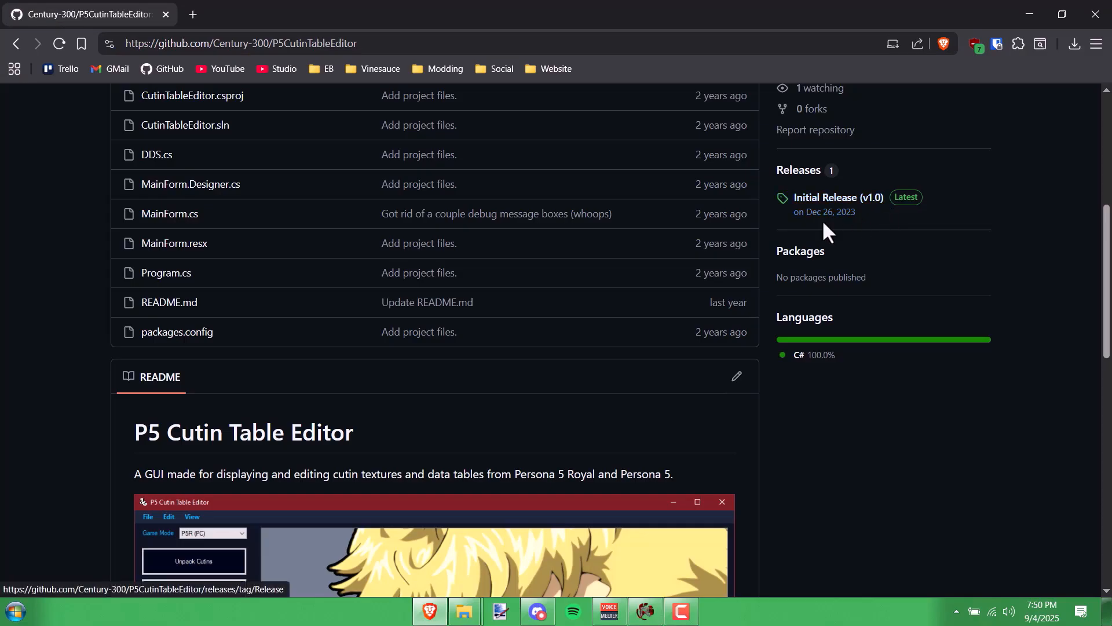
{"action": "left_click", "coordinate": [837, 199]}
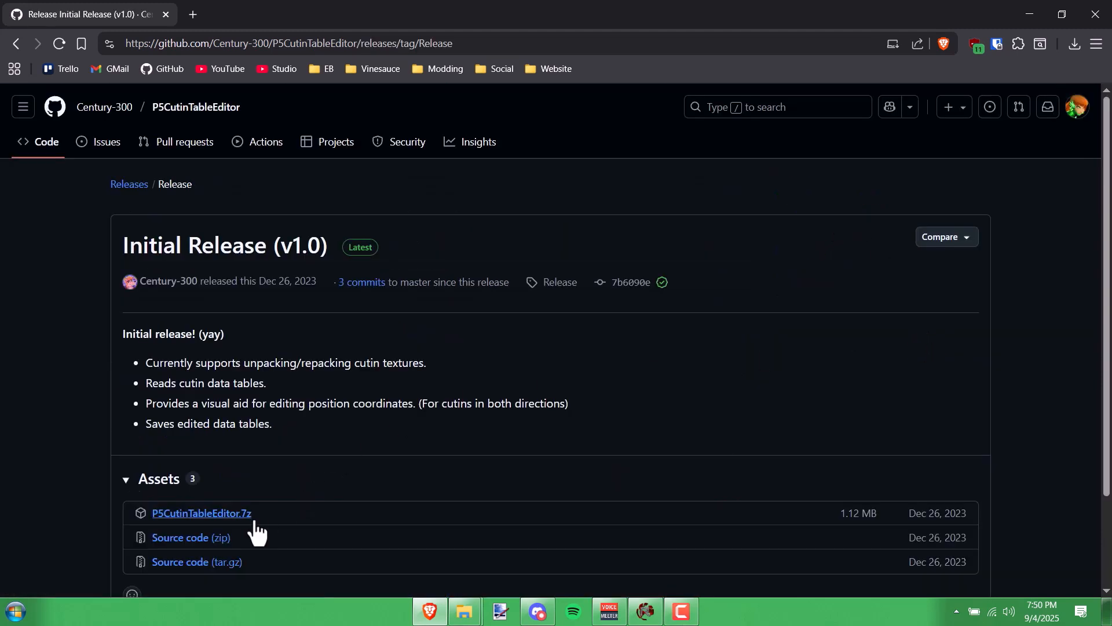
{"action": "left_click", "coordinate": [201, 512]}
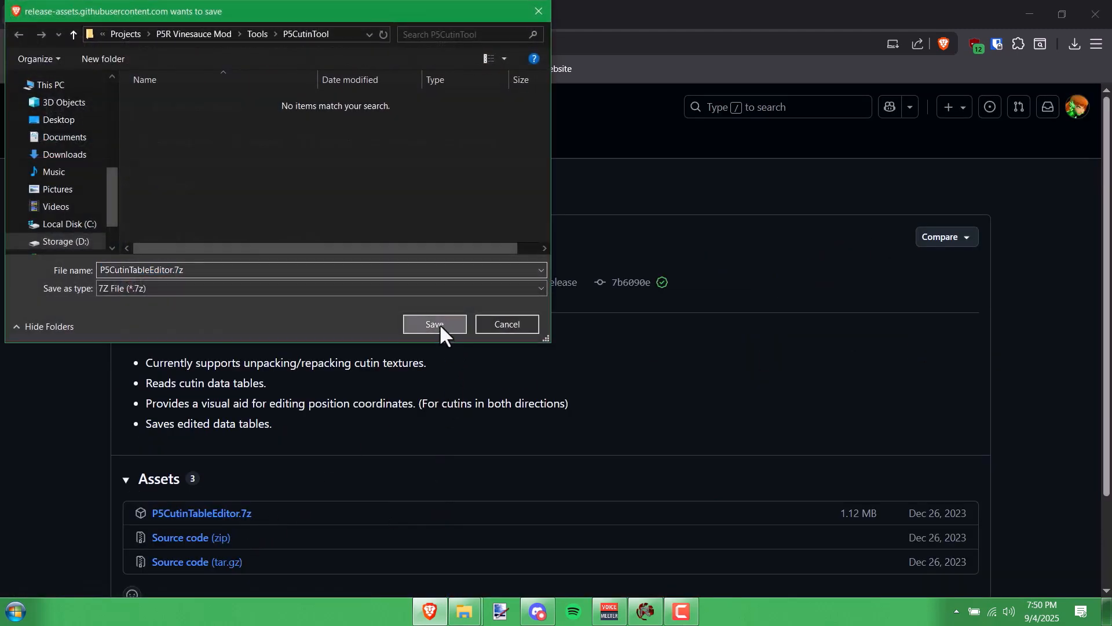
{"action": "left_click", "coordinate": [434, 324]}
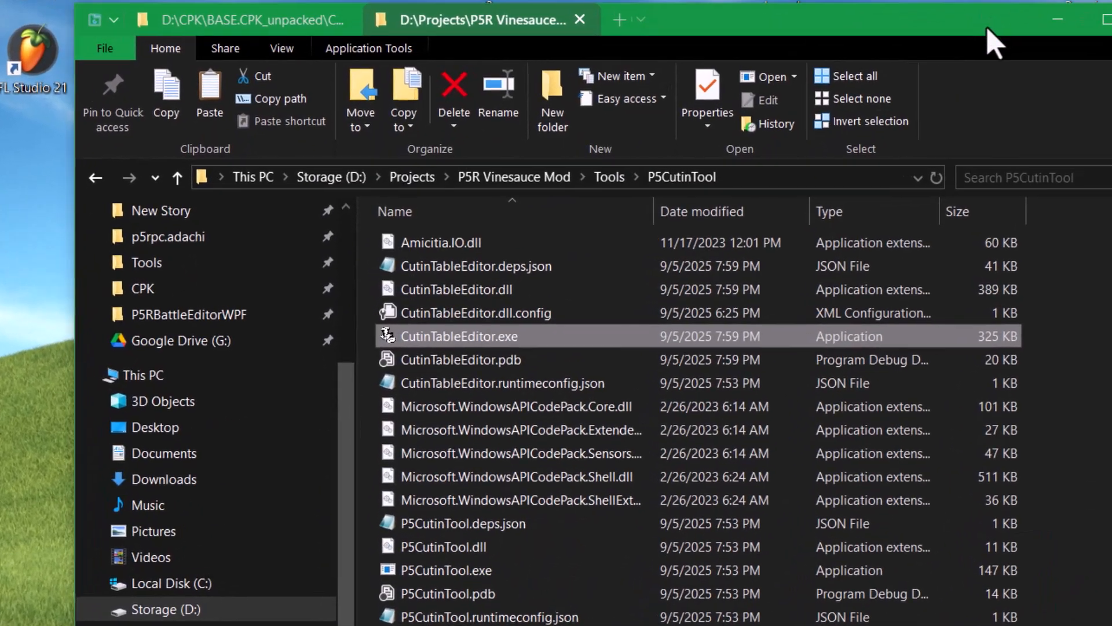
{"action": "double_click", "coordinate": [458, 335]}
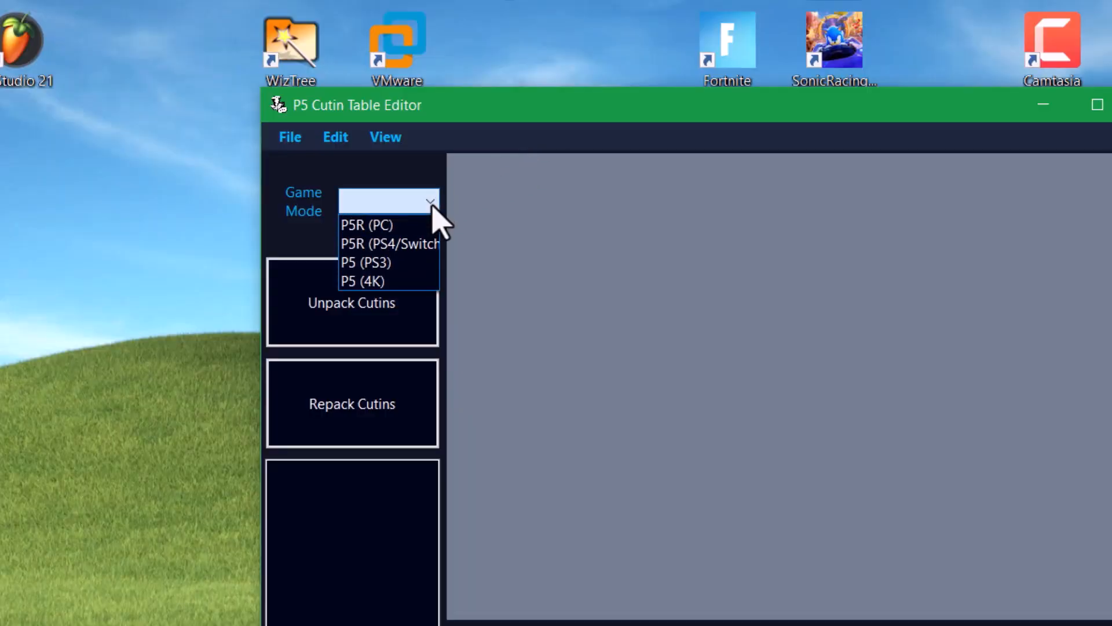
Step: Set Game Mode to P5R (PC) and load a table folder from CUTIN\TABLE
{"action": "left_click", "coordinate": [367, 225]}
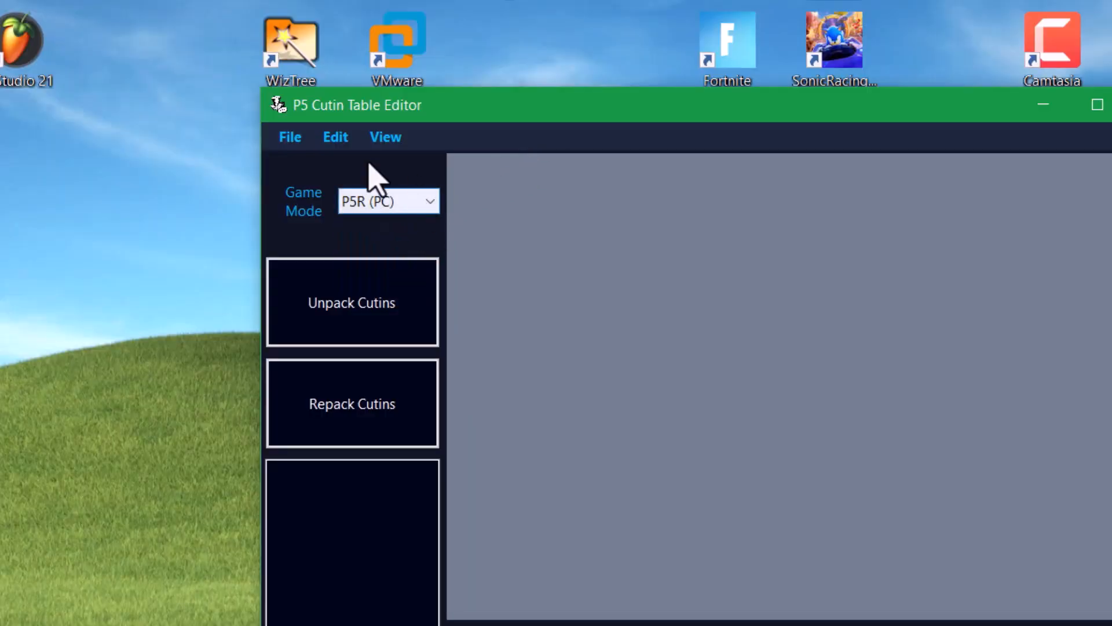
{"action": "left_click", "coordinate": [290, 136]}
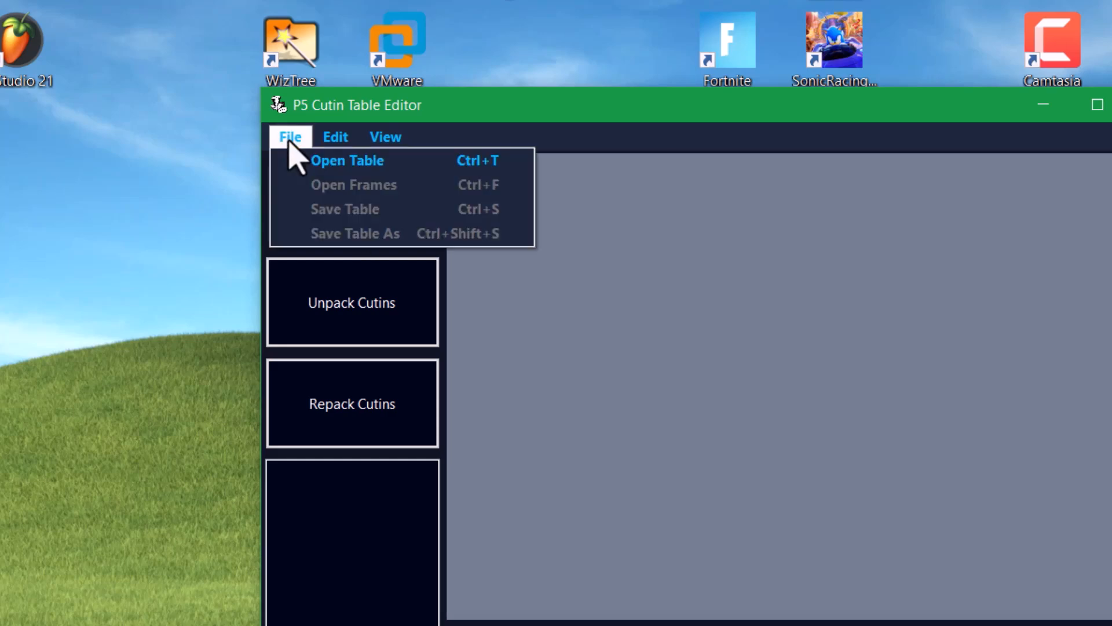
{"action": "left_click", "coordinate": [347, 161]}
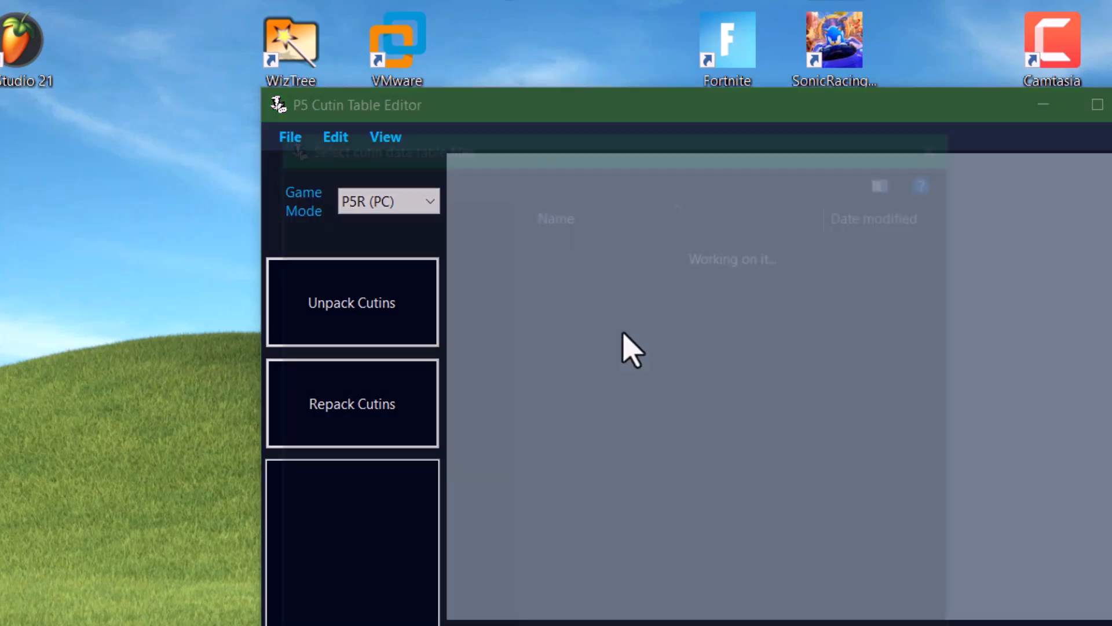
{"action": "left_click", "coordinate": [351, 301]}
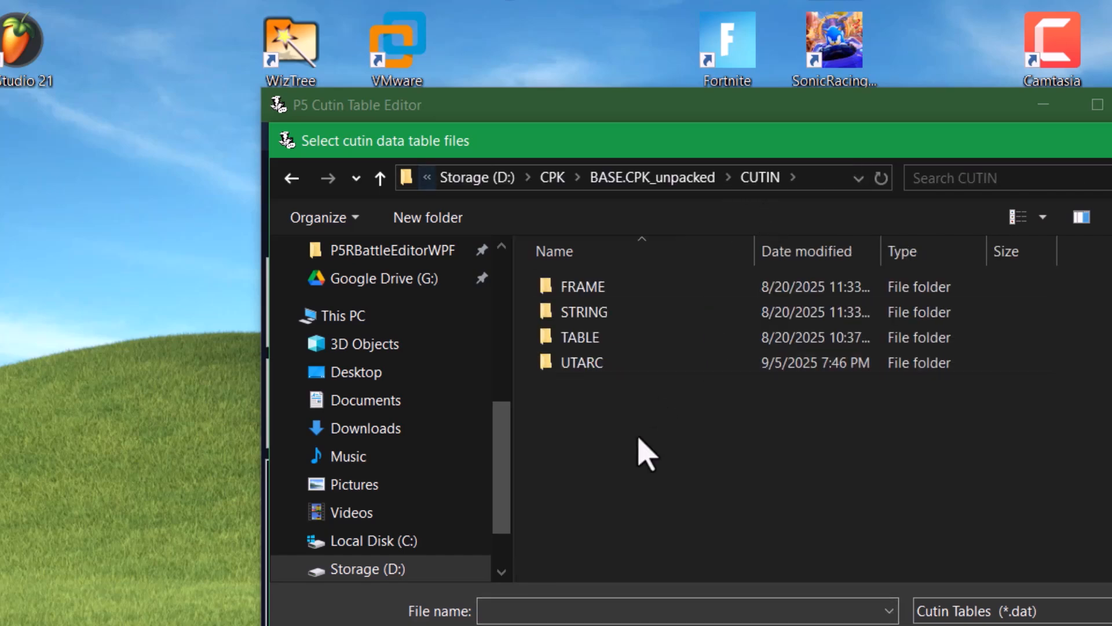
{"action": "double_click", "coordinate": [579, 337]}
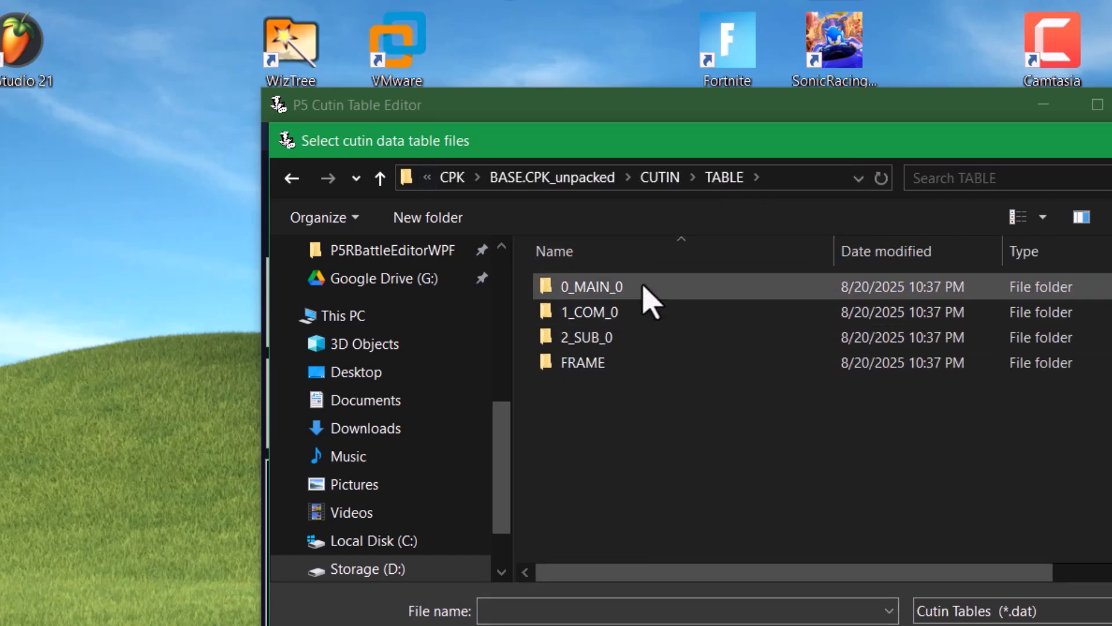
{"action": "left_click", "coordinate": [588, 286]}
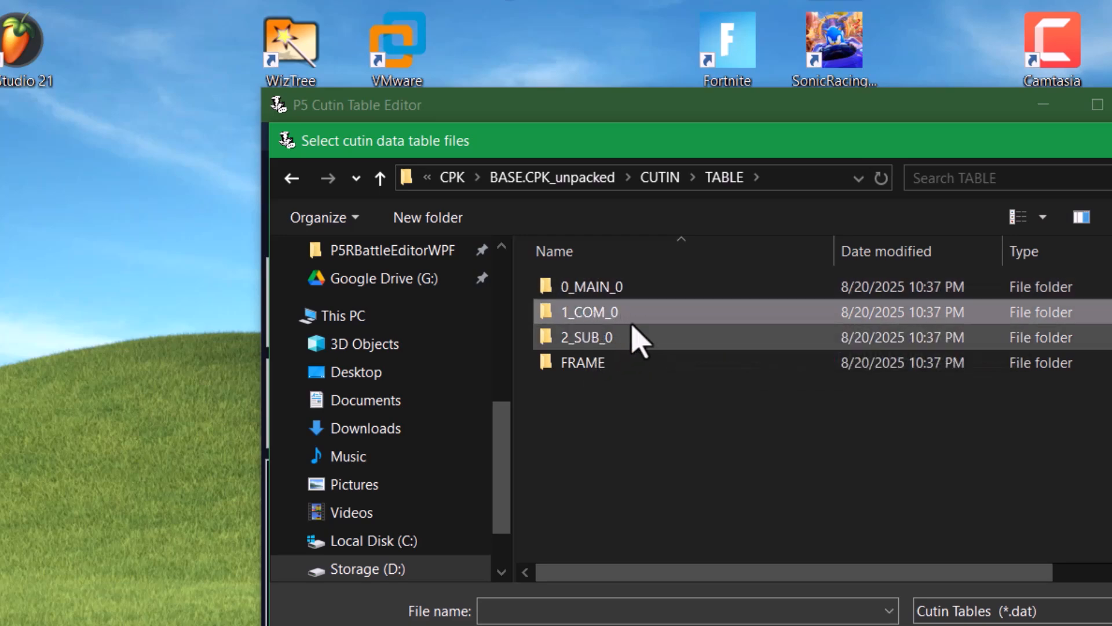
{"action": "left_click", "coordinate": [586, 337]}
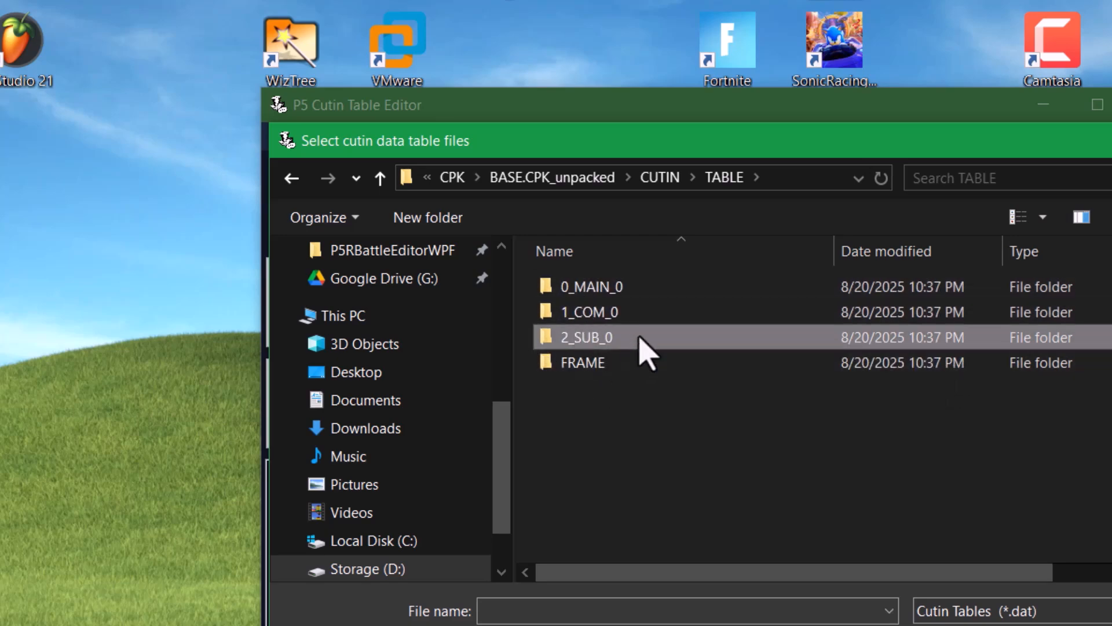
{"action": "mouse_move", "coordinate": [660, 316]}
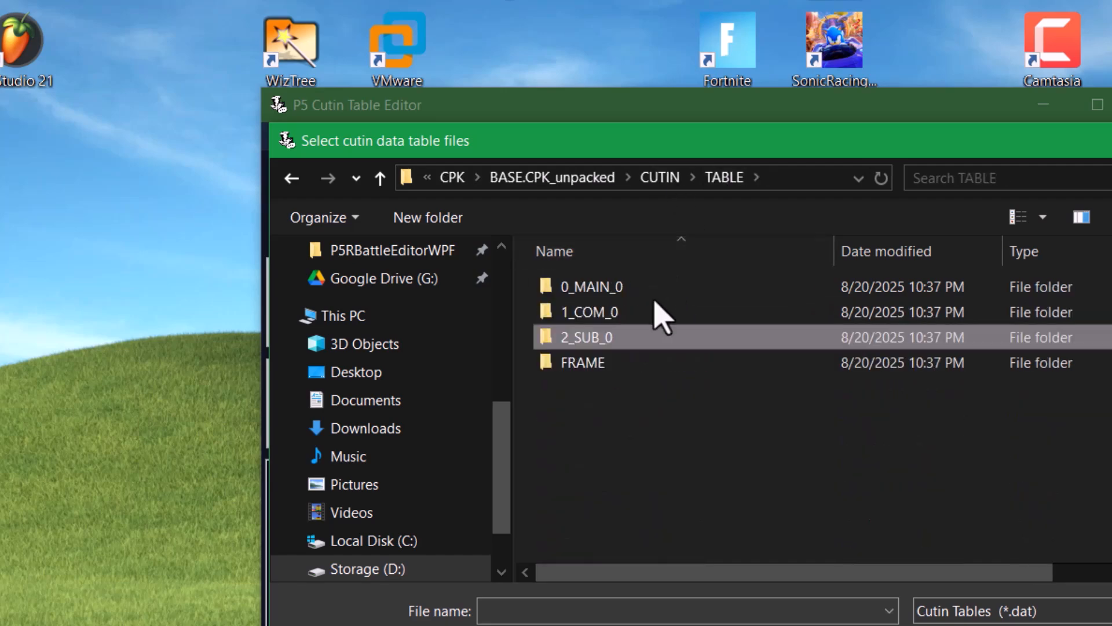
{"action": "double_click", "coordinate": [593, 286]}
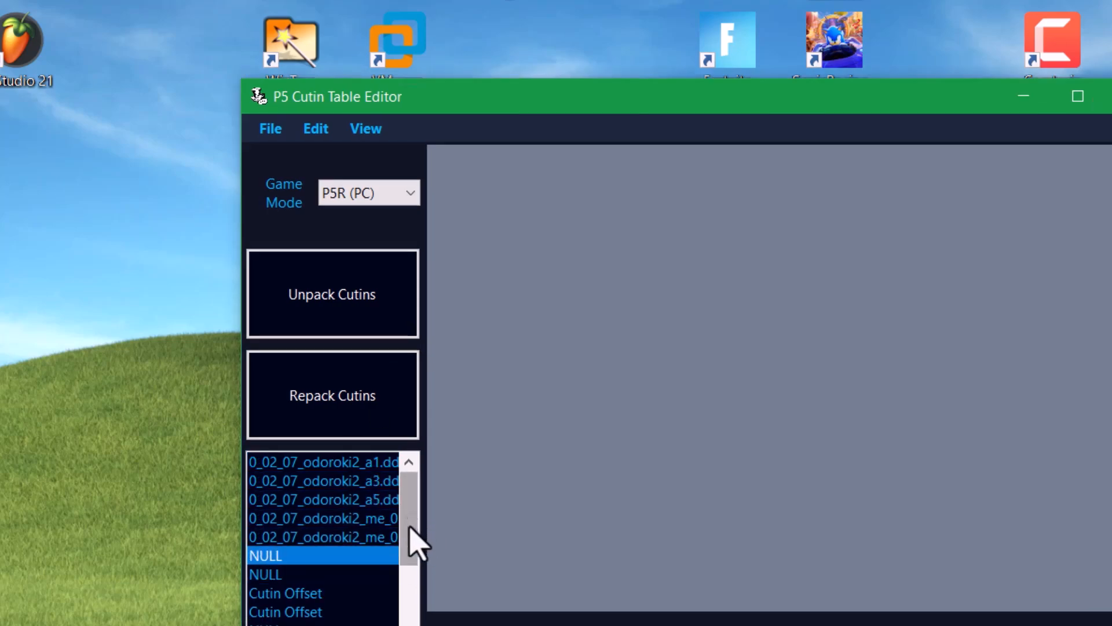
Step: Select an odoroki2 cutin entry and start Unpack Cutins
{"action": "left_click", "coordinate": [323, 499]}
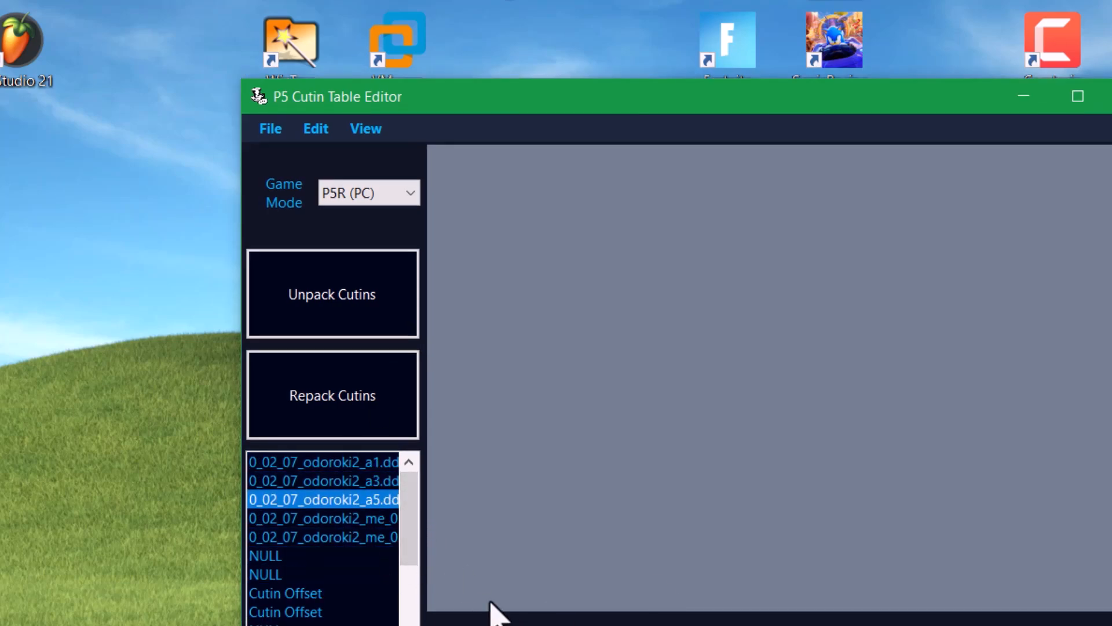
{"action": "mouse_move", "coordinate": [433, 426]}
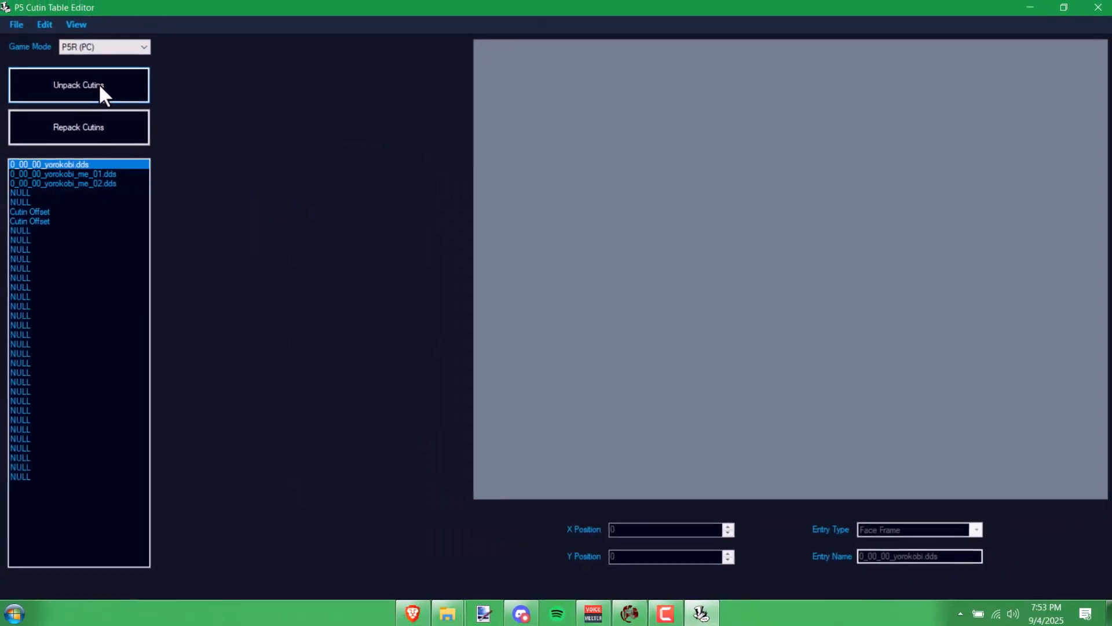
{"action": "left_click", "coordinate": [78, 84]}
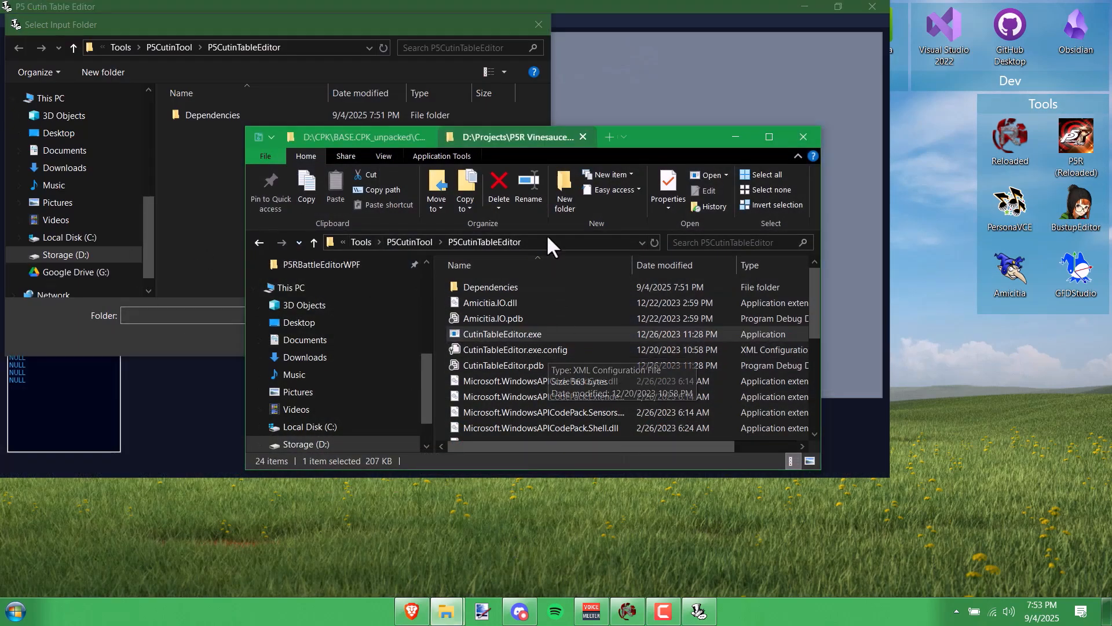
Step: Unpack the cutins using UTARC as the input folder and Extracted as the output folder
{"action": "left_click", "coordinate": [354, 136]}
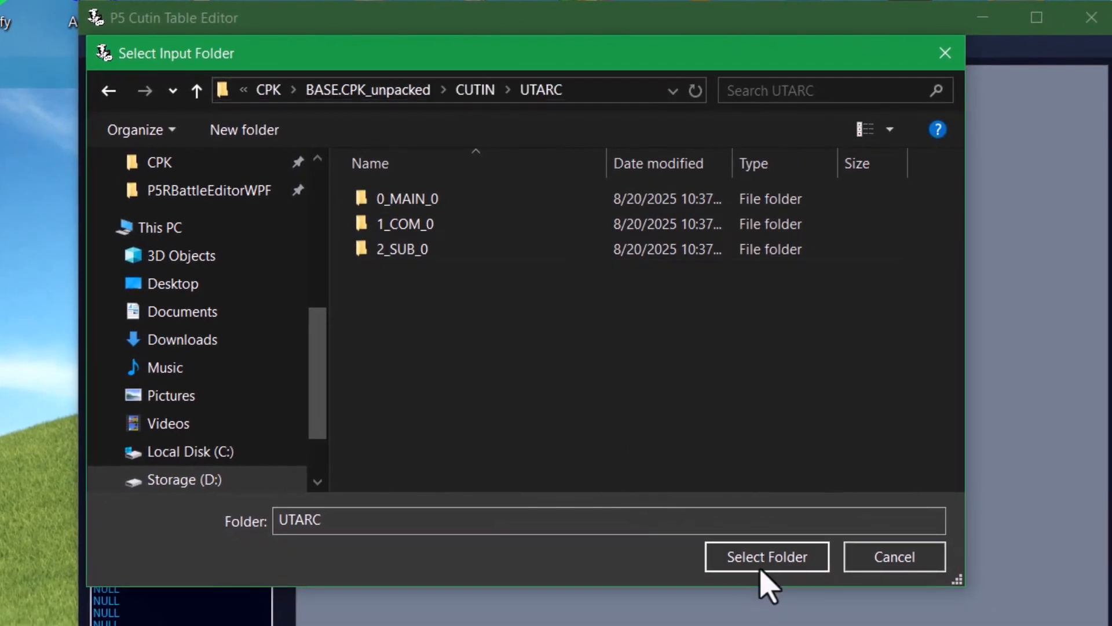
{"action": "left_click", "coordinate": [765, 556]}
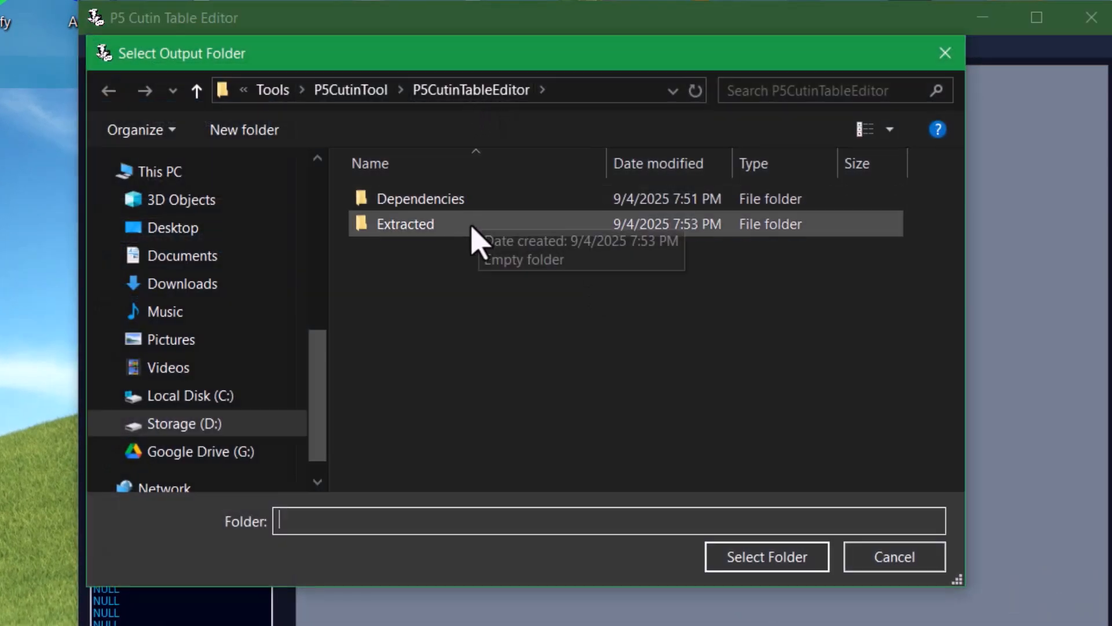
{"action": "double_click", "coordinate": [405, 224]}
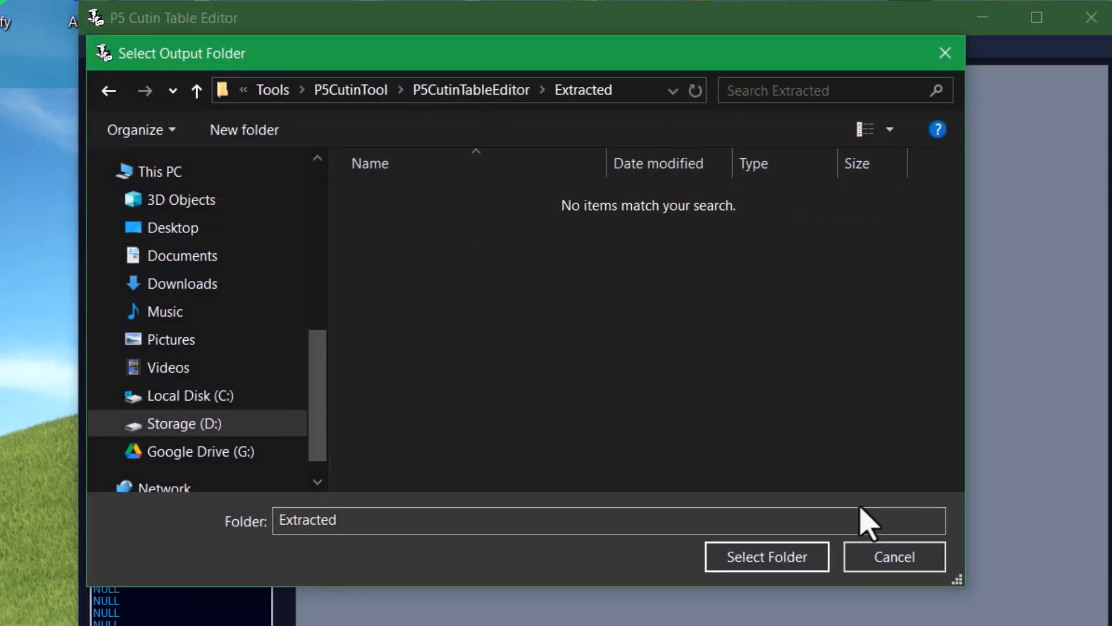
{"action": "left_click", "coordinate": [766, 556]}
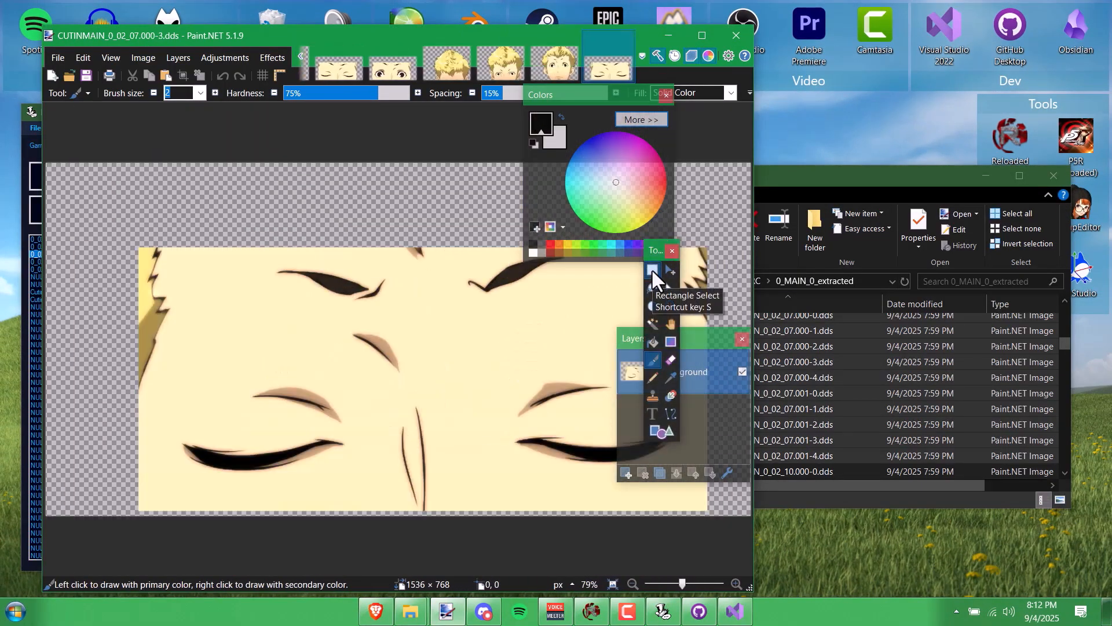
Step: Open the chosen CUTINMAIN DDS frames in Paint.NET and view the 001-2 and shocked_cutin_4 tabs
{"action": "left_click", "coordinate": [652, 272]}
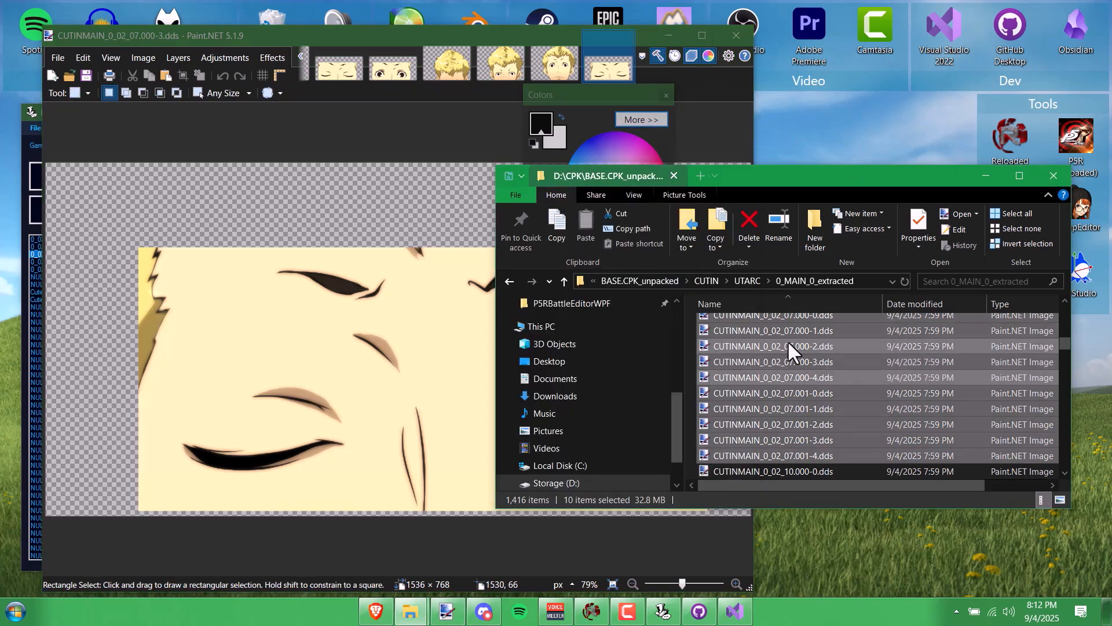
{"action": "mouse_move", "coordinate": [776, 340]}
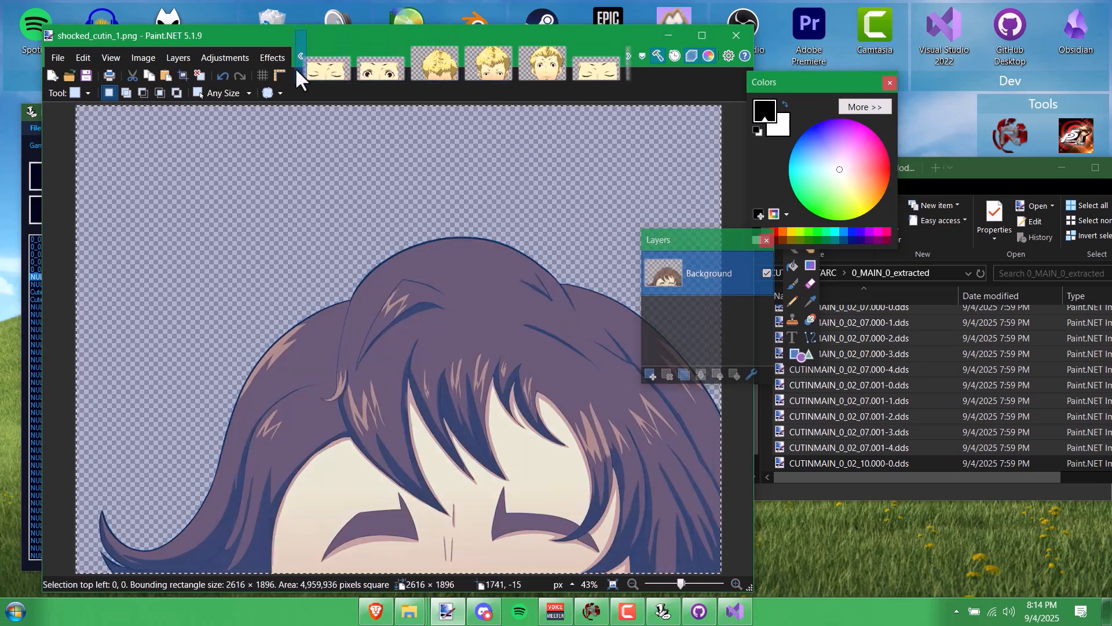
{"action": "left_click", "coordinate": [334, 63]}
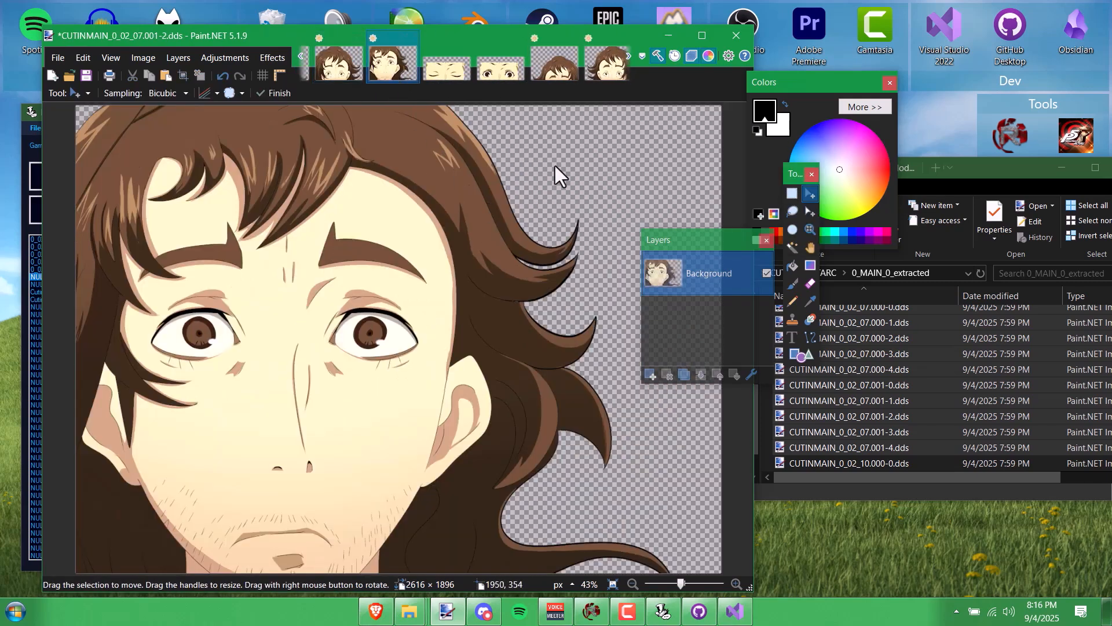
{"action": "left_click", "coordinate": [445, 63]}
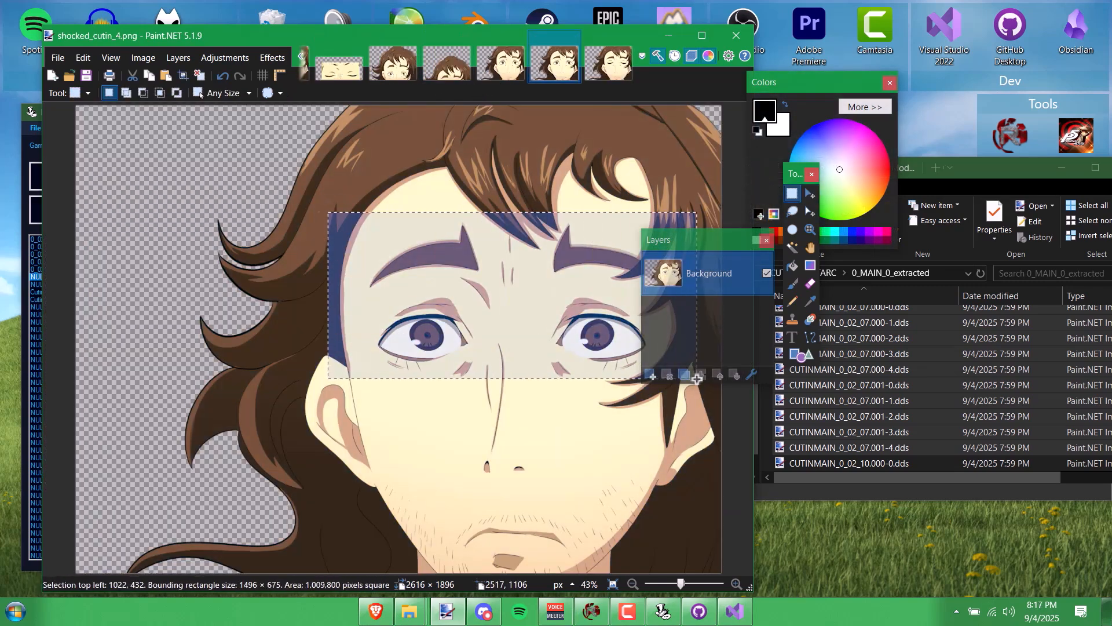
Step: Add a red eye-mask layer to the shocked cutin images, comparing closed- and open-eyed faces
{"action": "left_click", "coordinate": [500, 59]}
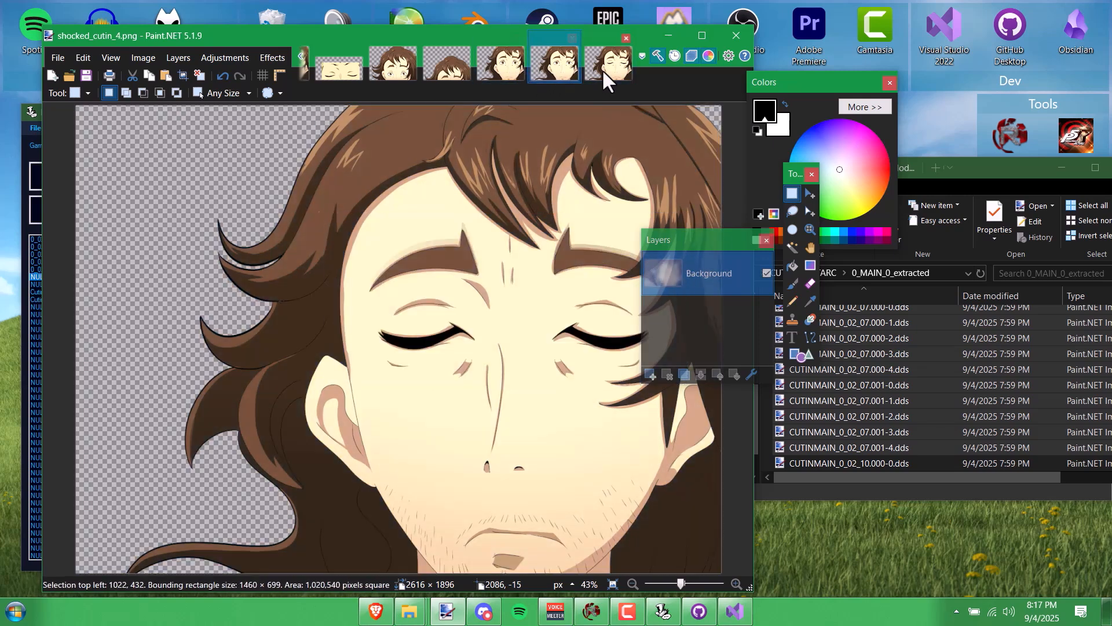
{"action": "left_click", "coordinate": [553, 64]}
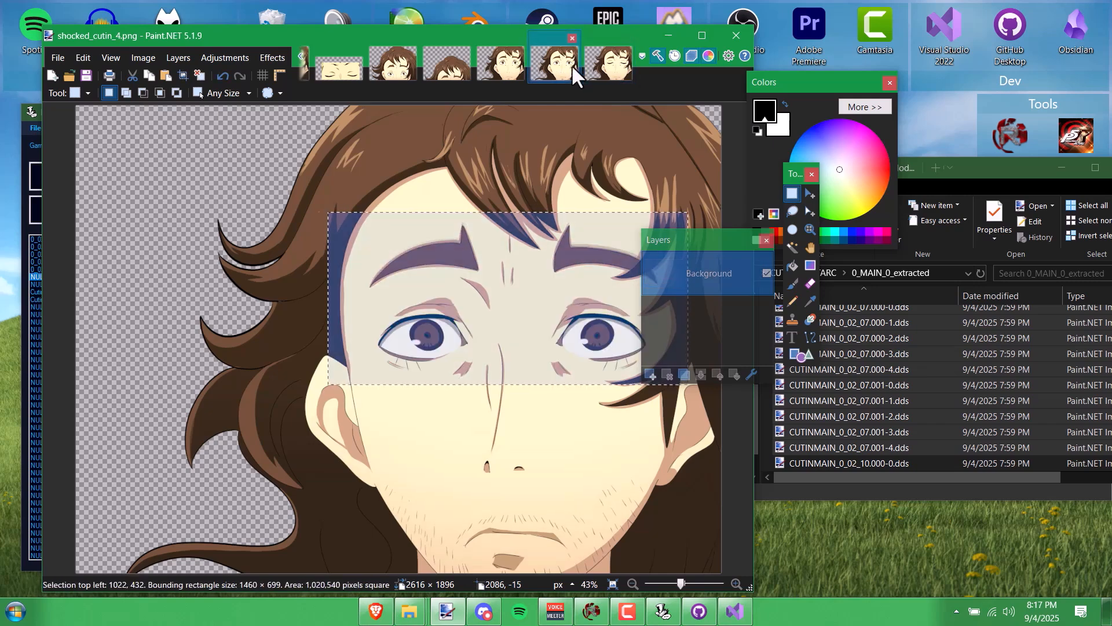
{"action": "mouse_move", "coordinate": [651, 375]}
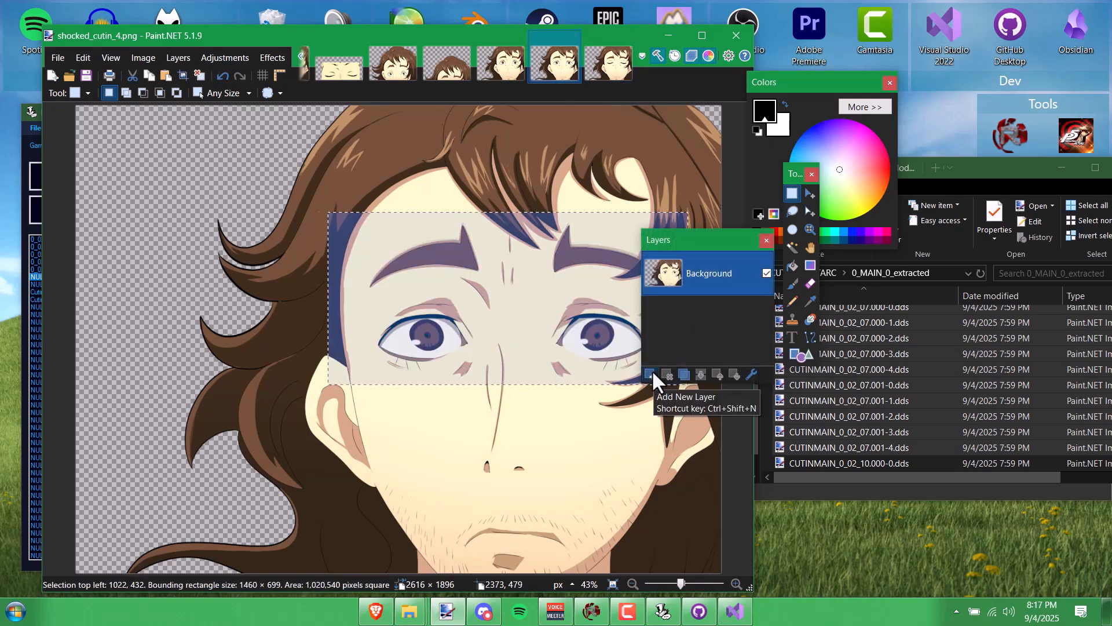
{"action": "left_click", "coordinate": [650, 375]}
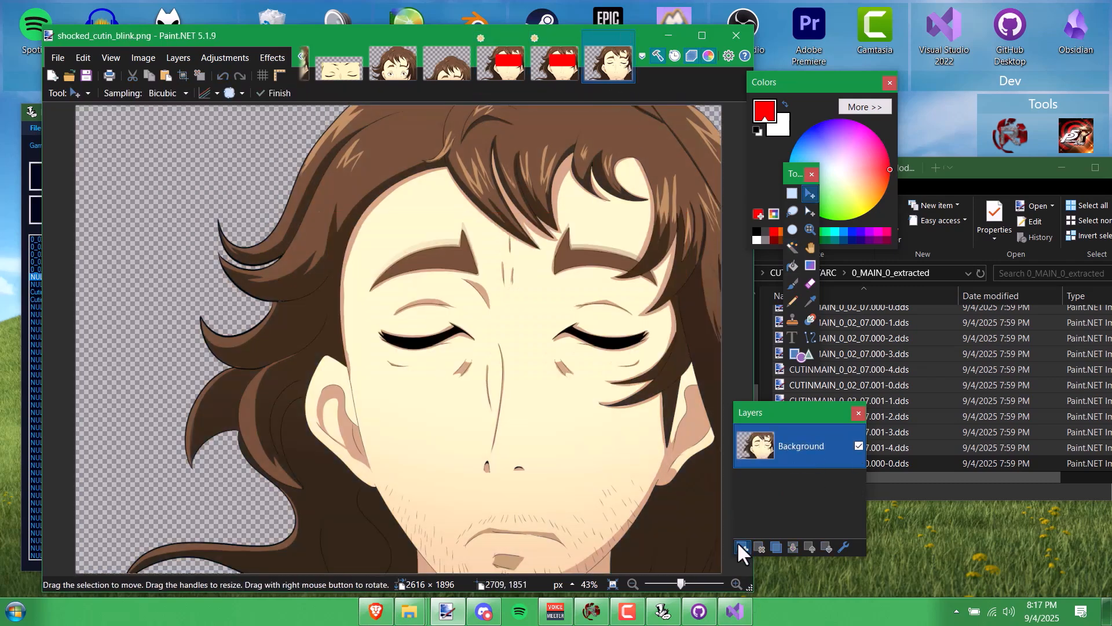
{"action": "left_click", "coordinate": [742, 547]}
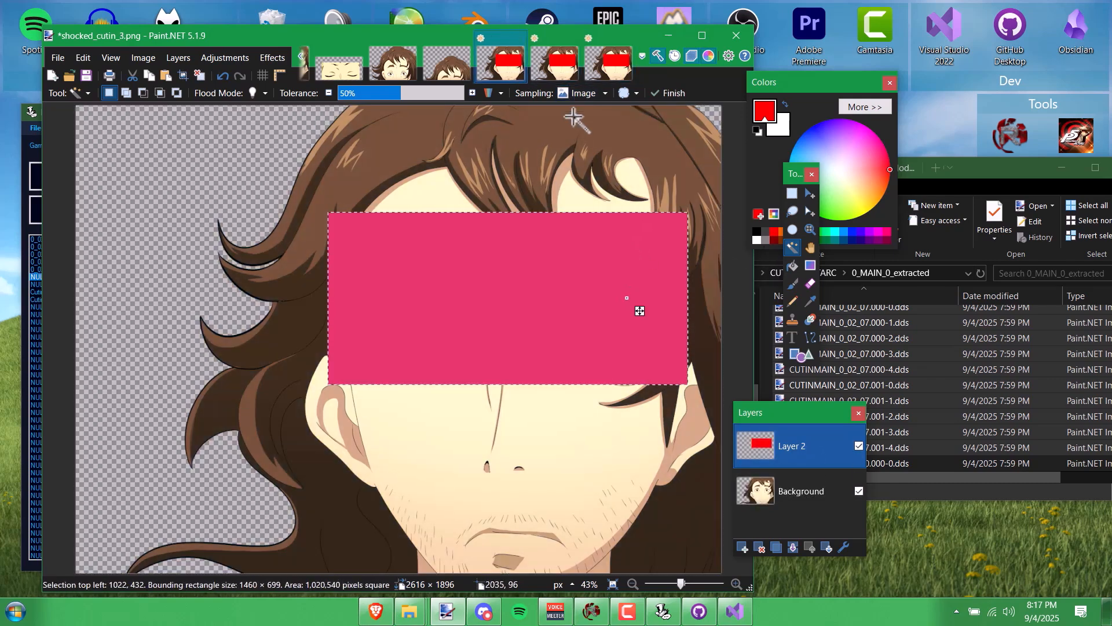
{"action": "mouse_move", "coordinate": [638, 259]}
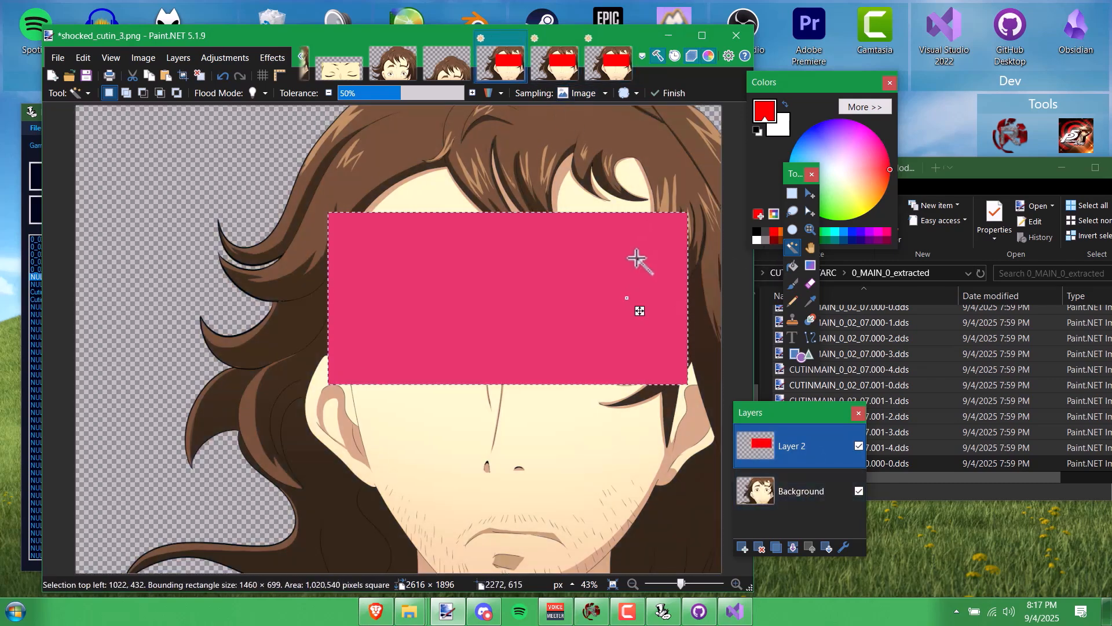
{"action": "left_click", "coordinate": [799, 490]}
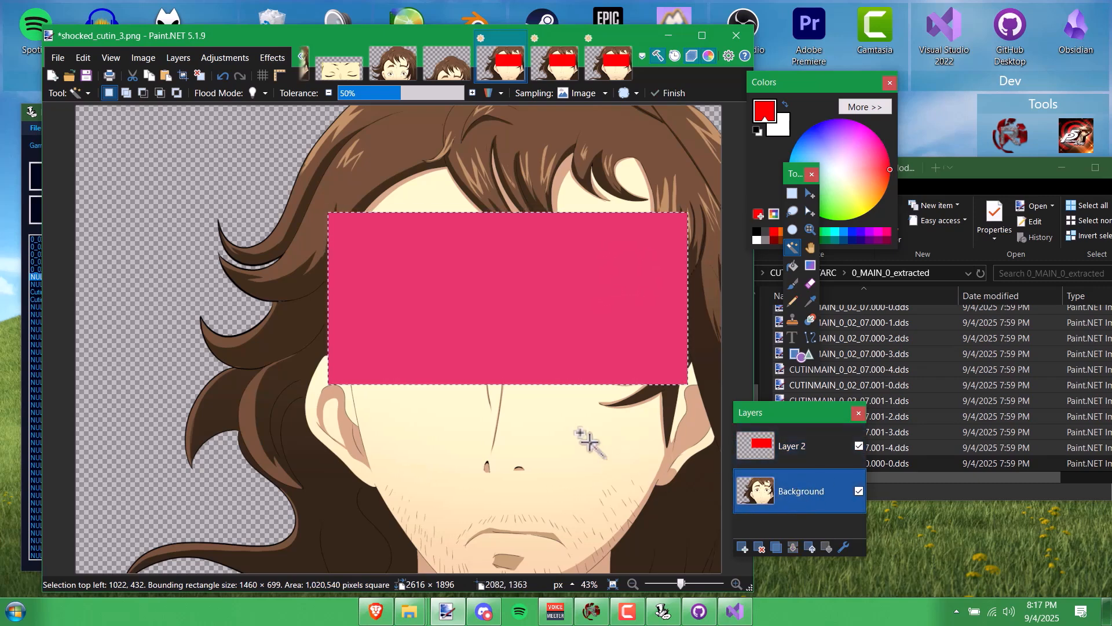
{"action": "left_click", "coordinate": [301, 58]}
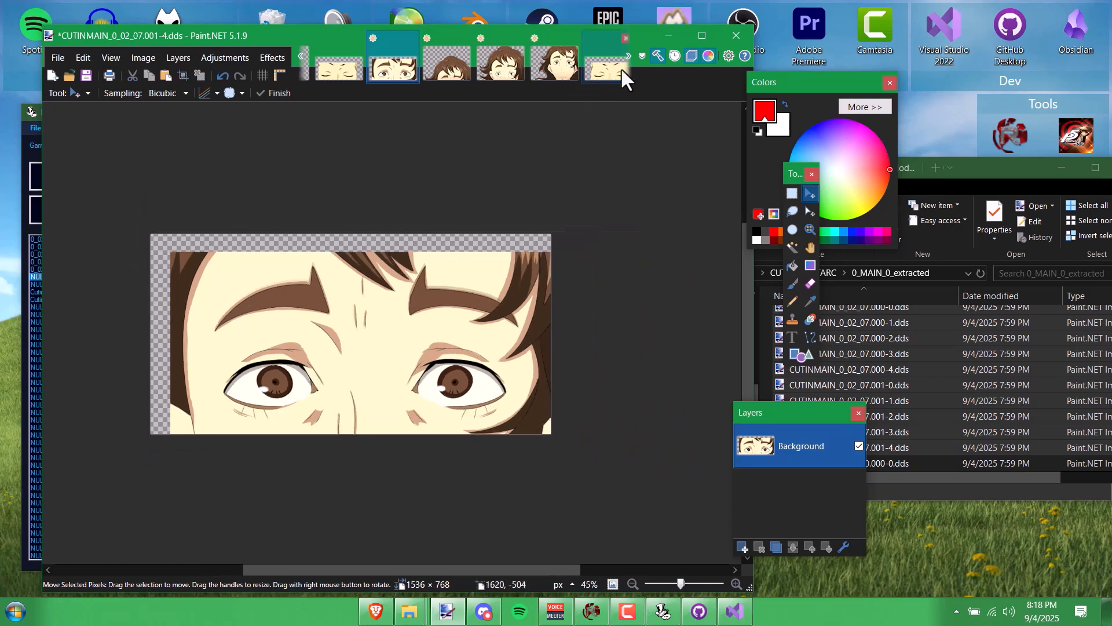
Step: Save the next edited CUTINMAIN frame as DDS with BC3 (Linear, DXT5) compression
{"action": "left_click", "coordinate": [597, 60]}
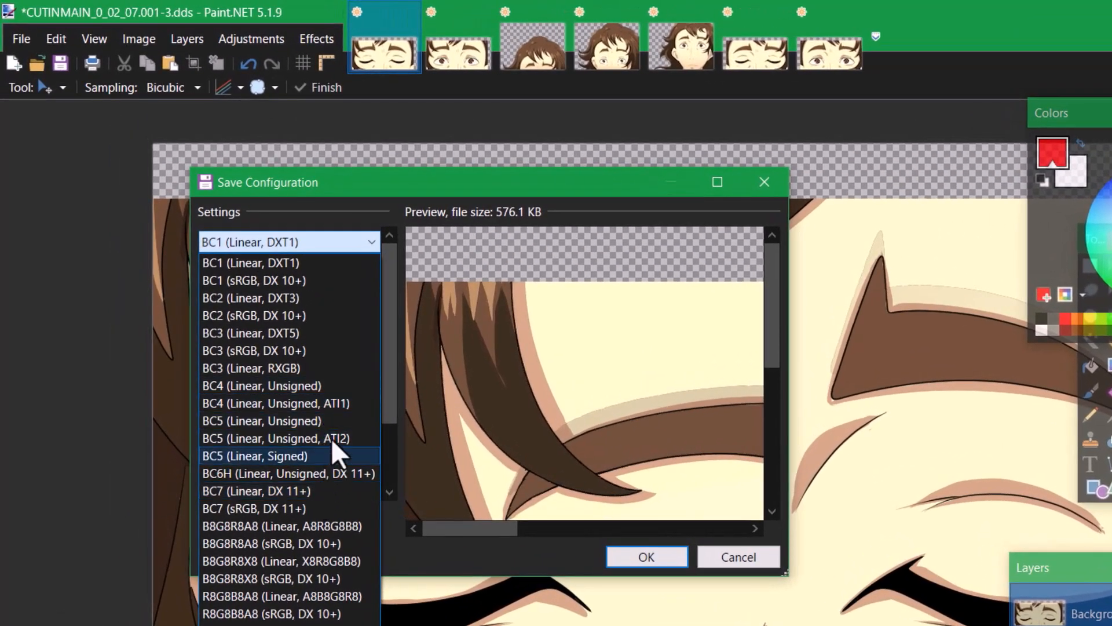
{"action": "left_click", "coordinate": [251, 333]}
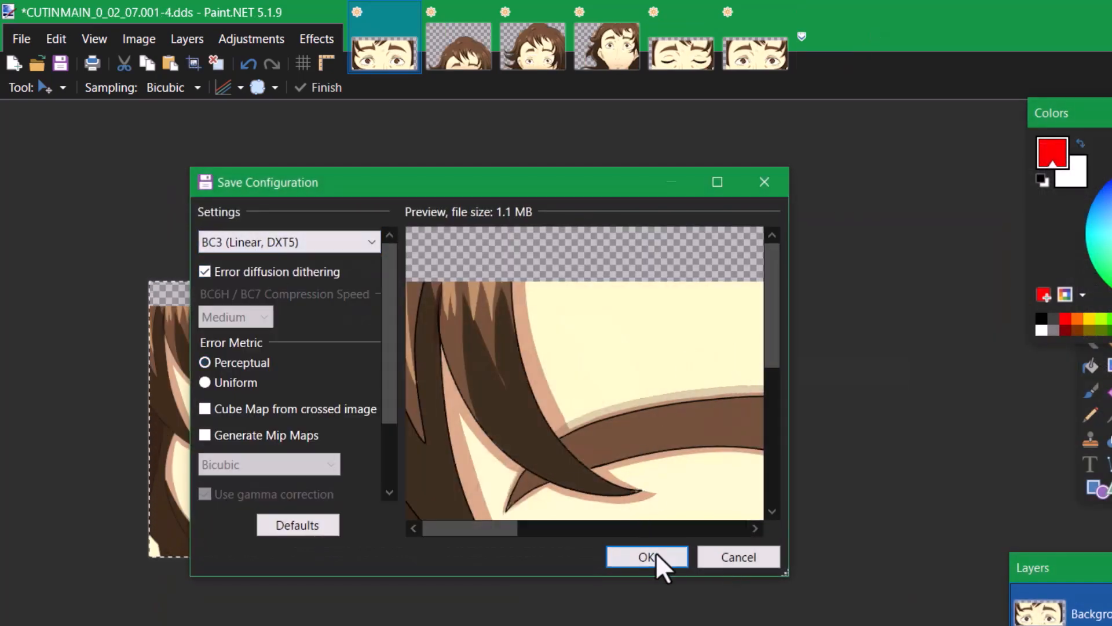
{"action": "left_click", "coordinate": [645, 556]}
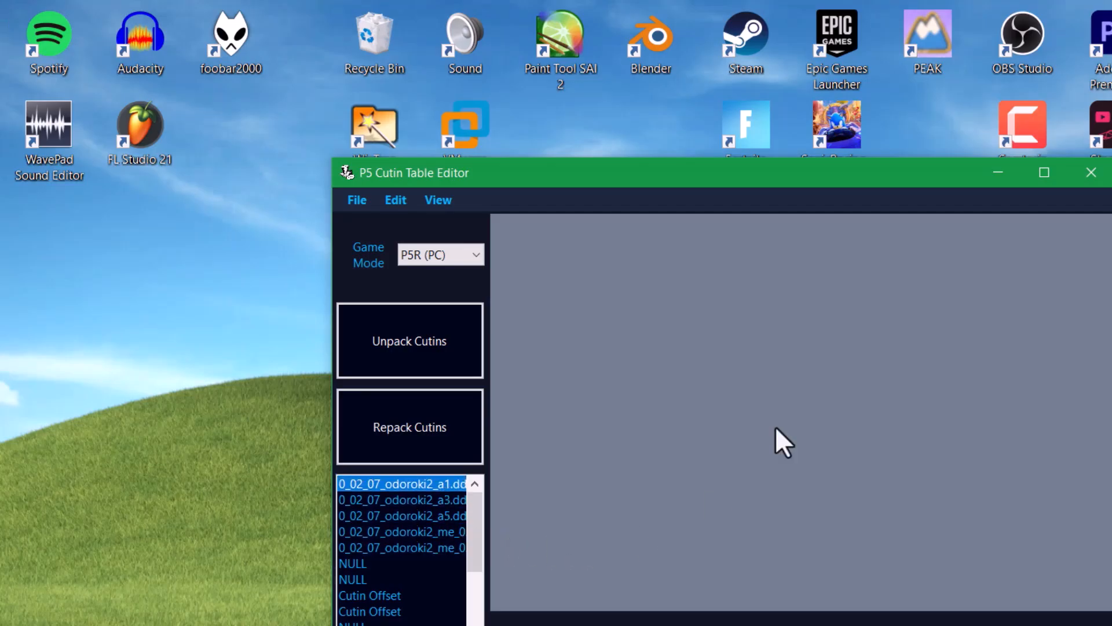
Step: Load frame textures from CUTIN\UTARC\0_MAIN_0_extracted, scrolling down to the CUTINMAIN_0_02 files
{"action": "left_click", "coordinate": [401, 499]}
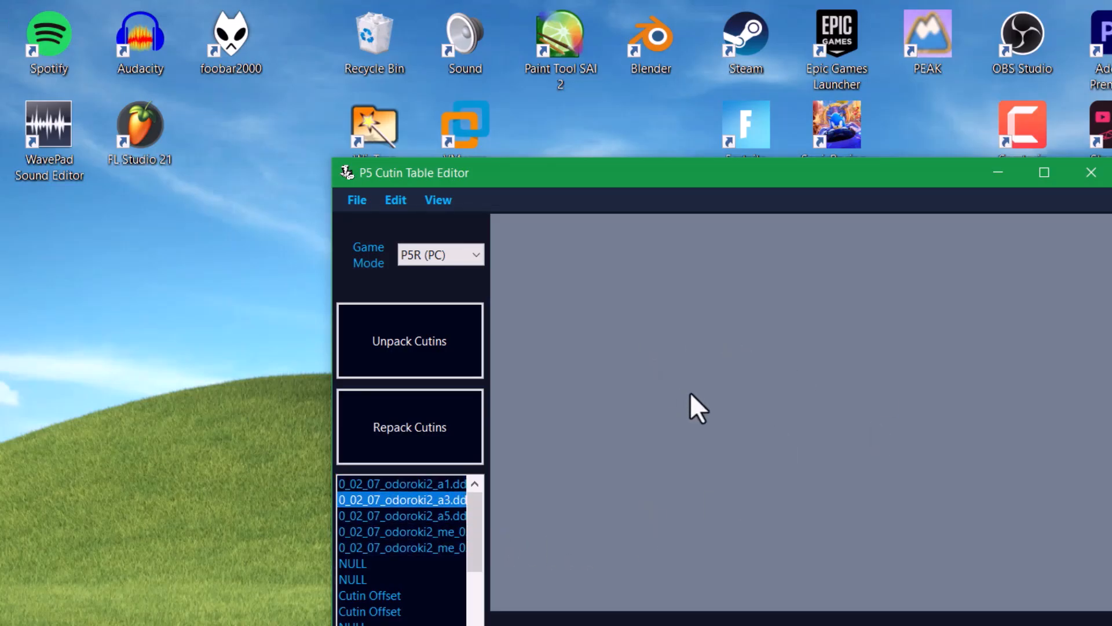
{"action": "left_click", "coordinate": [356, 199]}
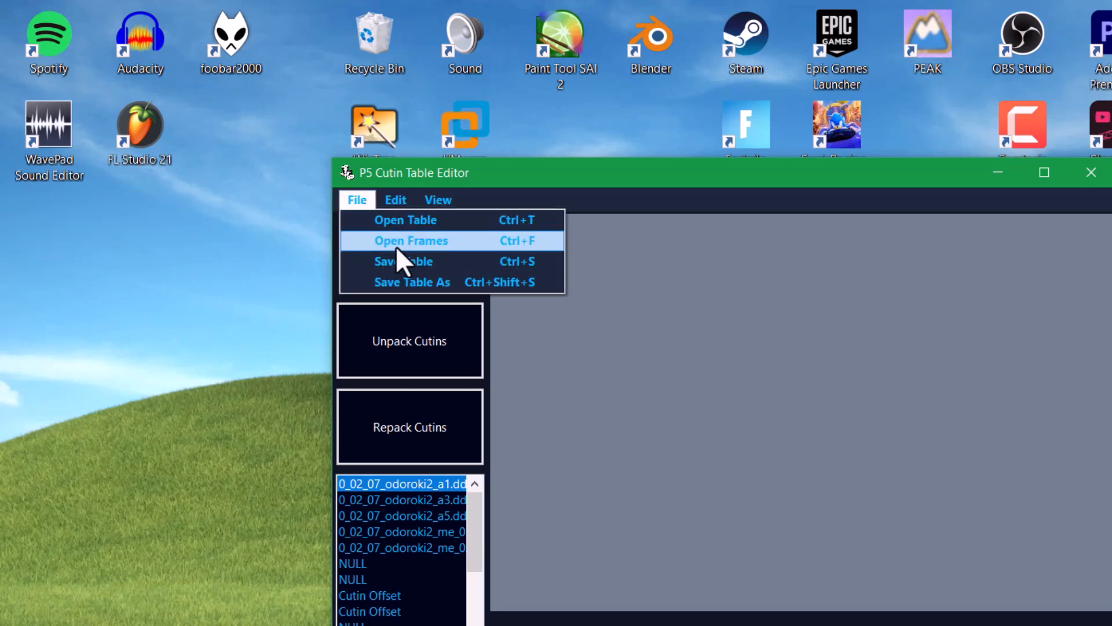
{"action": "left_click", "coordinate": [410, 240]}
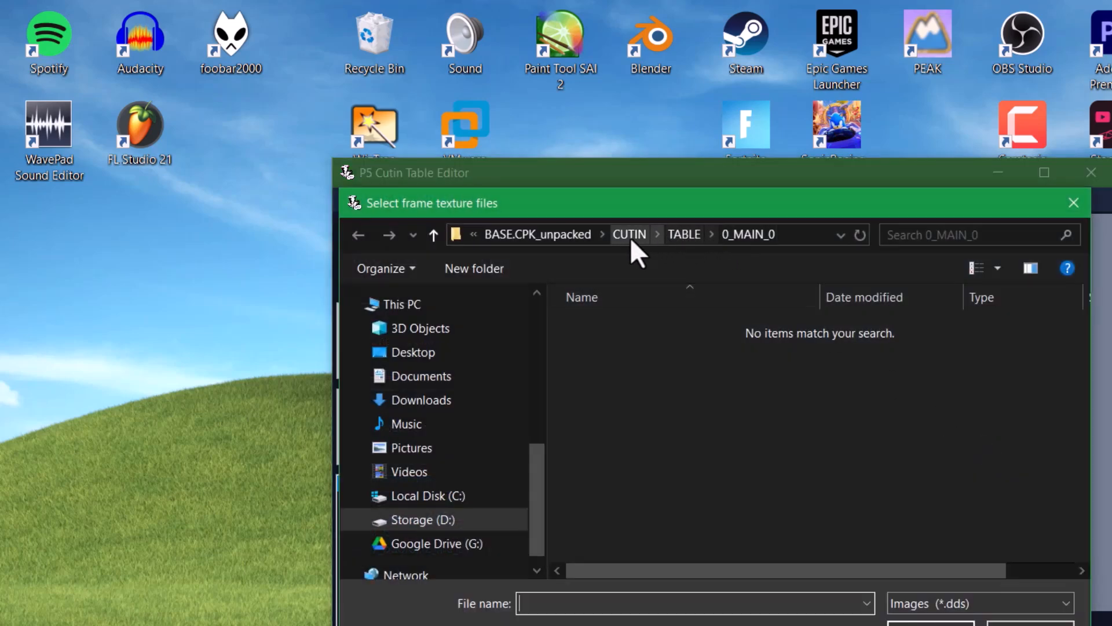
{"action": "left_click", "coordinate": [629, 234]}
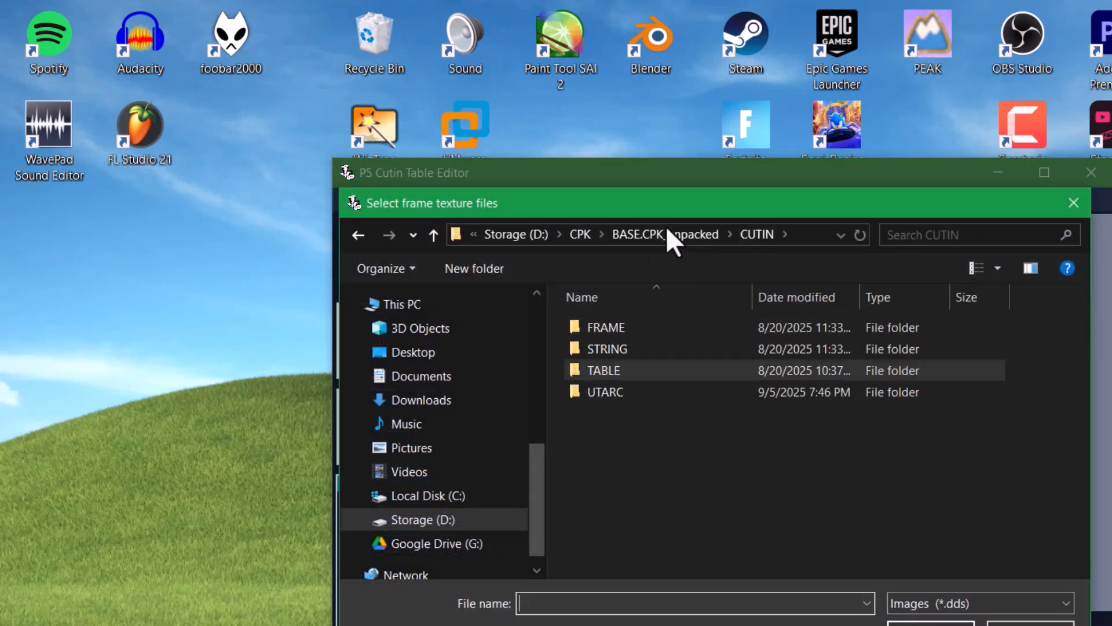
{"action": "double_click", "coordinate": [605, 391]}
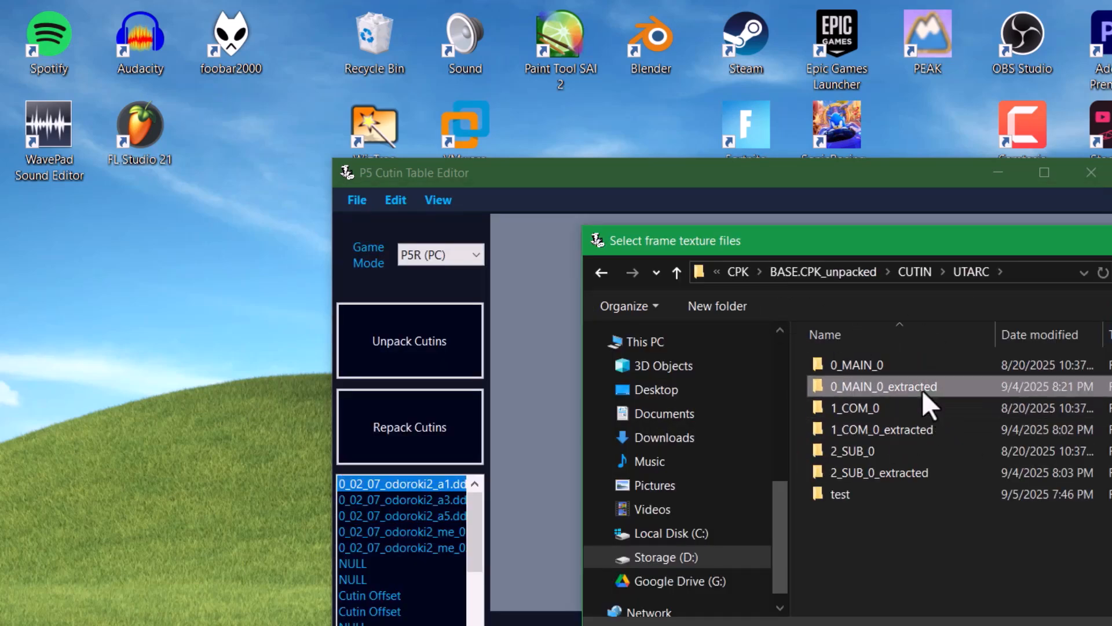
{"action": "double_click", "coordinate": [881, 386]}
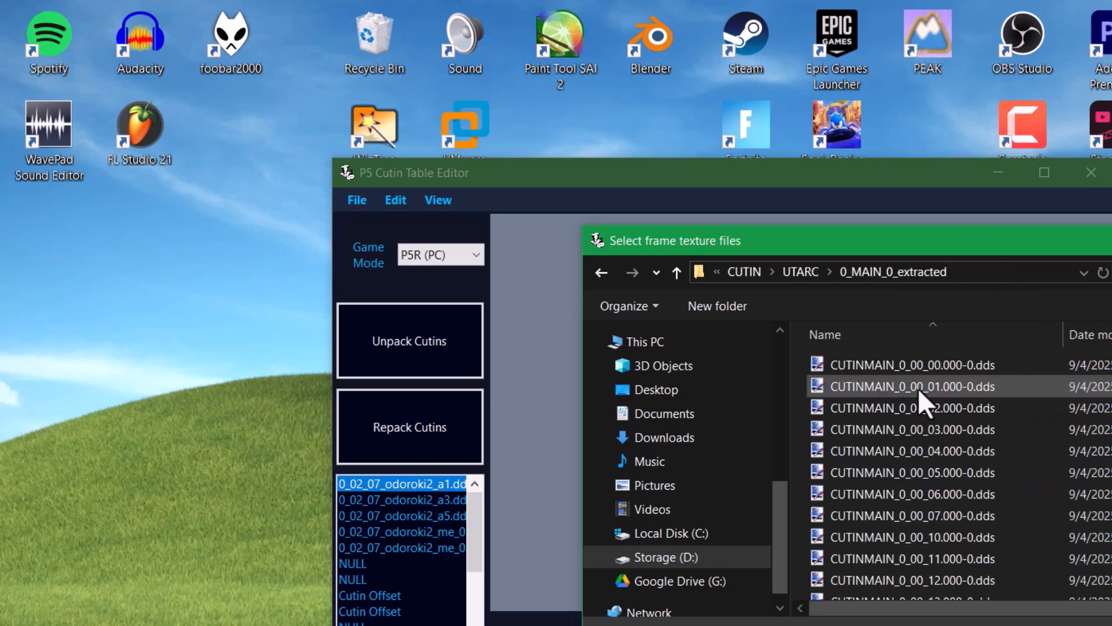
{"action": "scroll", "scroll_direction": "down", "scroll_amount": 3}
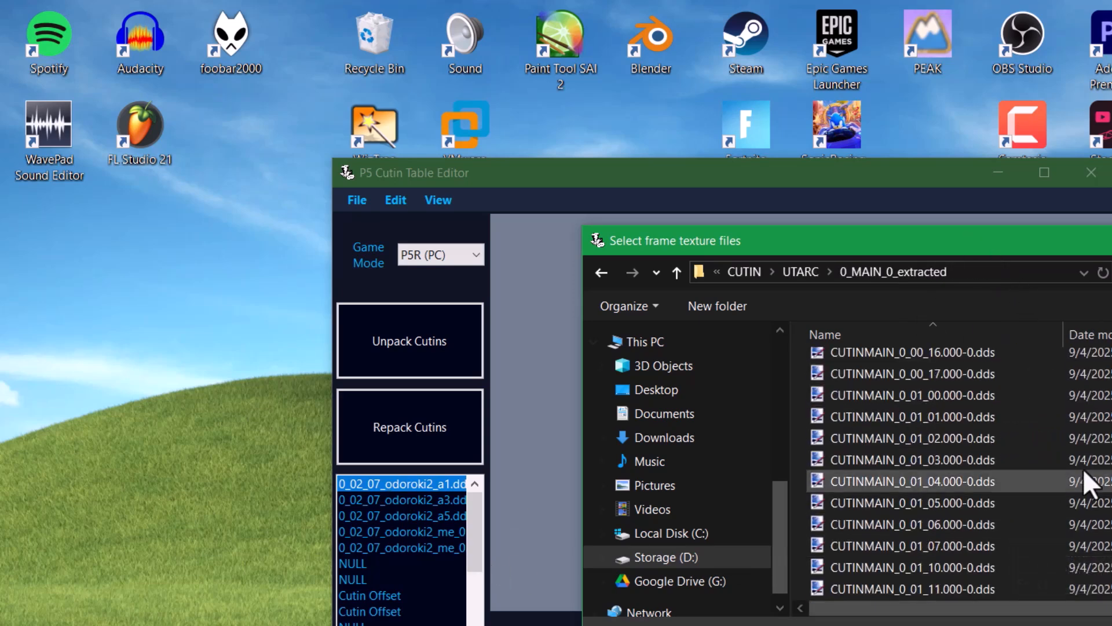
{"action": "scroll", "scroll_direction": "down", "scroll_amount": 3}
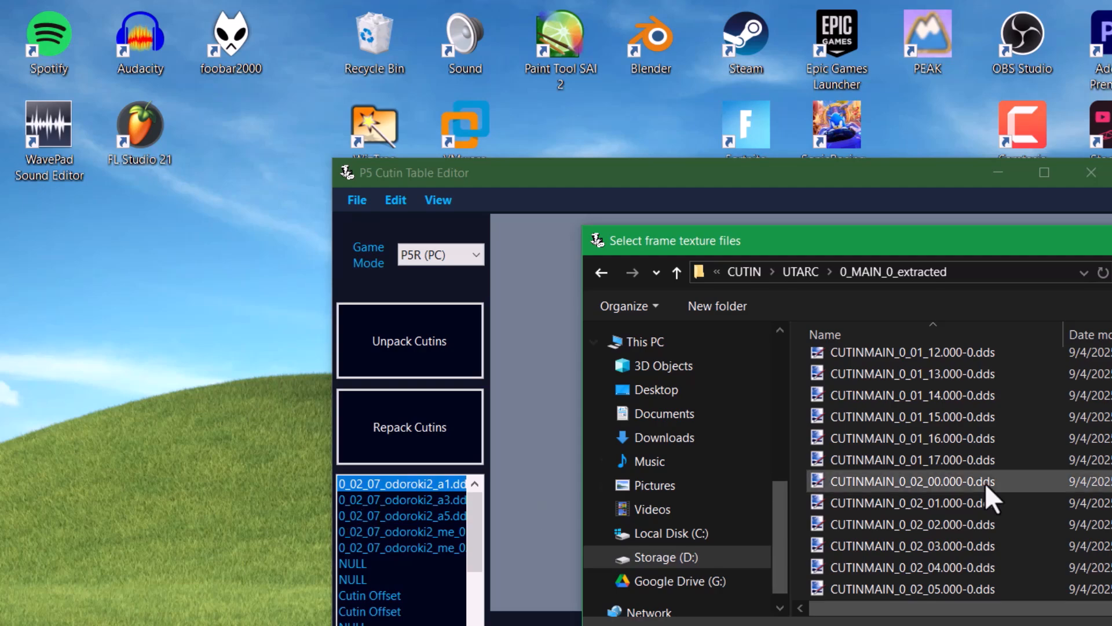
{"action": "scroll", "scroll_direction": "down", "scroll_amount": 3}
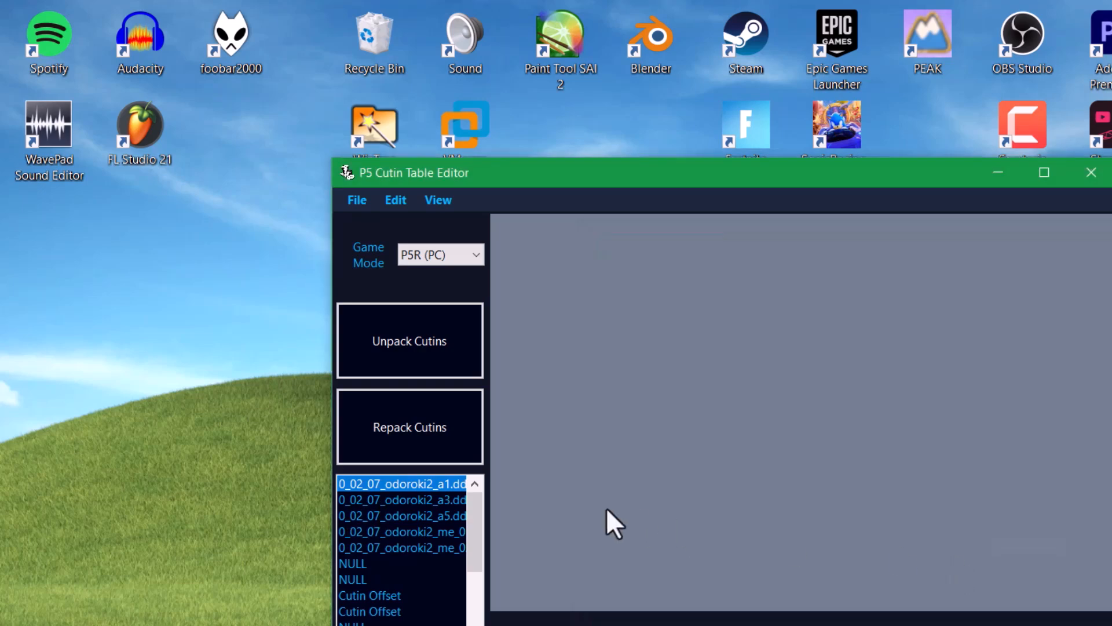
Step: Preview the odoroki2 me_01, a5, then me_01 frames, ending on Dojima's closed eyes
{"action": "scroll", "scroll_direction": "down", "scroll_amount": 3}
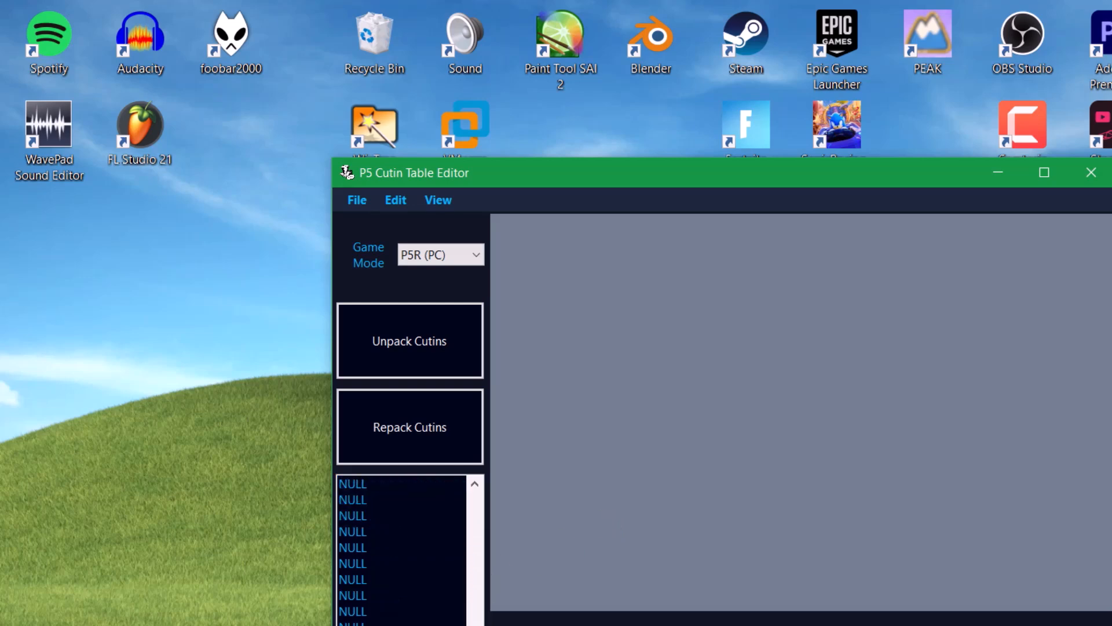
{"action": "left_click", "coordinate": [410, 341]}
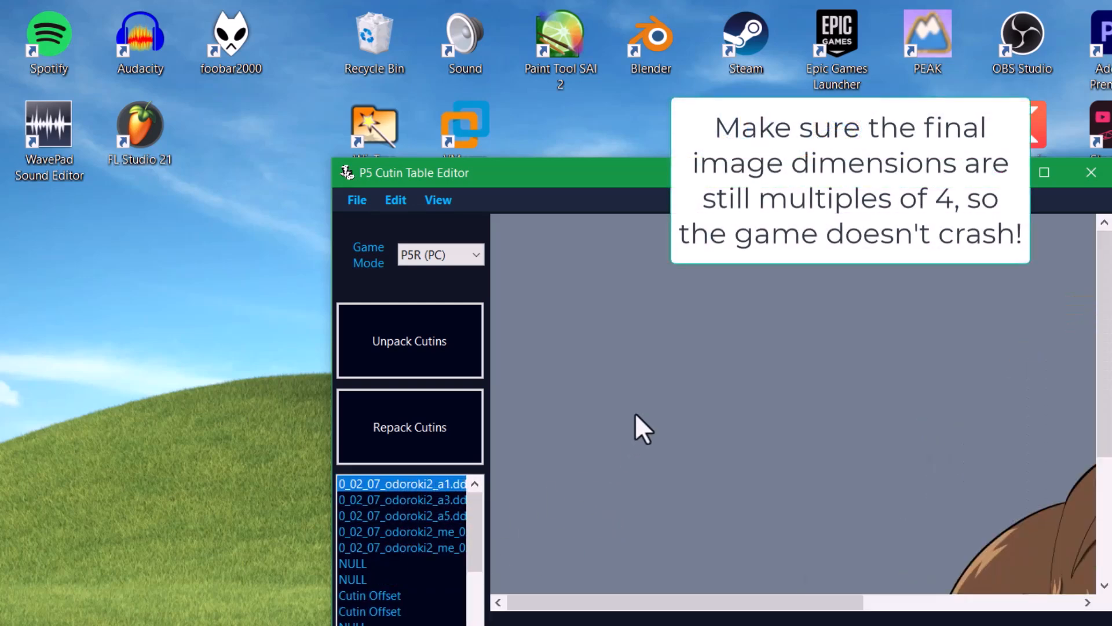
{"action": "mouse_move", "coordinate": [837, 270]}
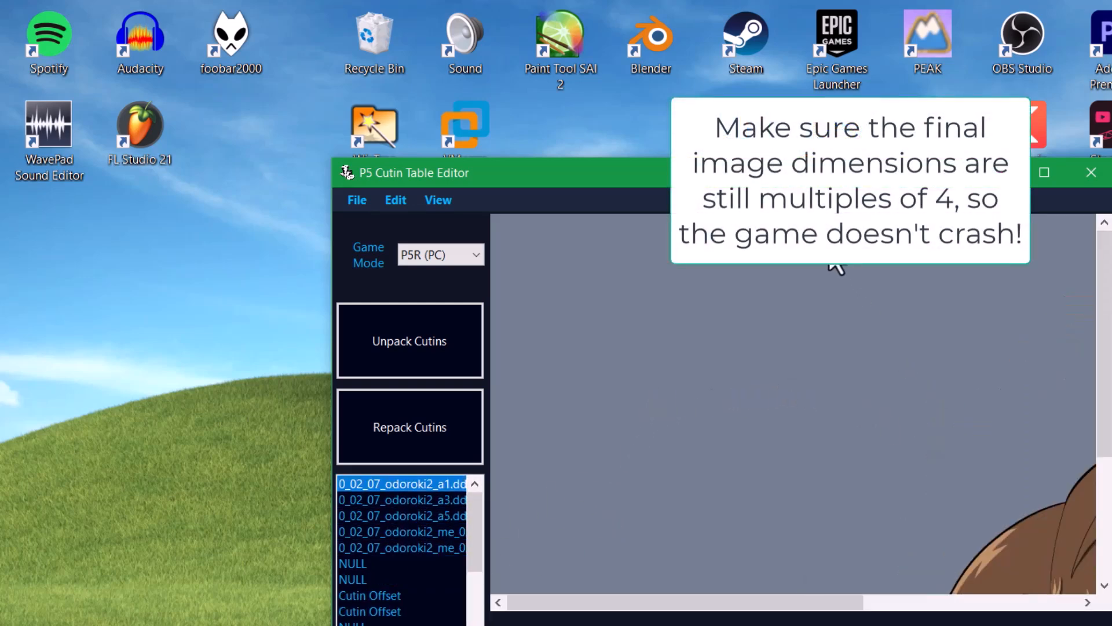
{"action": "left_click", "coordinate": [1044, 171]}
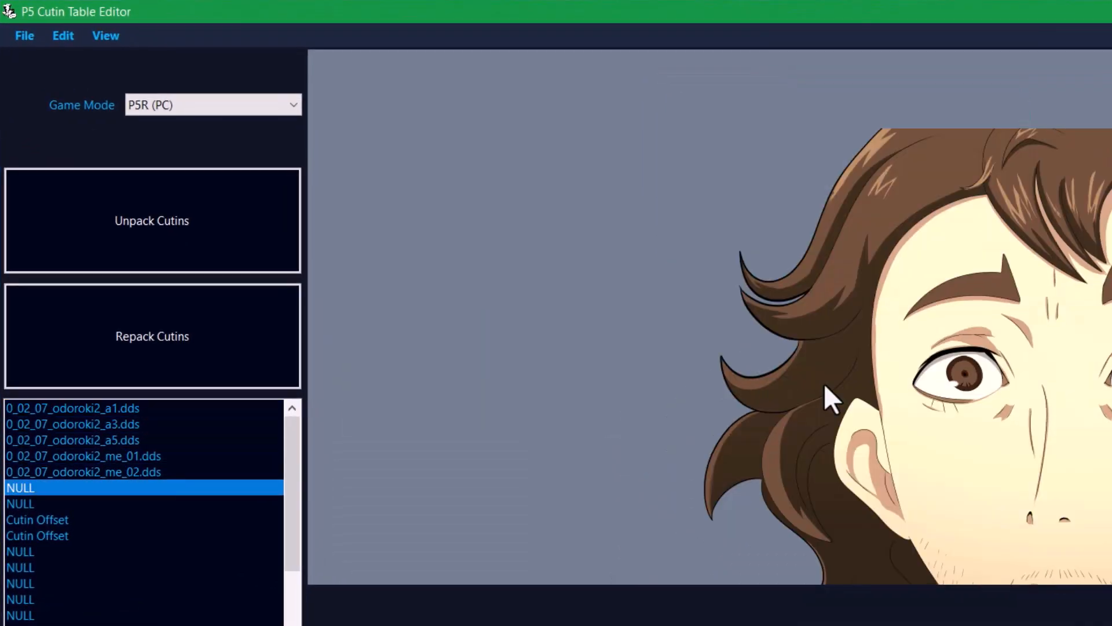
{"action": "left_click", "coordinate": [294, 439]}
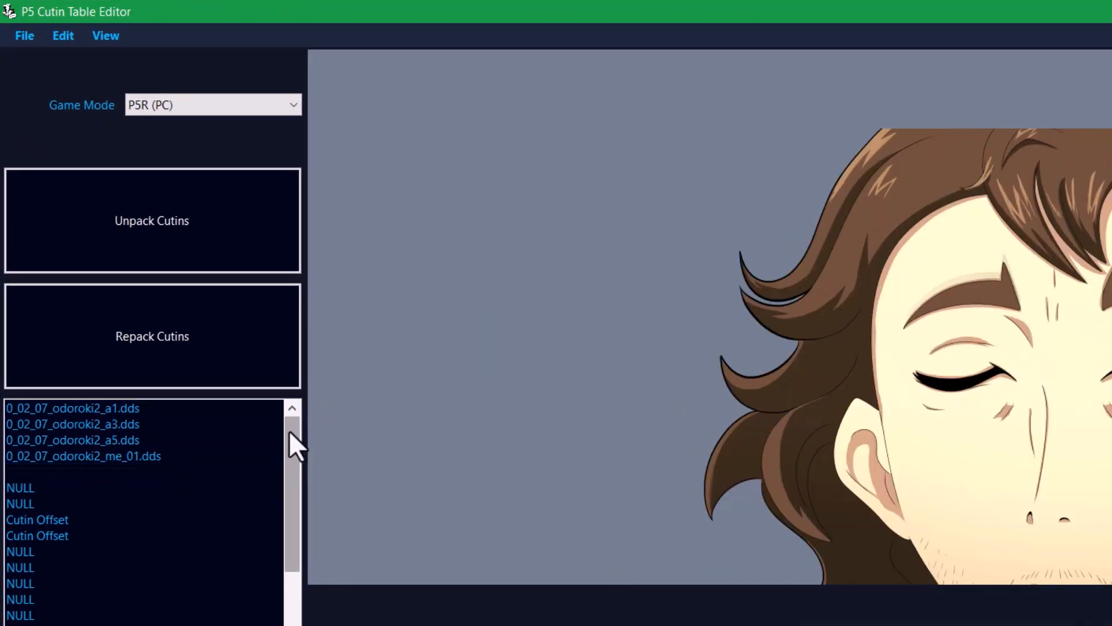
{"action": "left_click", "coordinate": [83, 455]}
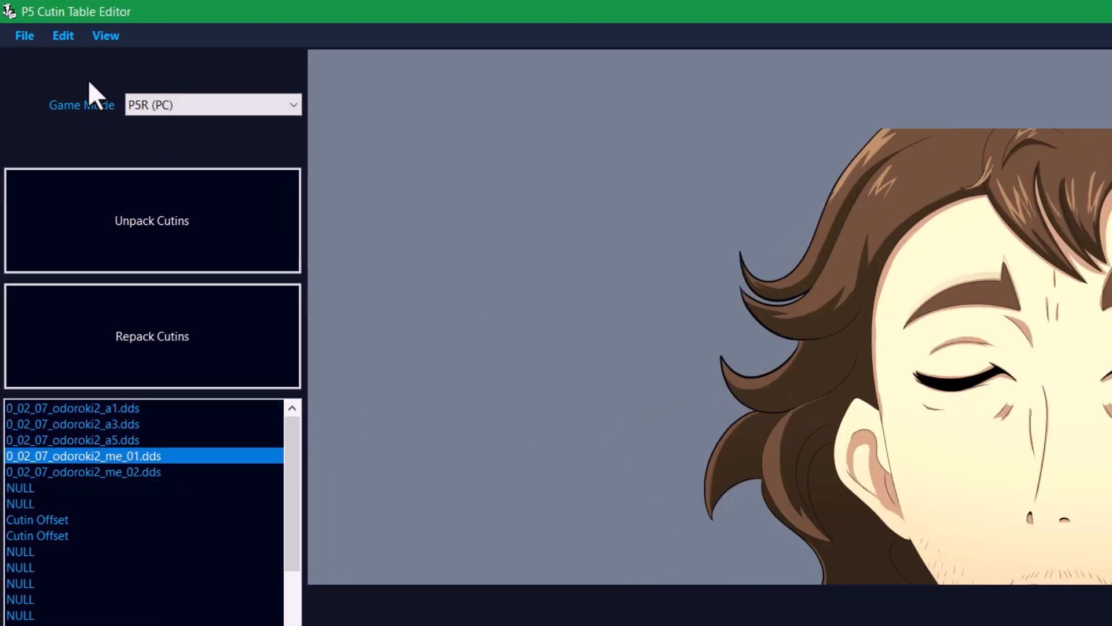
{"action": "mouse_move", "coordinate": [202, 431]}
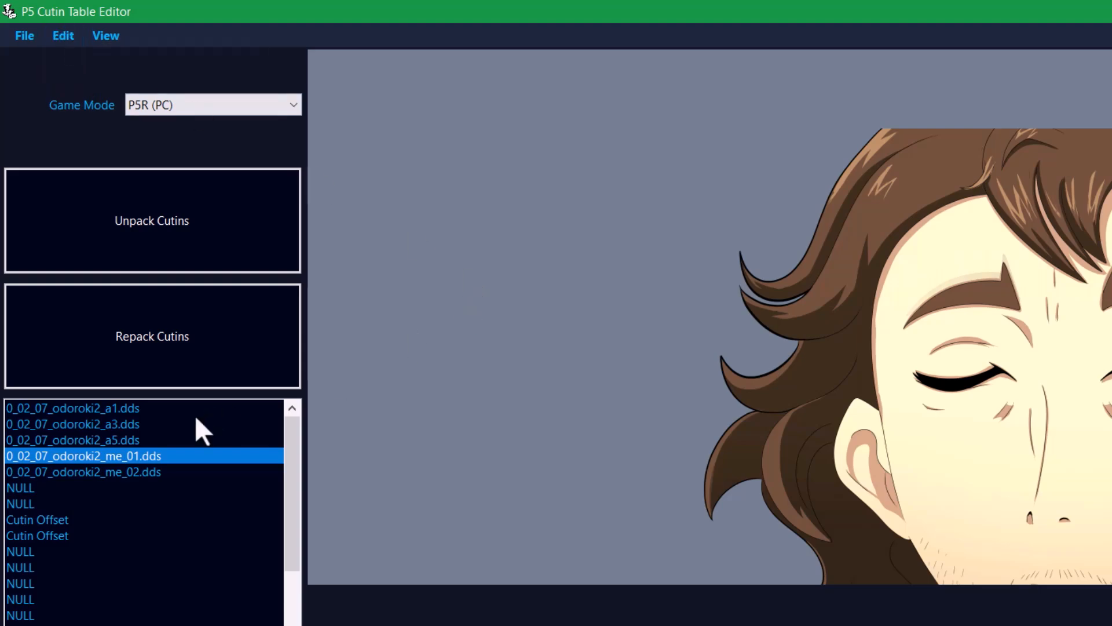
{"action": "left_click", "coordinate": [72, 439]}
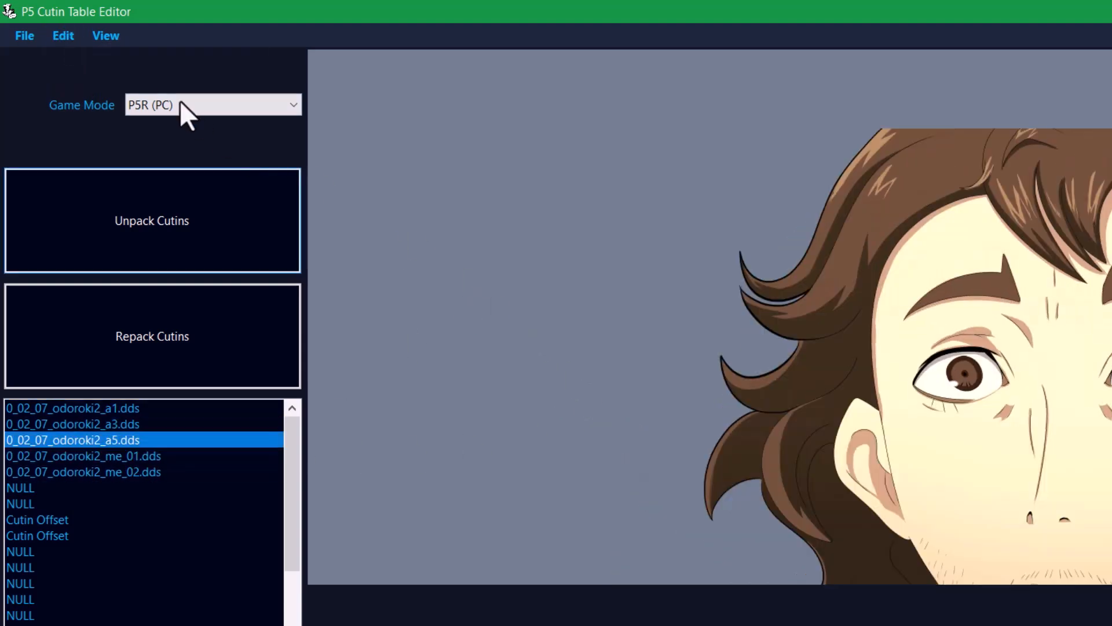
{"action": "left_click", "coordinate": [105, 36]}
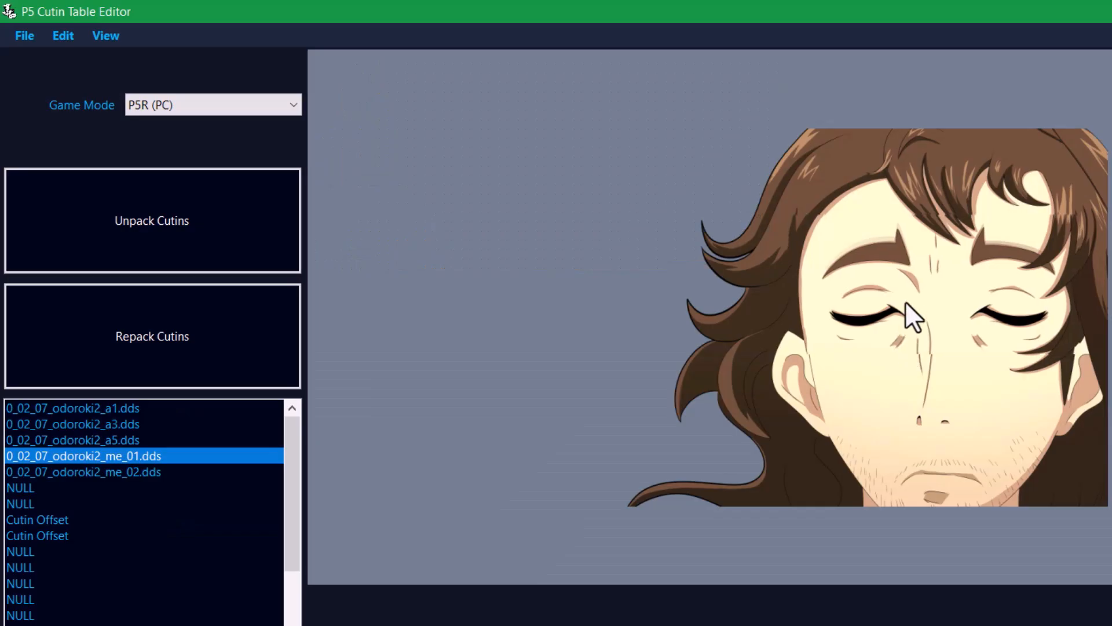
{"action": "mouse_move", "coordinate": [890, 344]}
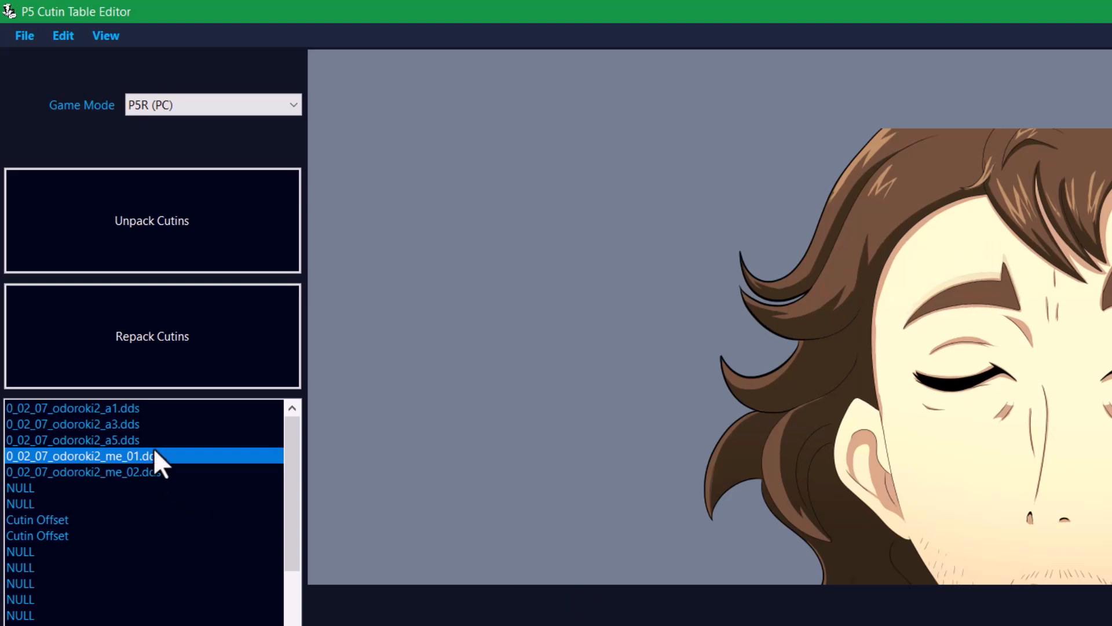
Step: Preview the open-eyes me_02 frame and base face, then start Repack Cutins
{"action": "left_click", "coordinate": [83, 471]}
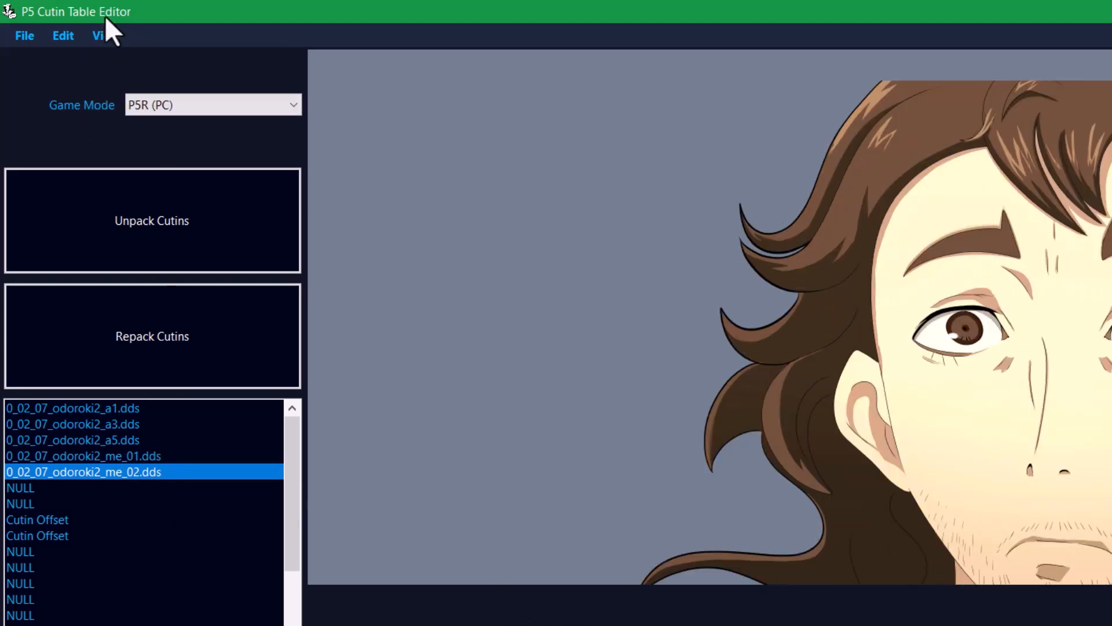
{"action": "mouse_move", "coordinate": [129, 114]}
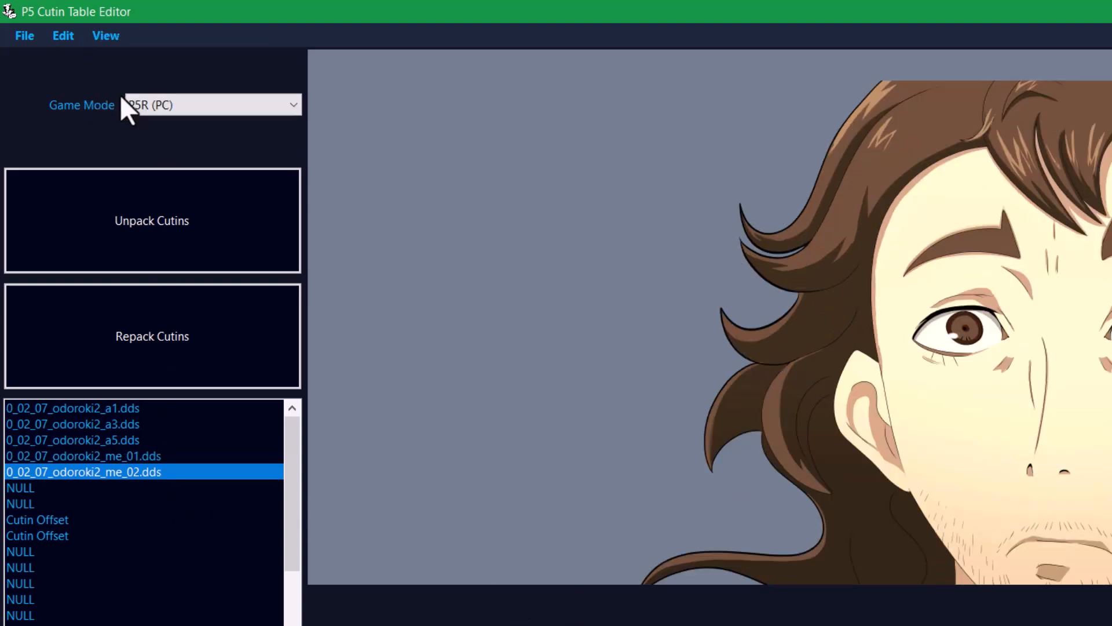
{"action": "left_click", "coordinate": [72, 407]}
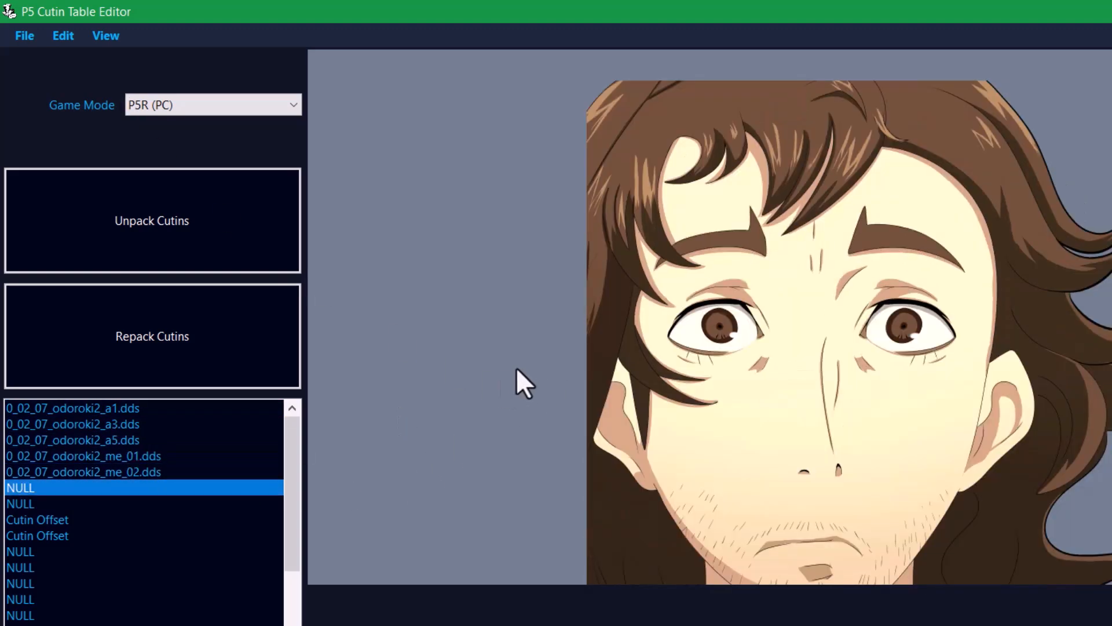
{"action": "left_click", "coordinate": [84, 471]}
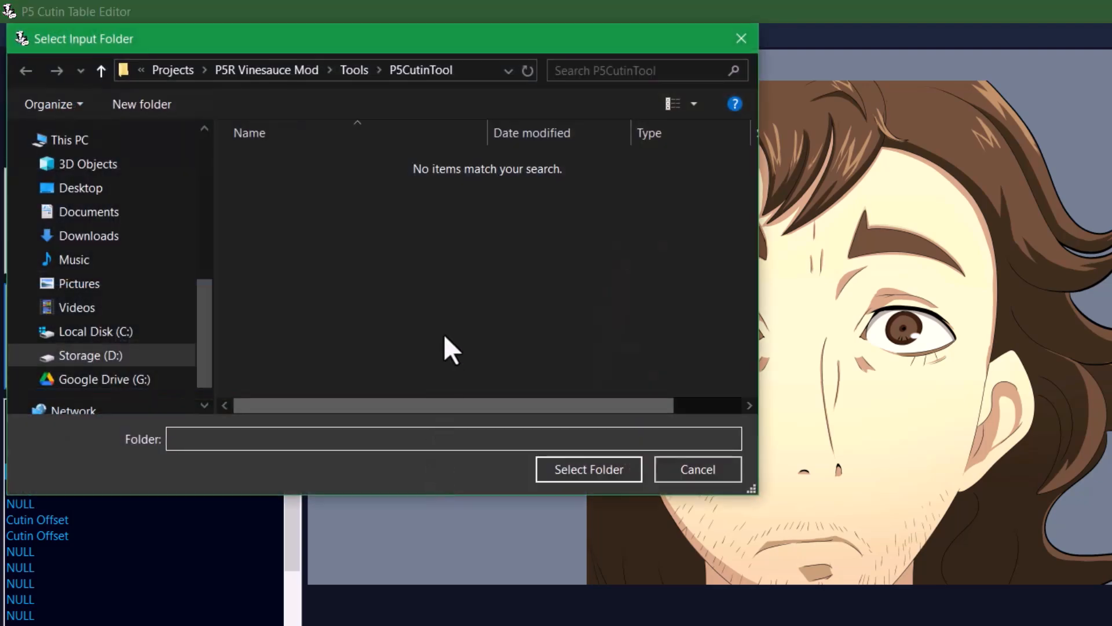
Step: Browse the input folder picker to CPK\BASE.CPK_unpacked\CUTIN\UTARC\test
{"action": "left_click", "coordinate": [696, 469]}
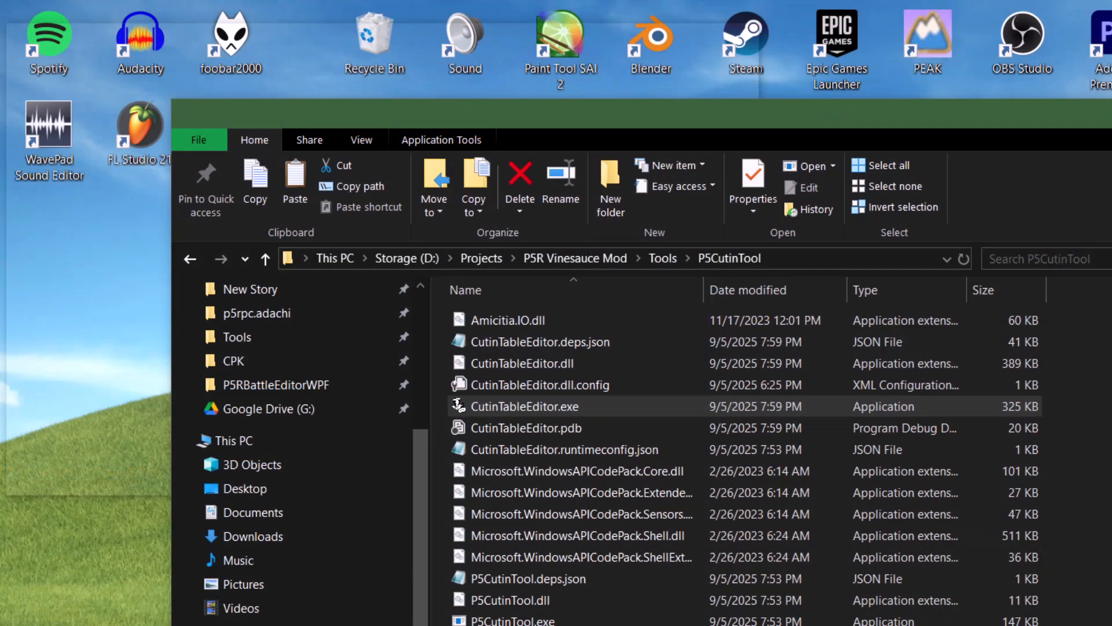
{"action": "double_click", "coordinate": [522, 405]}
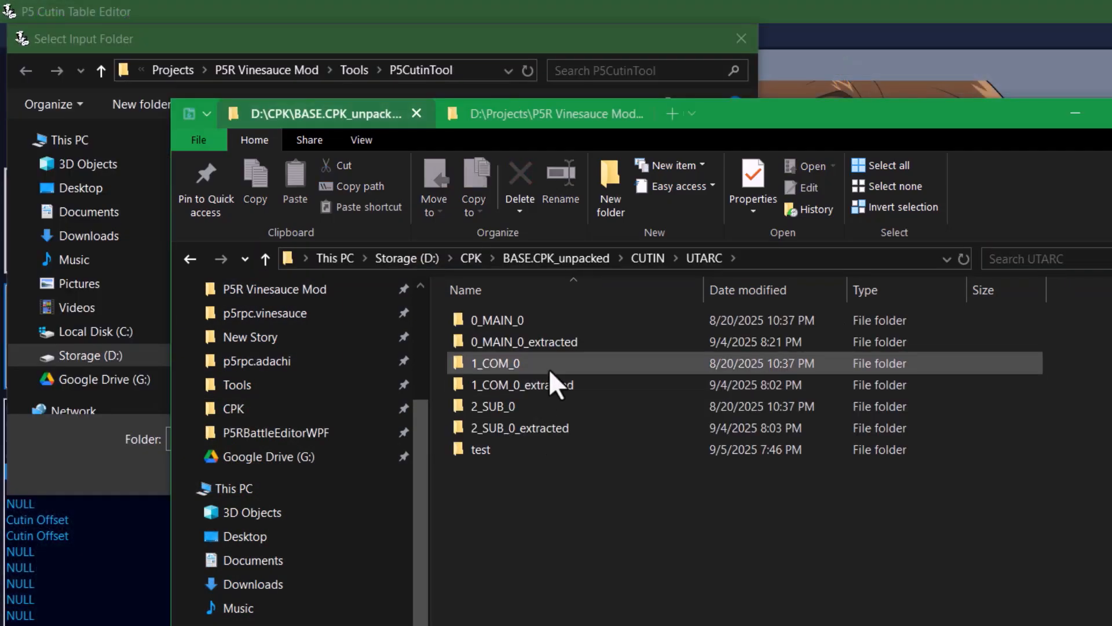
{"action": "double_click", "coordinate": [525, 341]}
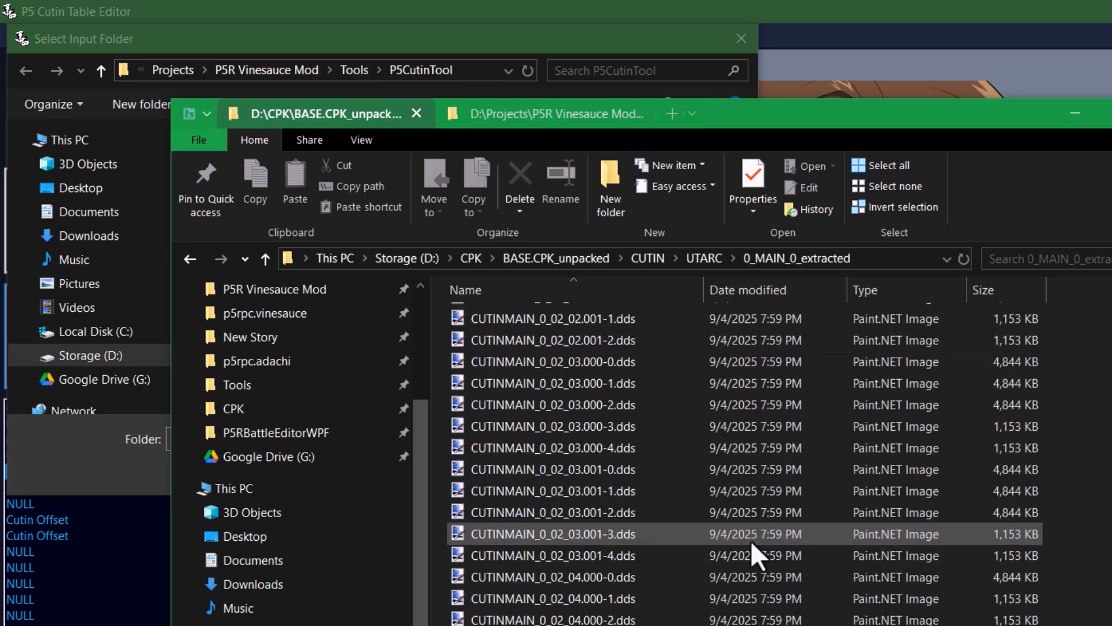
{"action": "scroll", "scroll_direction": "up", "scroll_amount": 3}
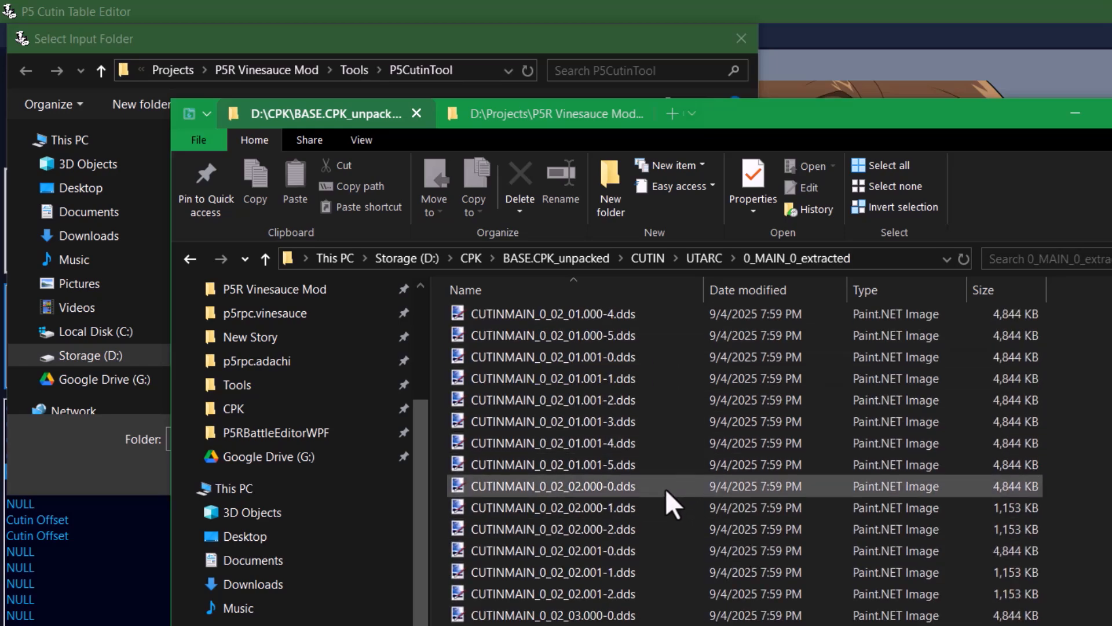
{"action": "scroll", "scroll_direction": "down", "scroll_amount": 3}
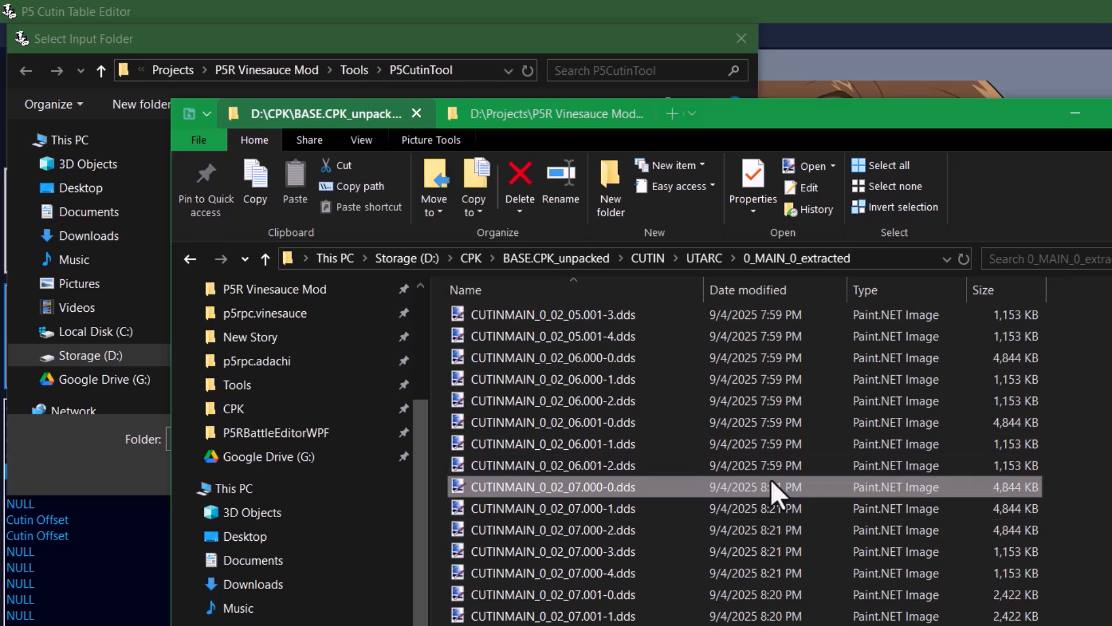
{"action": "scroll", "scroll_direction": "down", "scroll_amount": 3}
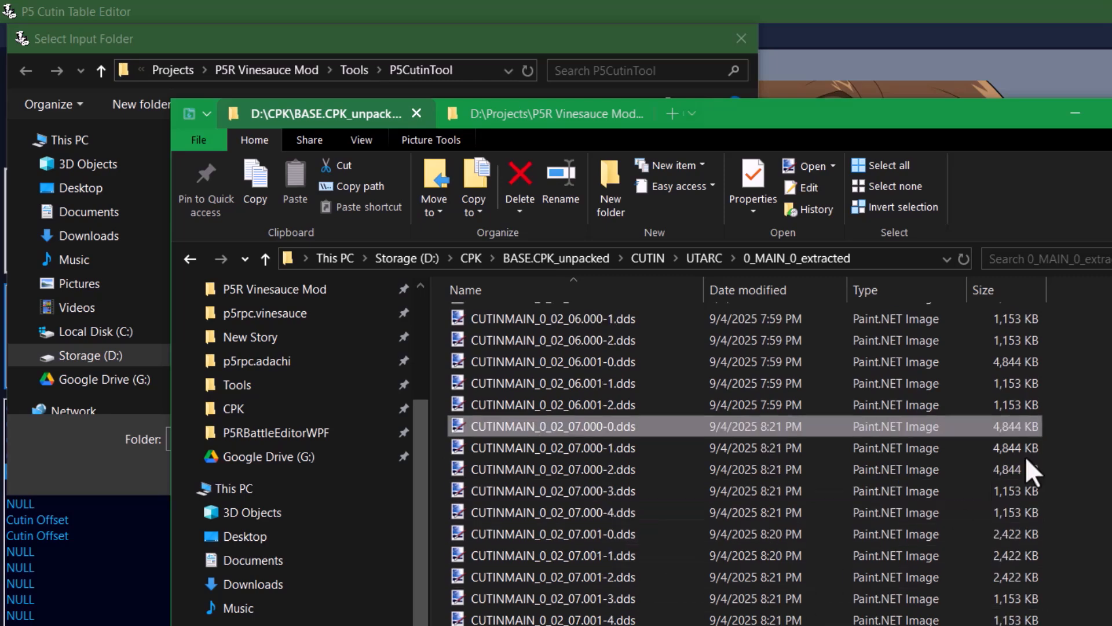
{"action": "scroll", "scroll_direction": "down", "scroll_amount": 3}
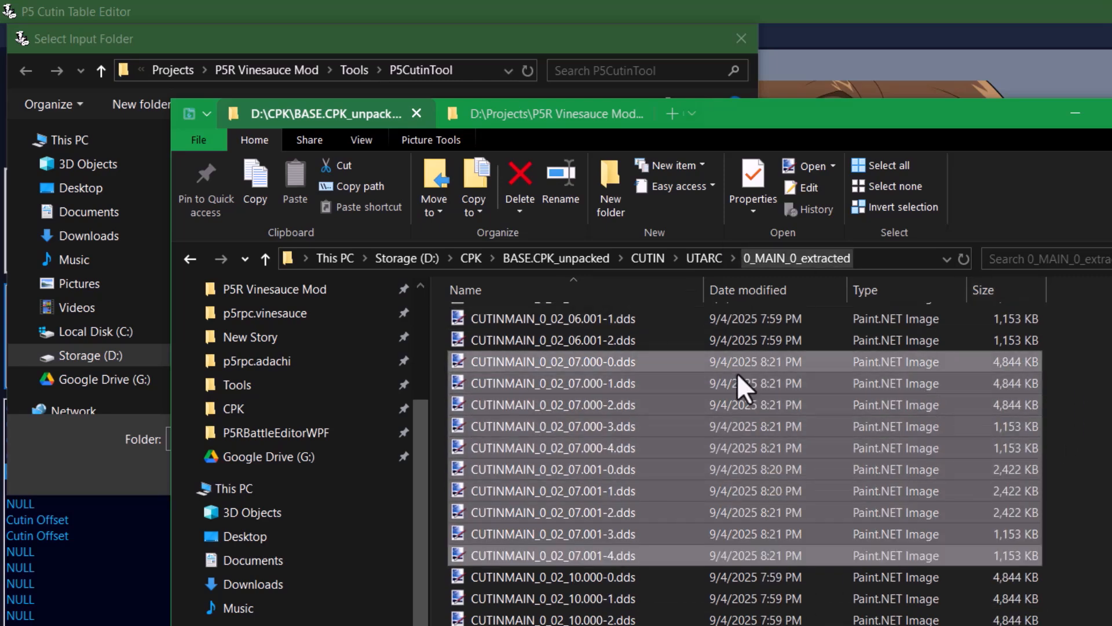
{"action": "mouse_move", "coordinate": [808, 443]}
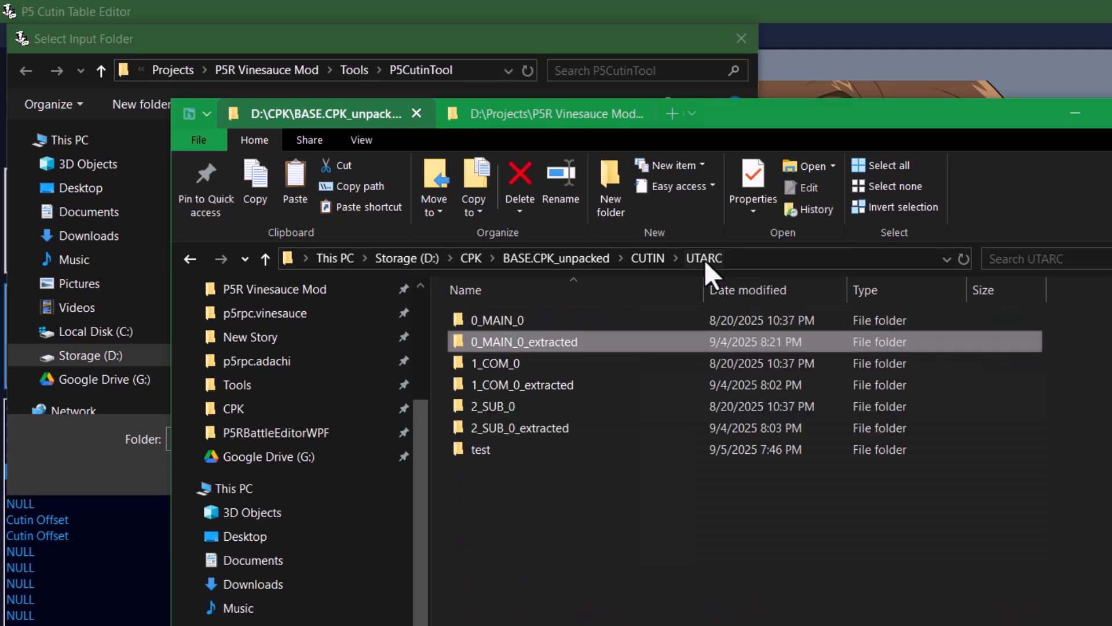
{"action": "left_click", "coordinate": [481, 448]}
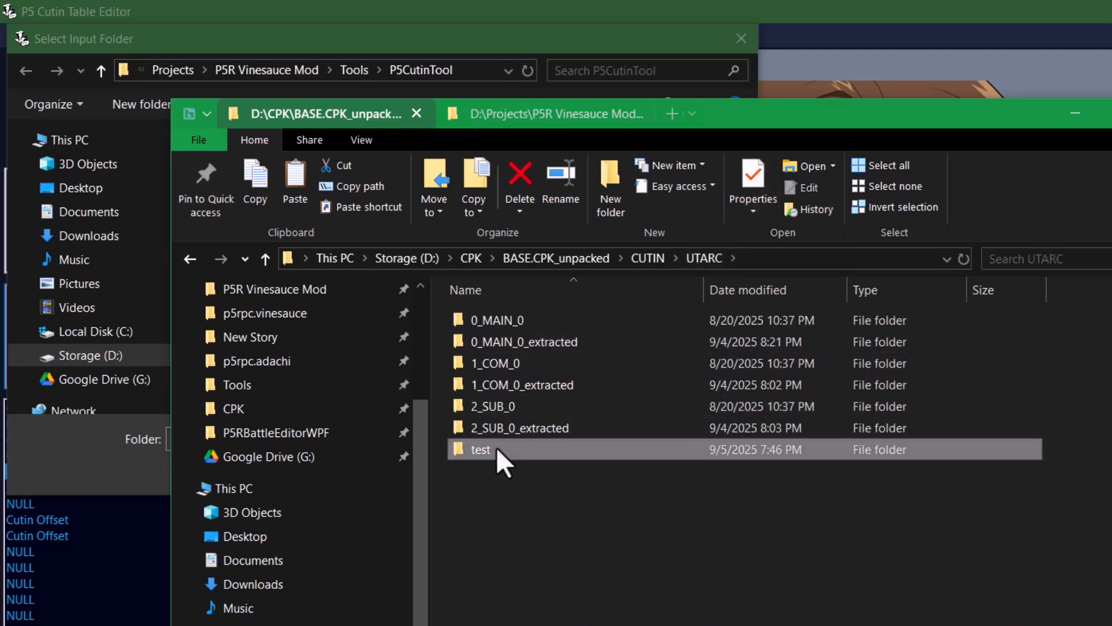
{"action": "mouse_move", "coordinate": [528, 467]}
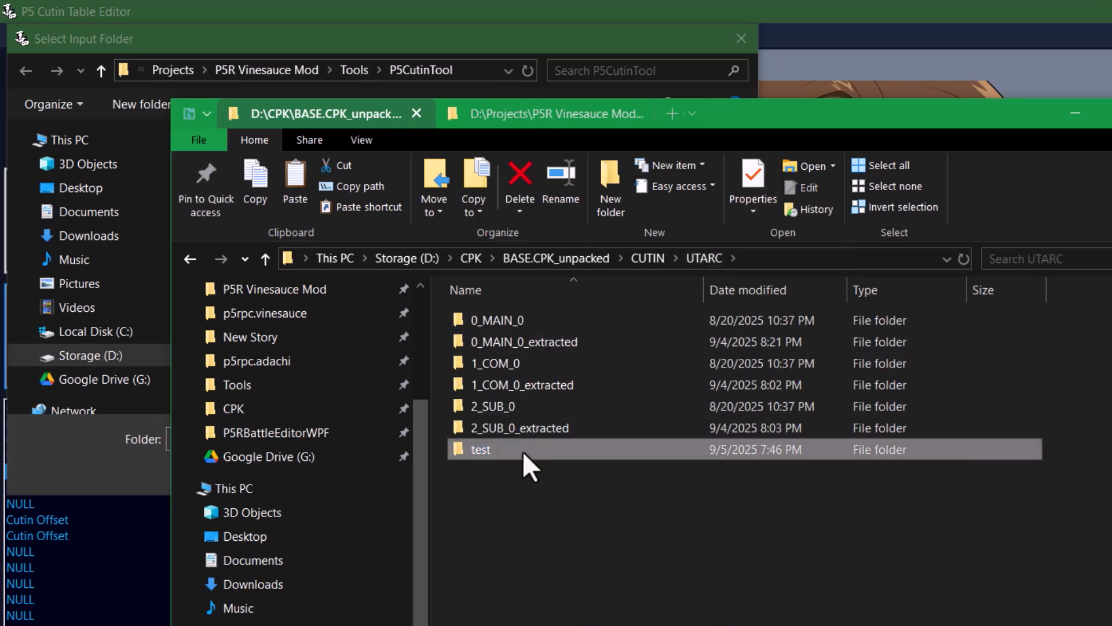
{"action": "double_click", "coordinate": [480, 449]}
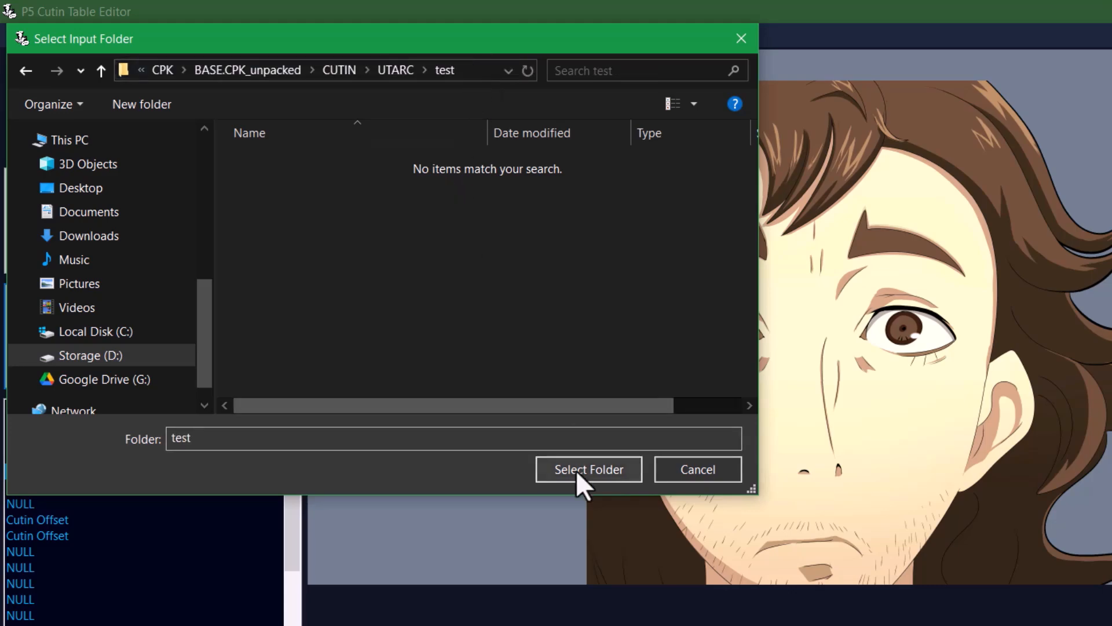
Step: Repack the test folder into CUTINMAIN_0_02_07.000 and .001, dismissing 'Done repacking cutins!'
{"action": "left_click", "coordinate": [588, 469]}
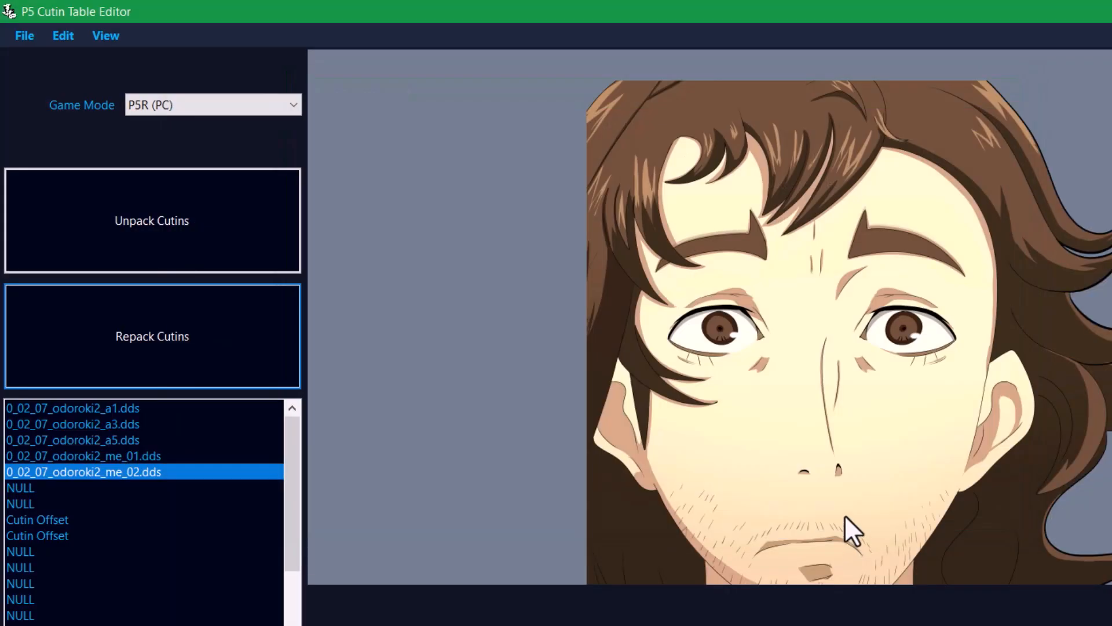
{"action": "left_click", "coordinate": [152, 335]}
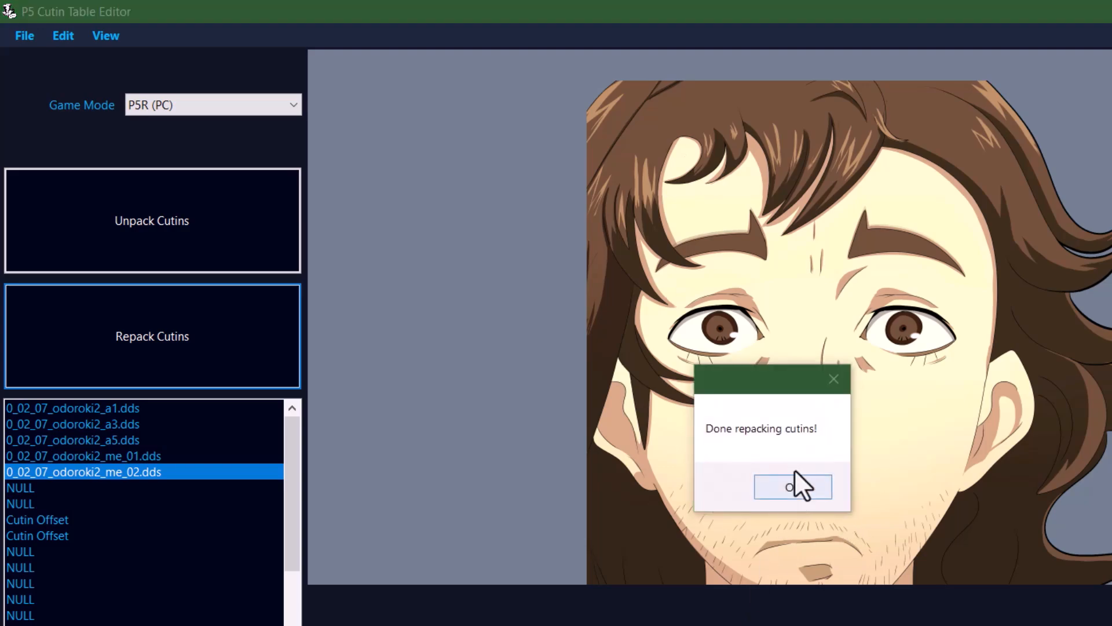
{"action": "left_click", "coordinate": [792, 487]}
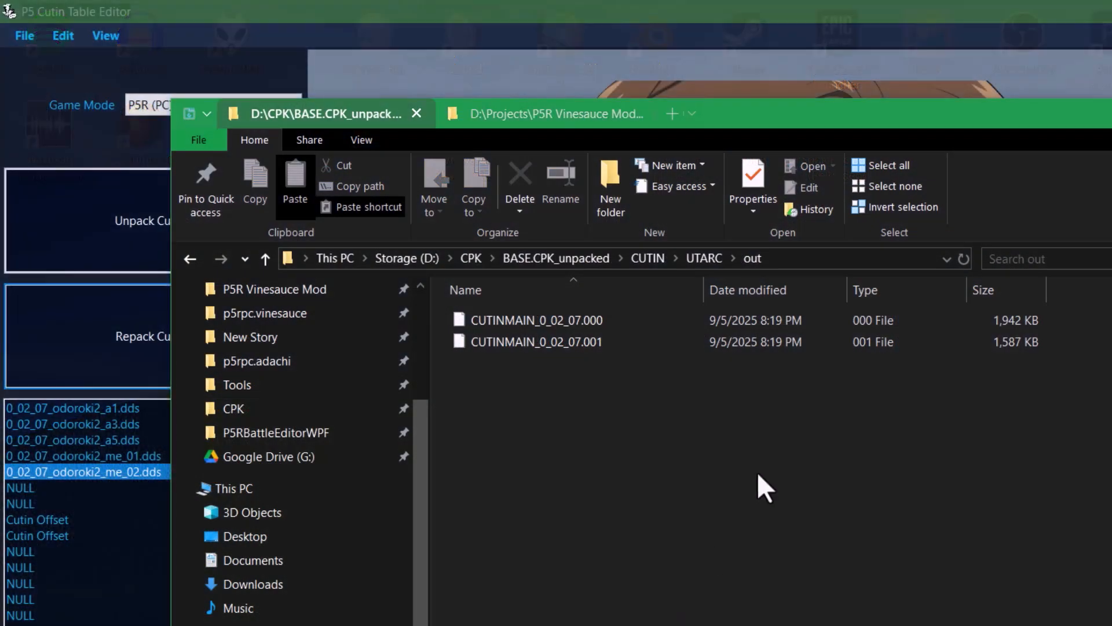
Step: Return from the out folder to the cutin table editor and open its File menu
{"action": "left_click", "coordinate": [536, 342]}
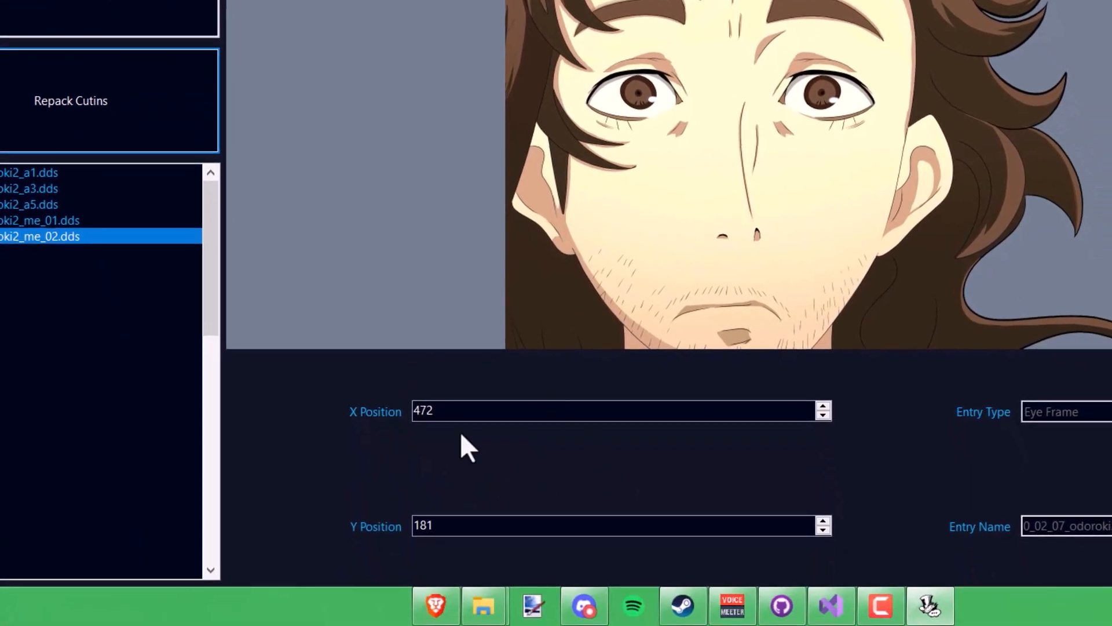
{"action": "left_click", "coordinate": [19, 22]}
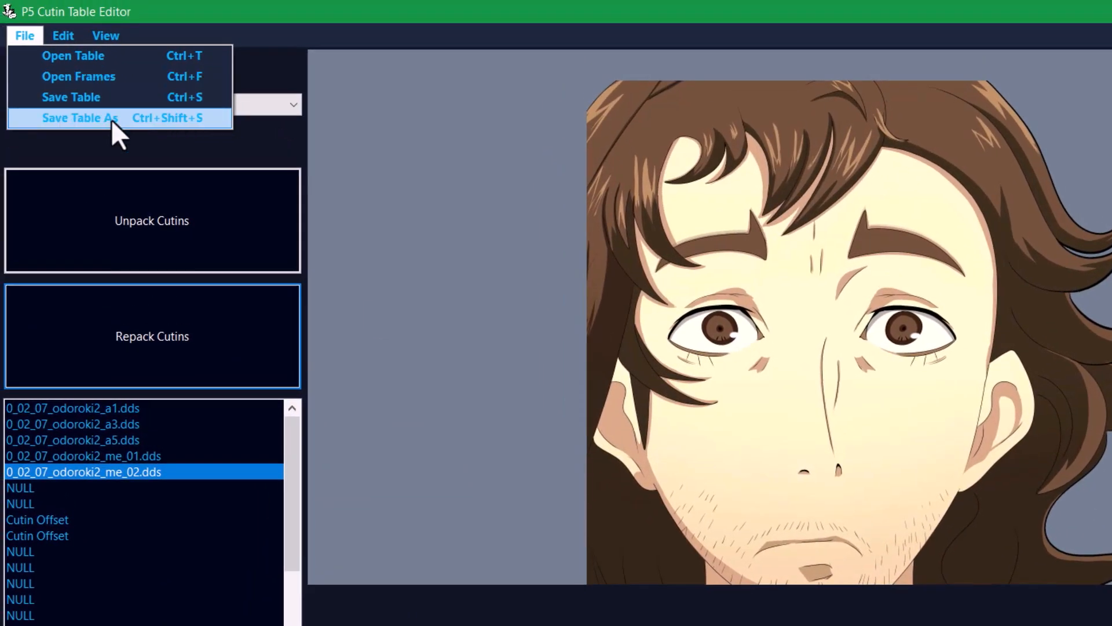
{"action": "mouse_move", "coordinate": [155, 99]}
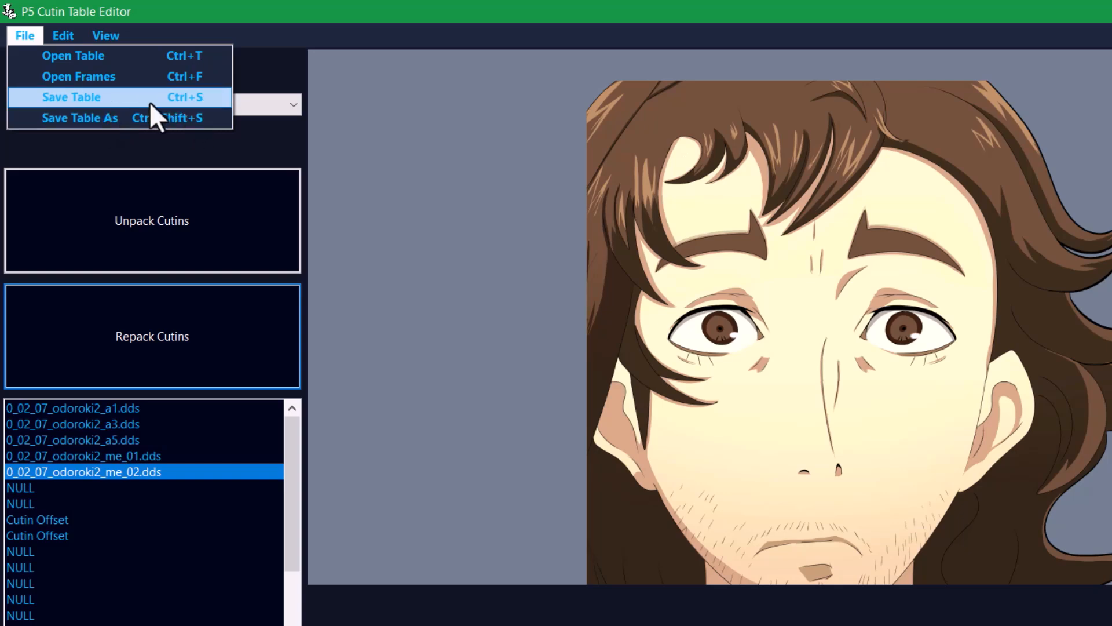
Step: Save the cutin table as CUTINMAIN_0_02_07.DAT, checking the TABLE 0_MAIN_0 original
{"action": "left_click", "coordinate": [80, 118]}
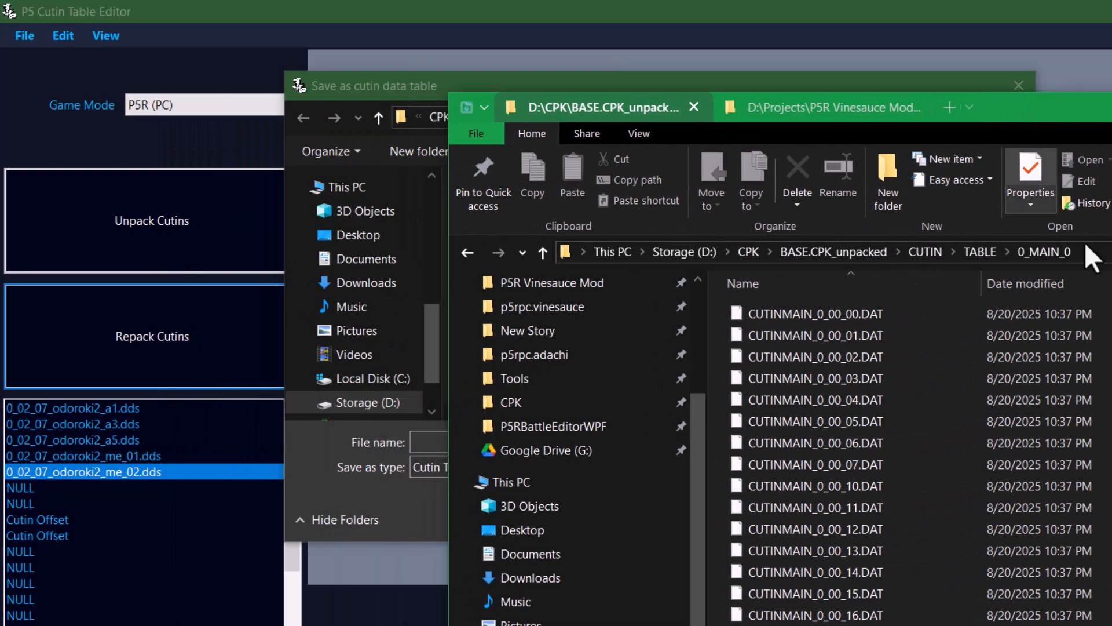
{"action": "scroll", "scroll_direction": "down", "scroll_amount": 3}
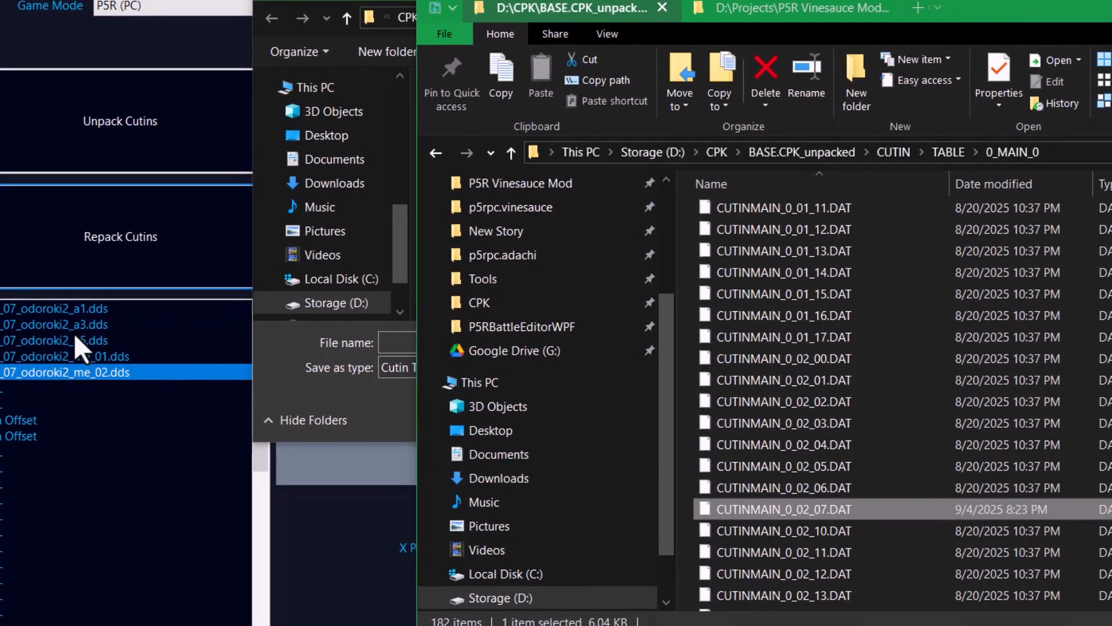
{"action": "mouse_move", "coordinate": [803, 518]}
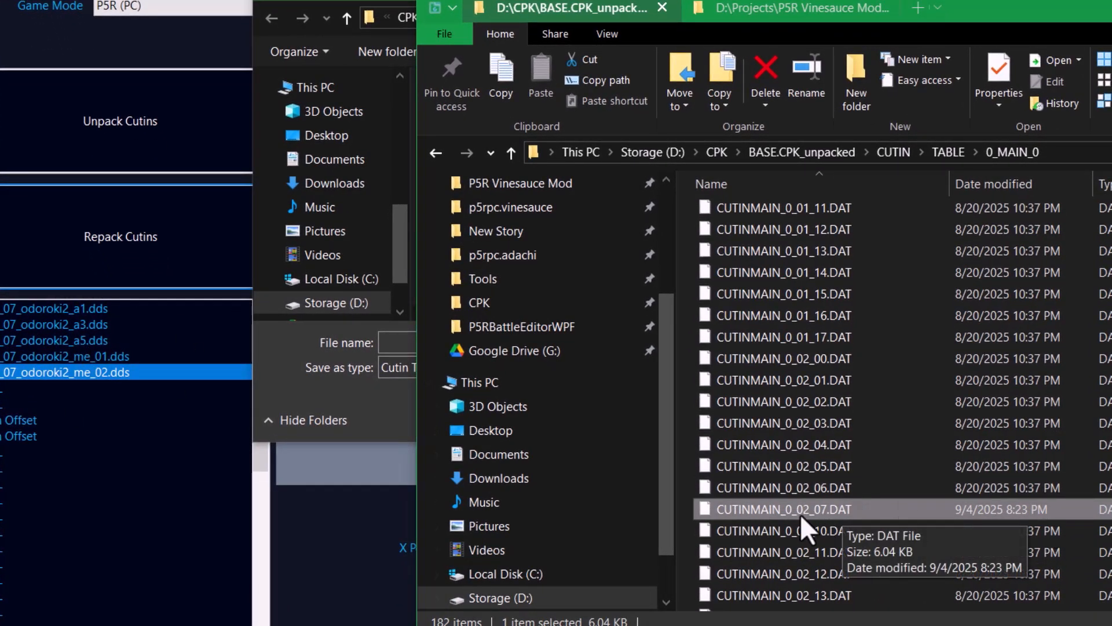
{"action": "left_click", "coordinate": [780, 8]}
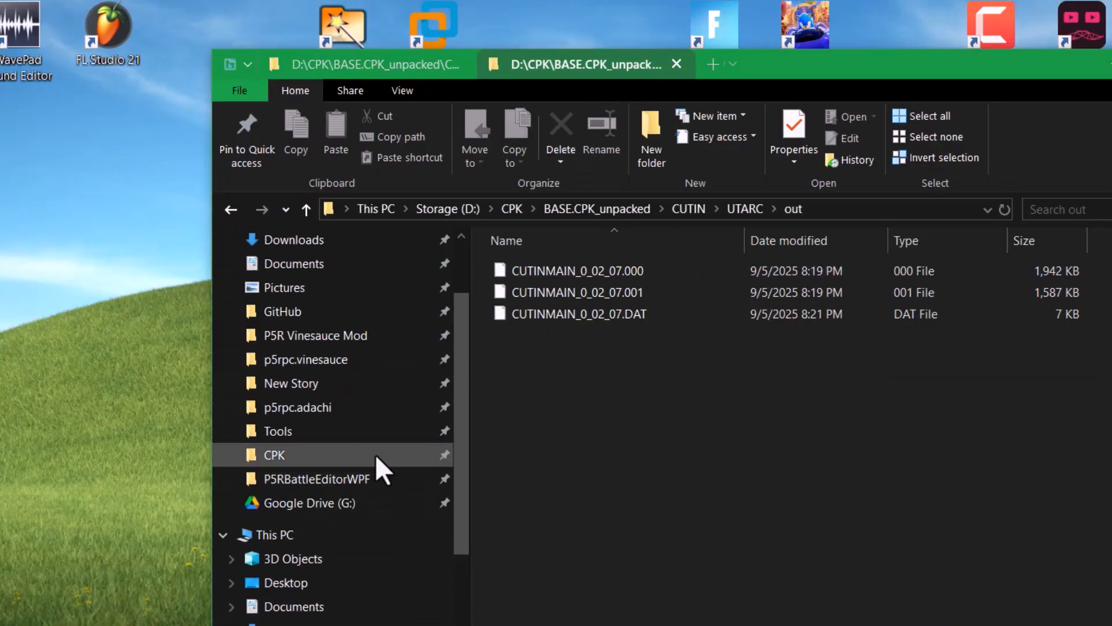
Step: Open the adachi mod's P5REssentials MAIN.CPK folder and create a new CUTIN folder
{"action": "left_click", "coordinate": [307, 359]}
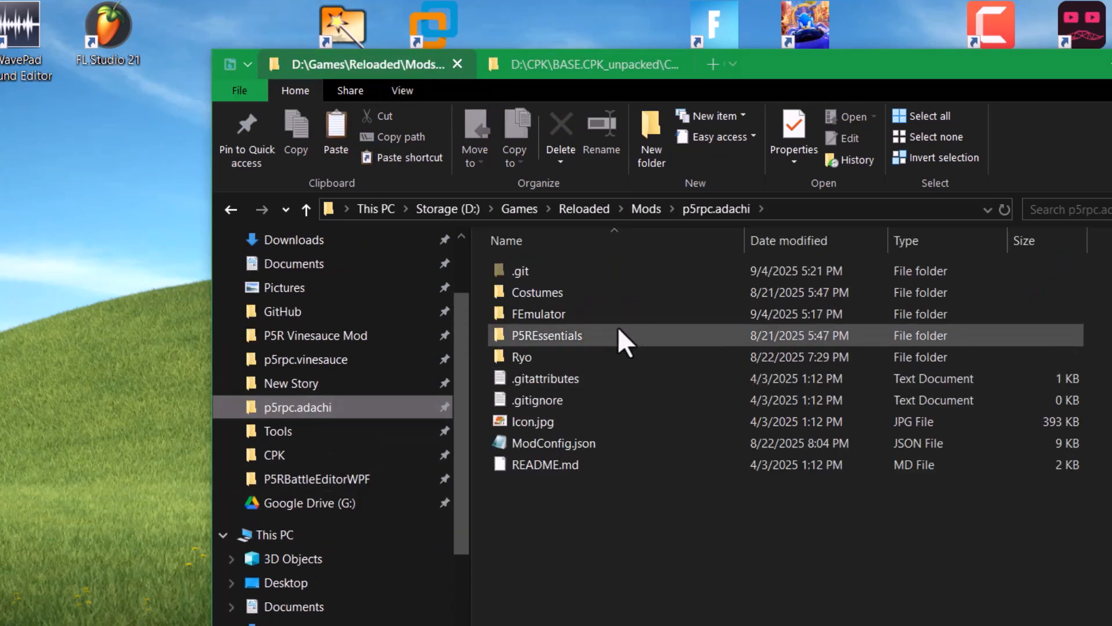
{"action": "double_click", "coordinate": [547, 335]}
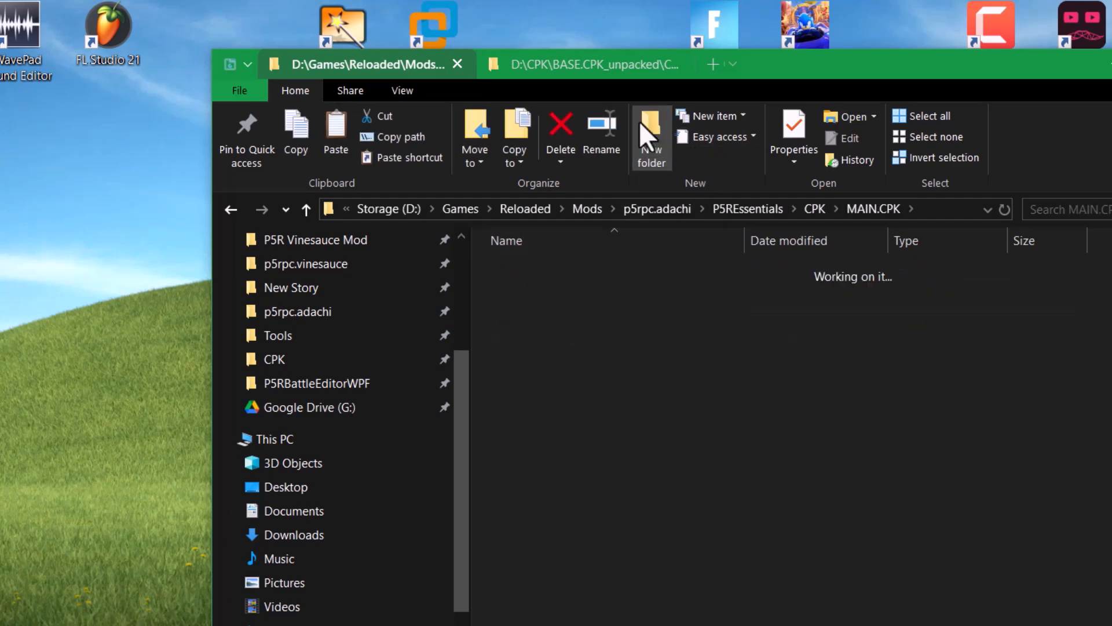
{"action": "left_click", "coordinate": [582, 64]}
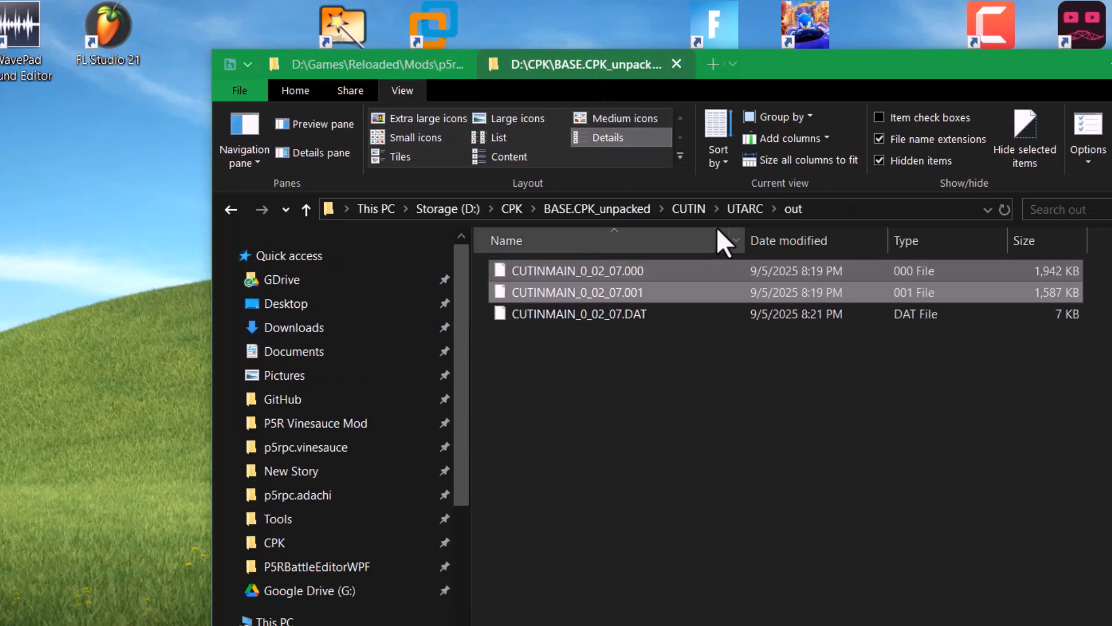
Step: Check the unpacked CUTIN folder names, then create UTARC and TABLE subfolders inside CUTIN
{"action": "left_click", "coordinate": [688, 209]}
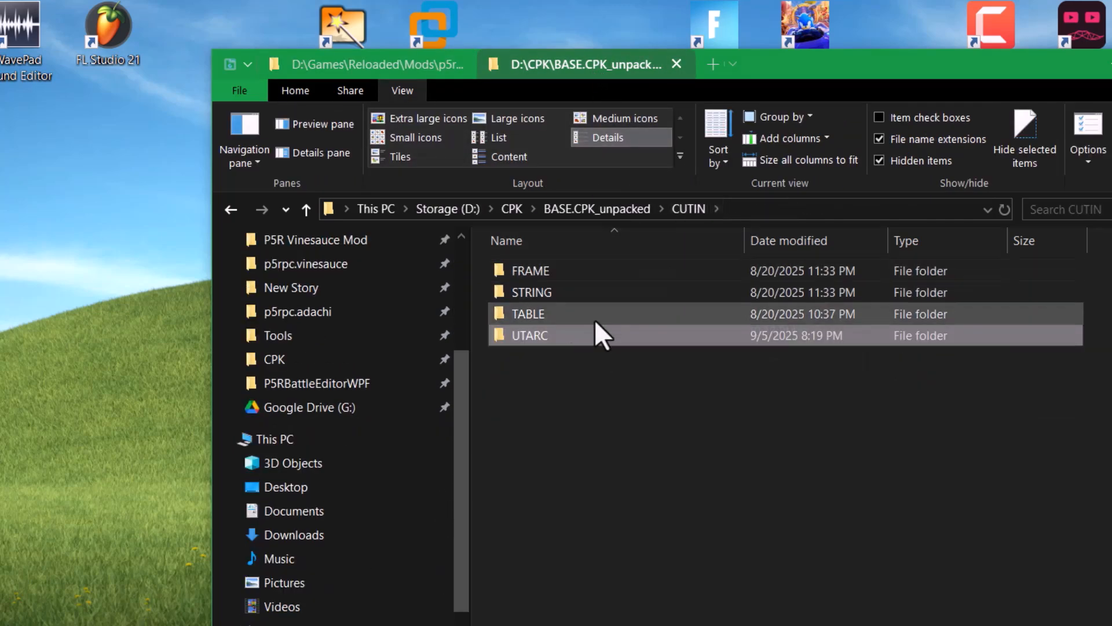
{"action": "double_click", "coordinate": [529, 334]}
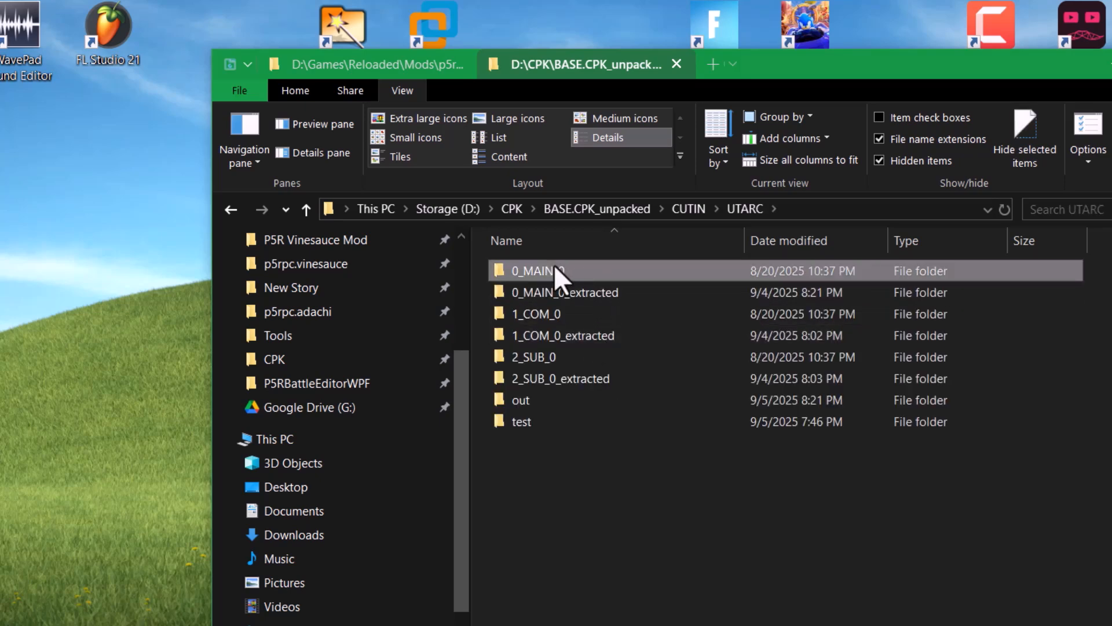
{"action": "double_click", "coordinate": [537, 271]}
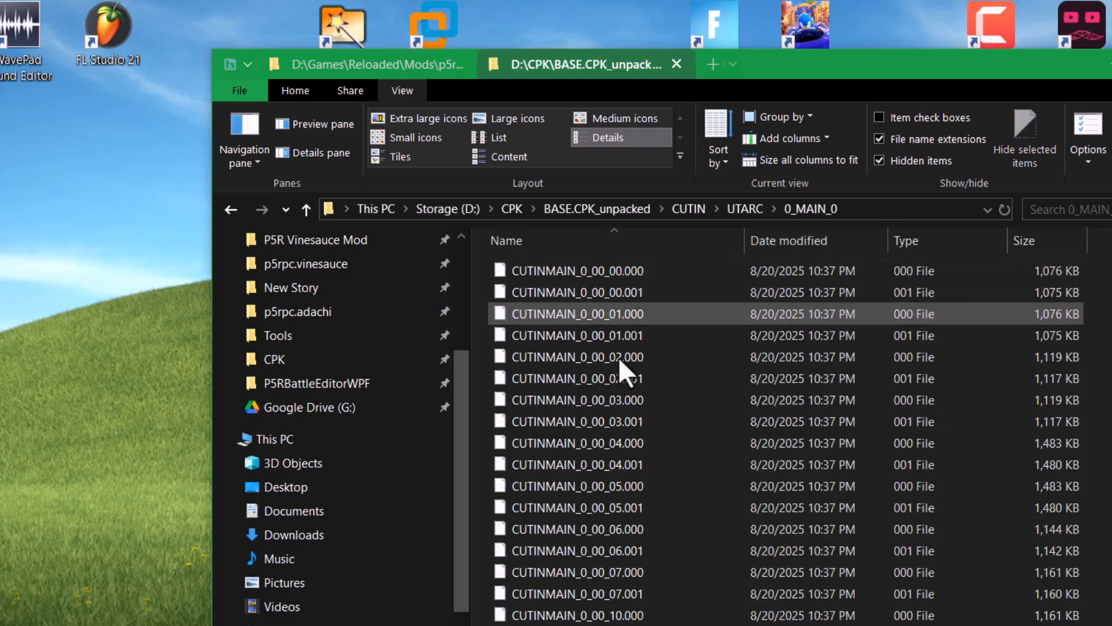
{"action": "left_click", "coordinate": [362, 63]}
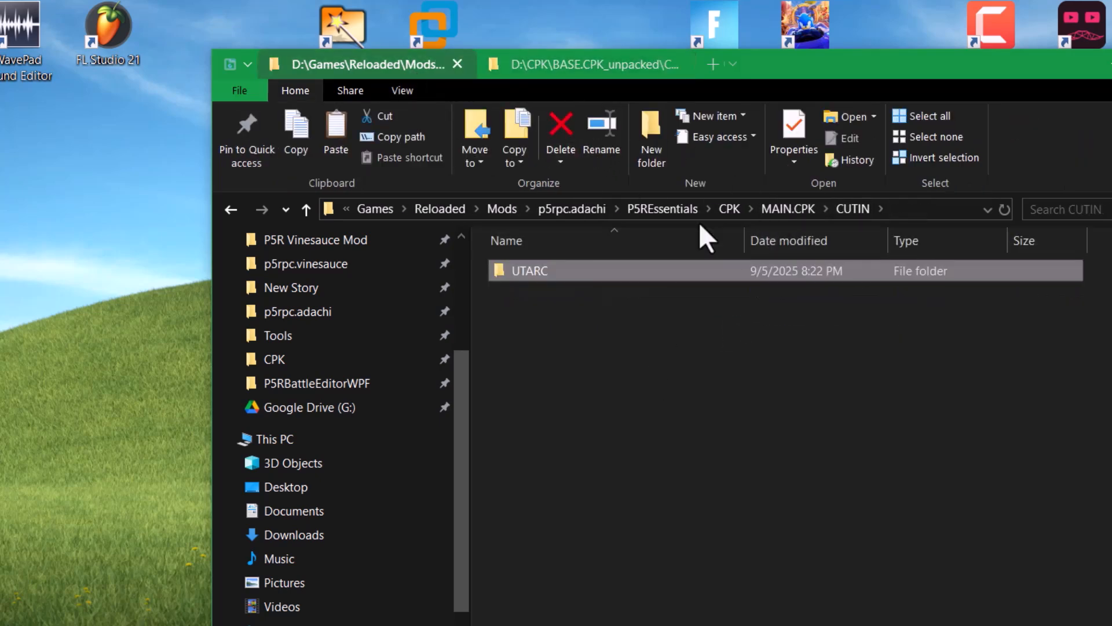
{"action": "left_click", "coordinate": [648, 135]}
{"action": "type", "text": "0_MAI"}
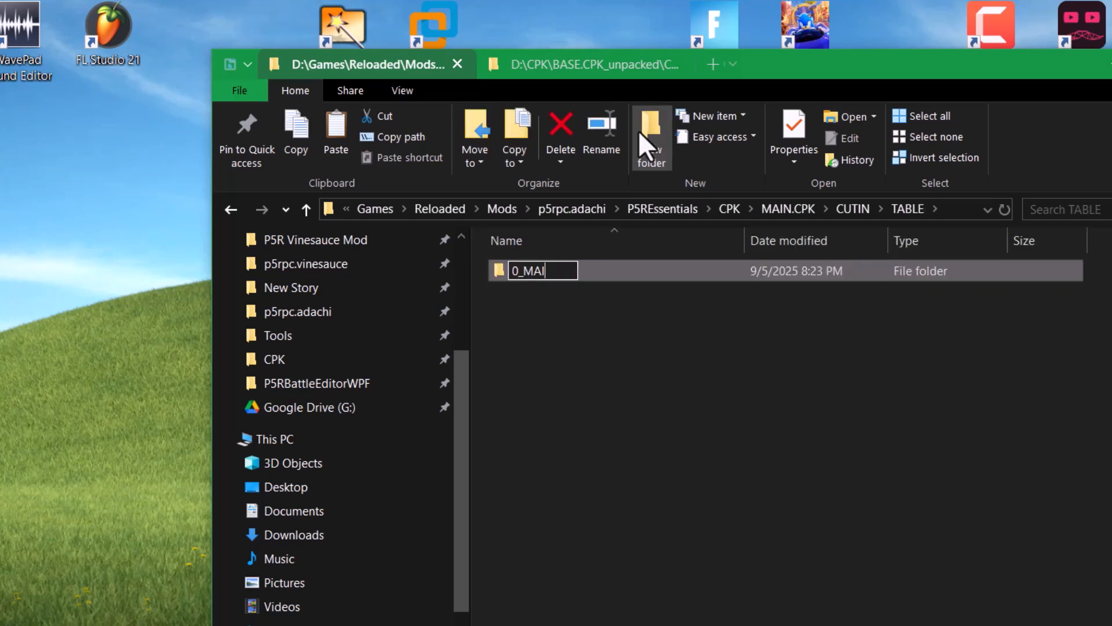
{"action": "double_click", "coordinate": [543, 270]}
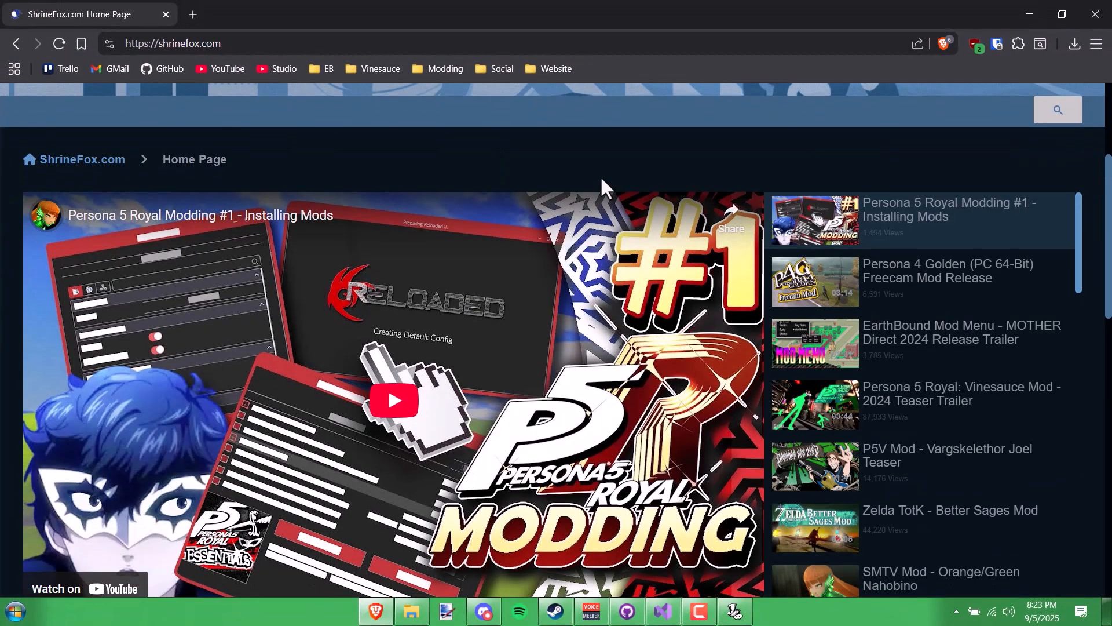
Step: Go from ShrineFox's Persona 5 Mod Menu card to its GitHub 1.9 PC release
{"action": "scroll", "scroll_direction": "down", "scroll_amount": 3}
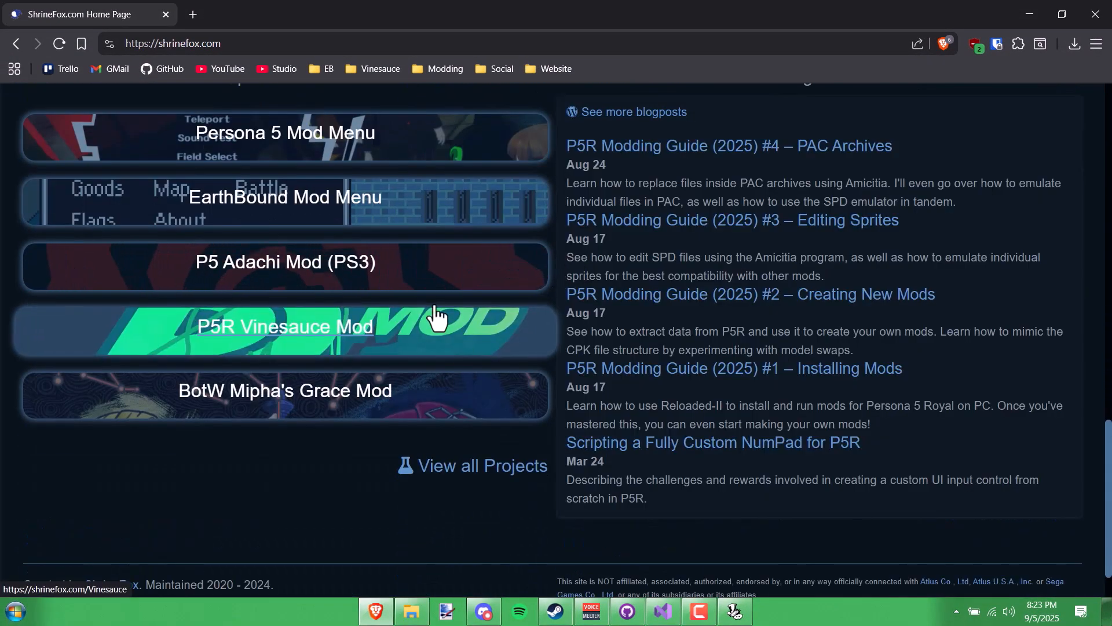
{"action": "left_click", "coordinate": [284, 133]}
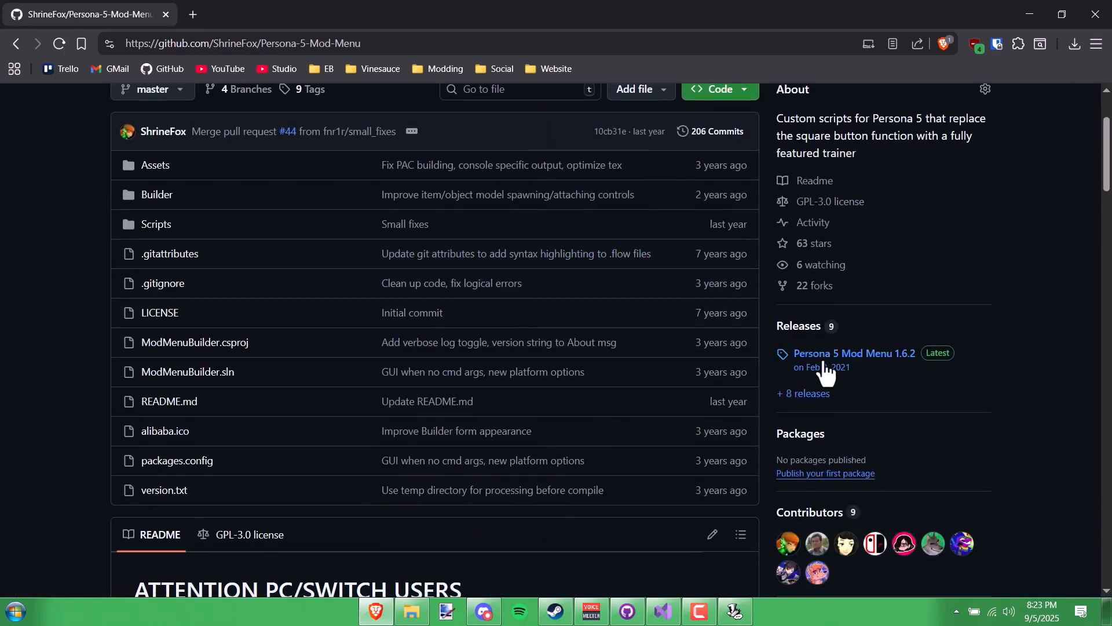
{"action": "left_click", "coordinate": [802, 397]}
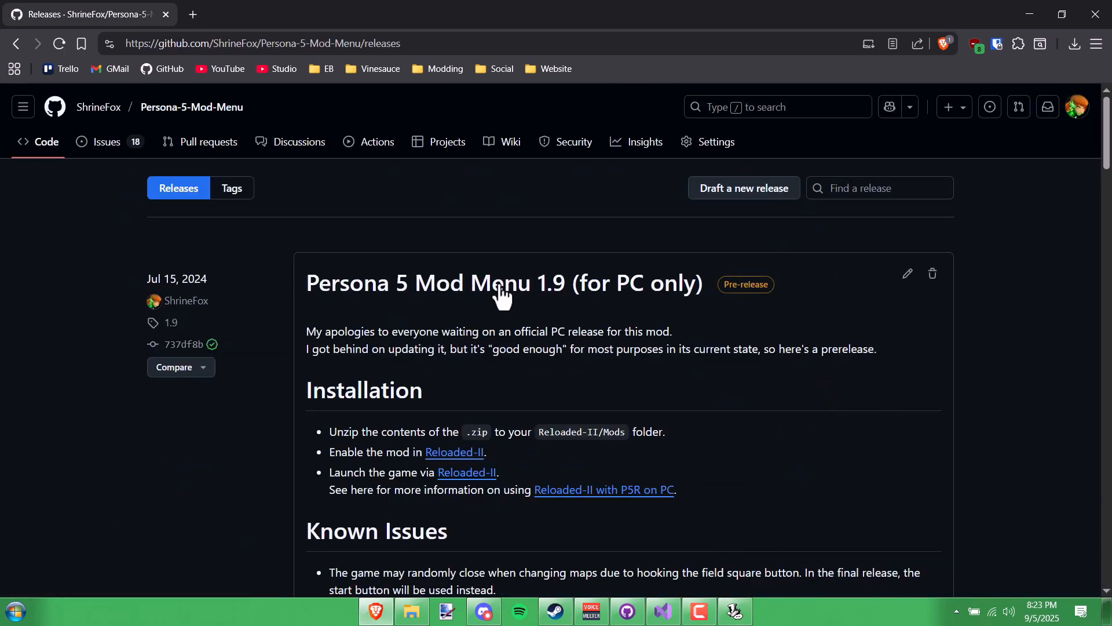
{"action": "scroll", "scroll_direction": "down", "scroll_amount": 3}
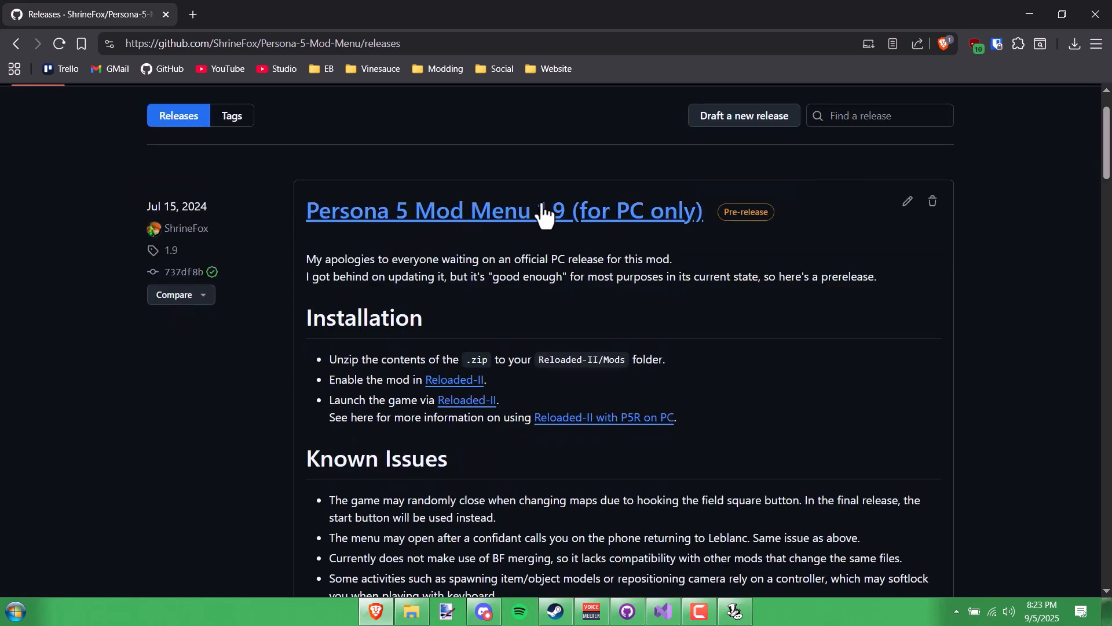
{"action": "left_click", "coordinate": [504, 210]}
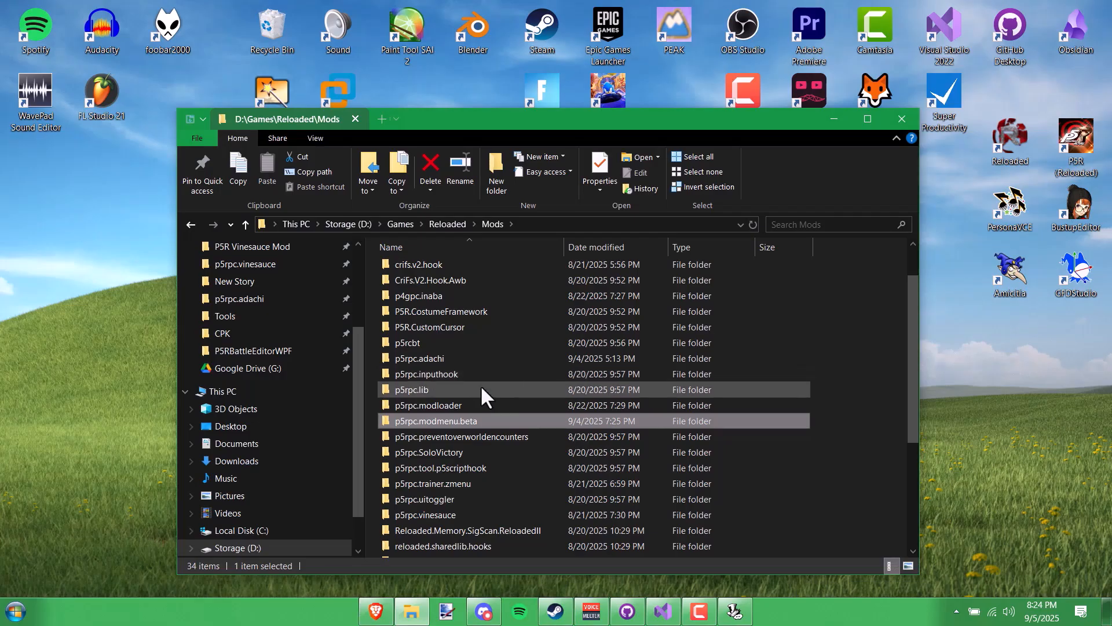
{"action": "mouse_move", "coordinate": [638, 327]}
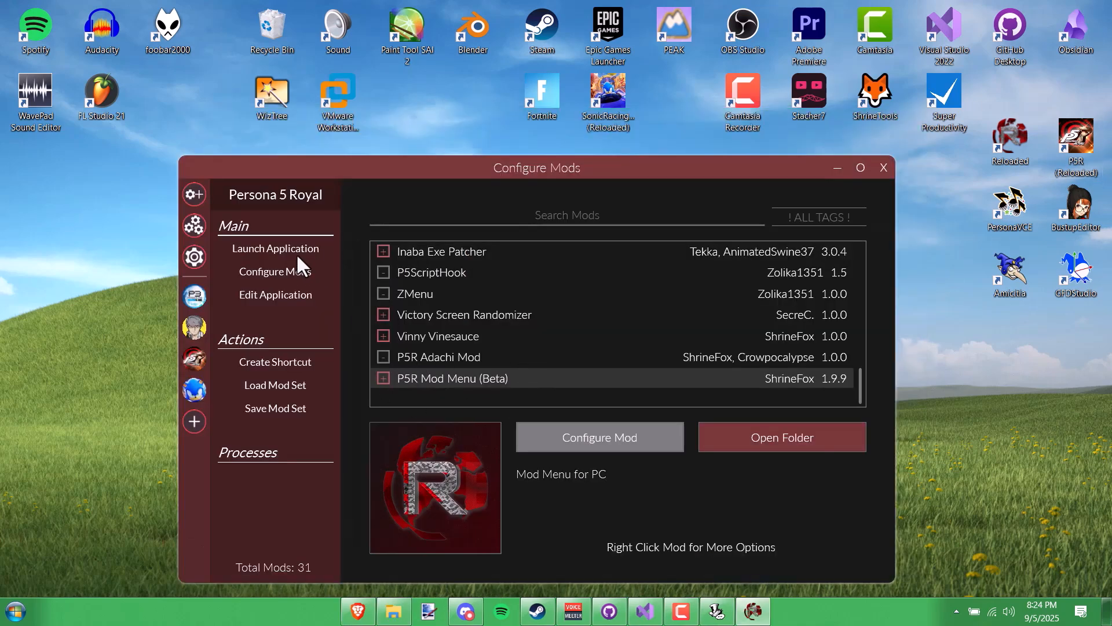
Step: Launch Persona 5 Royal from Reloaded-II's Configure Mods view
{"action": "left_click", "coordinate": [275, 248]}
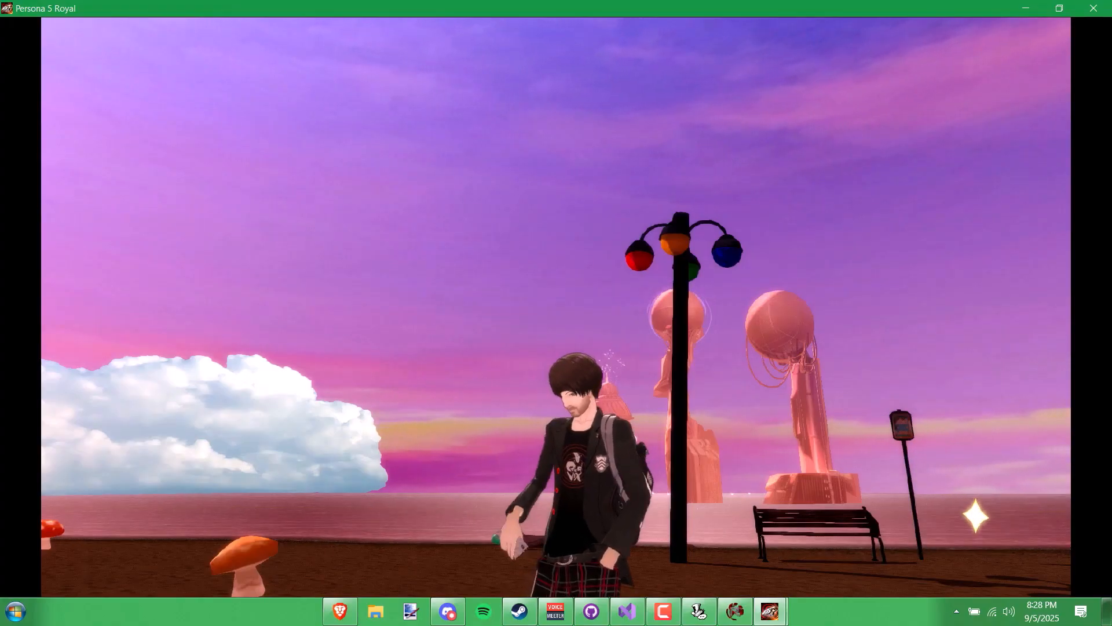
Step: Call a right-facing cut-in from the quick menu's Debug Menu > Call > Cut-in
{"action": "key", "text": "h"}
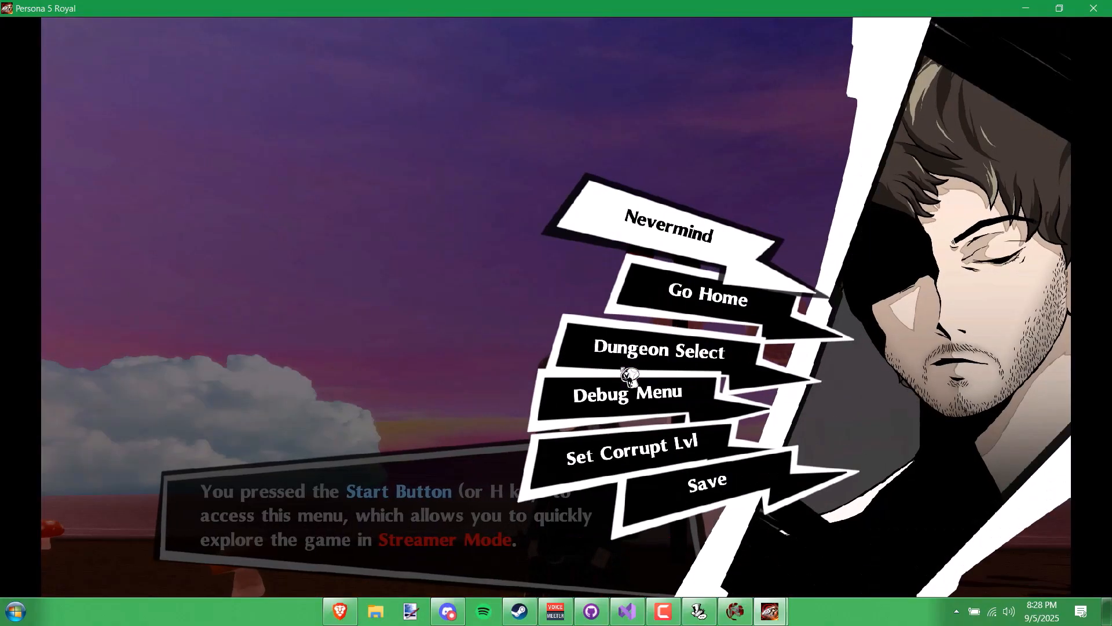
{"action": "left_click", "coordinate": [627, 393]}
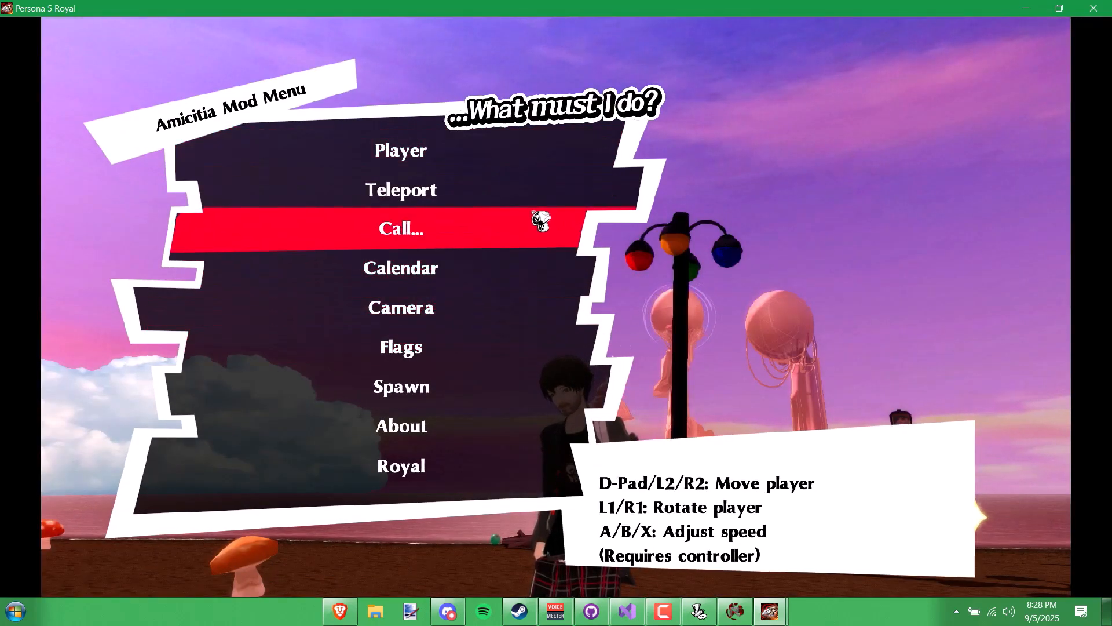
{"action": "left_click", "coordinate": [400, 228]}
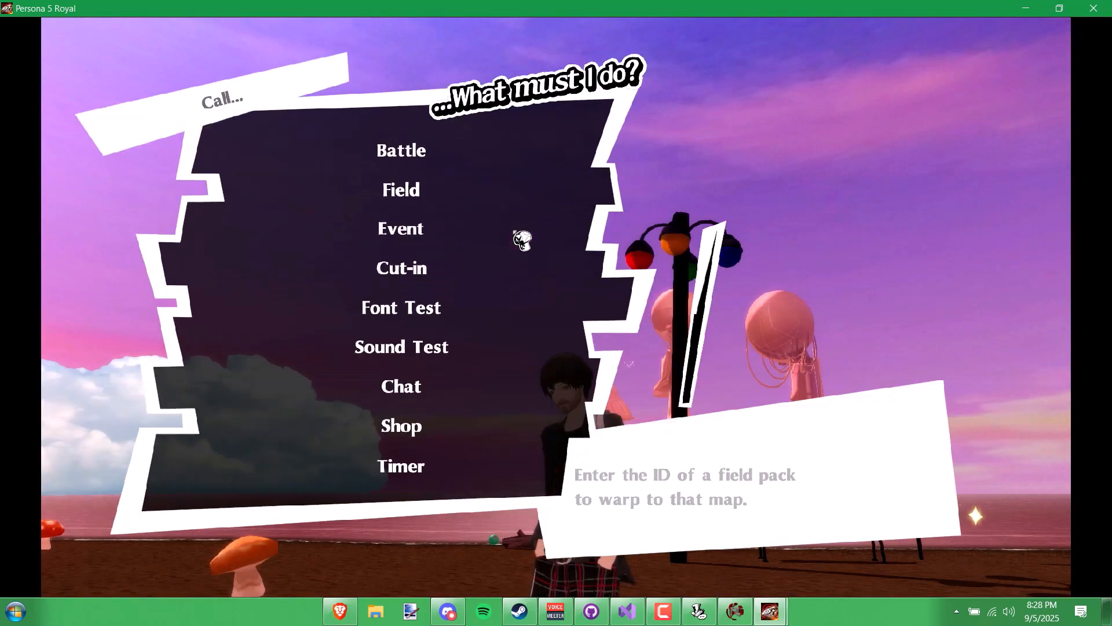
{"action": "left_click", "coordinate": [400, 268]}
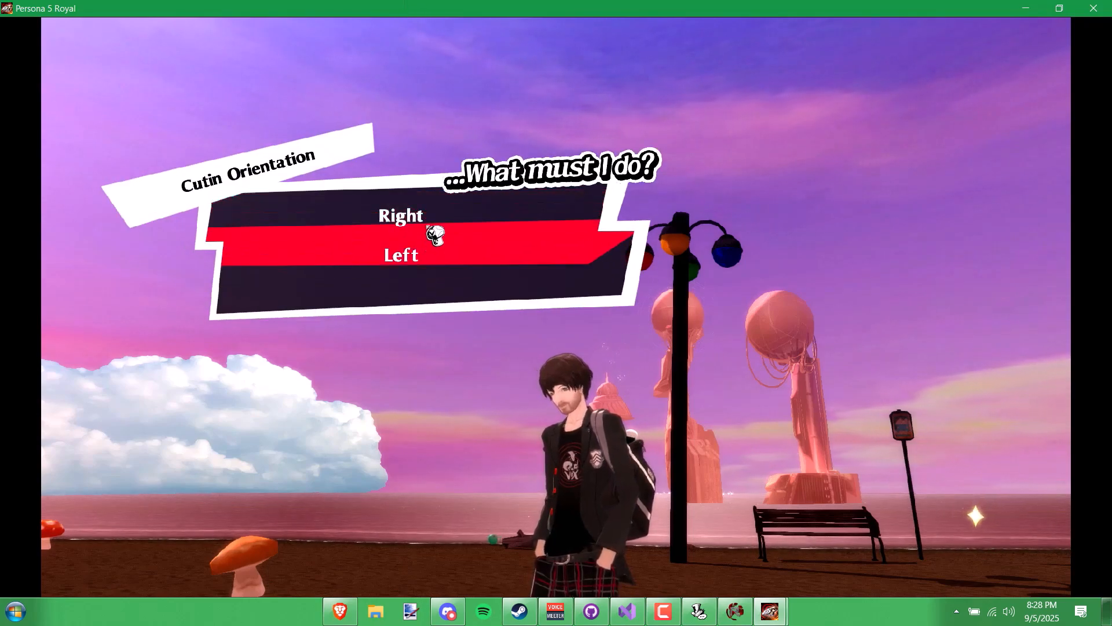
{"action": "key", "text": "up"}
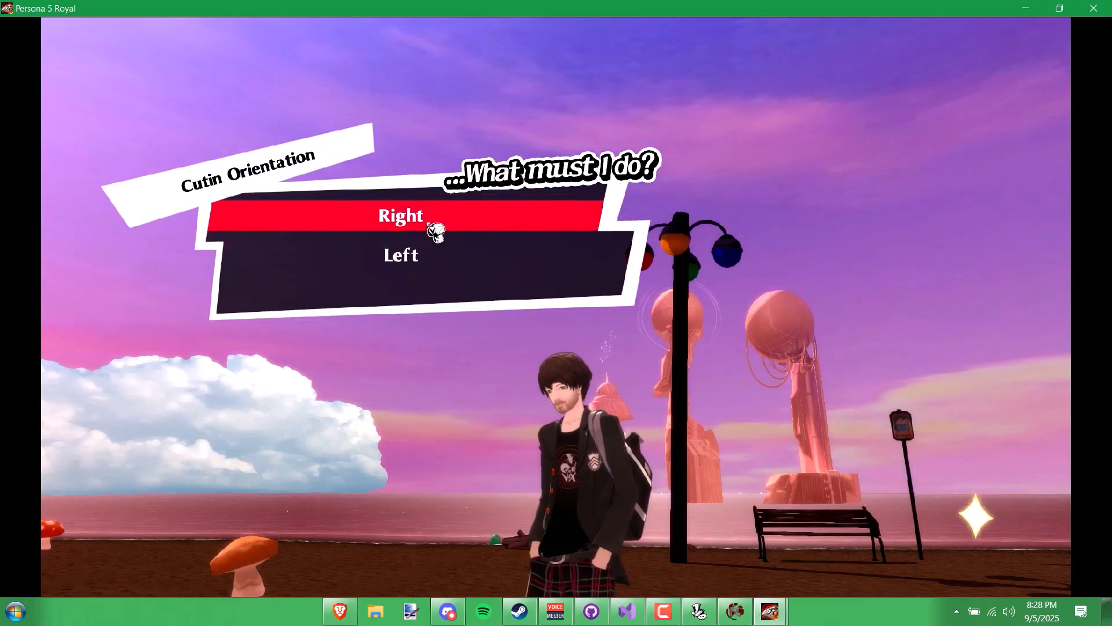
{"action": "left_click", "coordinate": [400, 215]}
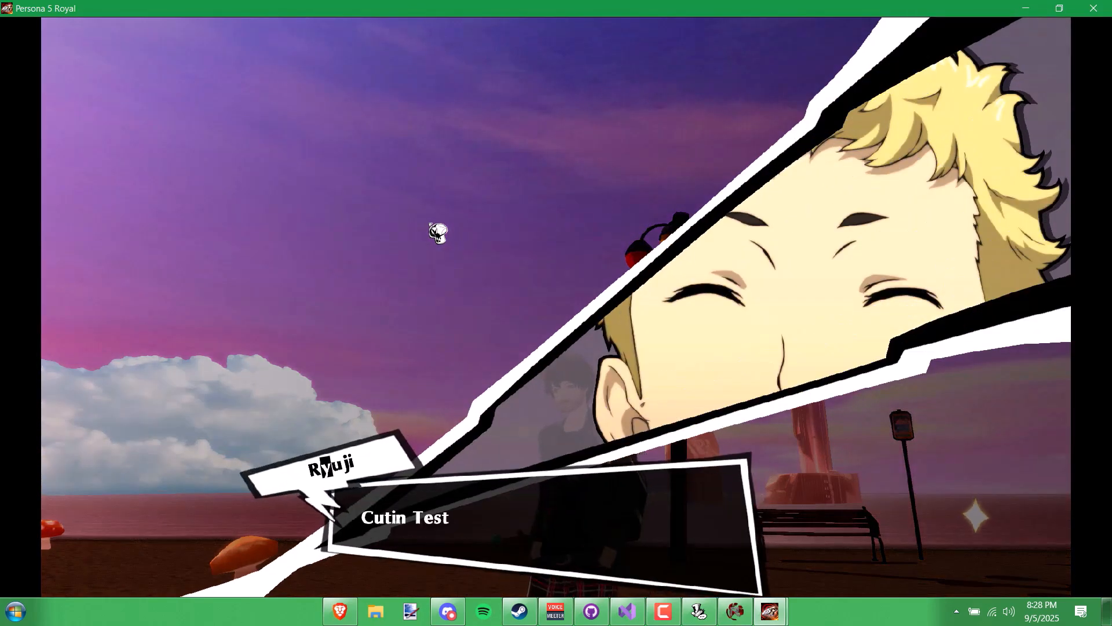